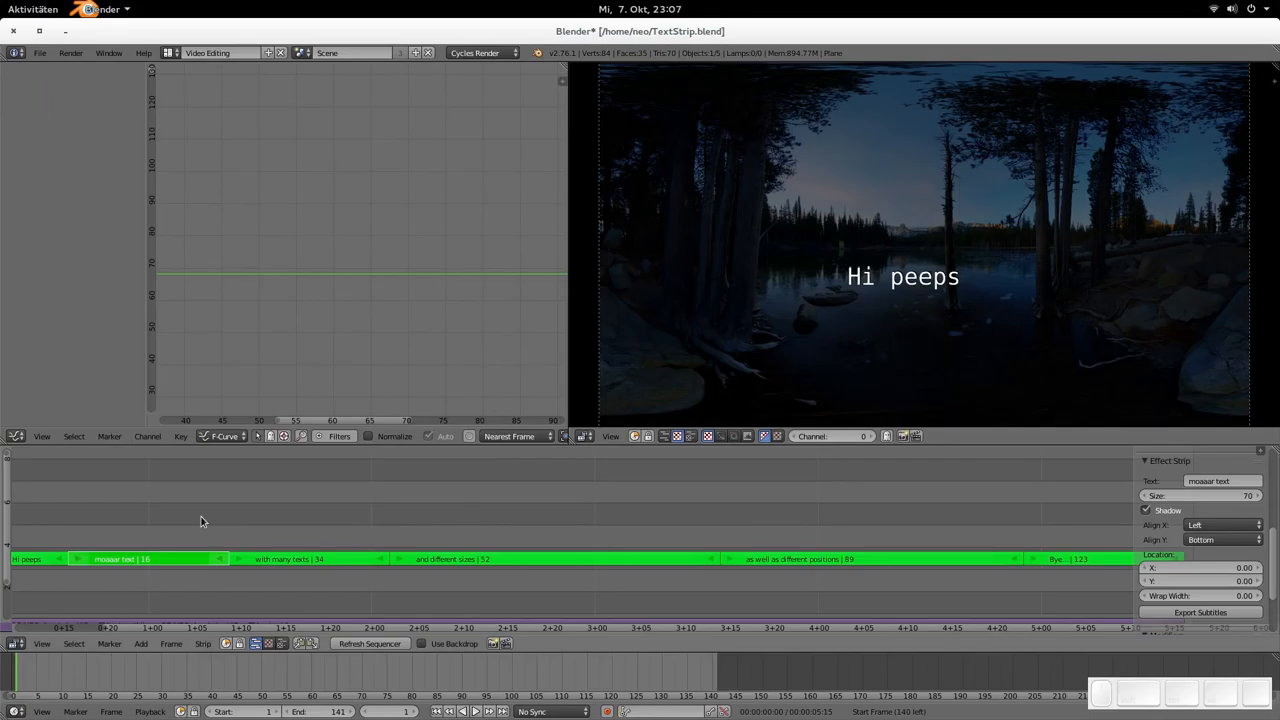
Step: Set the current frame to 26, inside the 'moaaar text' strip
left_click(140, 643)
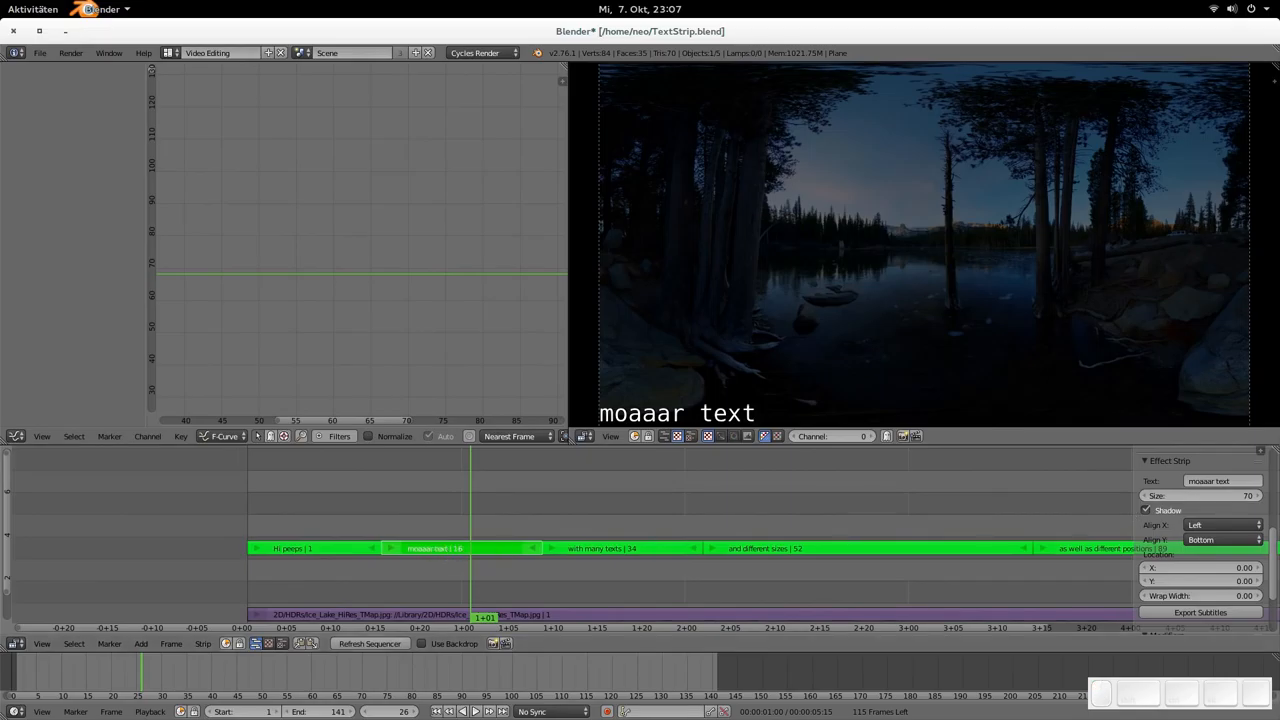
mouse_move(1211, 481)
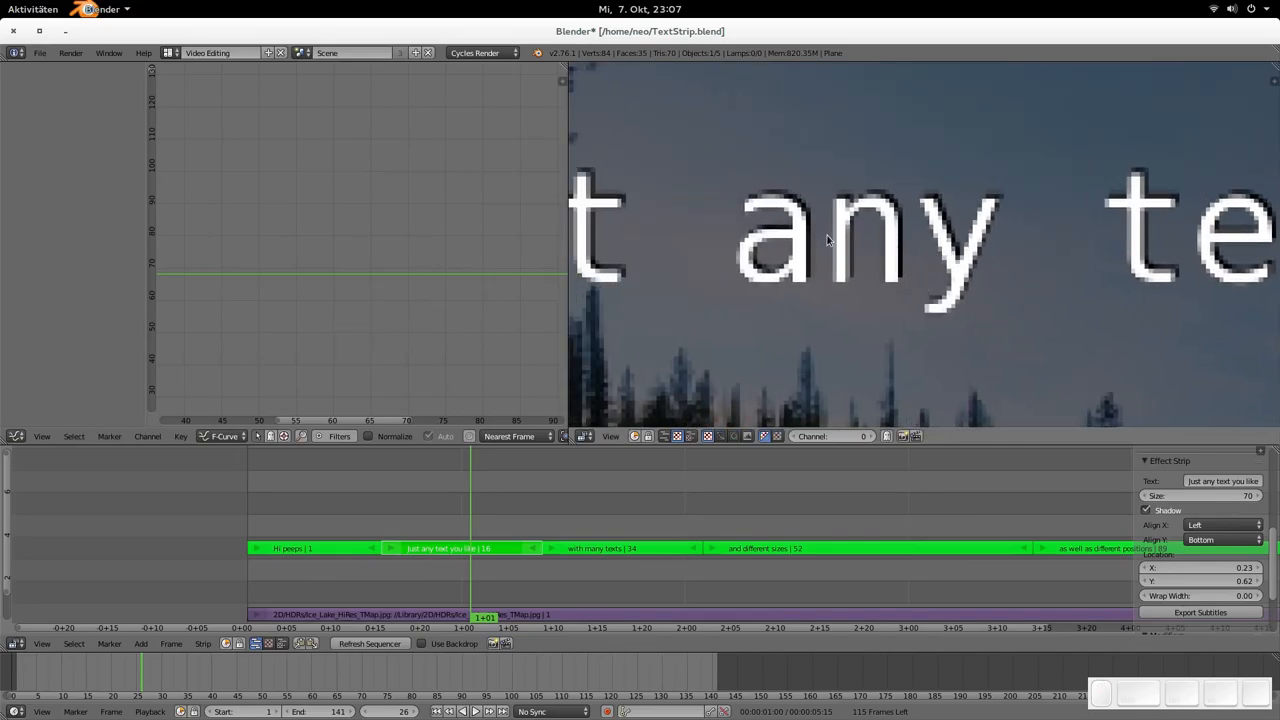
mouse_move(1037, 365)
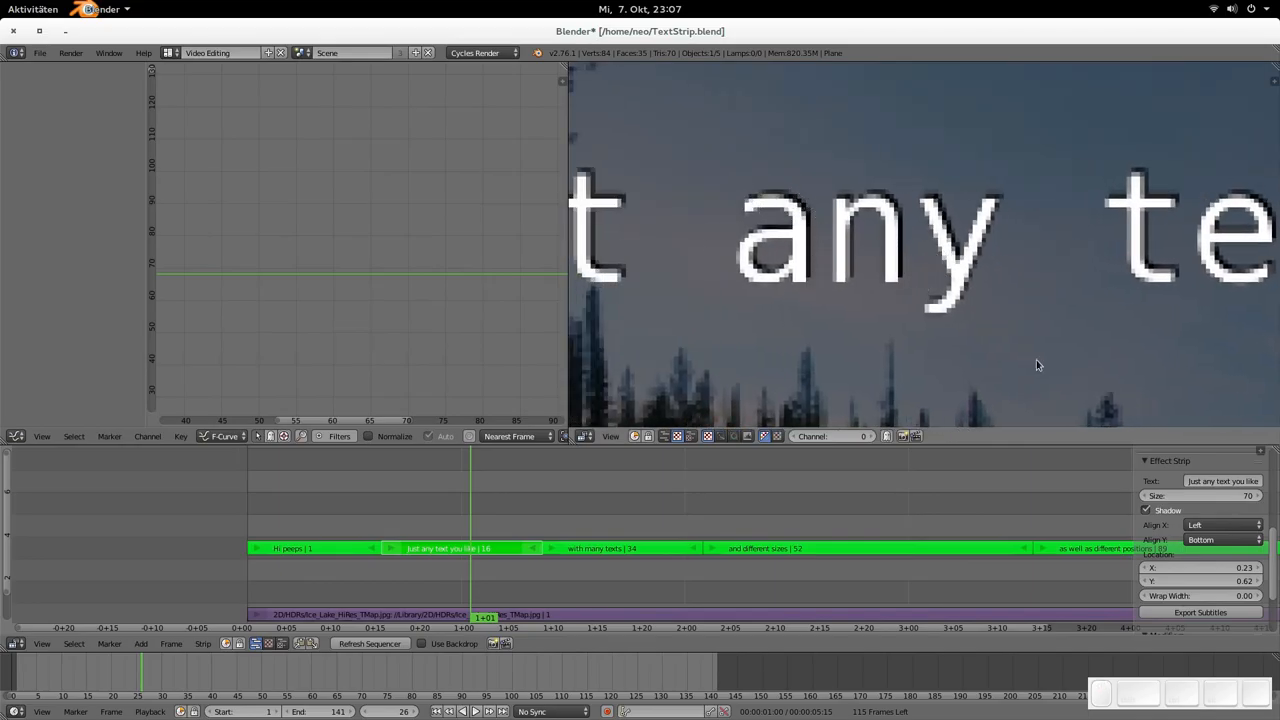
Step: Toggle the second subtitle's shadow off and then back on
left_click(1146, 510)
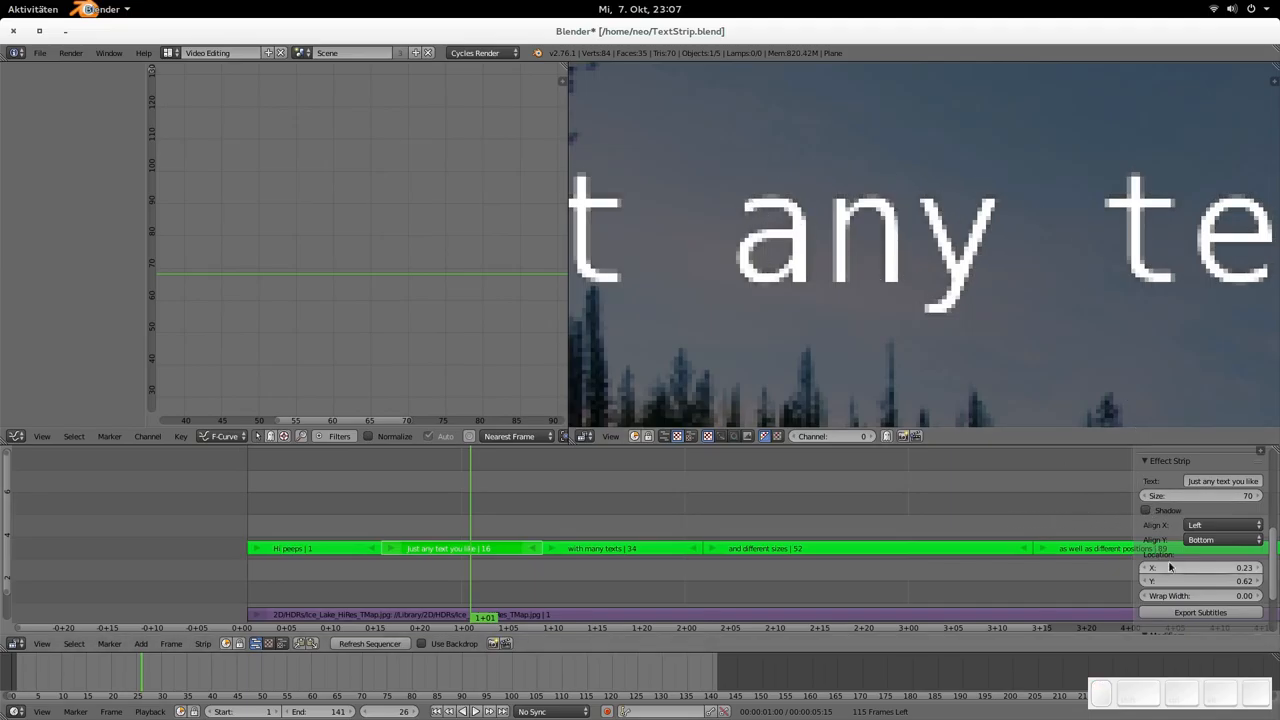
left_click(1146, 510)
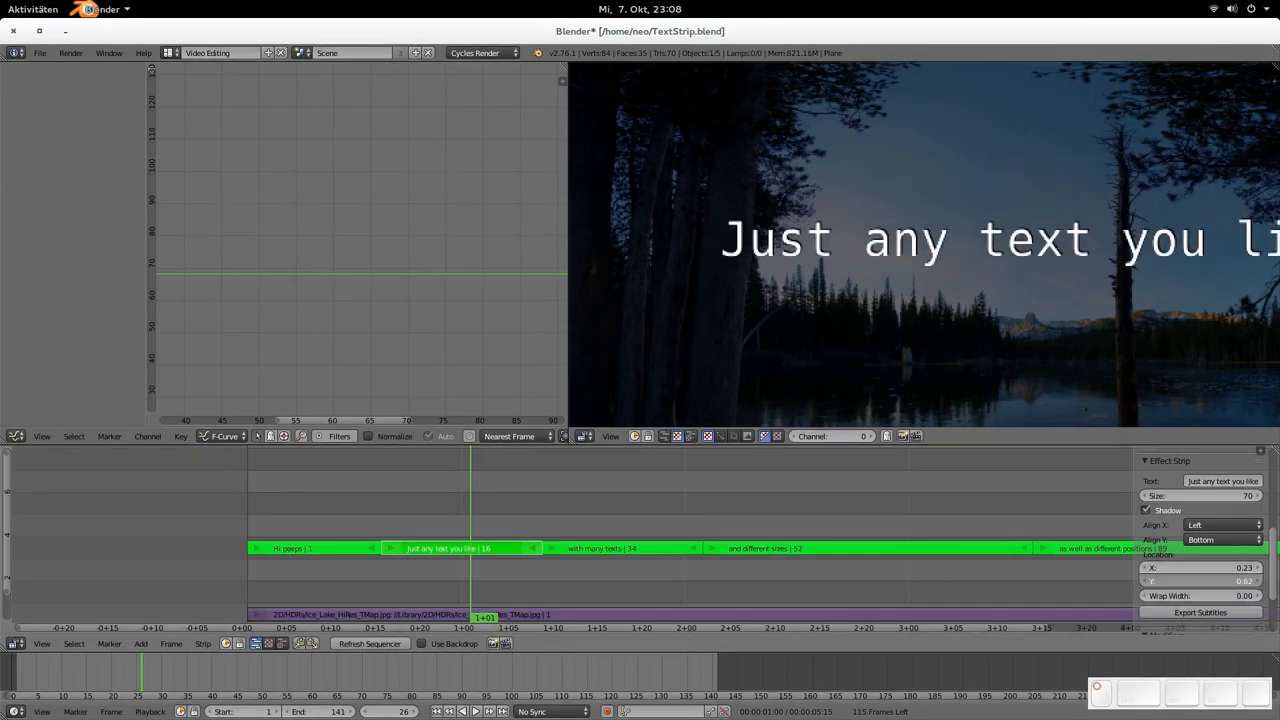
mouse_move(1200, 567)
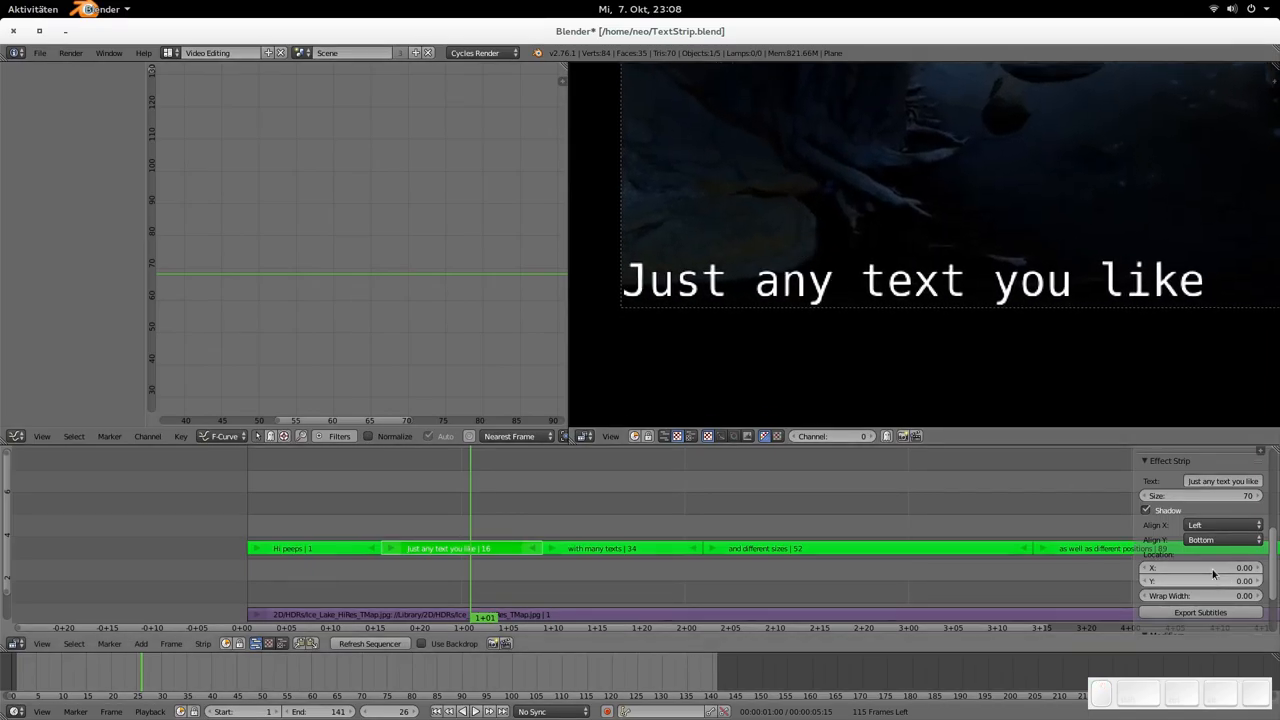
mouse_move(875, 405)
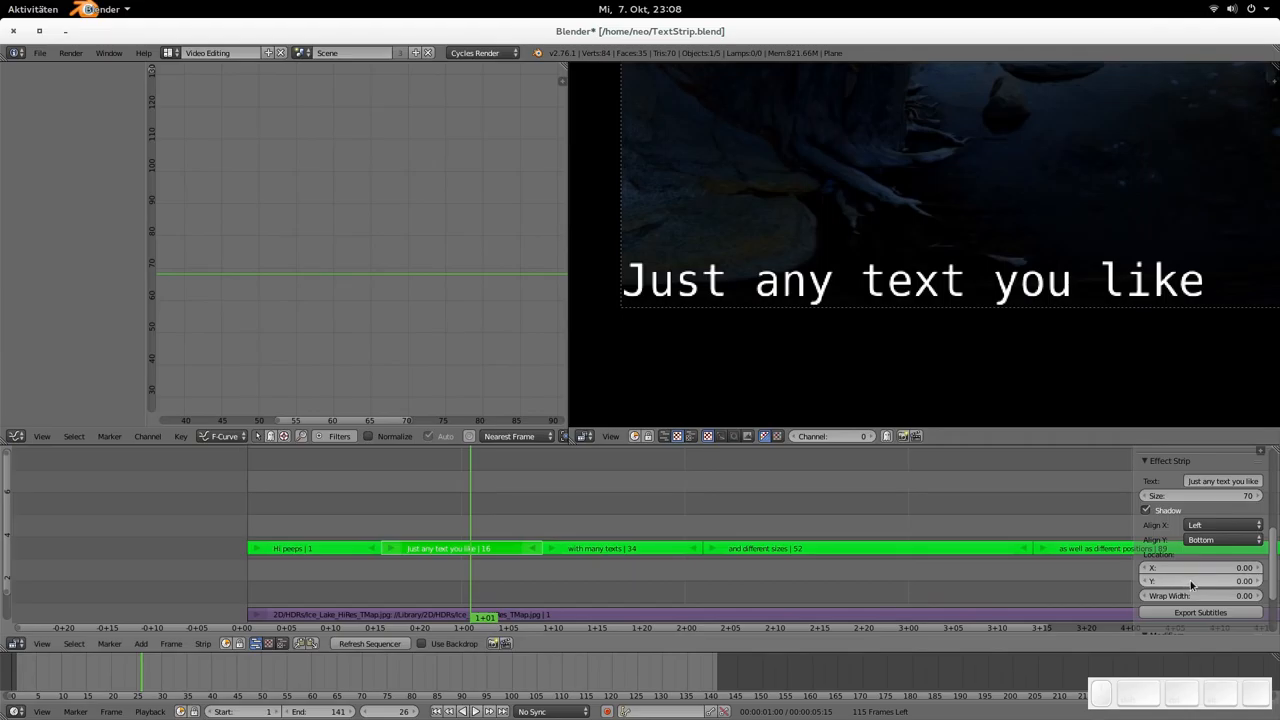
mouse_move(765, 343)
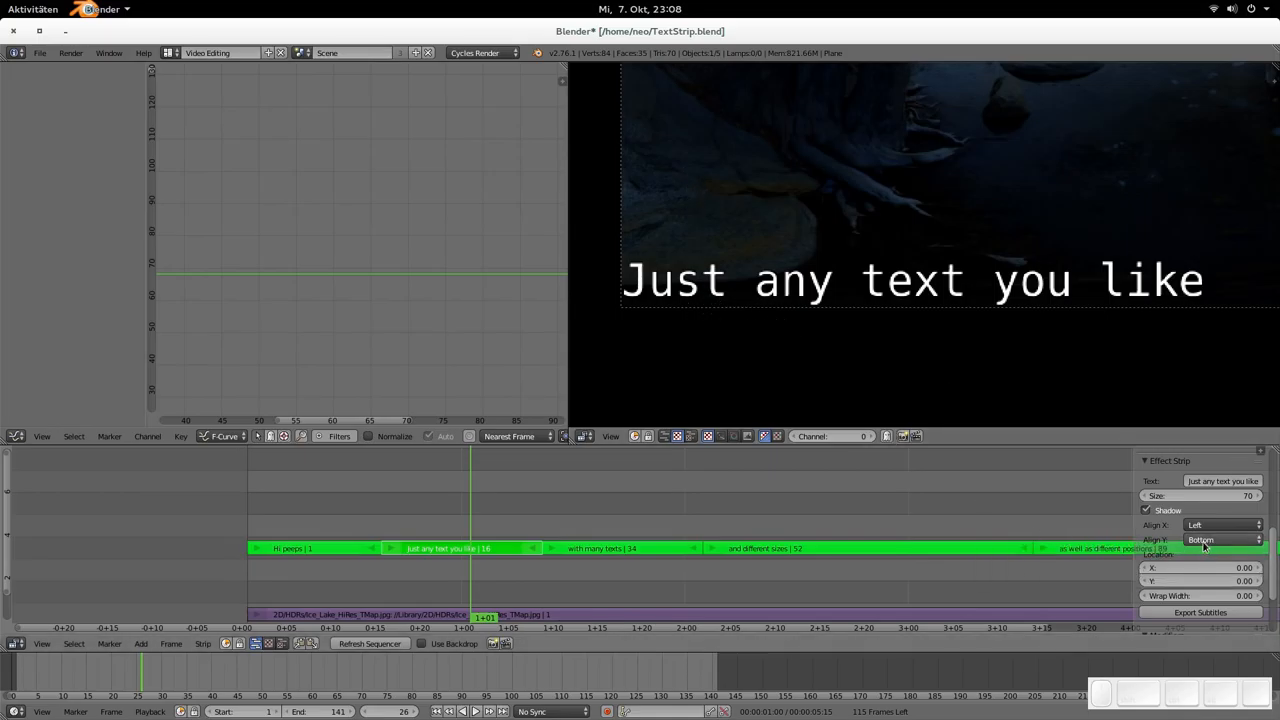
mouse_move(1163, 572)
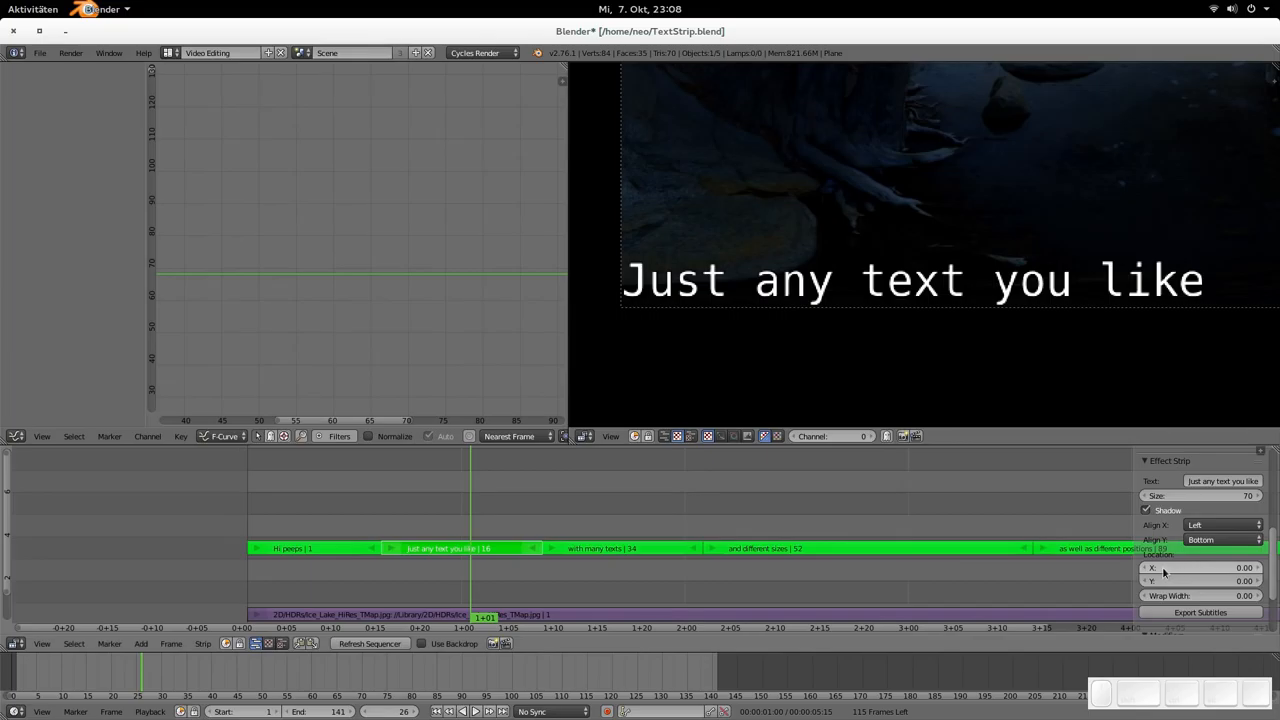
mouse_move(632, 268)
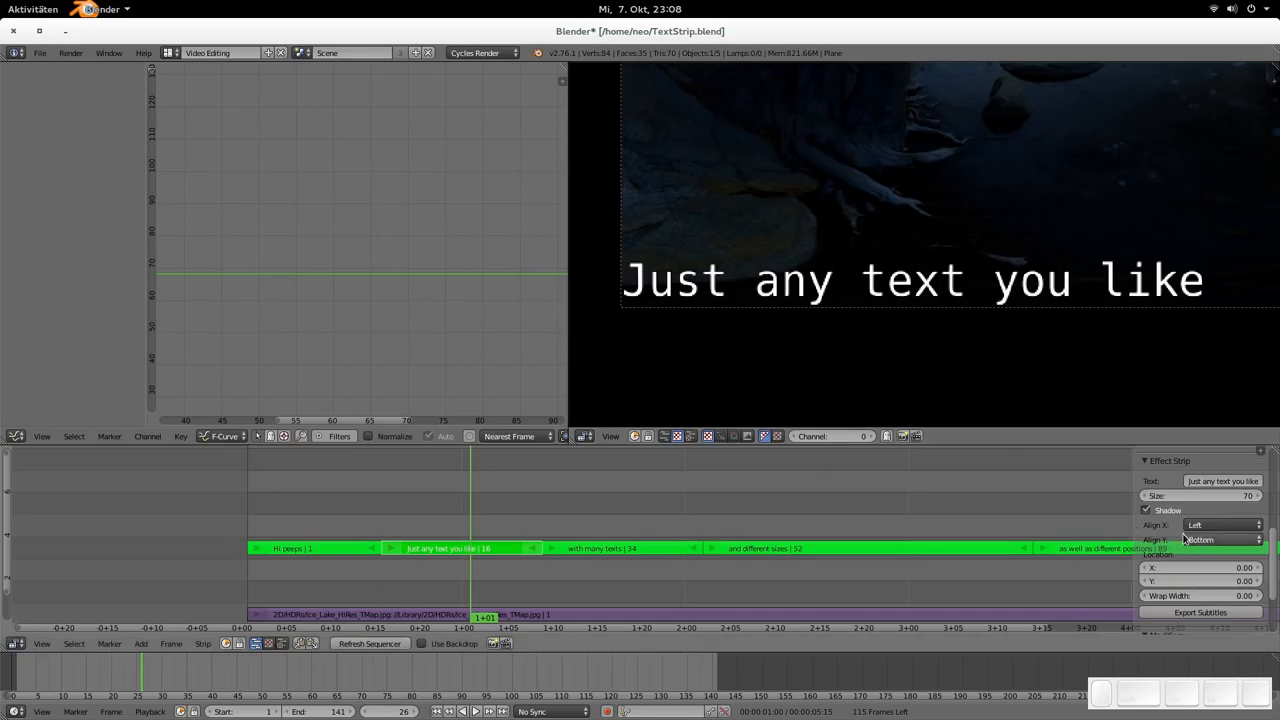
left_click(1220, 540)
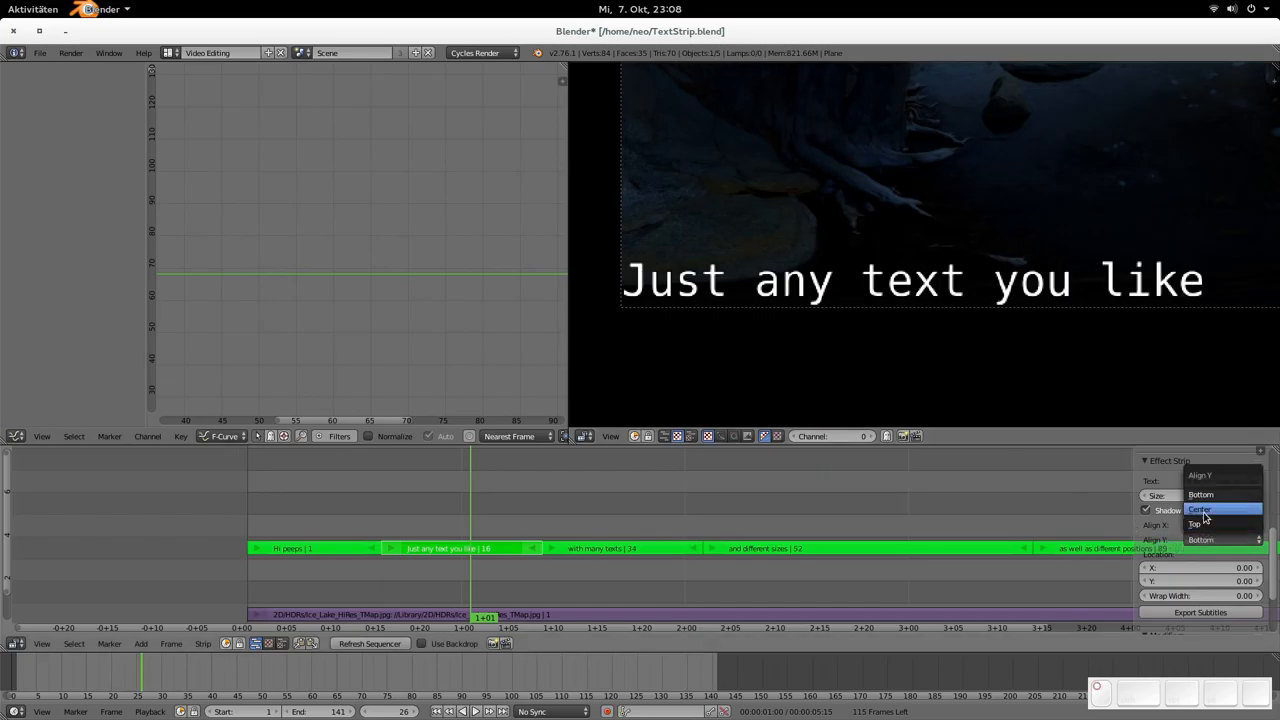
left_click(1199, 508)
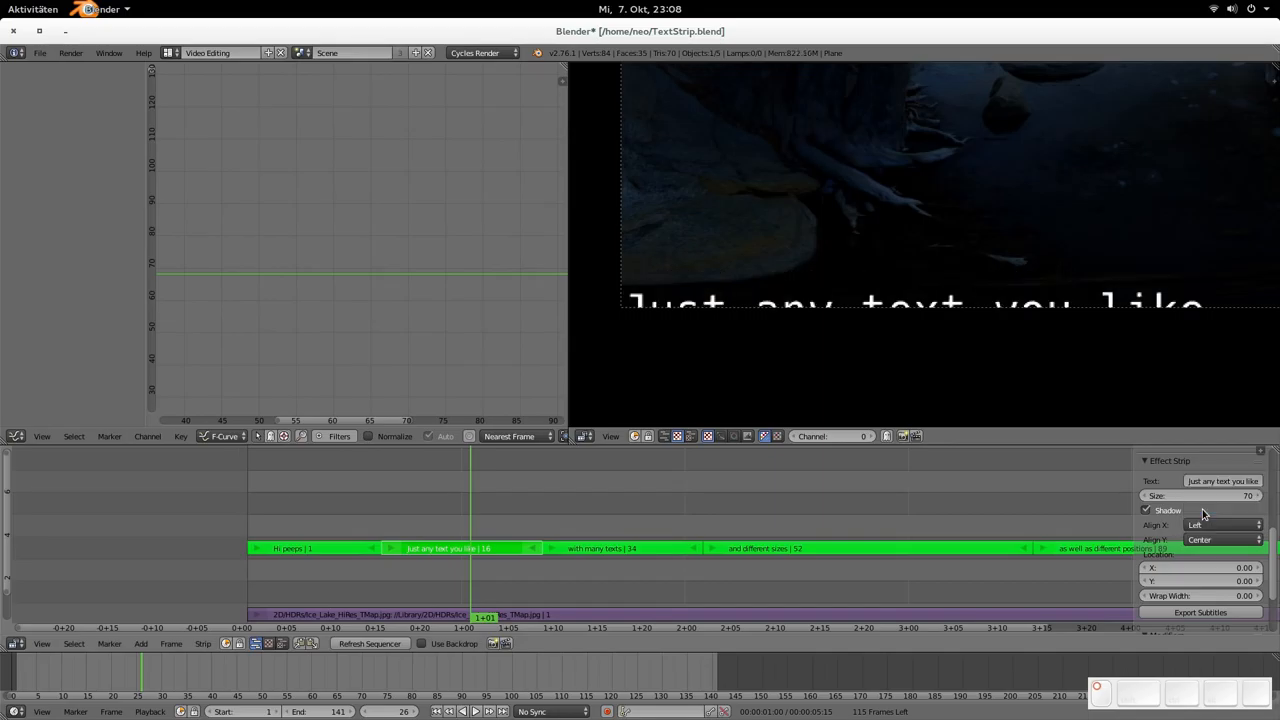
mouse_move(627, 307)
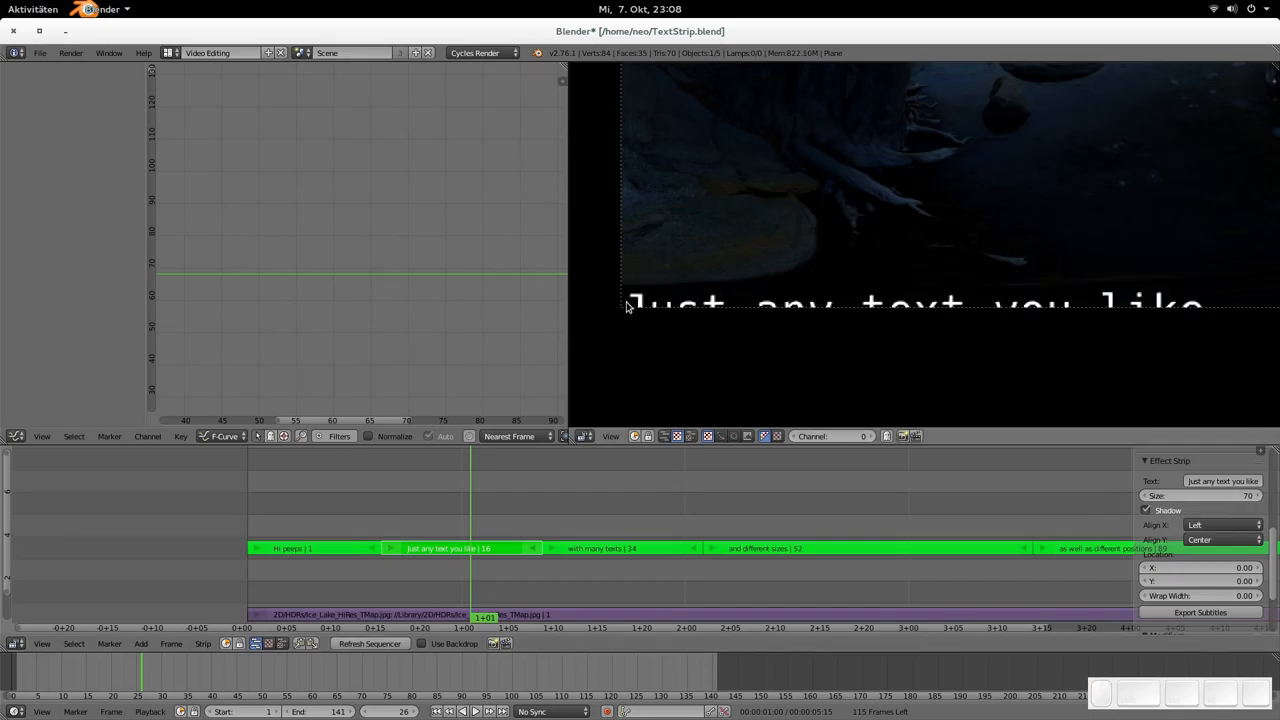
mouse_move(1018, 312)
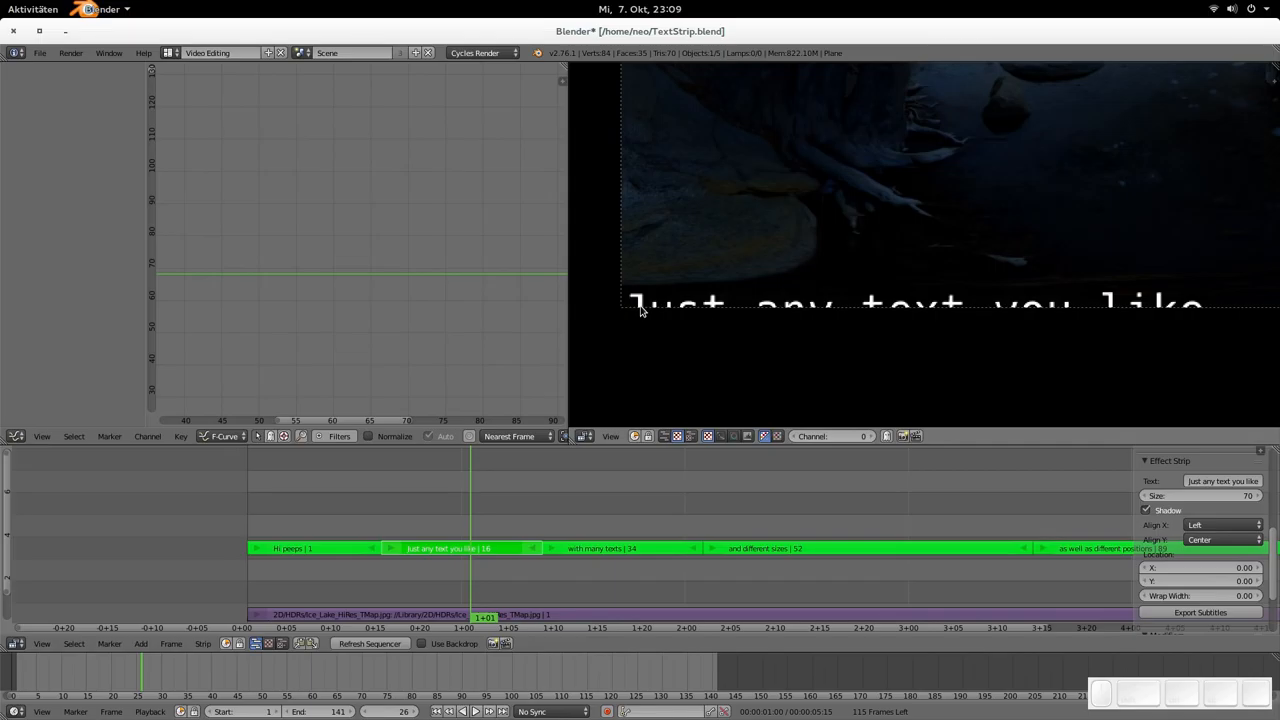
mouse_move(666, 310)
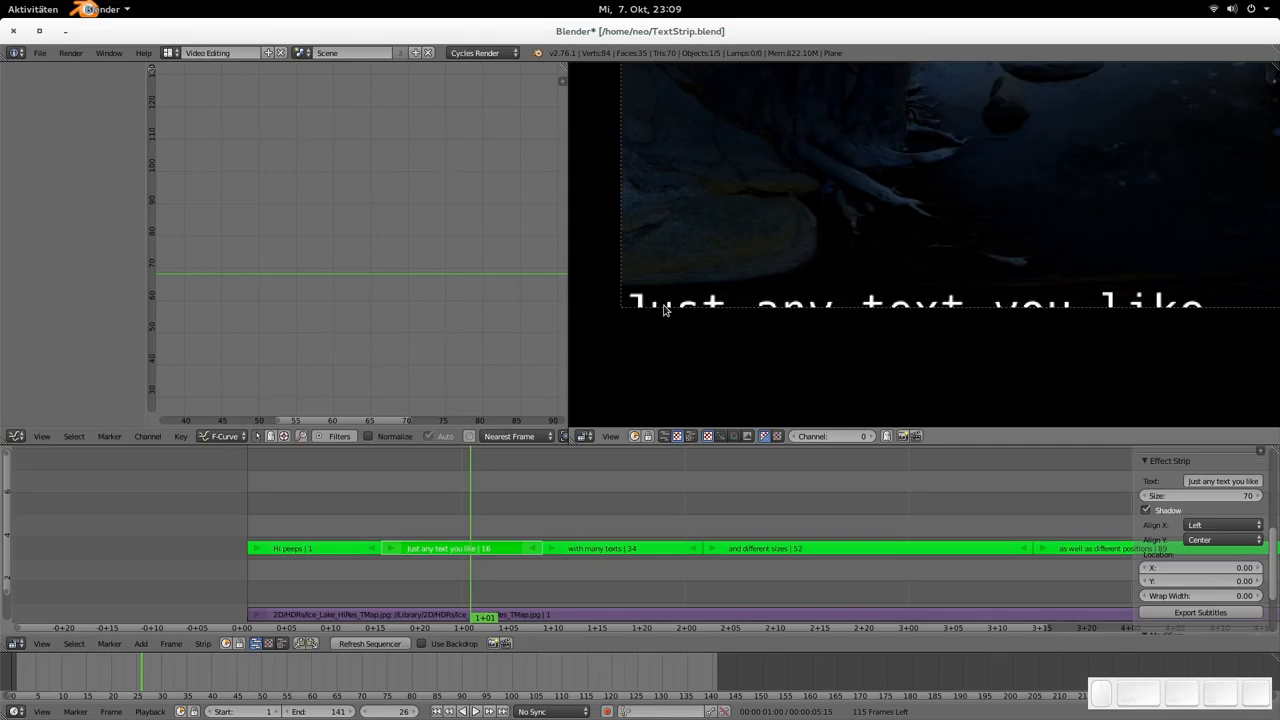
mouse_move(558, 335)
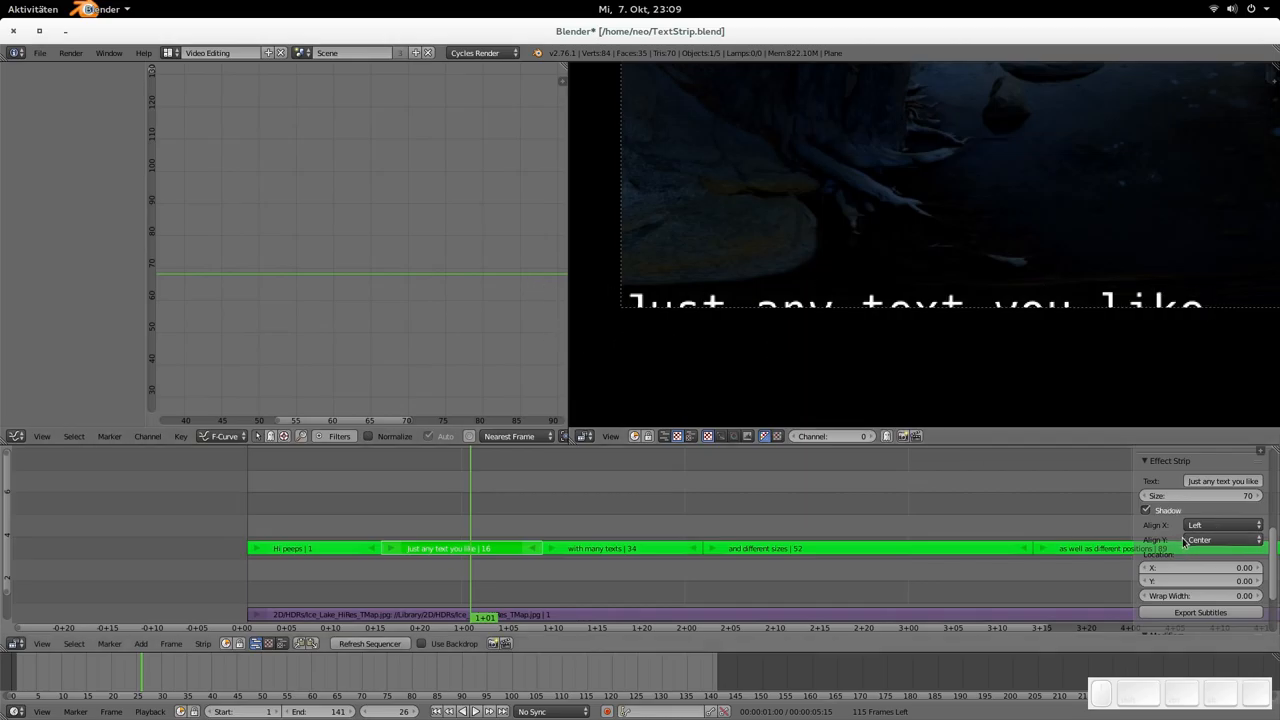
mouse_move(1050, 316)
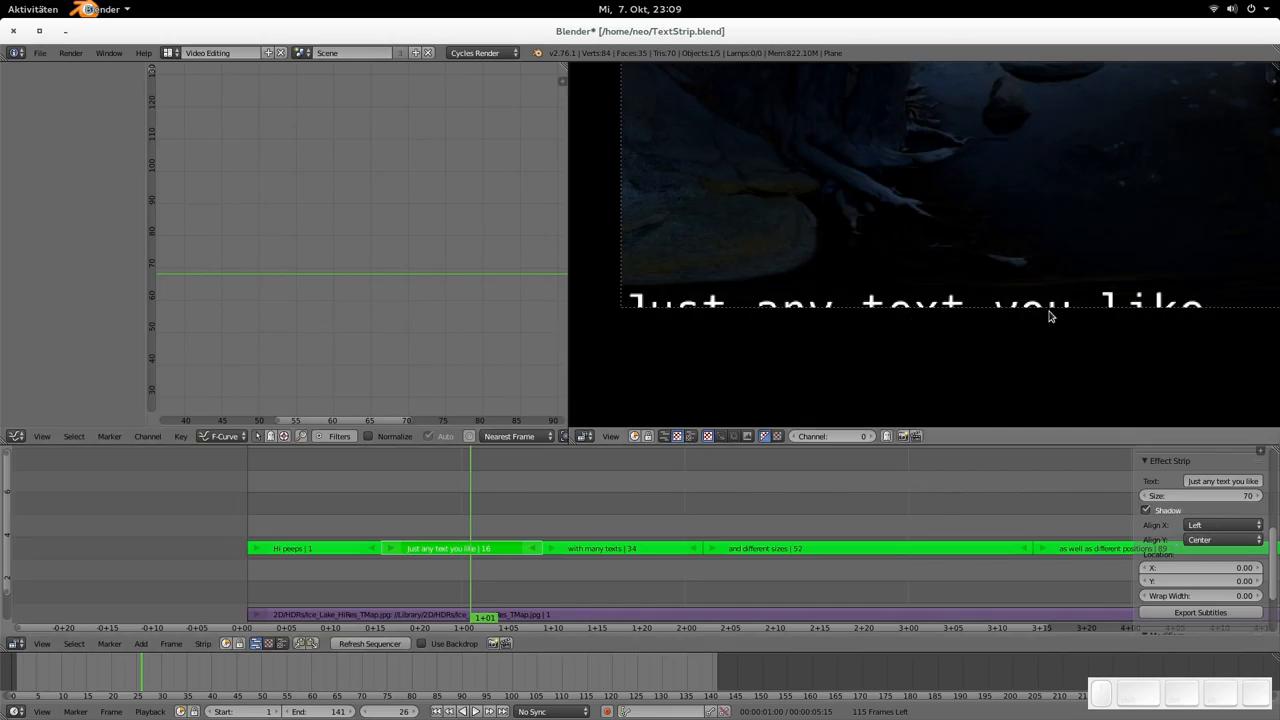
mouse_move(1237, 518)
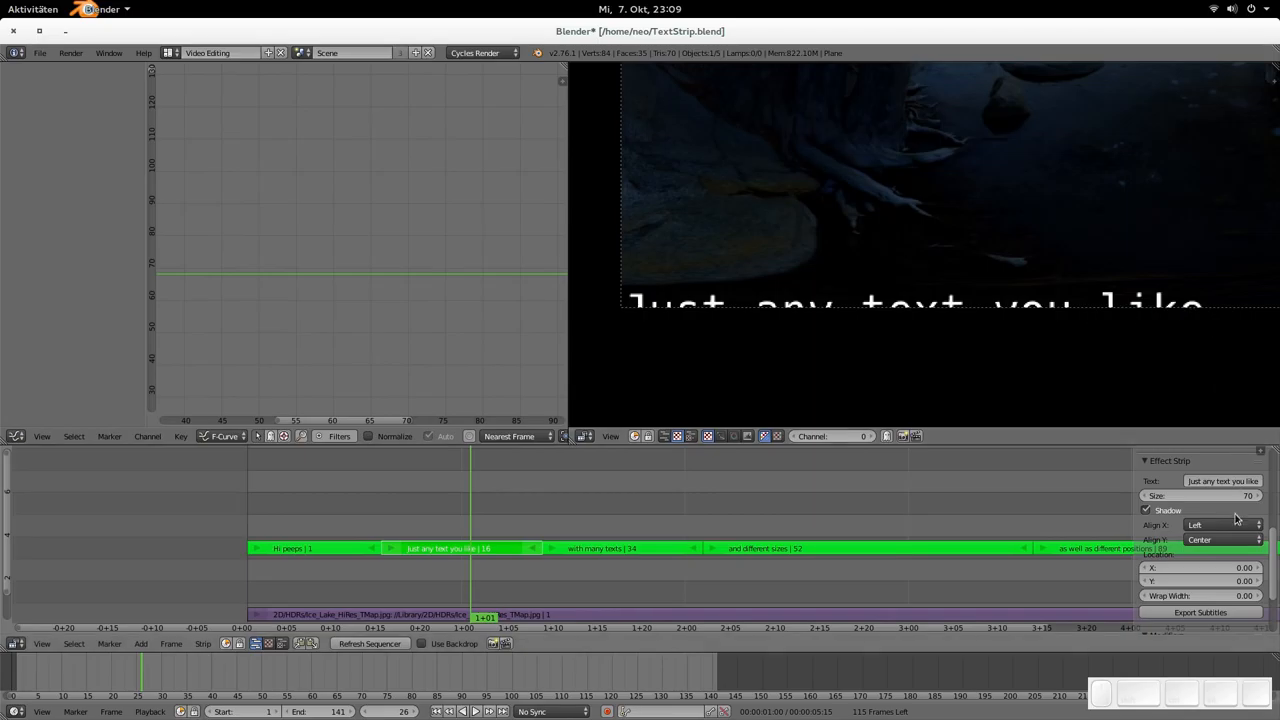
mouse_move(629, 311)
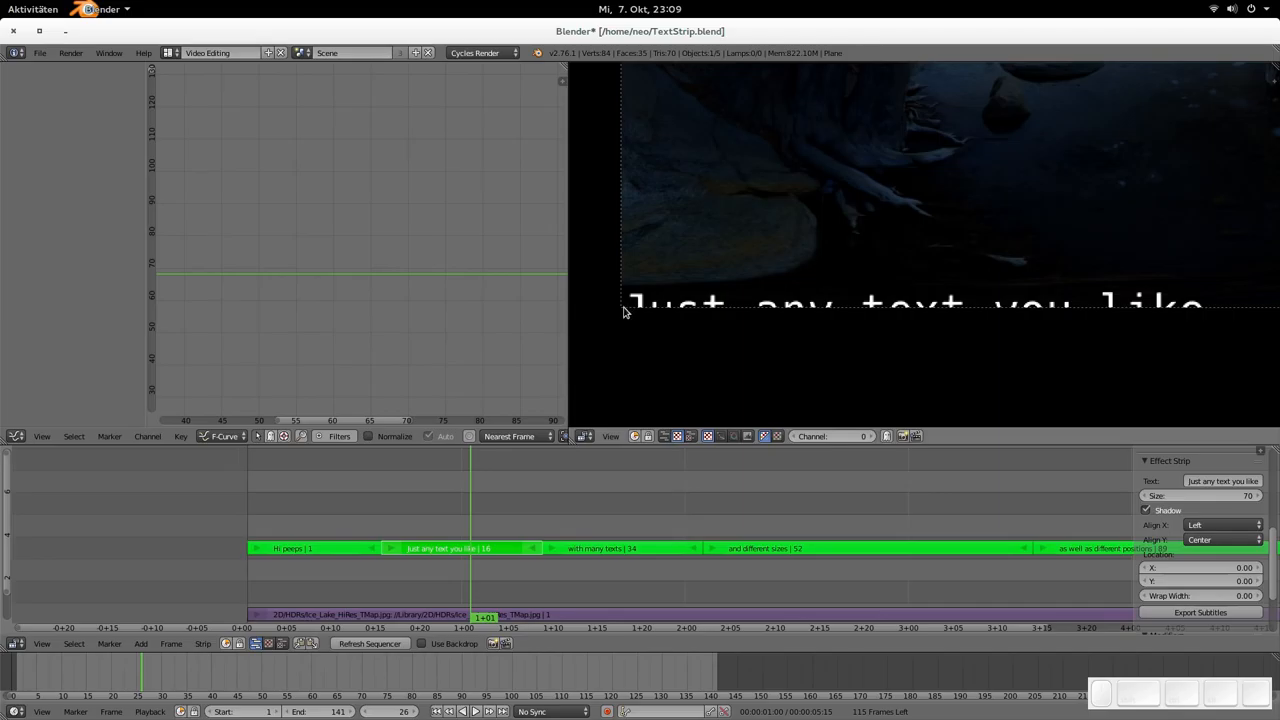
mouse_move(643, 328)
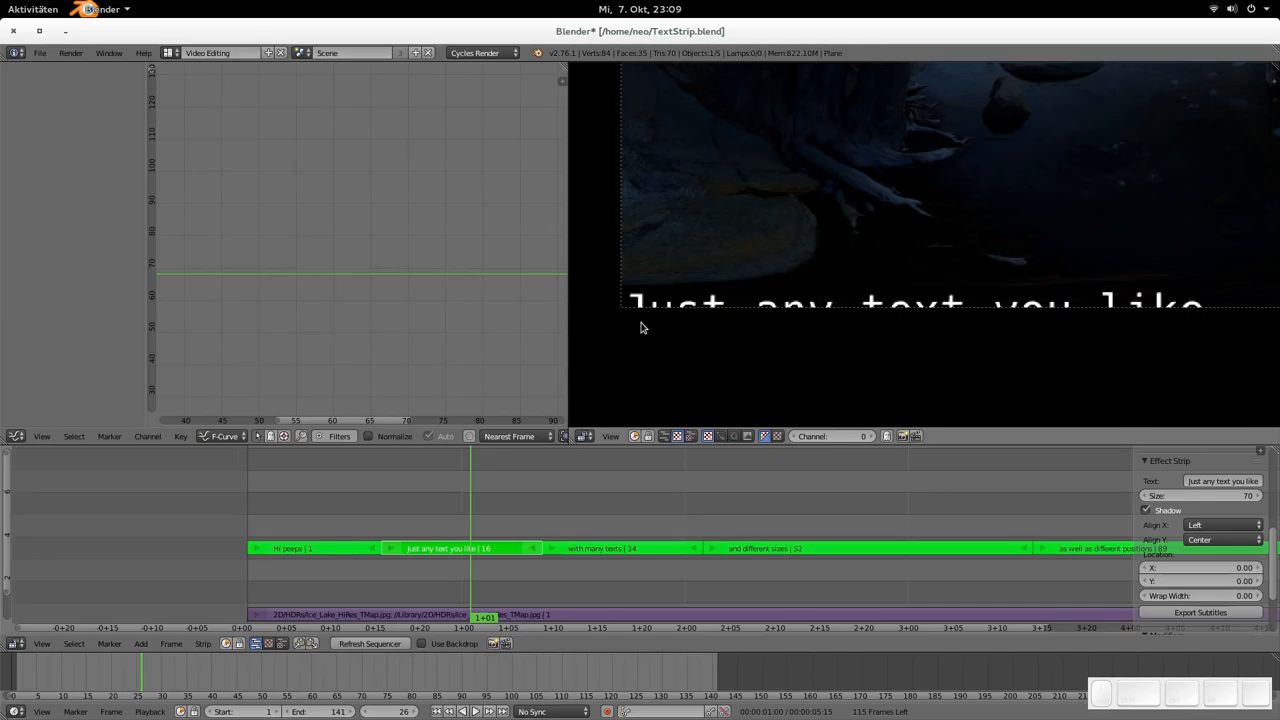
mouse_move(641, 318)
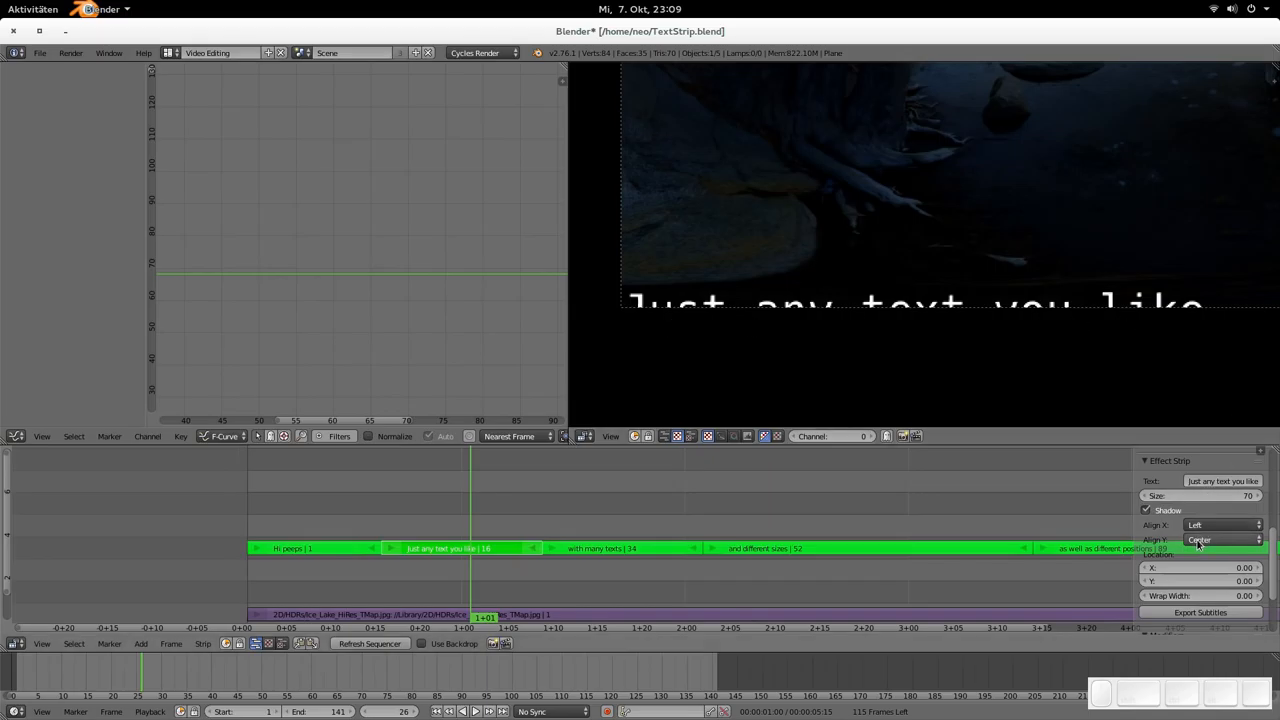
mouse_move(1210, 540)
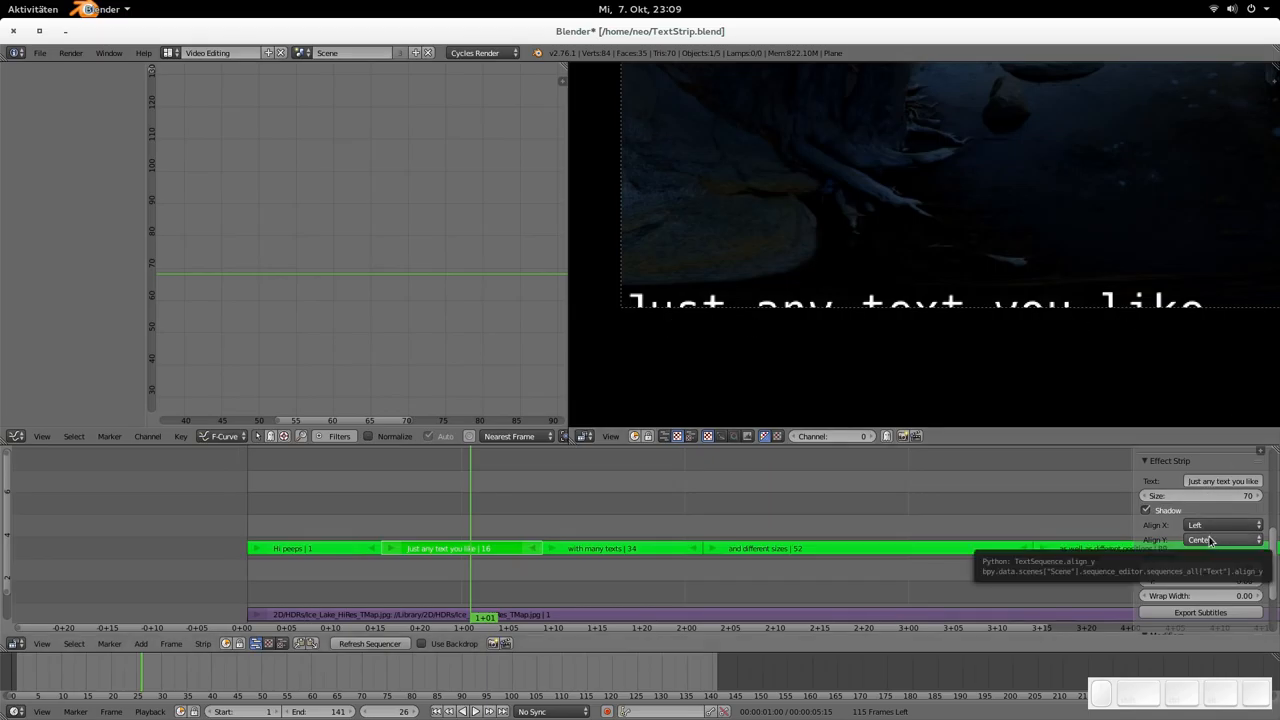
left_click(1220, 524)
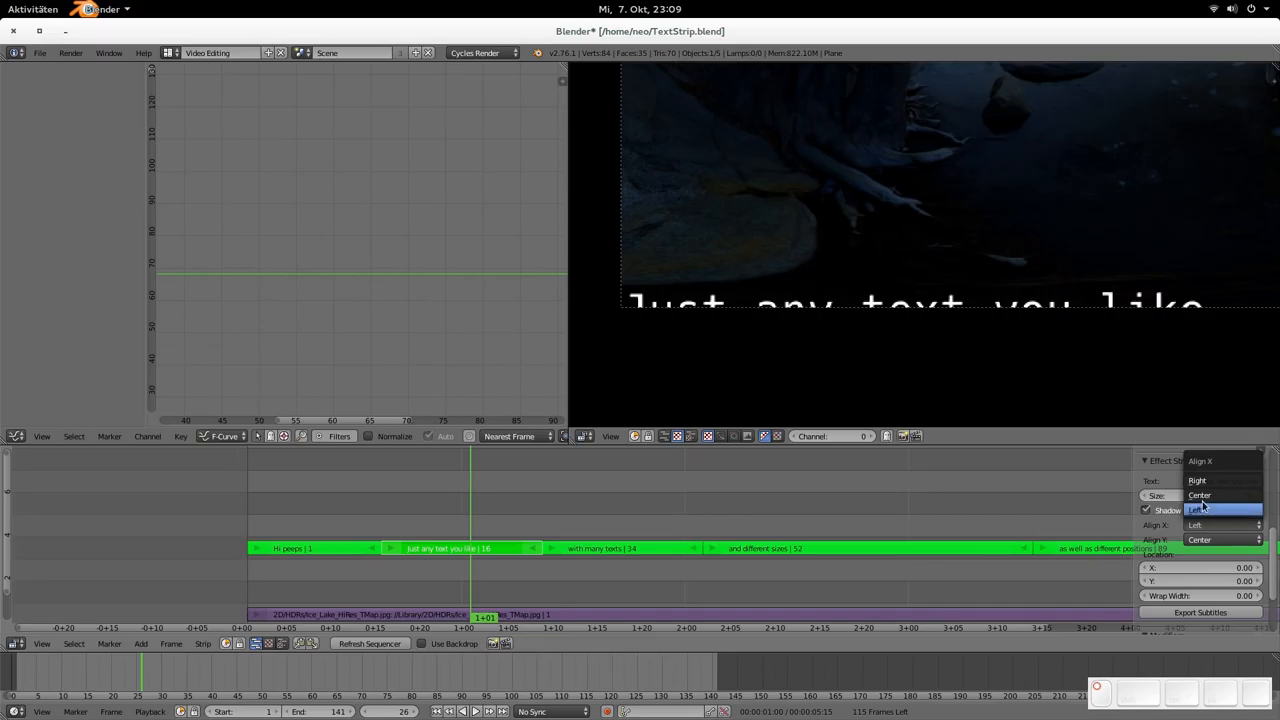
left_click(1199, 495)
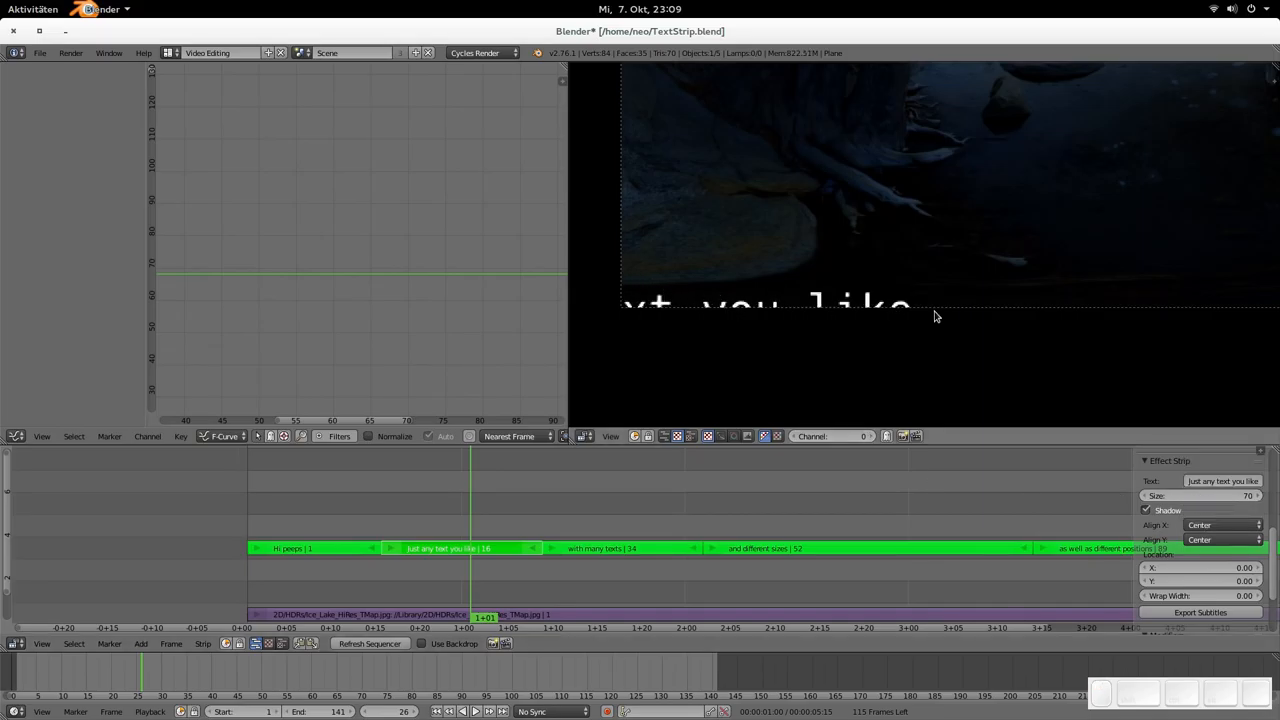
mouse_move(632, 302)
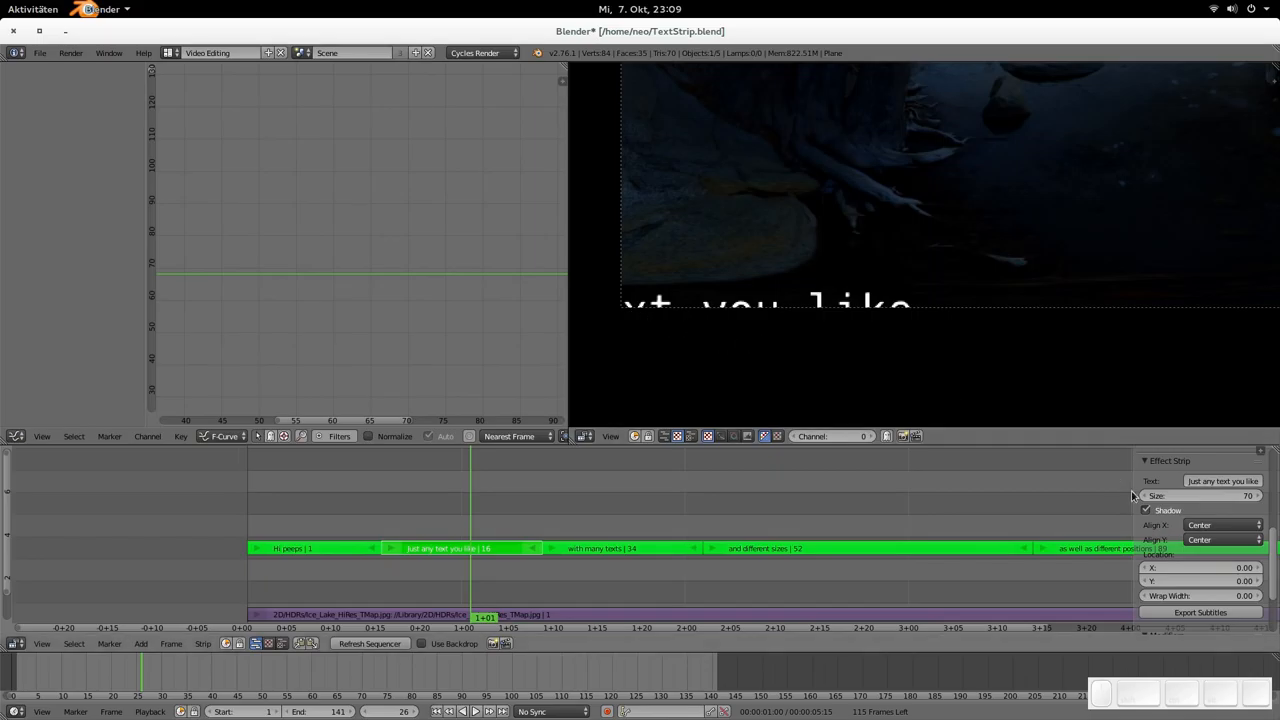
left_click(1222, 524)
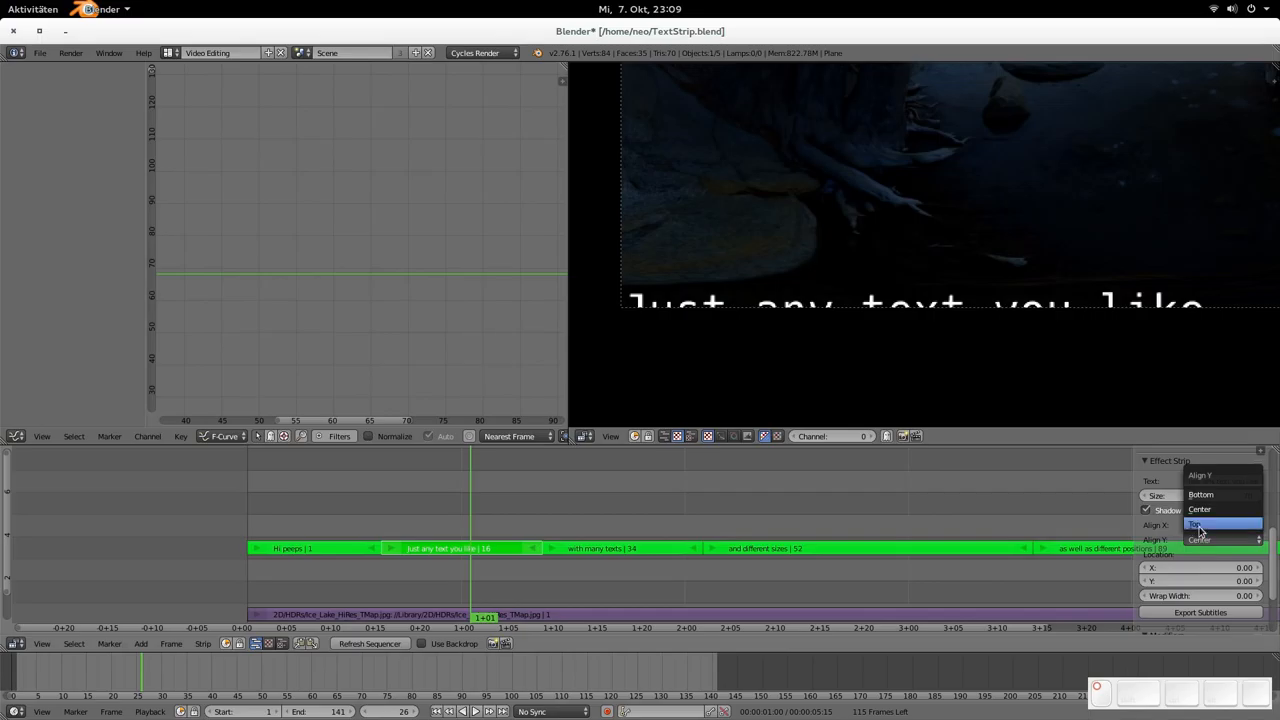
left_click(1200, 494)
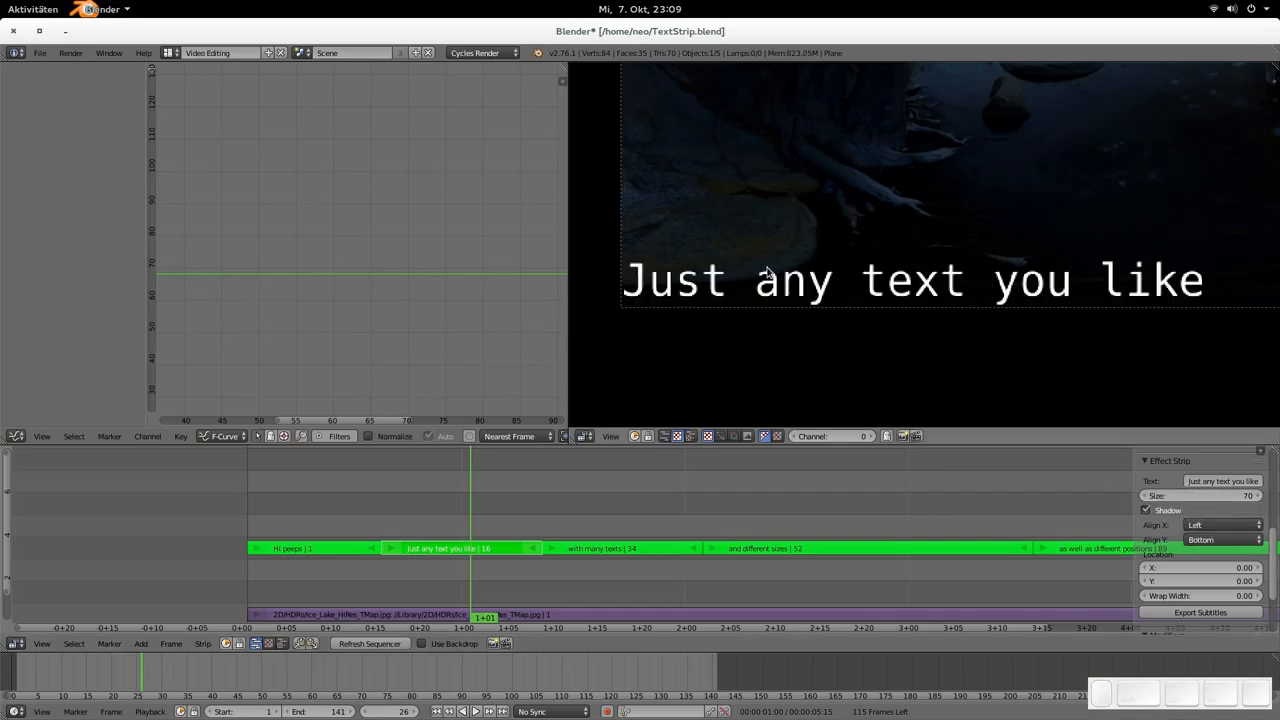
mouse_move(630, 517)
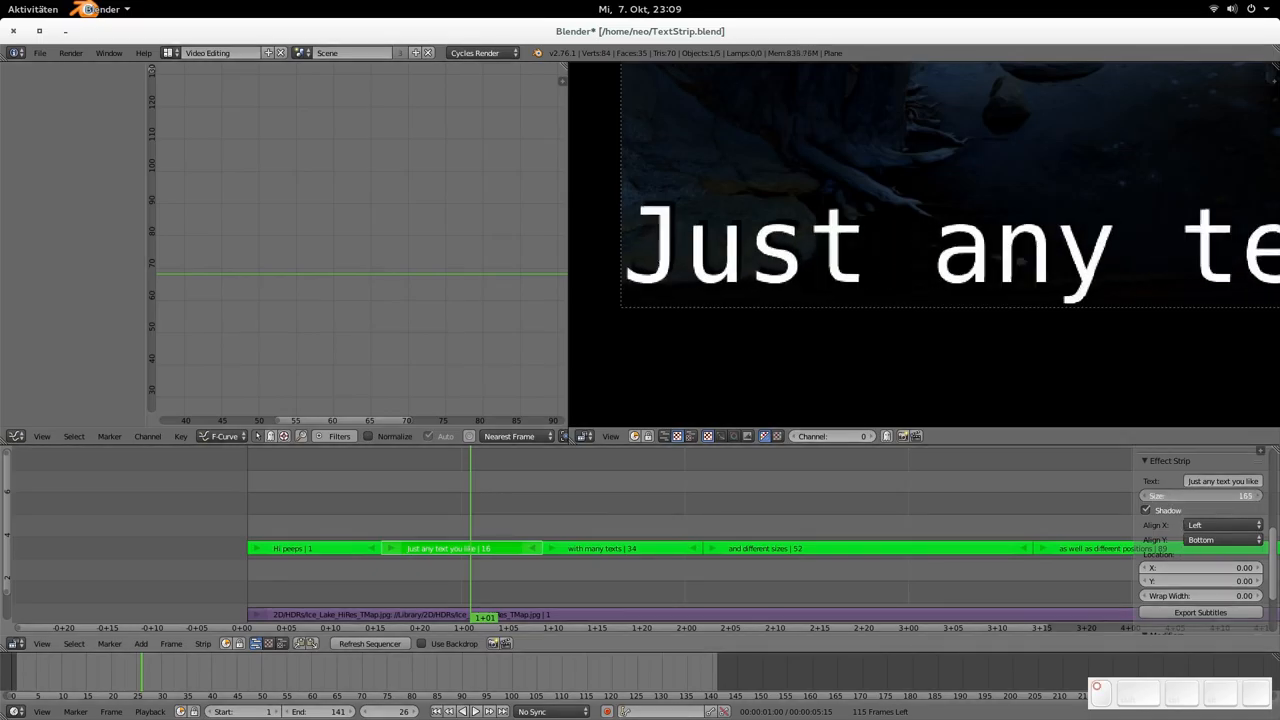
Step: Return the subtitle size from 165 back to 70
left_click(1200, 495)
type("70")
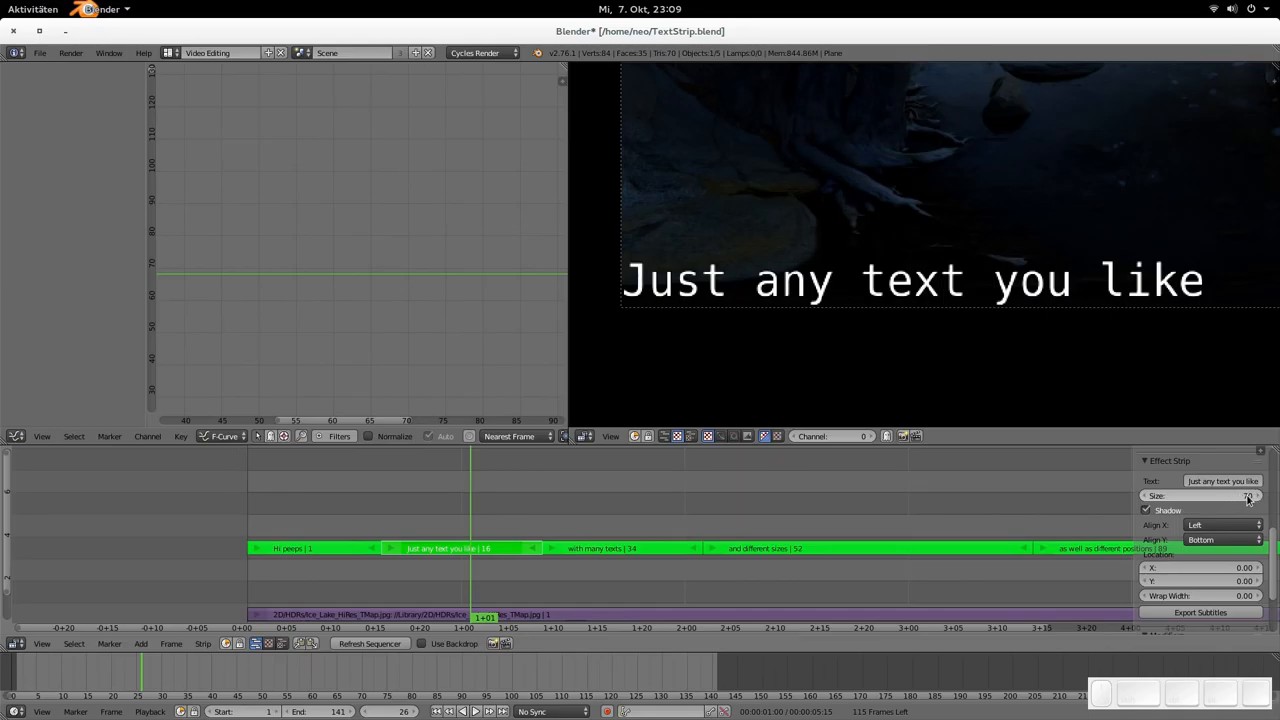
mouse_move(1200, 496)
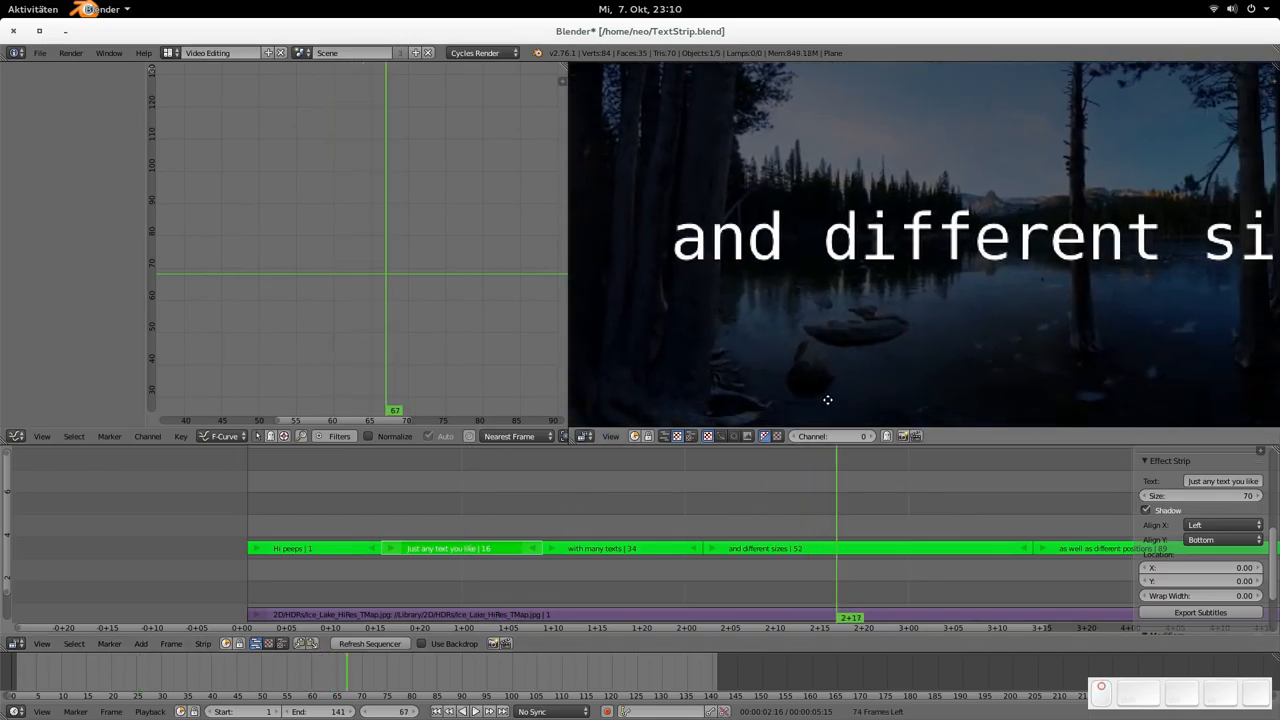
Step: Set the 'and different sizes' strip's size keyframes to Constant interpolation
left_click(765, 548)
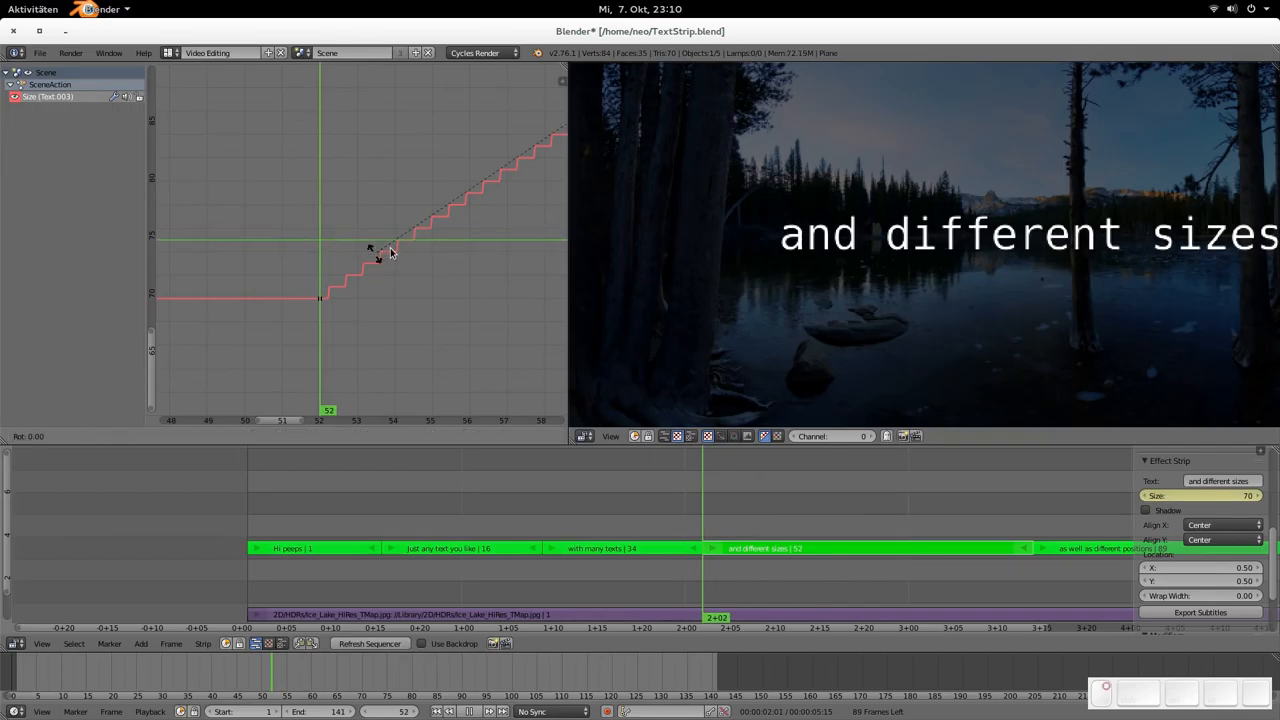
key("t")
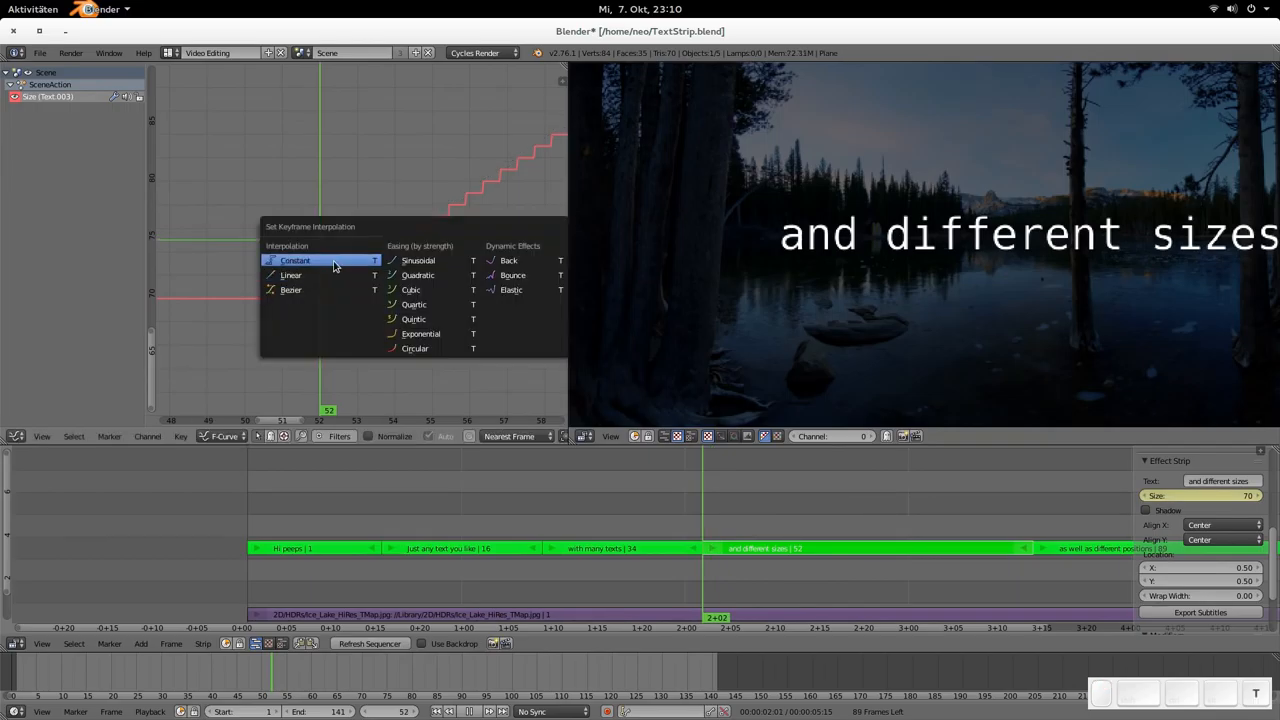
mouse_move(295, 260)
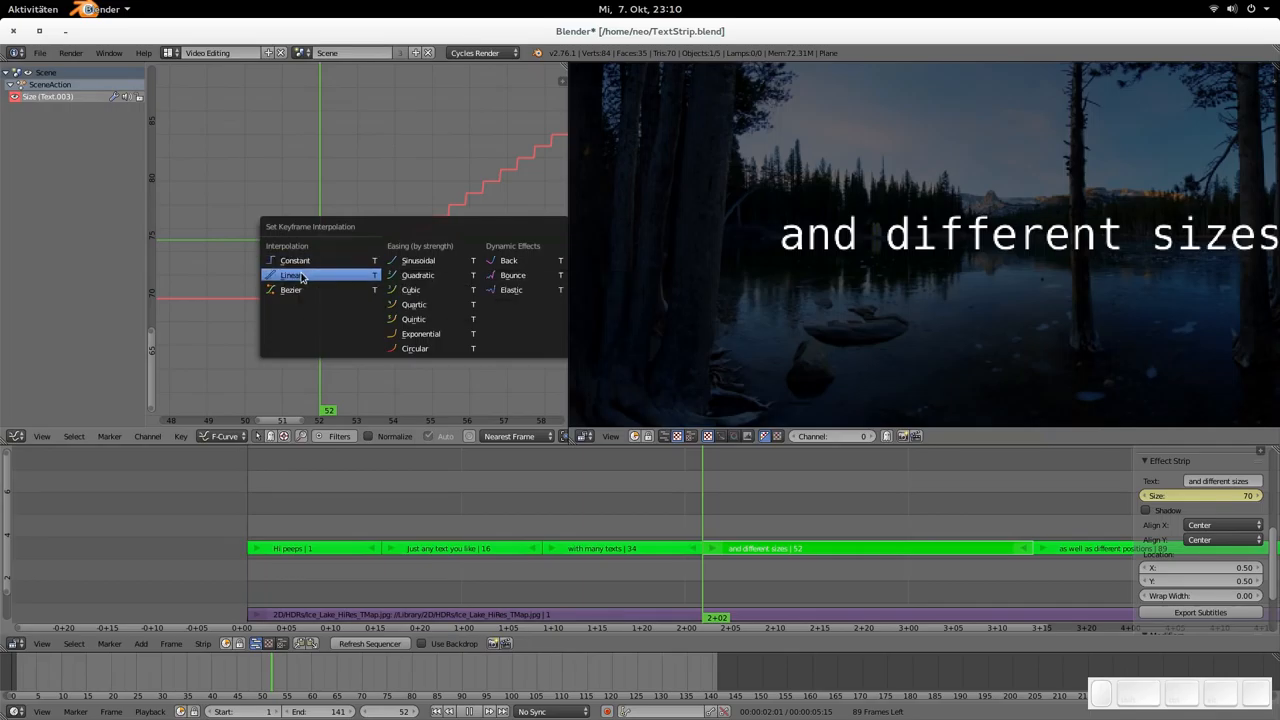
mouse_move(295, 260)
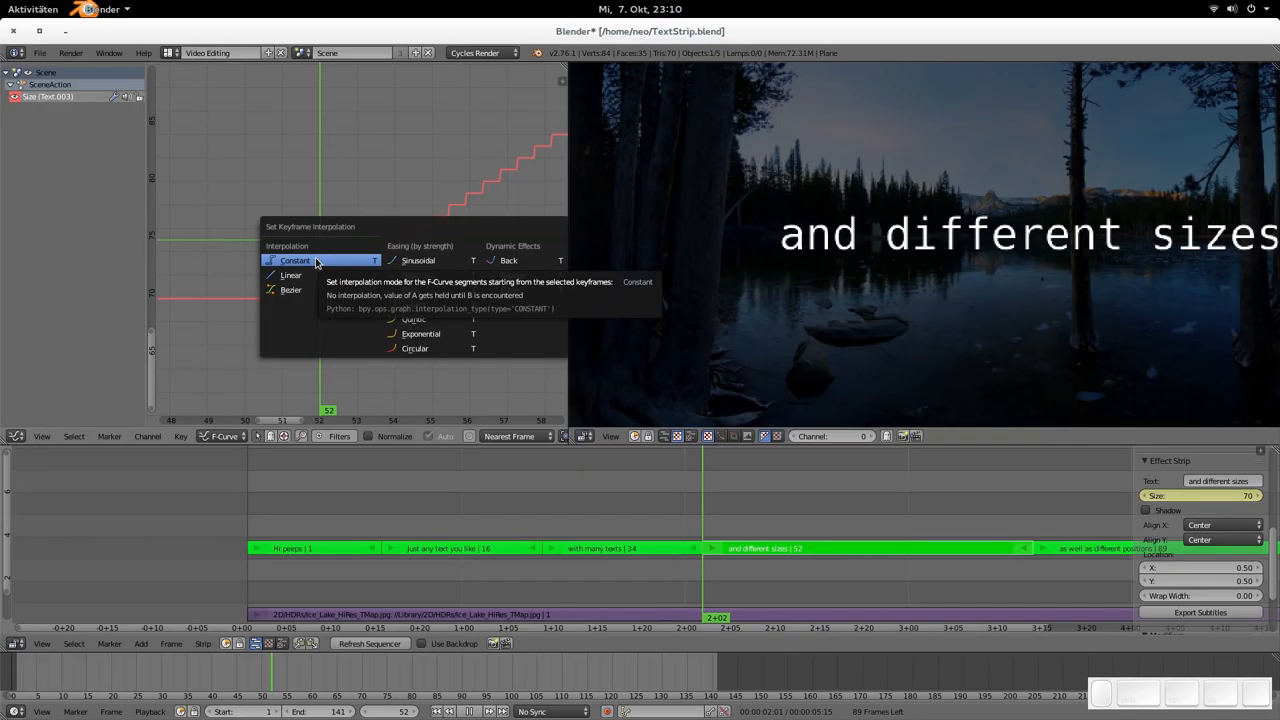
left_click(296, 260)
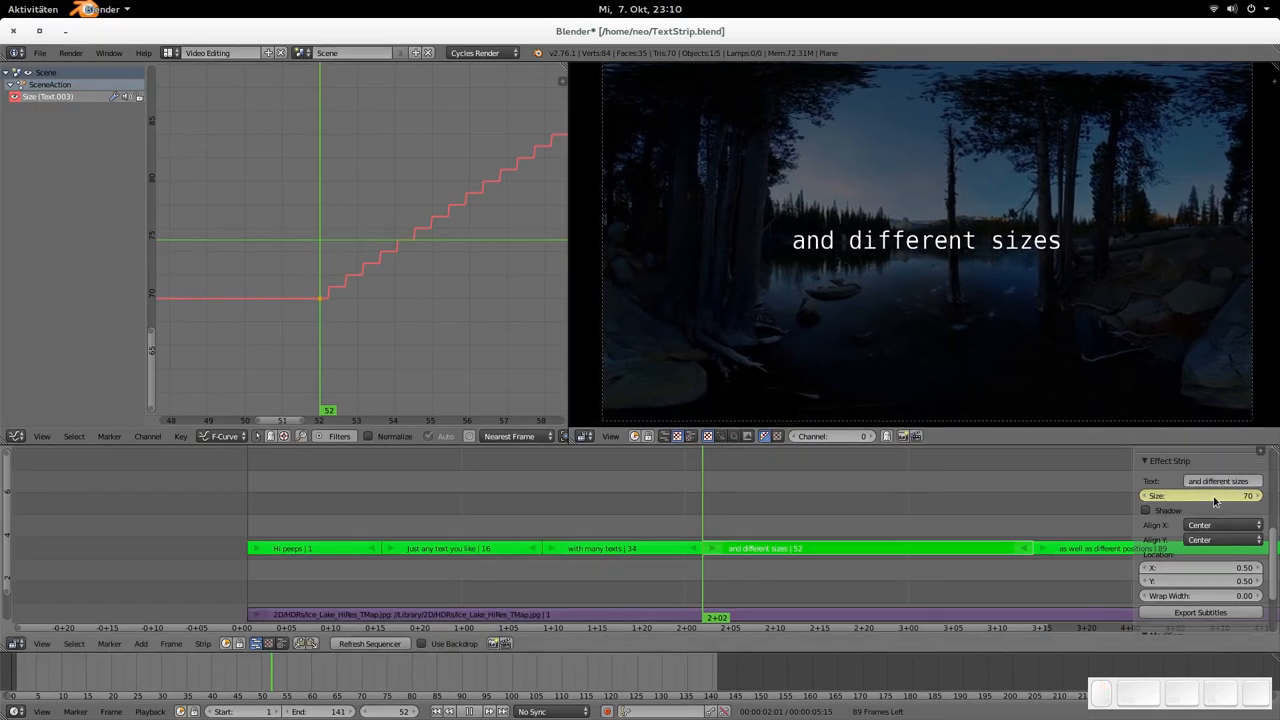
mouse_move(1200, 496)
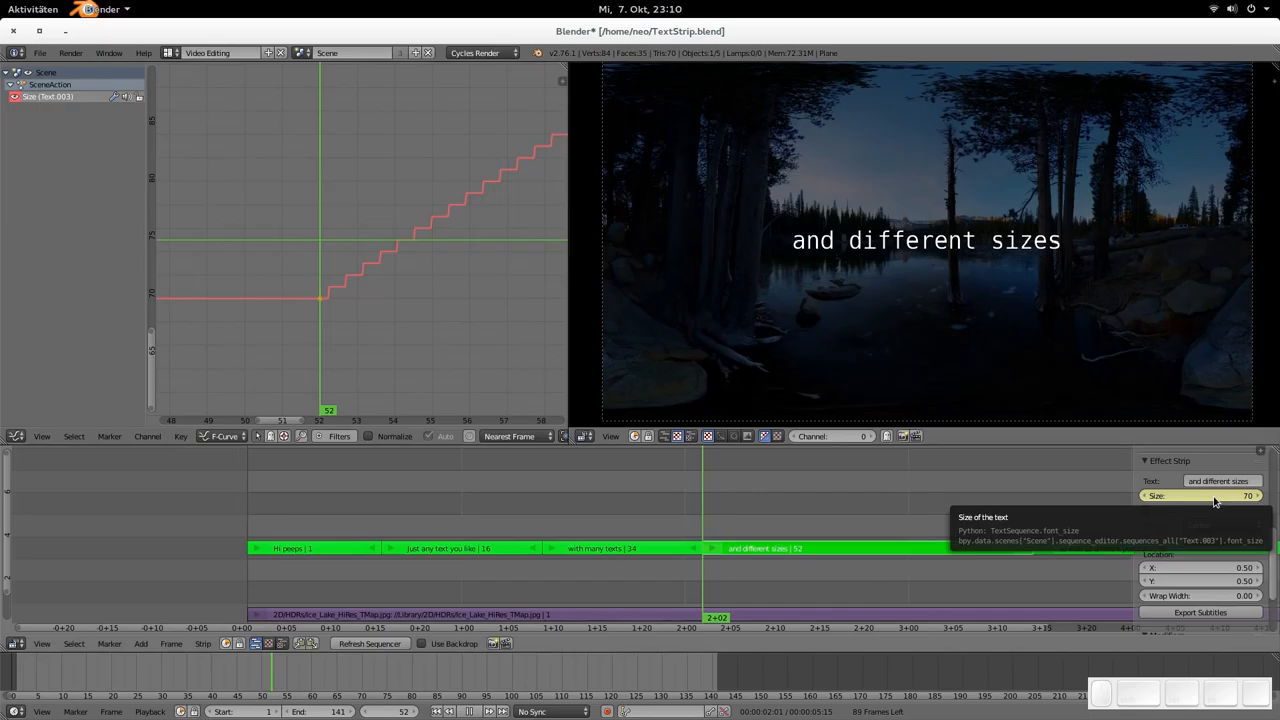
mouse_move(1203, 499)
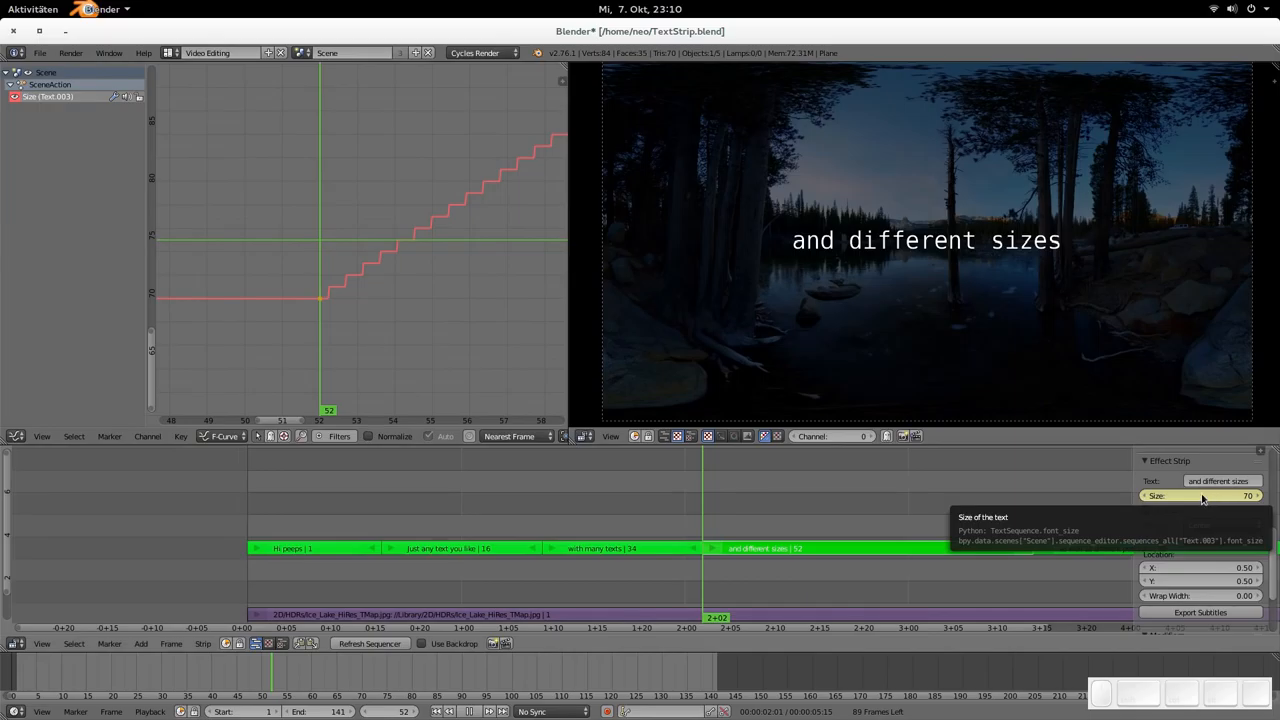
mouse_move(885, 282)
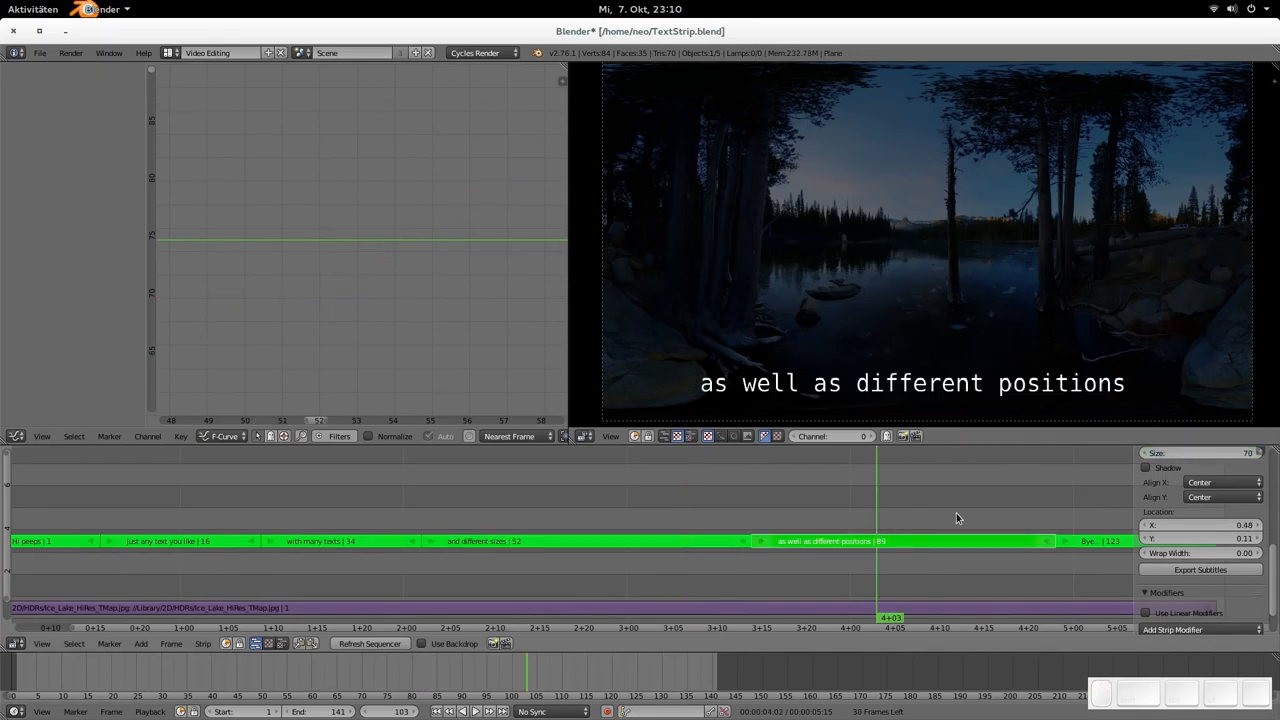
Step: Scroll the strip panel, then switch to Firefox showing the SubRip article
scroll("right", 3)
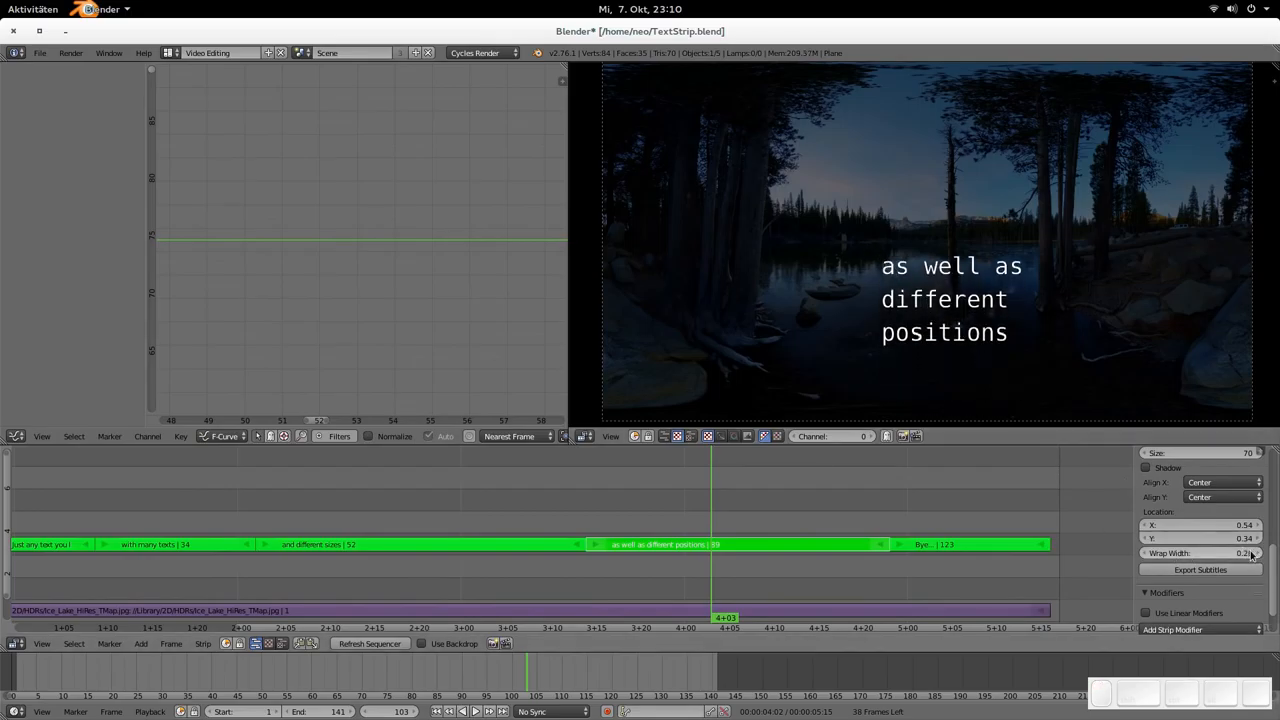
mouse_move(1200, 553)
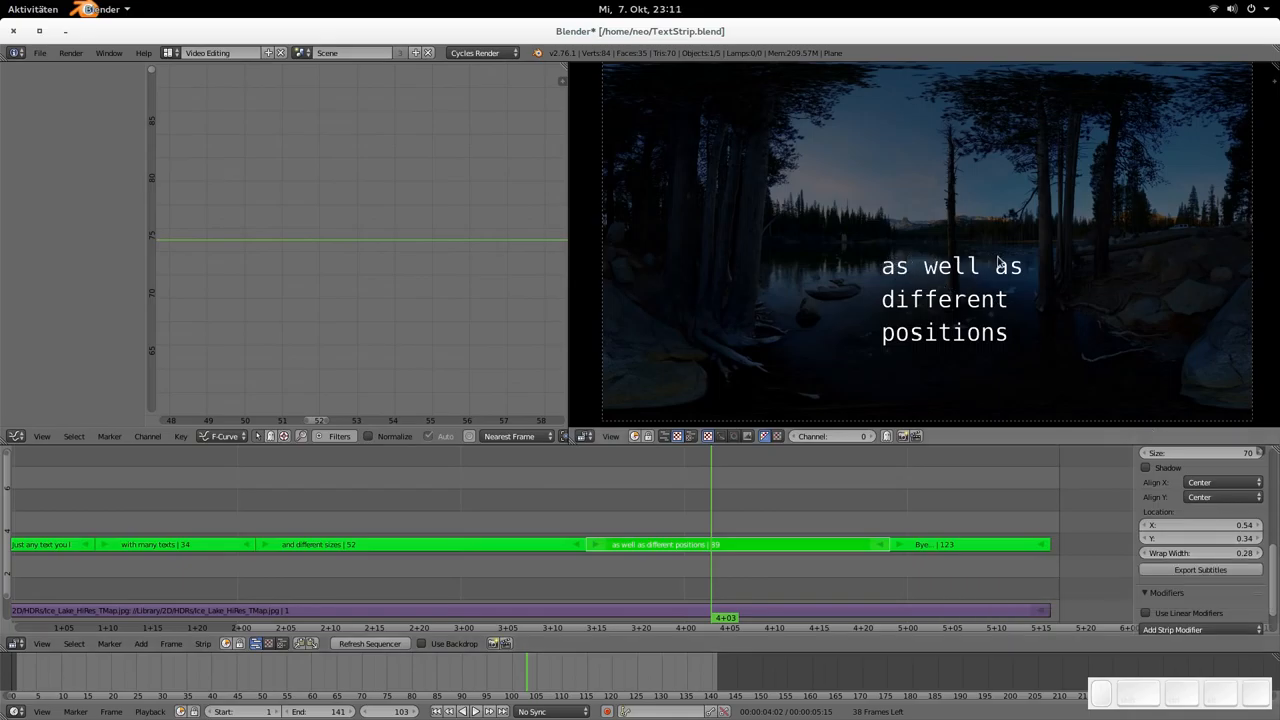
mouse_move(882, 283)
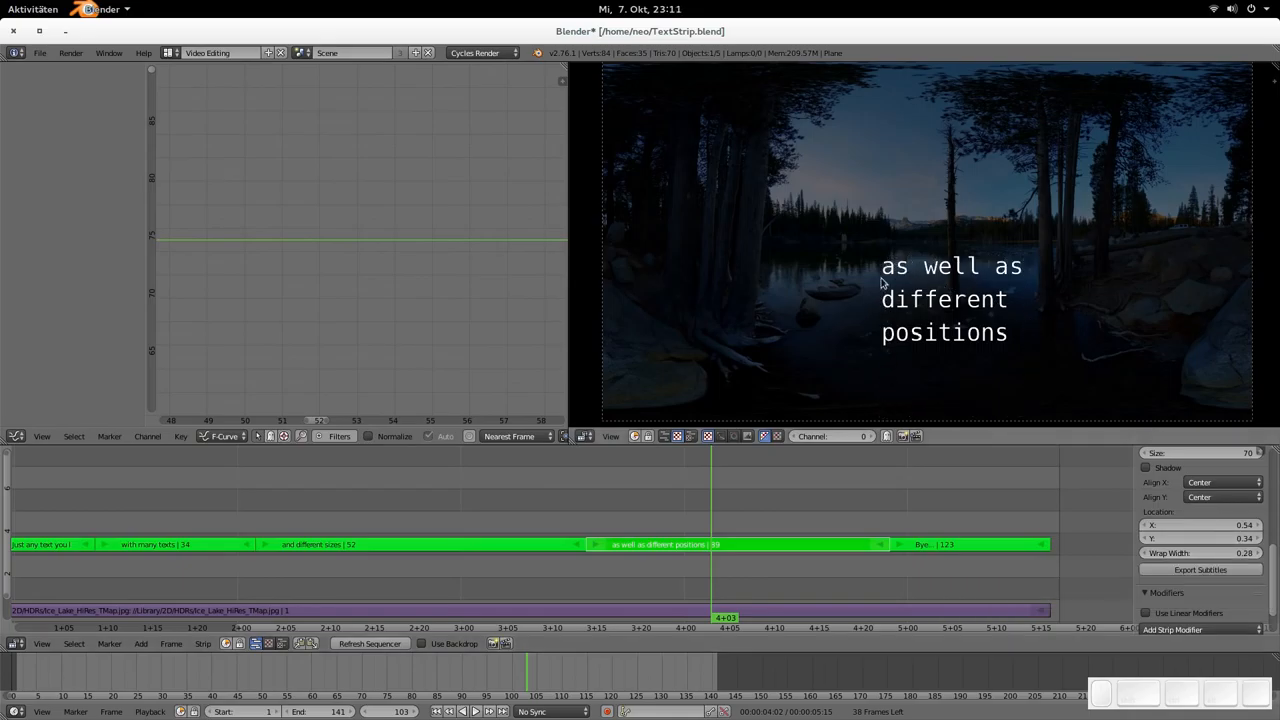
mouse_move(1075, 487)
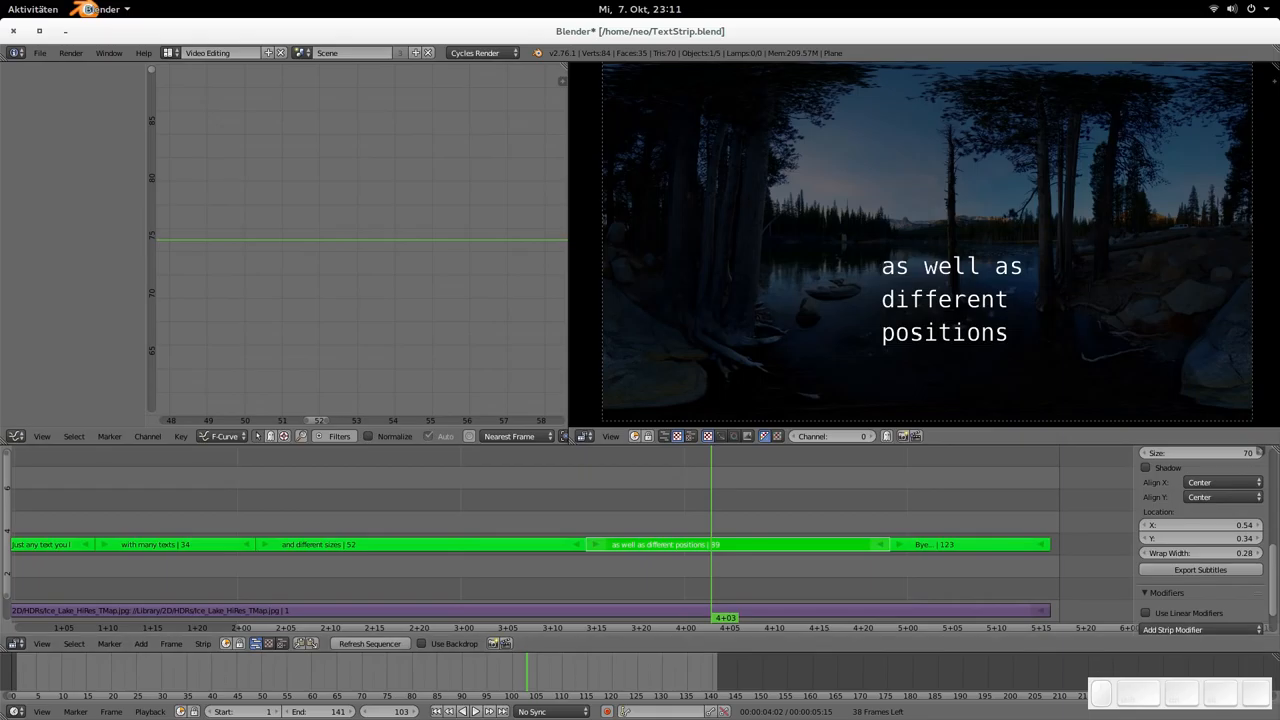
left_click(110, 9)
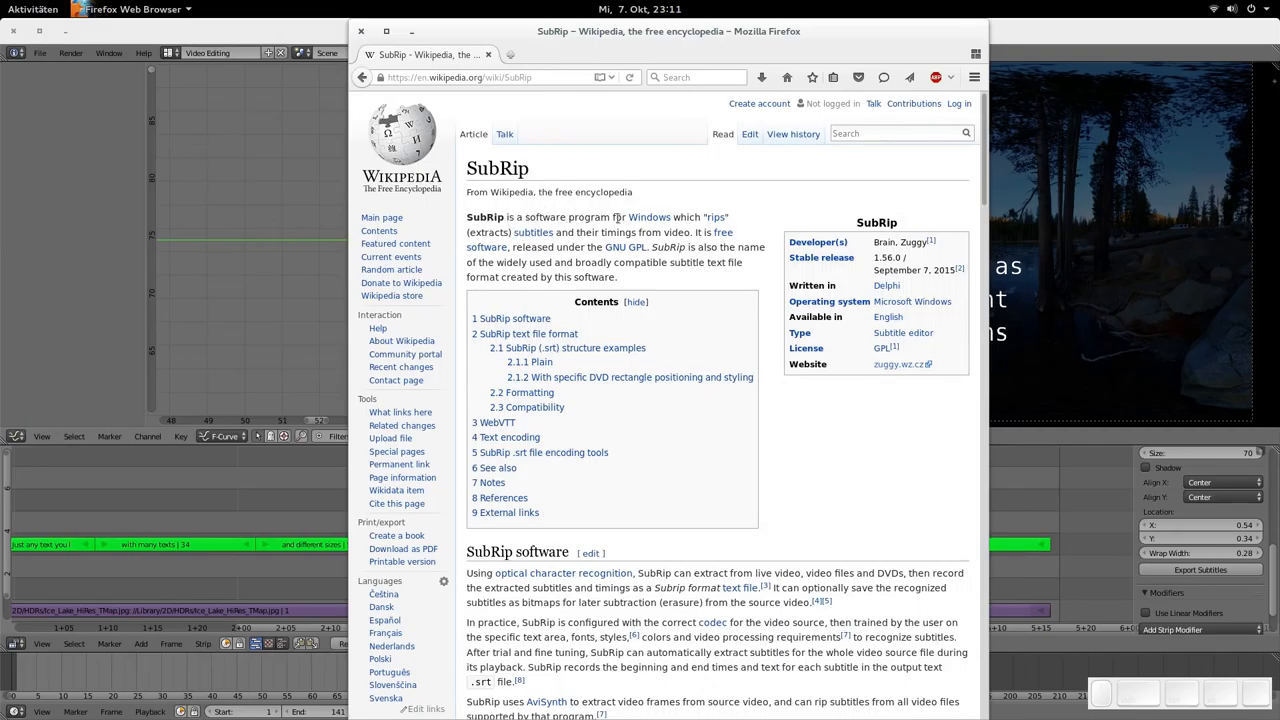
Step: Scroll the SubRip article and jump to its 'SubRip text file format' section
scroll("down", 3)
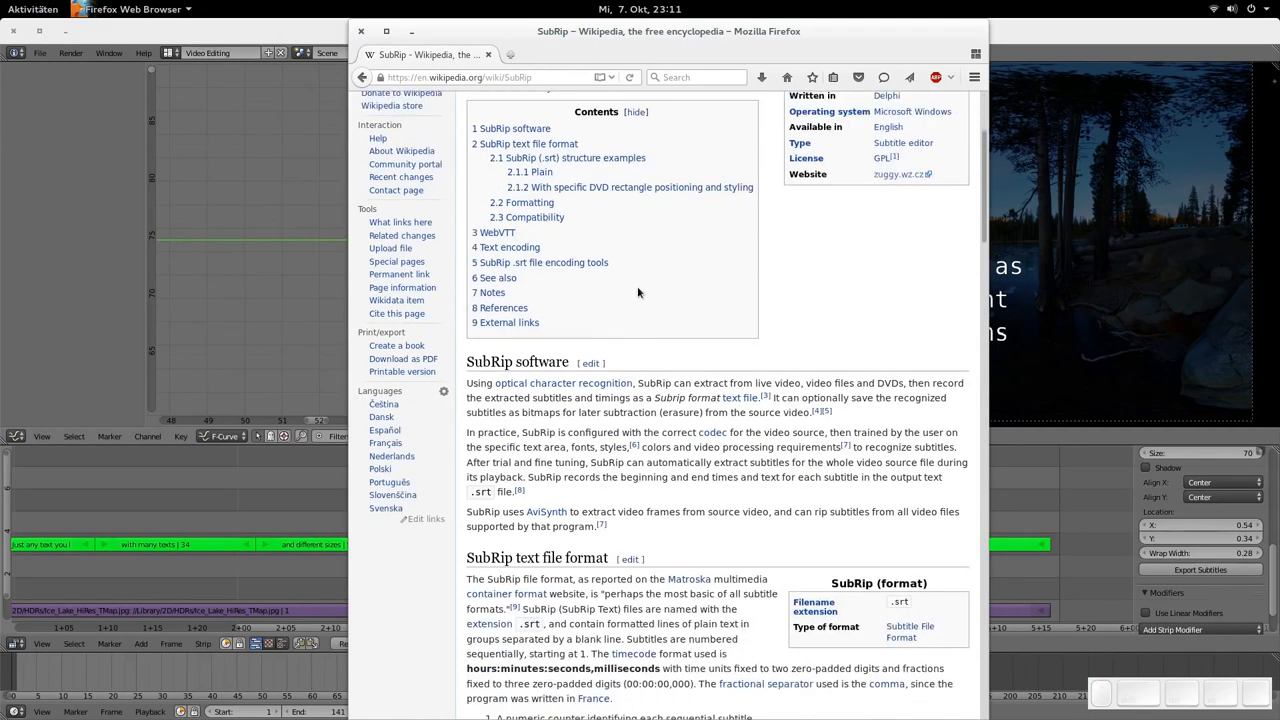
mouse_move(543, 143)
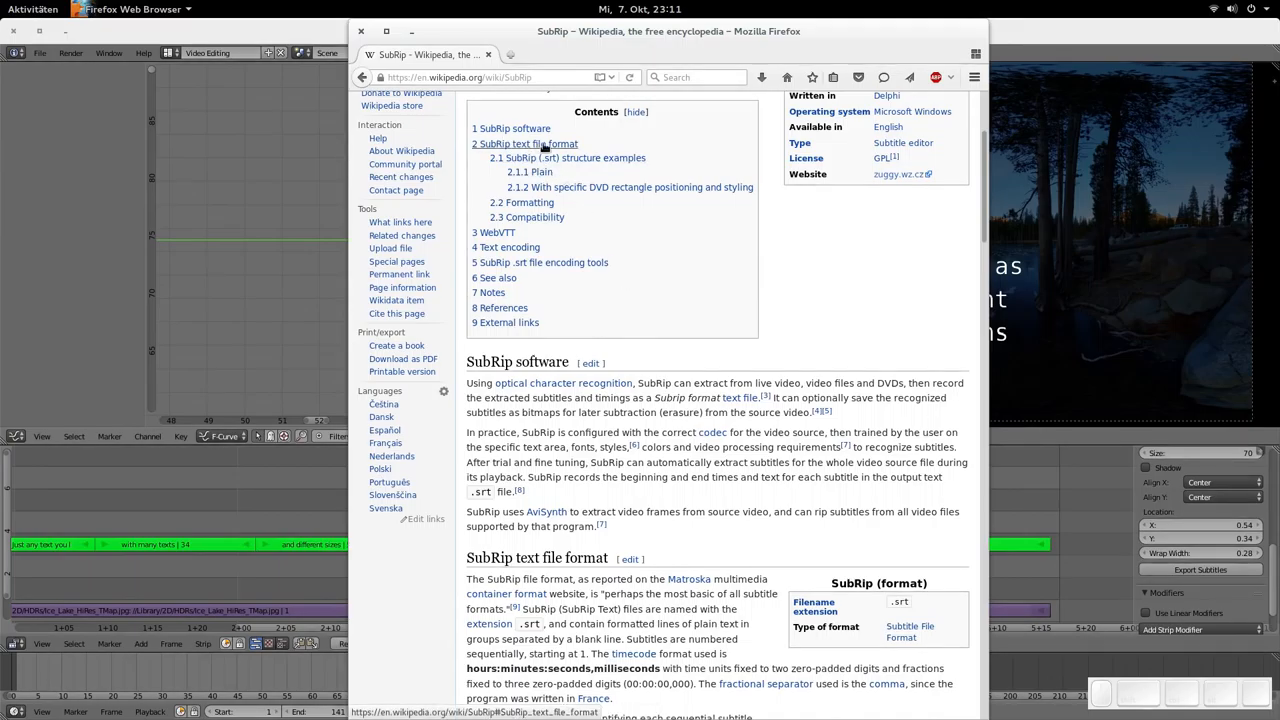
left_click(525, 143)
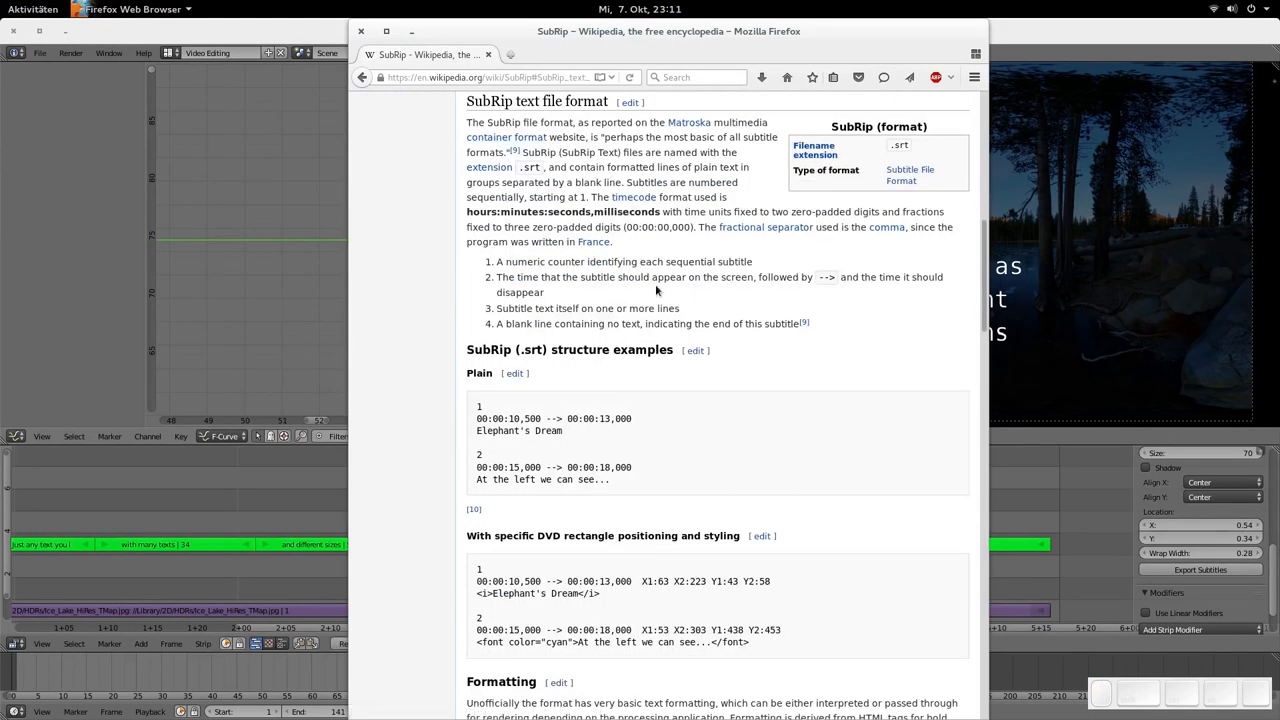
mouse_move(472, 413)
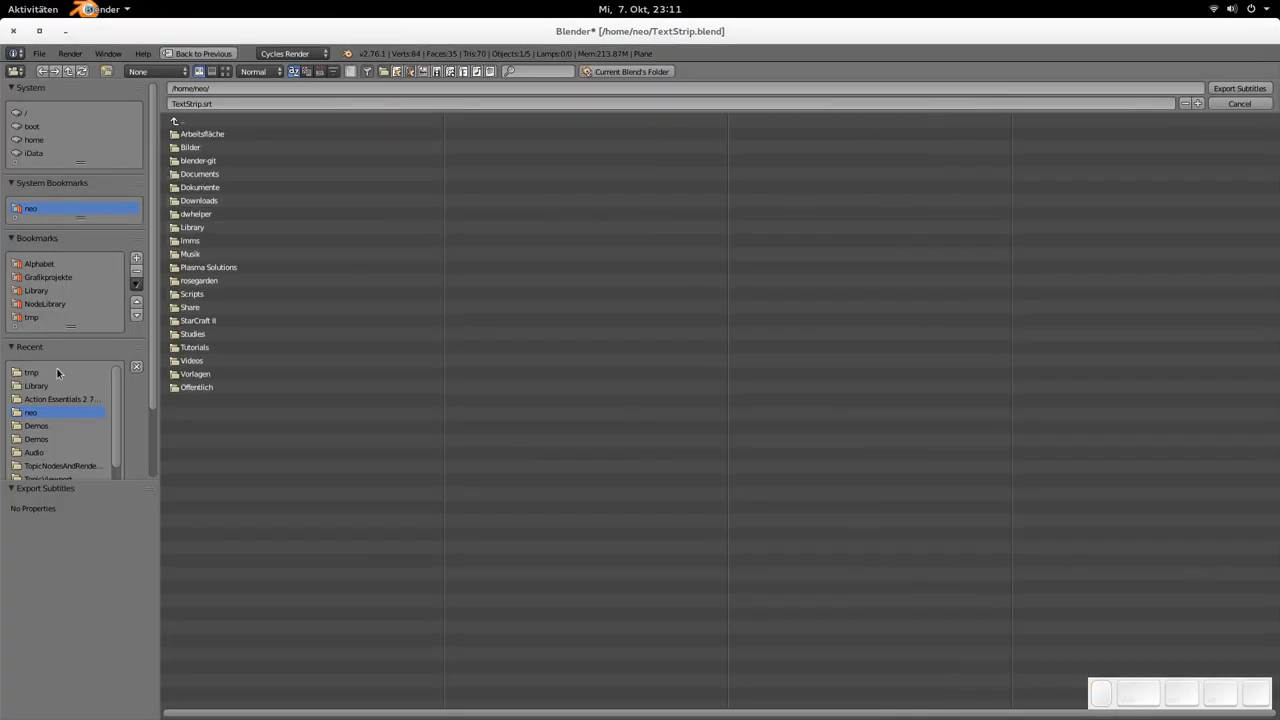
Step: Pick the tmp folder under Recent as the TextStrip.srt export destination
left_click(31, 372)
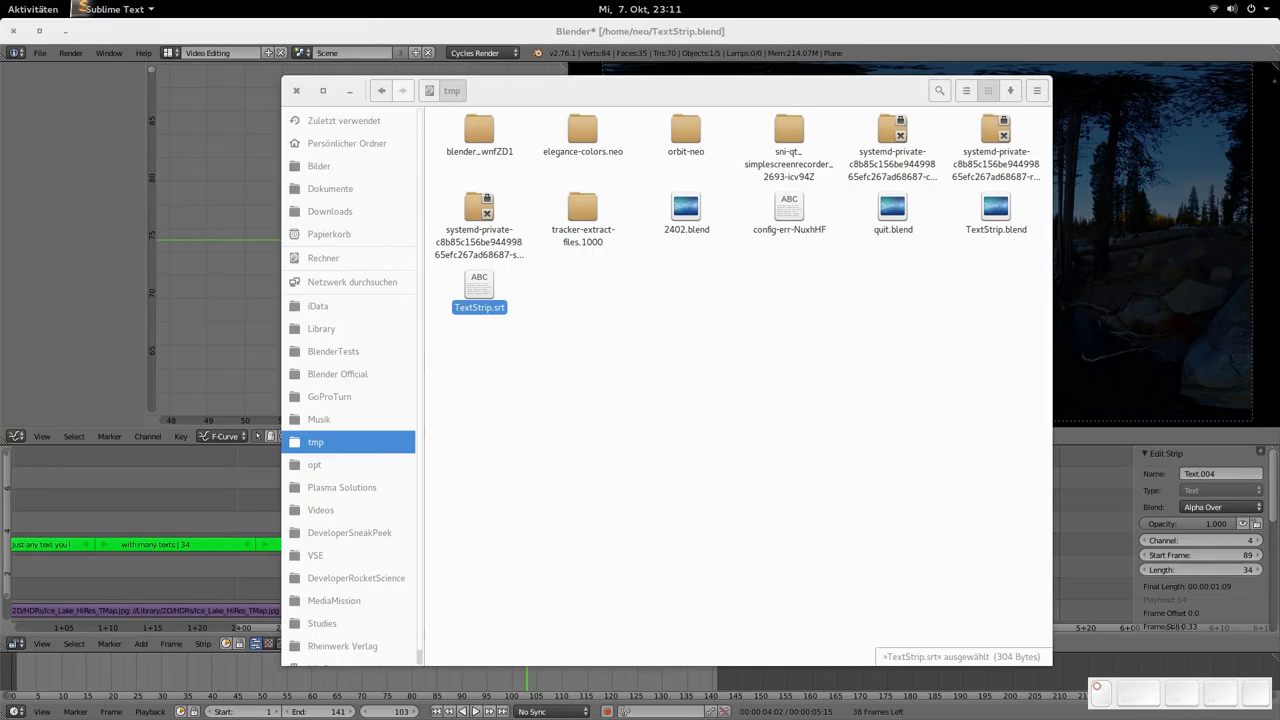
Step: Open TextStrip.srt in Sublime Text, select all six entries, then close the editor
double_click(479, 290)
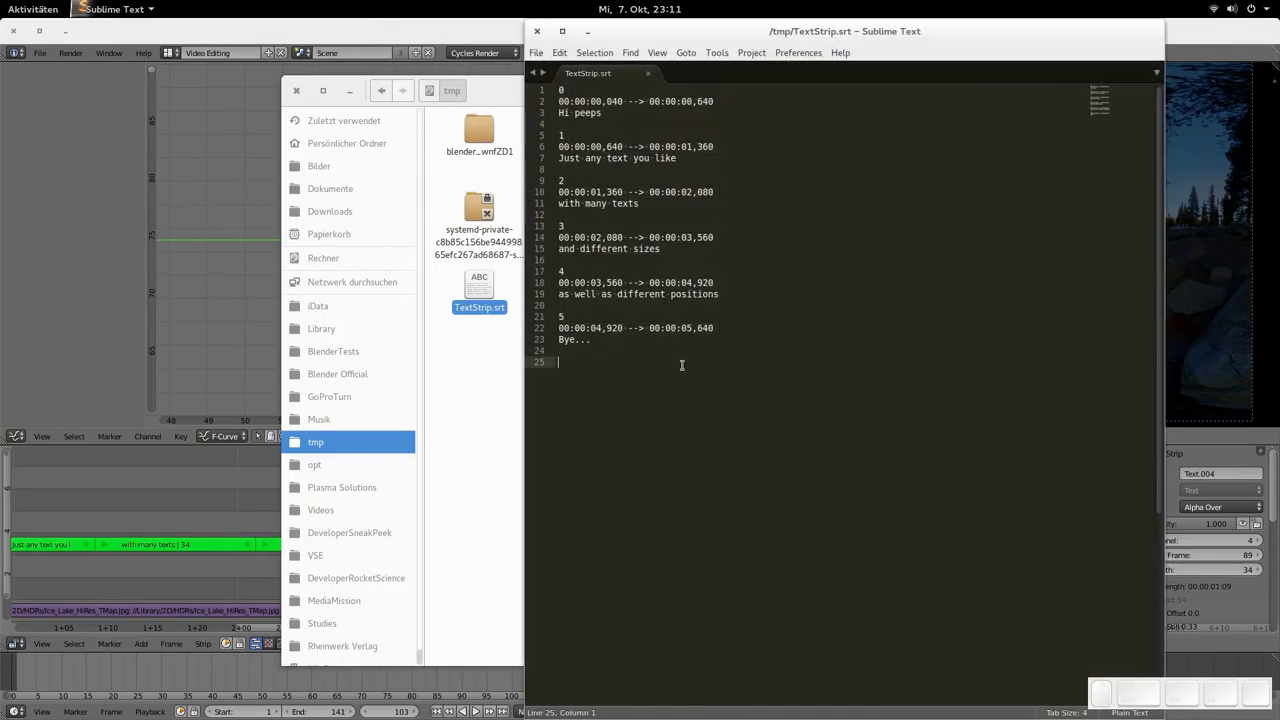
left_click(760, 227)
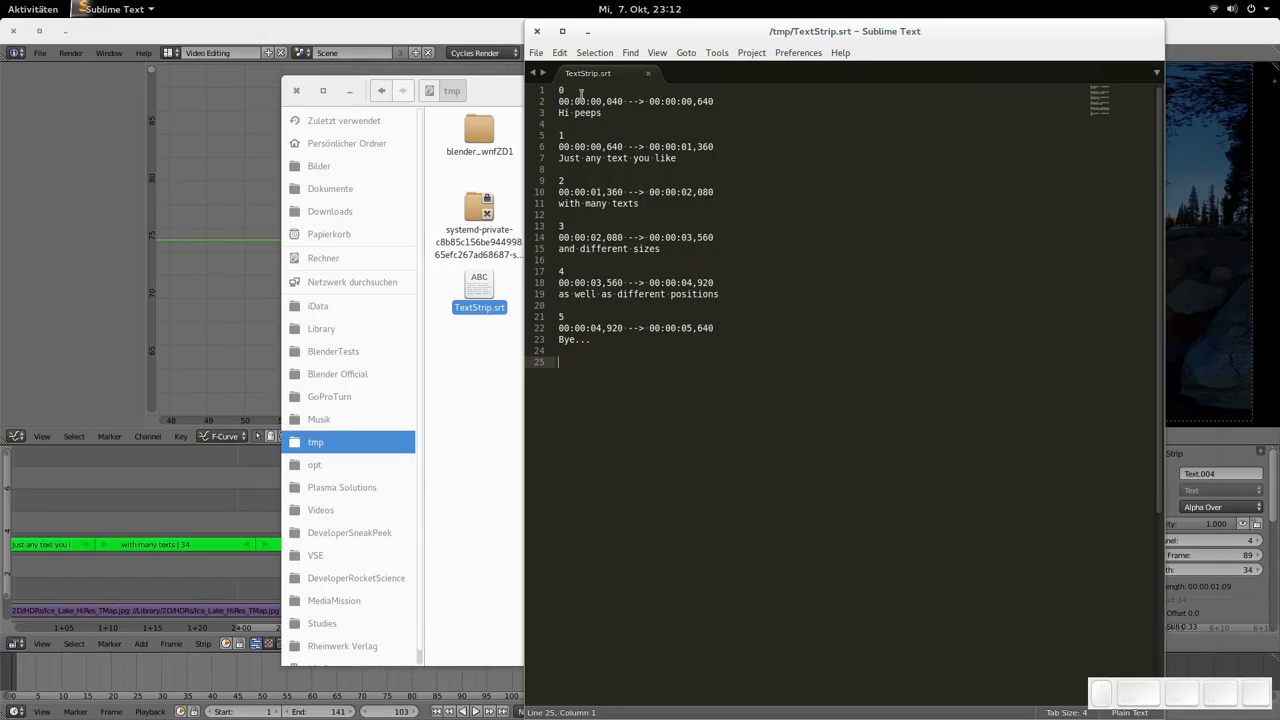
key("ctrl+a")
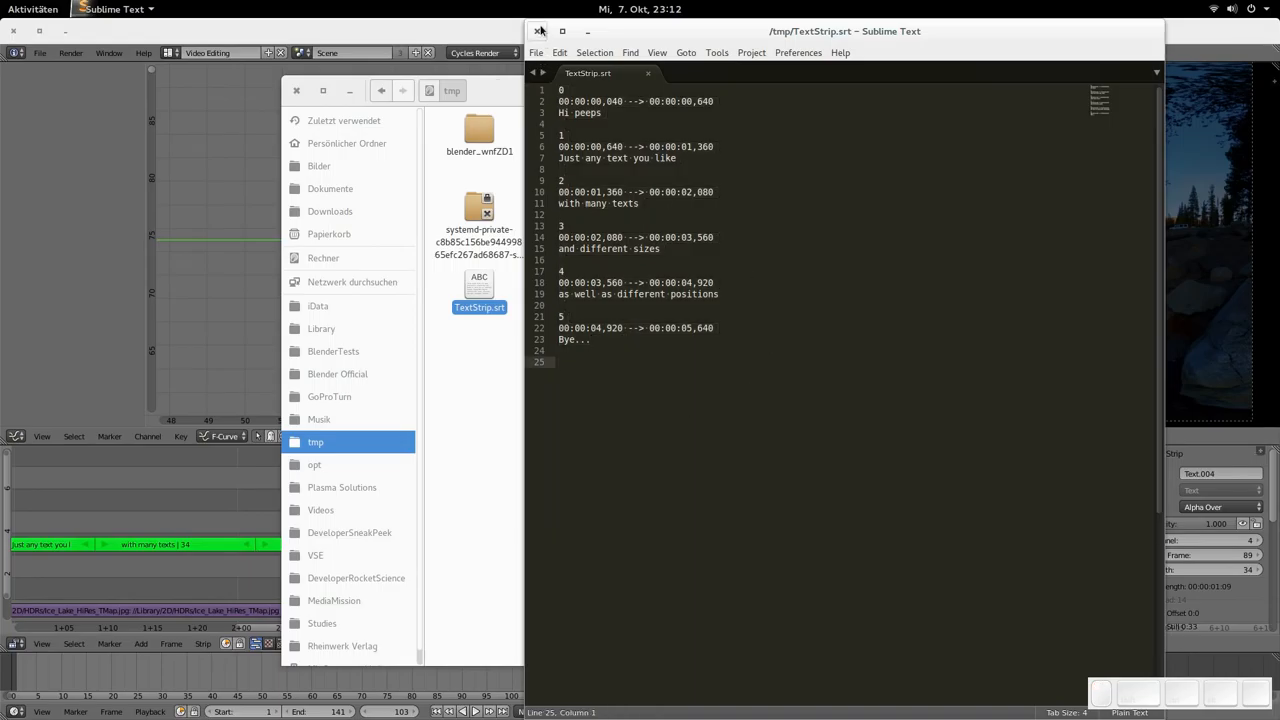
left_click(540, 31)
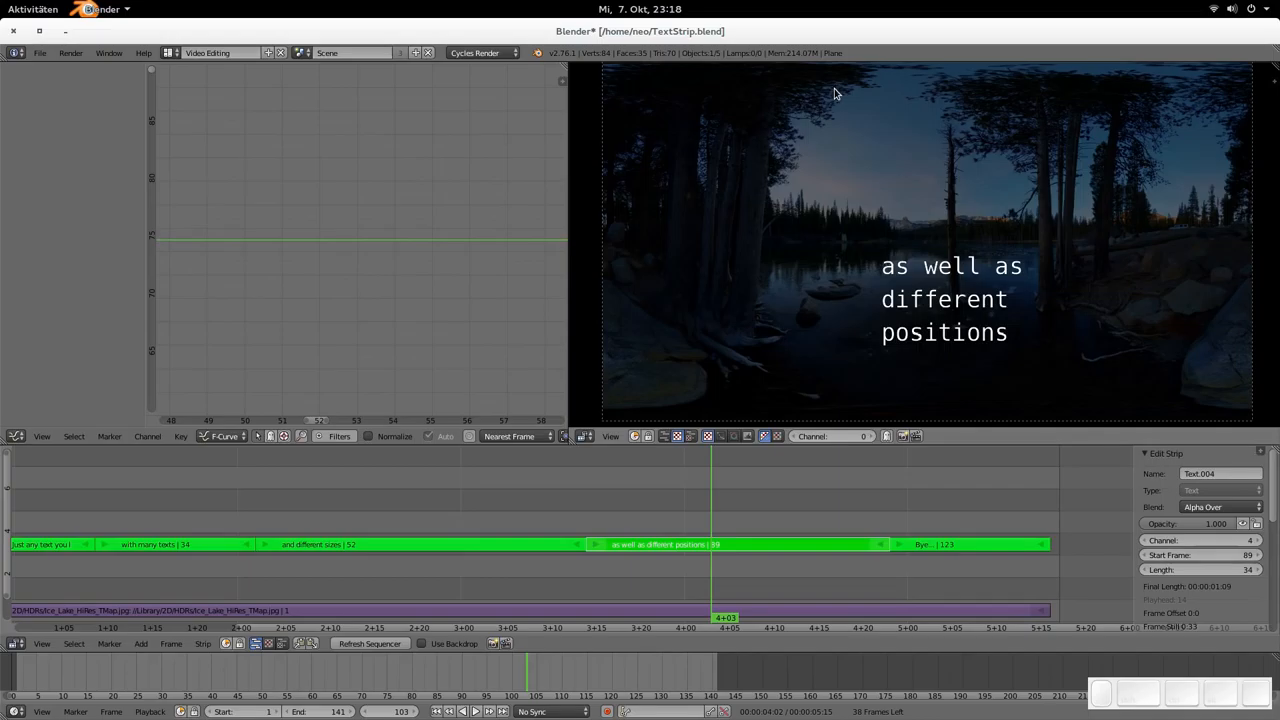
mouse_move(583, 547)
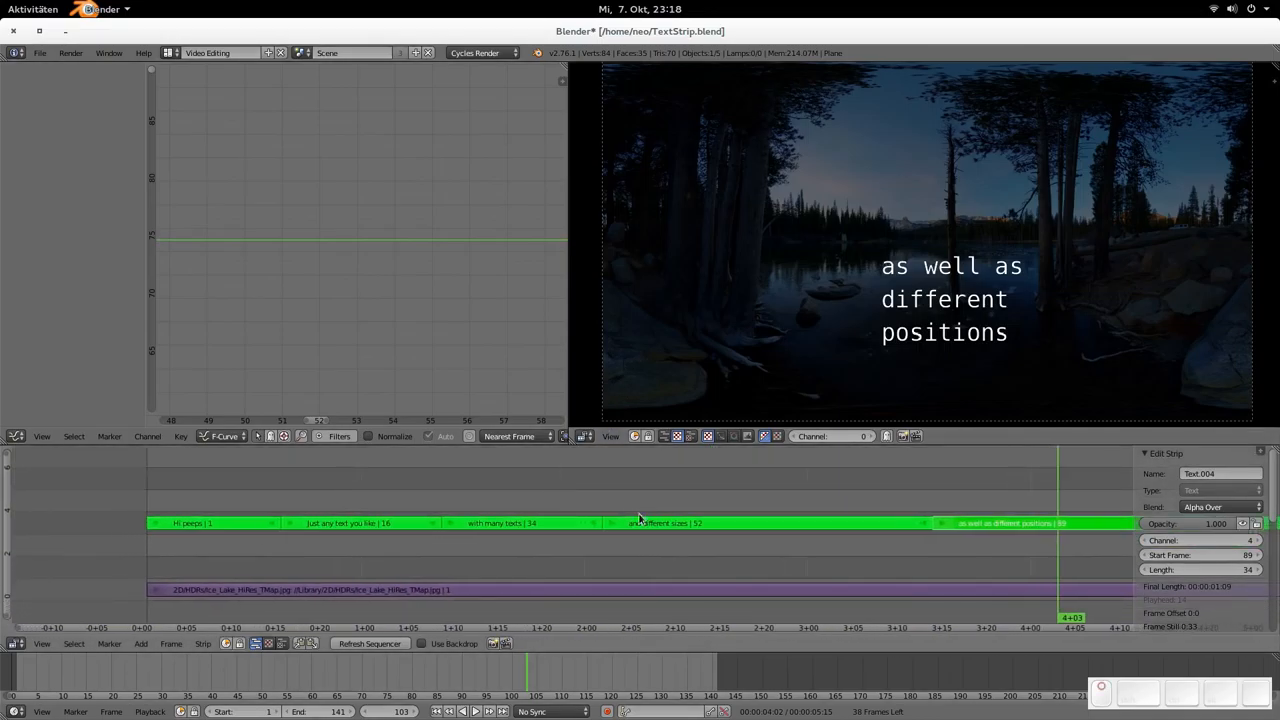
Step: Erase the 'with many texts' strip and the background image piece beneath it
left_click(500, 522)
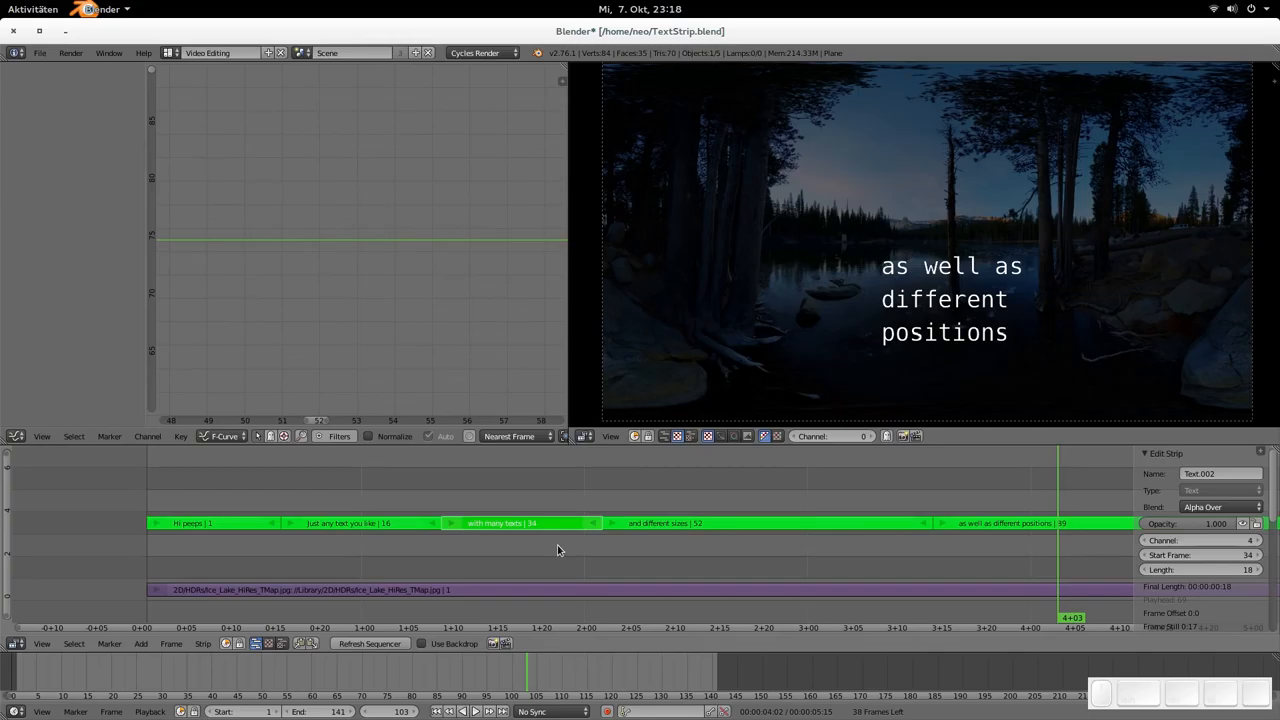
mouse_move(552, 547)
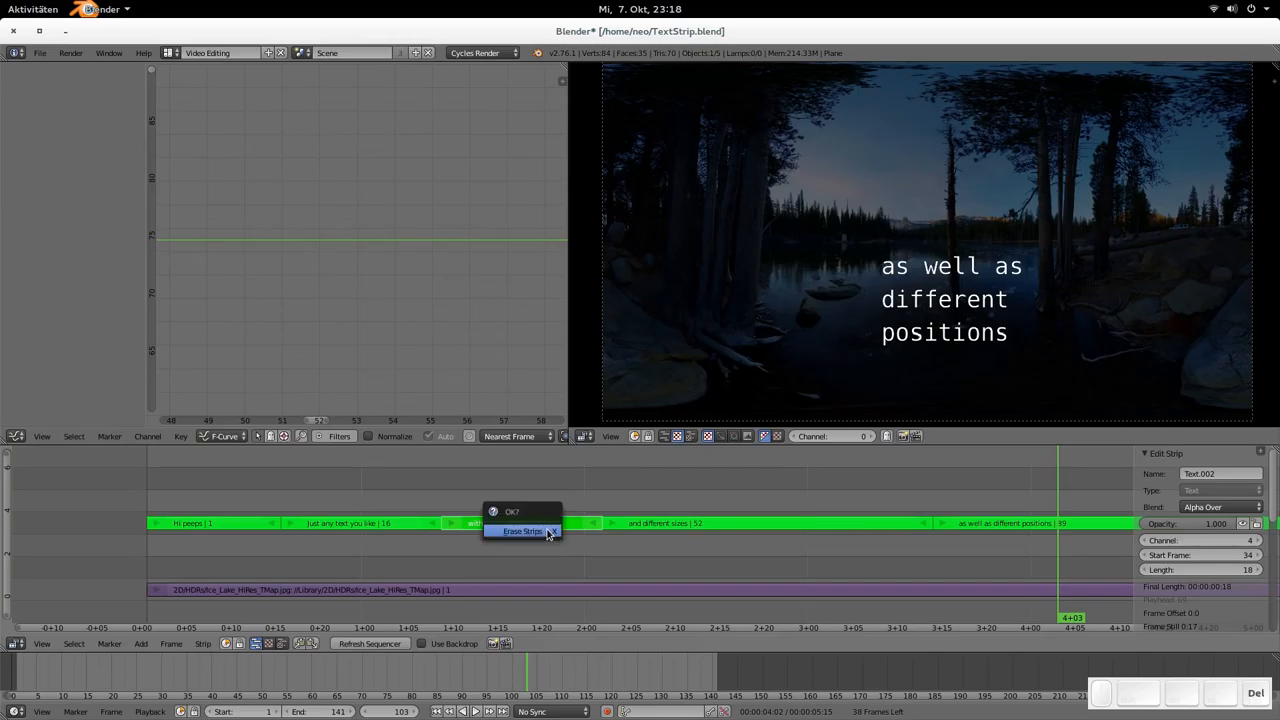
left_click(521, 531)
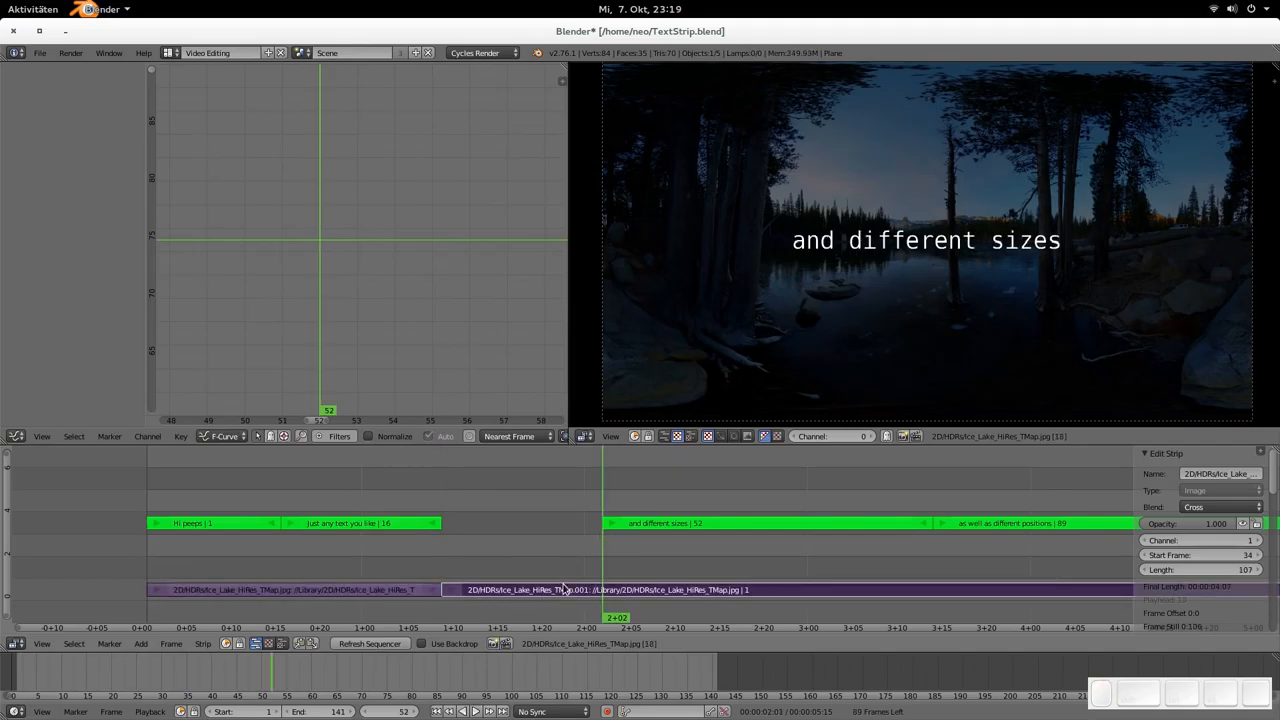
key("x")
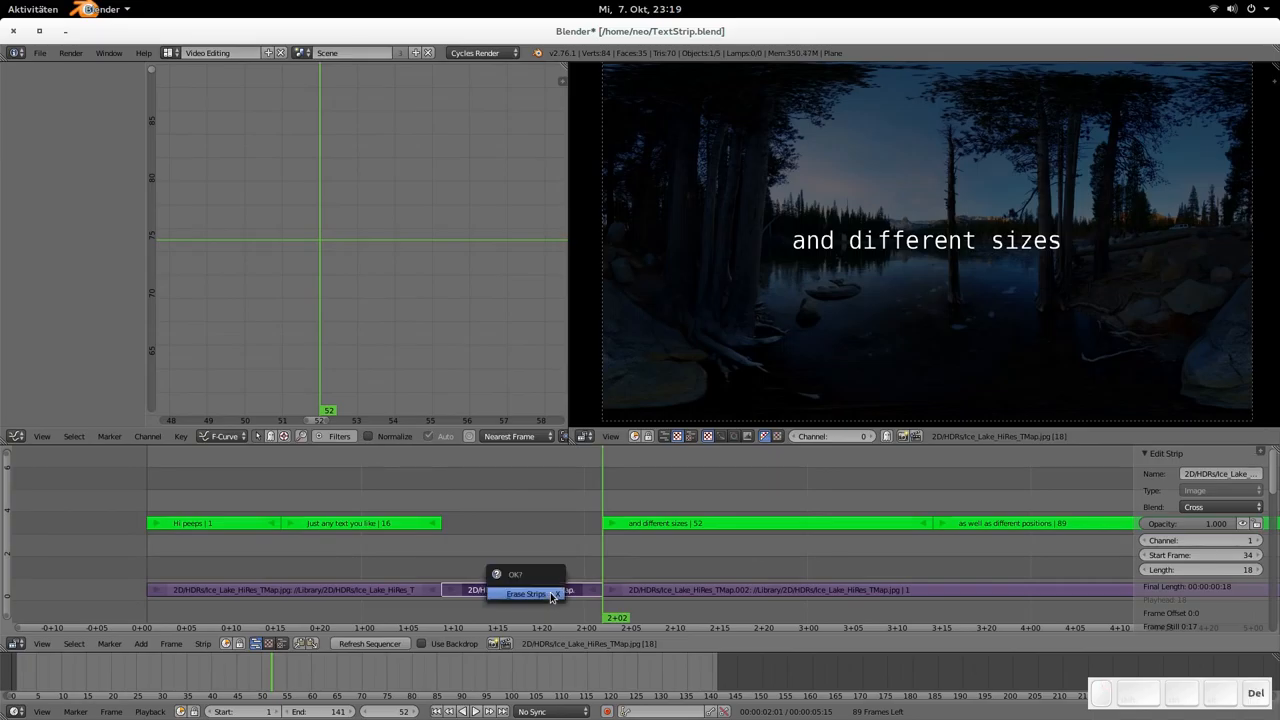
left_click(525, 593)
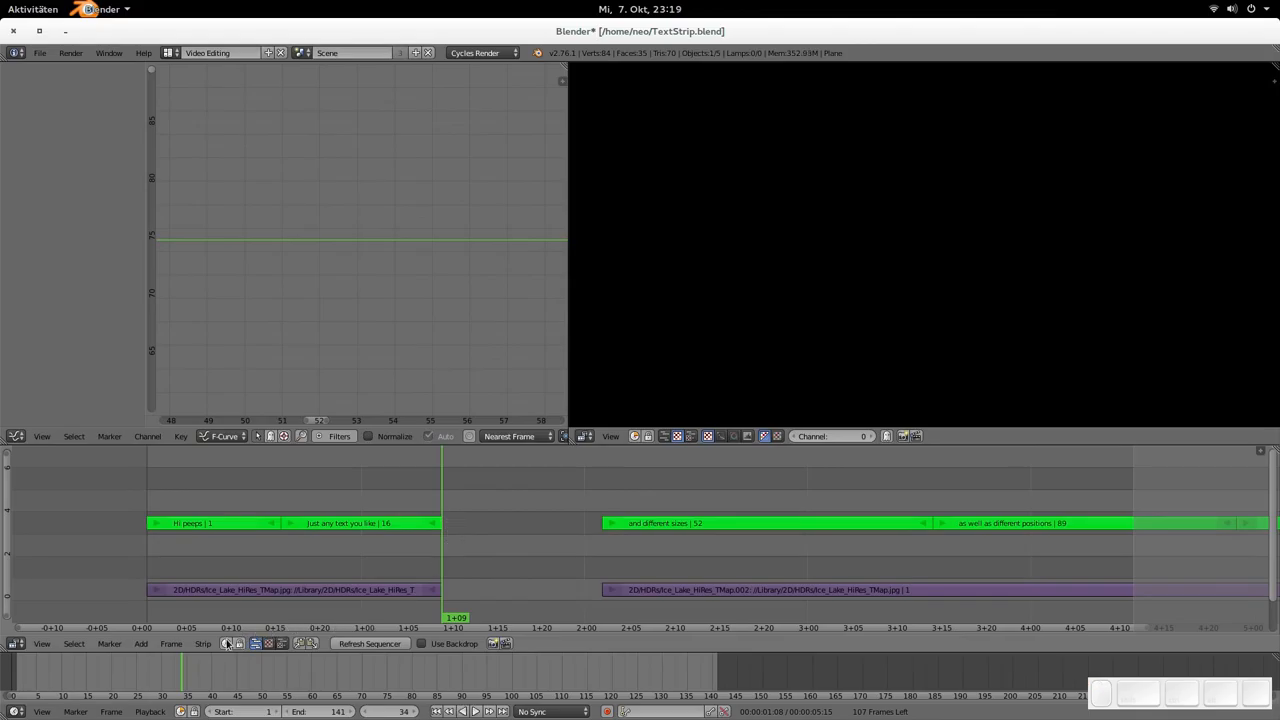
Step: Use the strip editing commands, then set the frame to 52 at 'and different sizes'
left_click(203, 643)
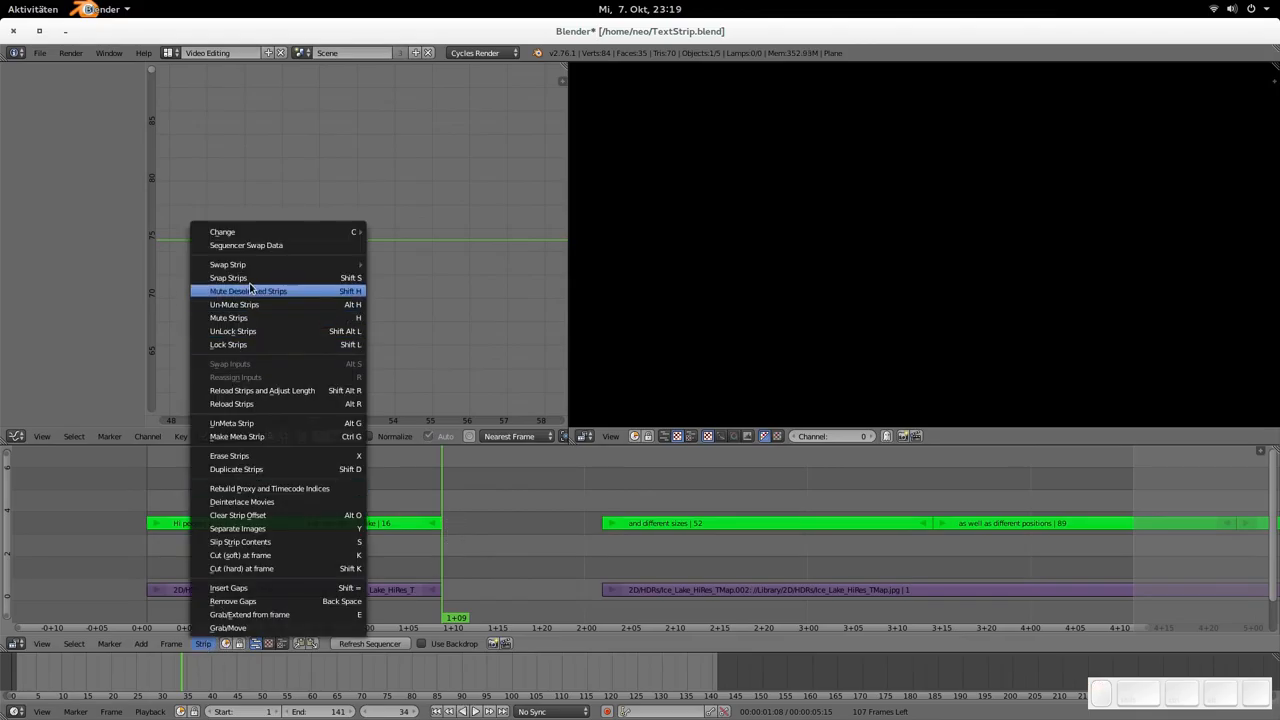
mouse_move(280, 555)
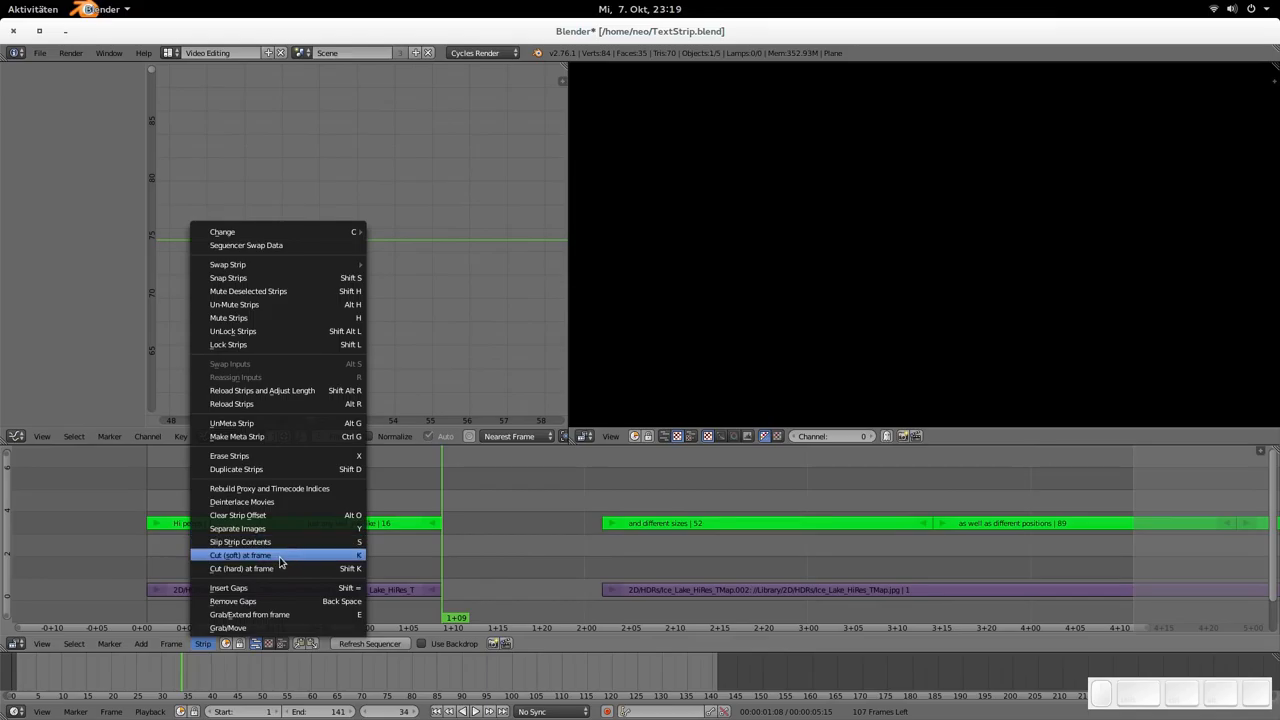
mouse_move(265, 588)
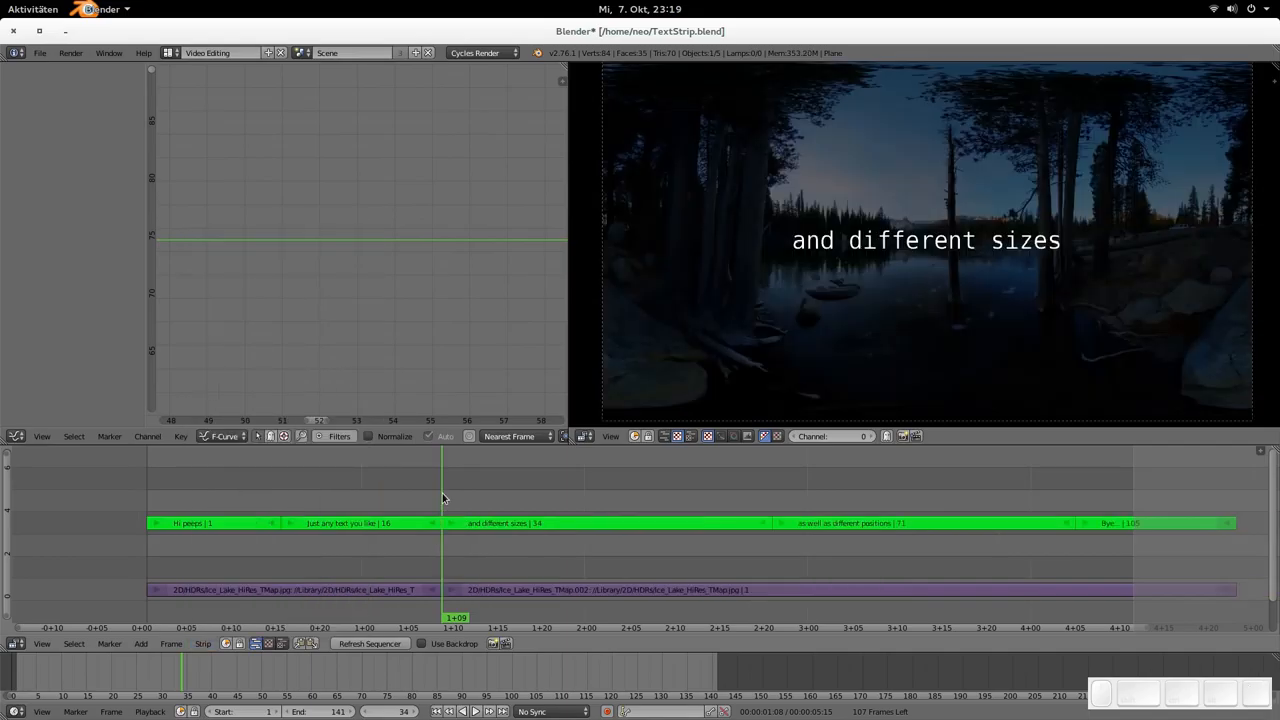
mouse_move(468, 512)
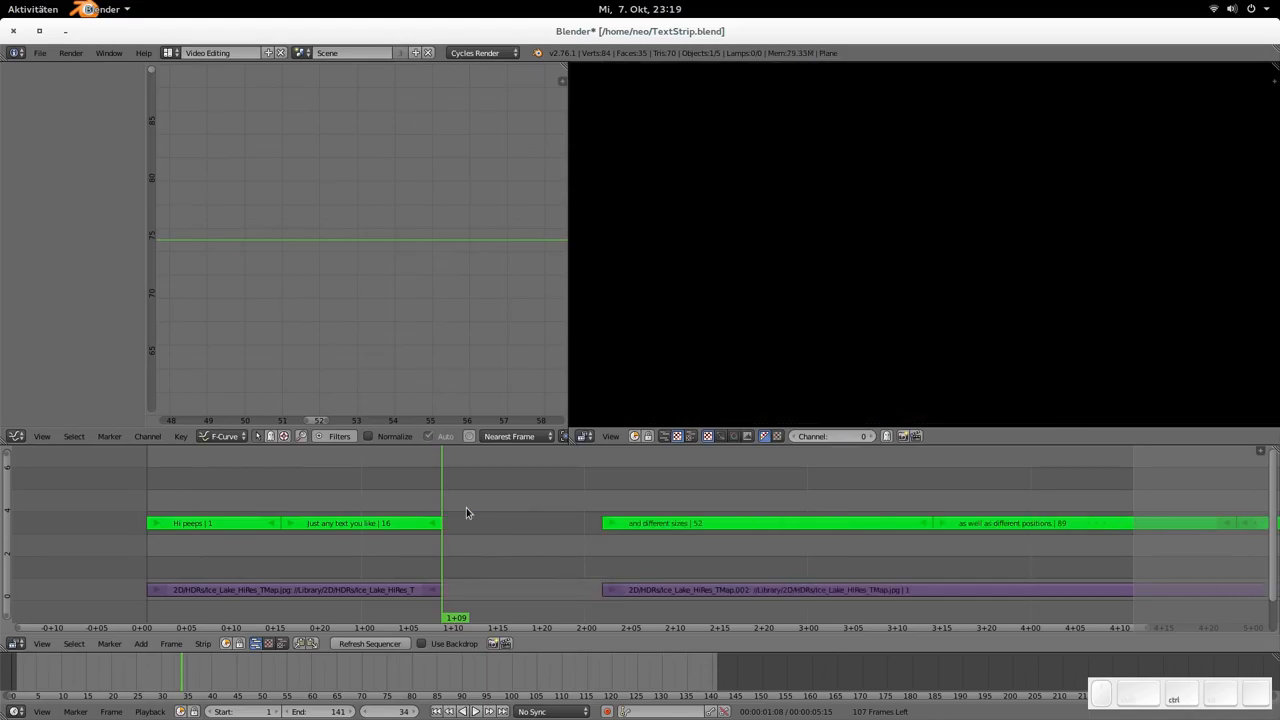
left_click(602, 500)
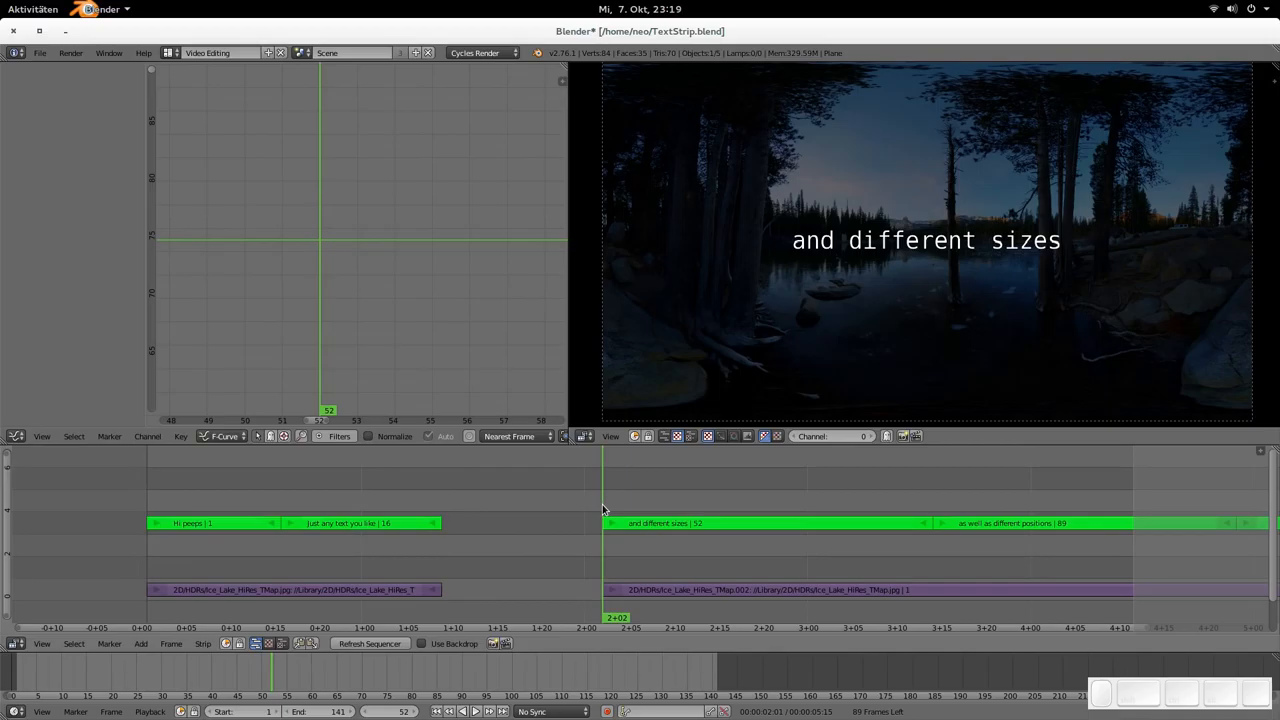
mouse_move(628, 511)
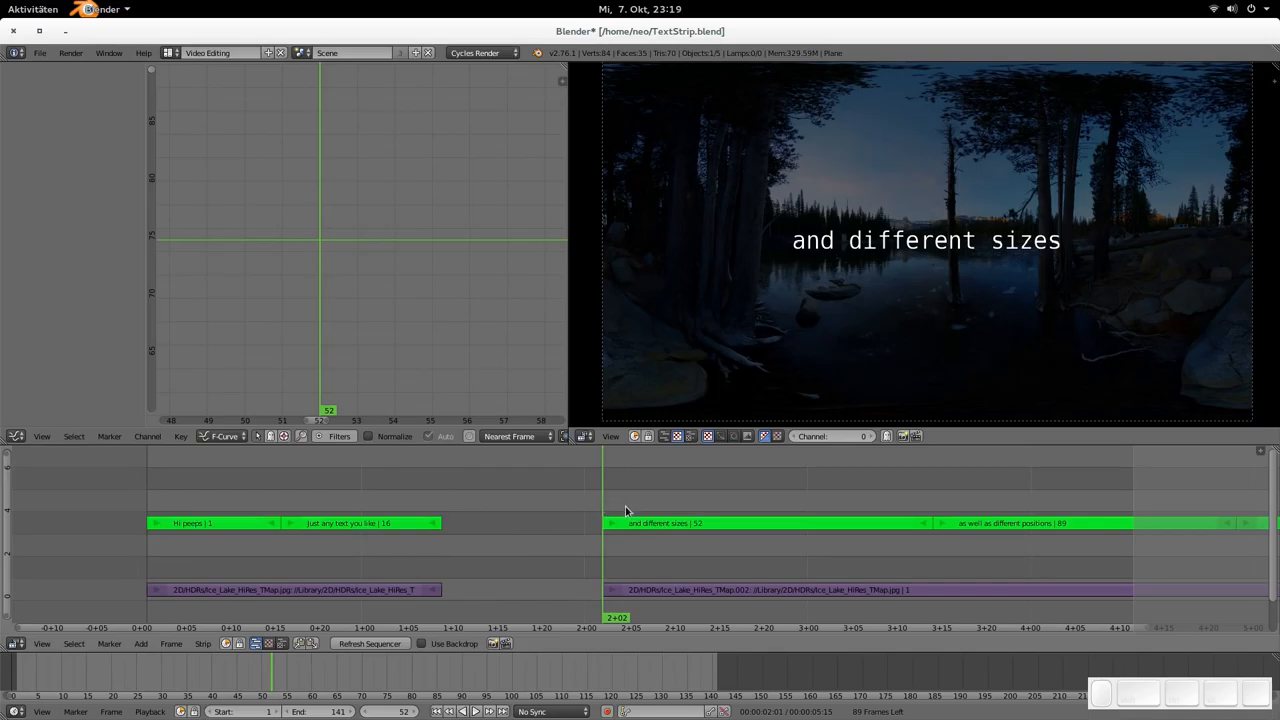
mouse_move(600, 502)
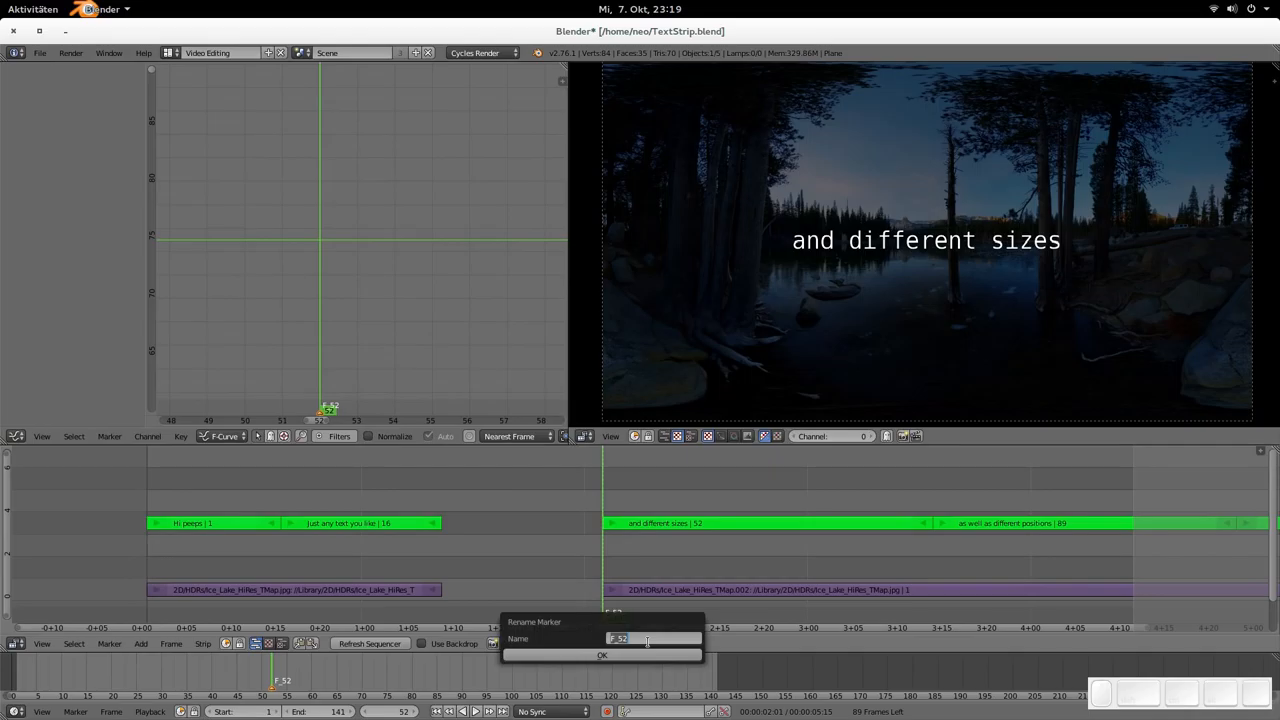
Step: Replace the frame-52 marker's name with 'text strip different sizes' and confirm
key("ctrl+a")
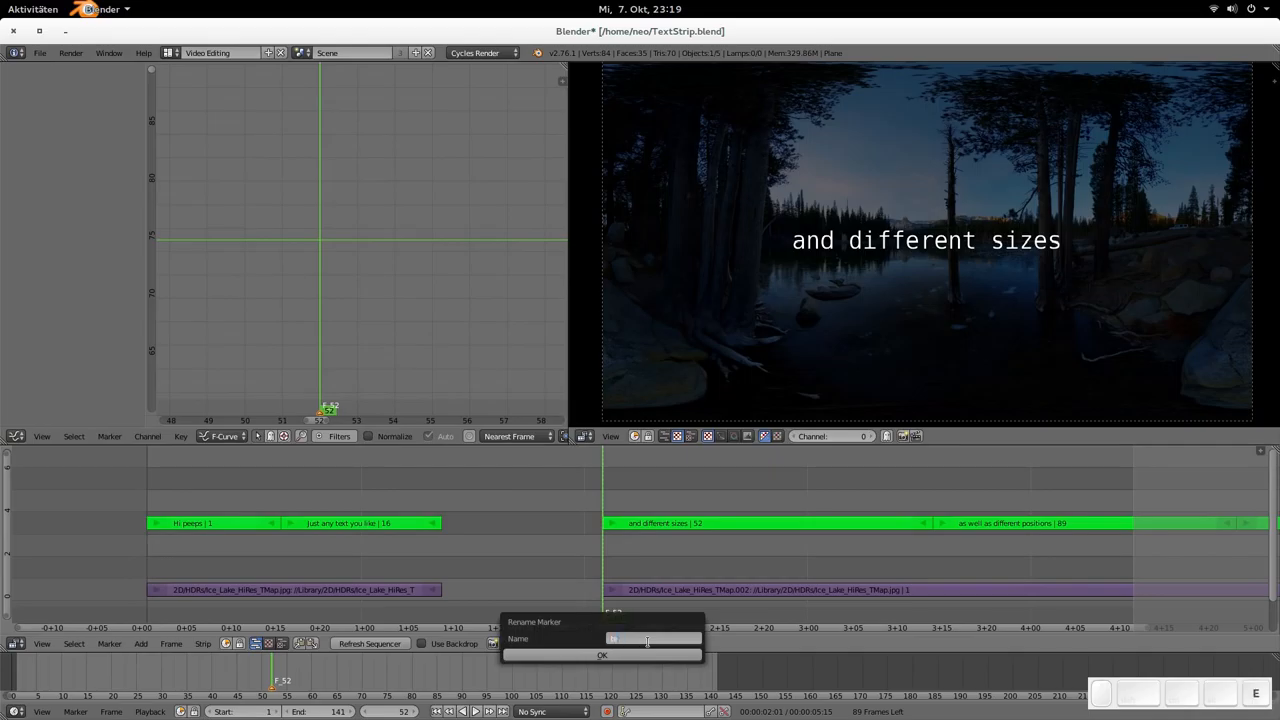
type("text strip different s")
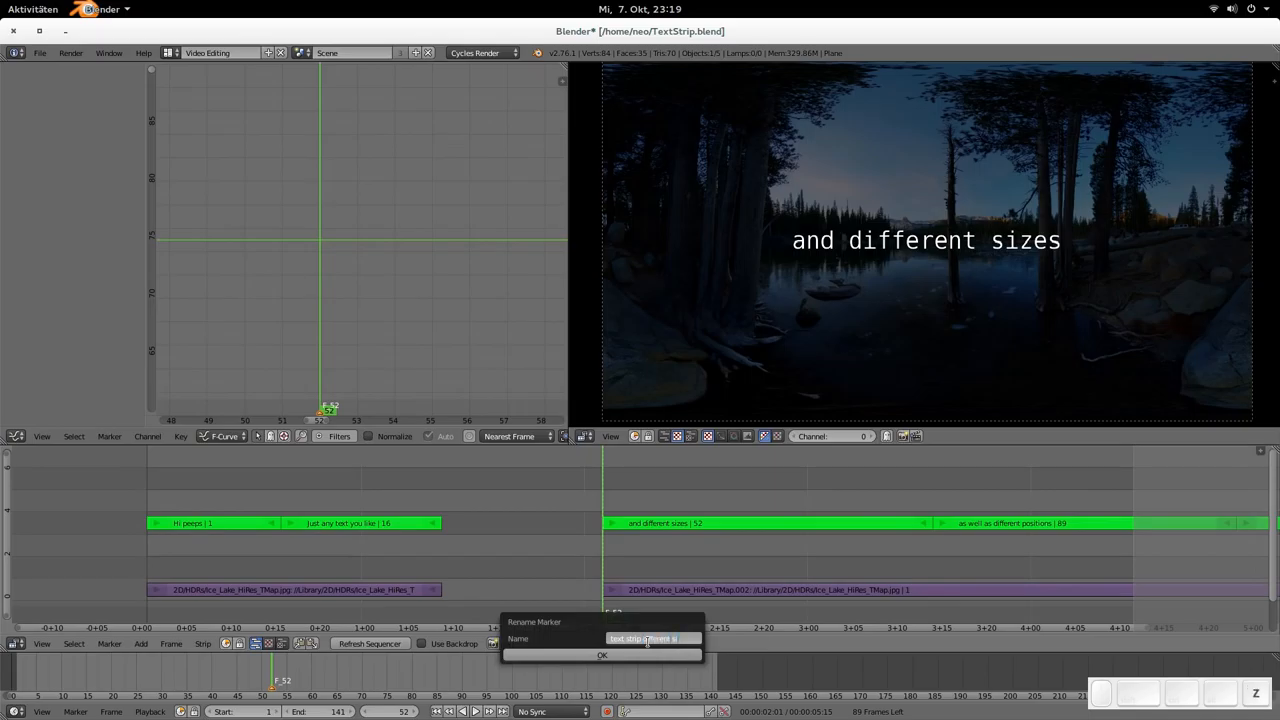
type("text strip different sizes")
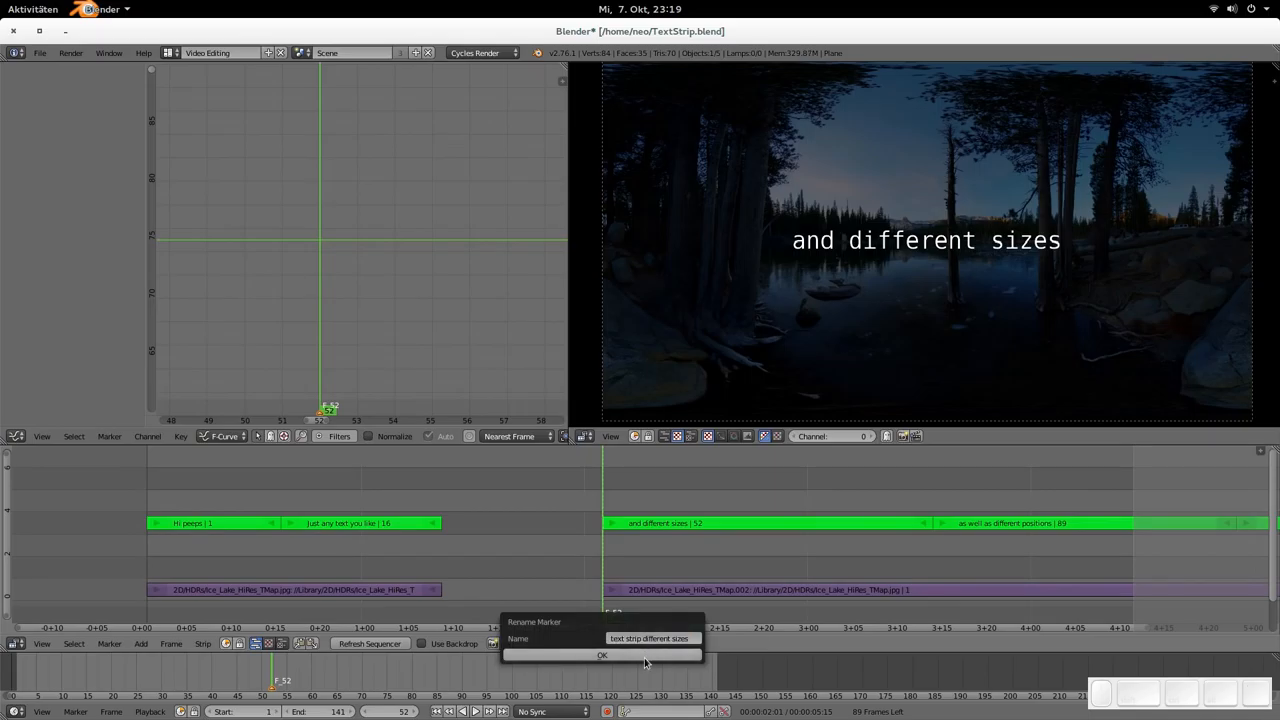
left_click(601, 655)
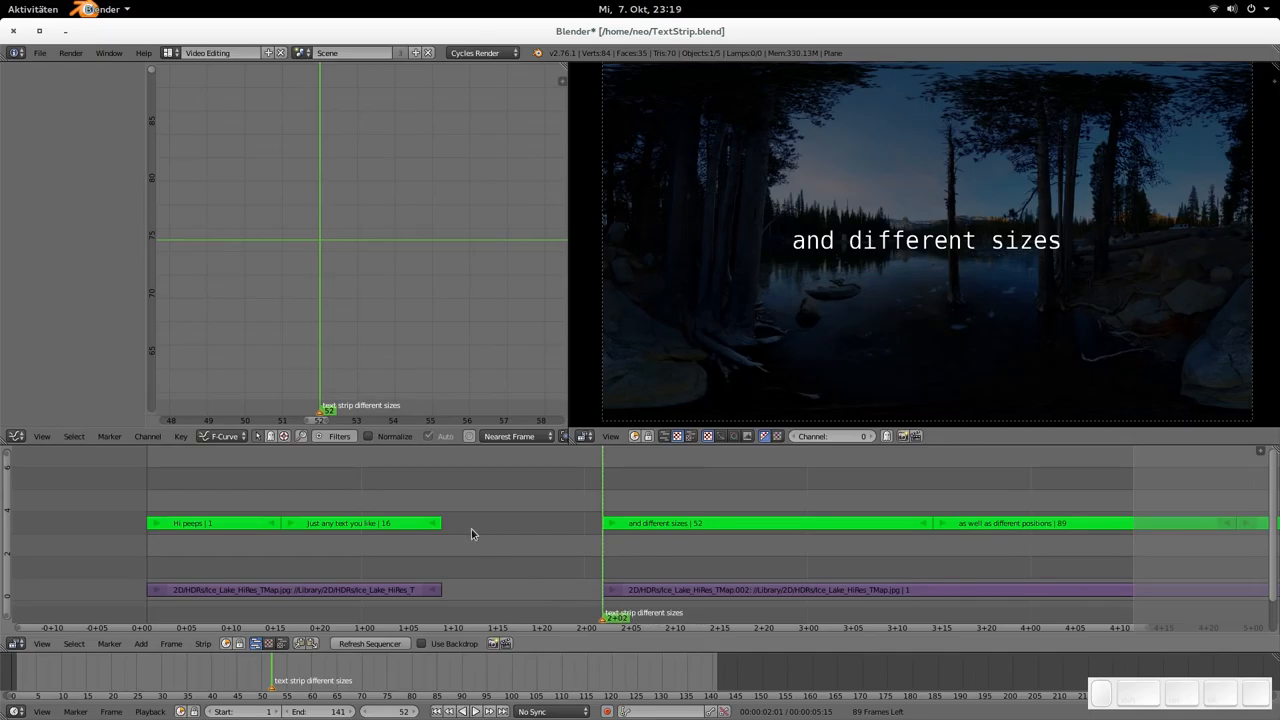
mouse_move(450, 508)
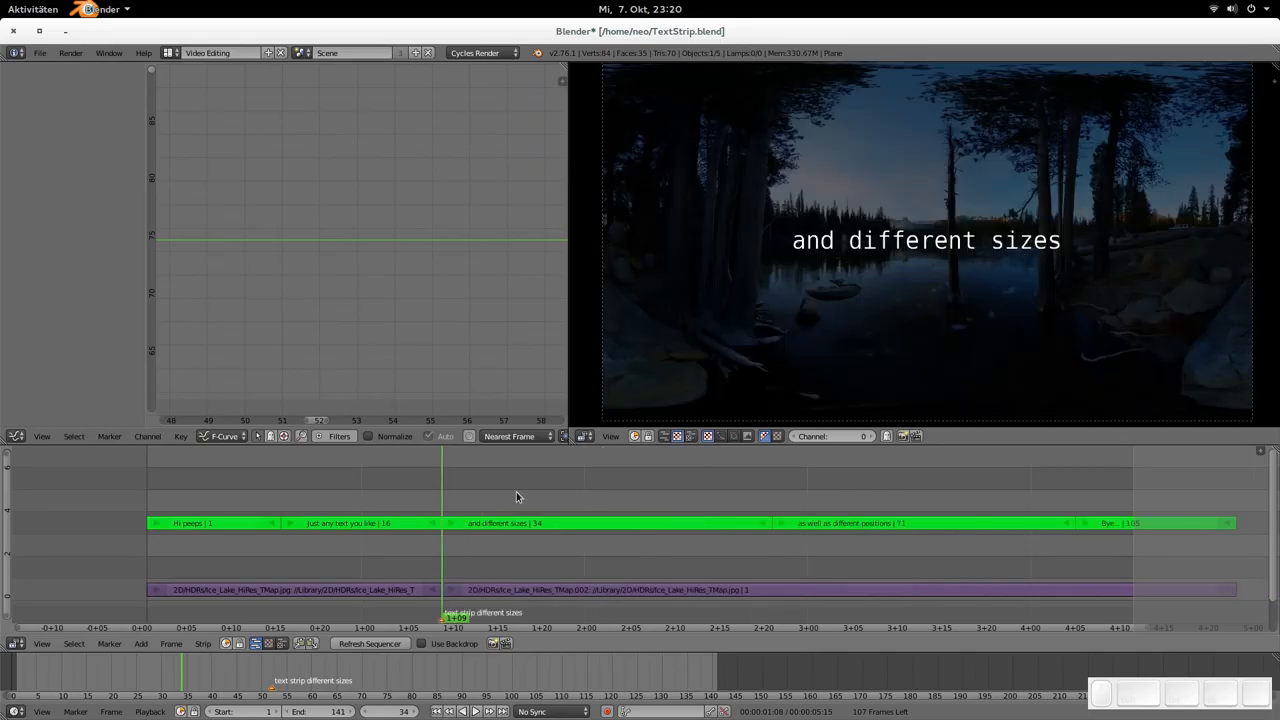
mouse_move(588, 614)
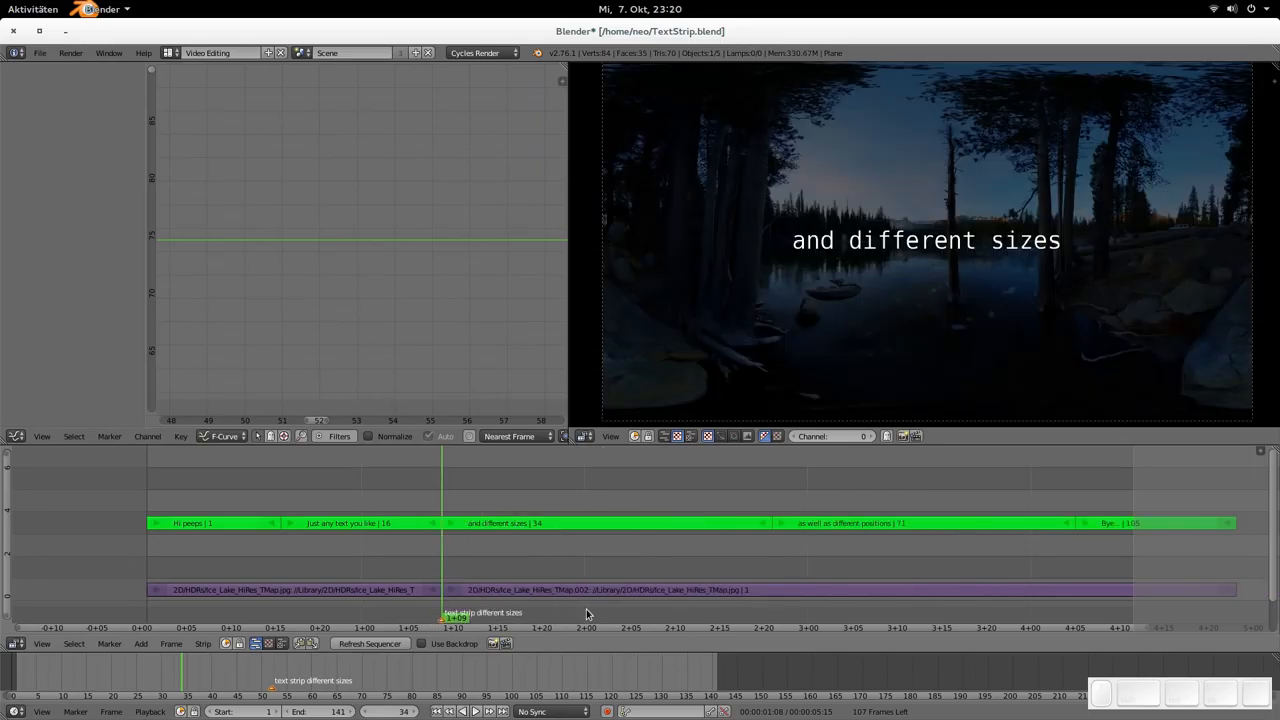
mouse_move(458, 538)
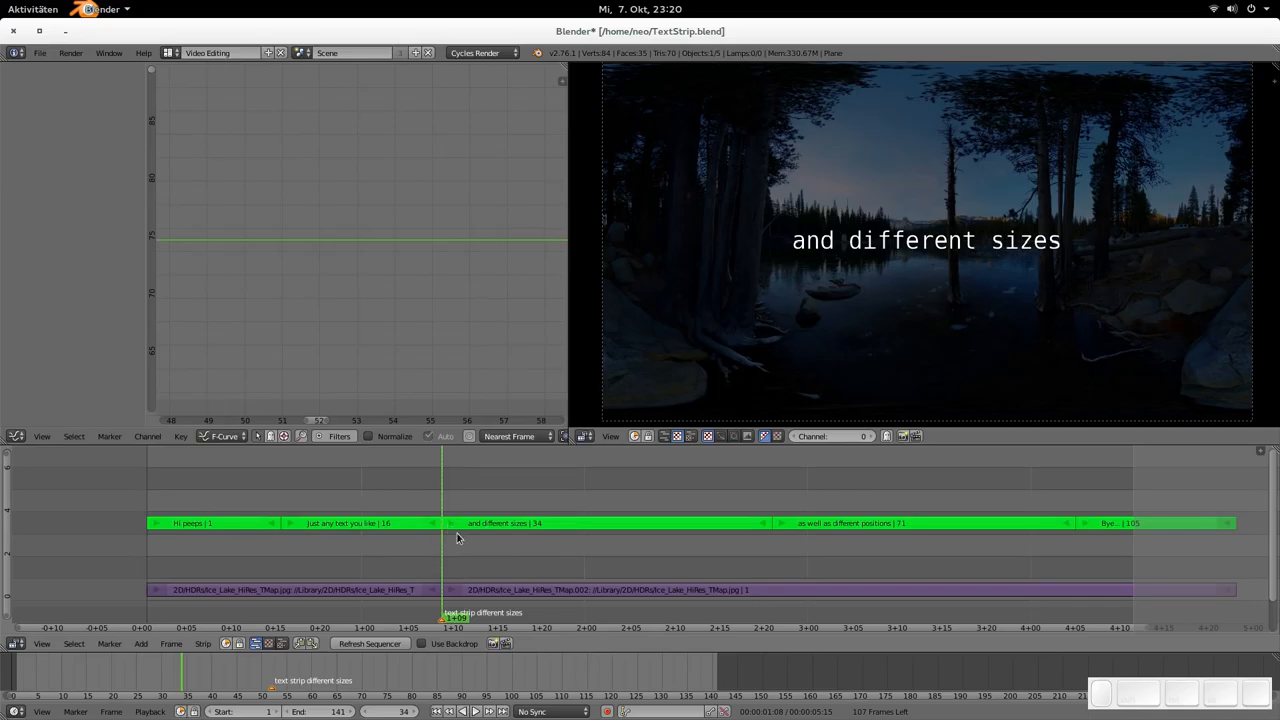
mouse_move(446, 581)
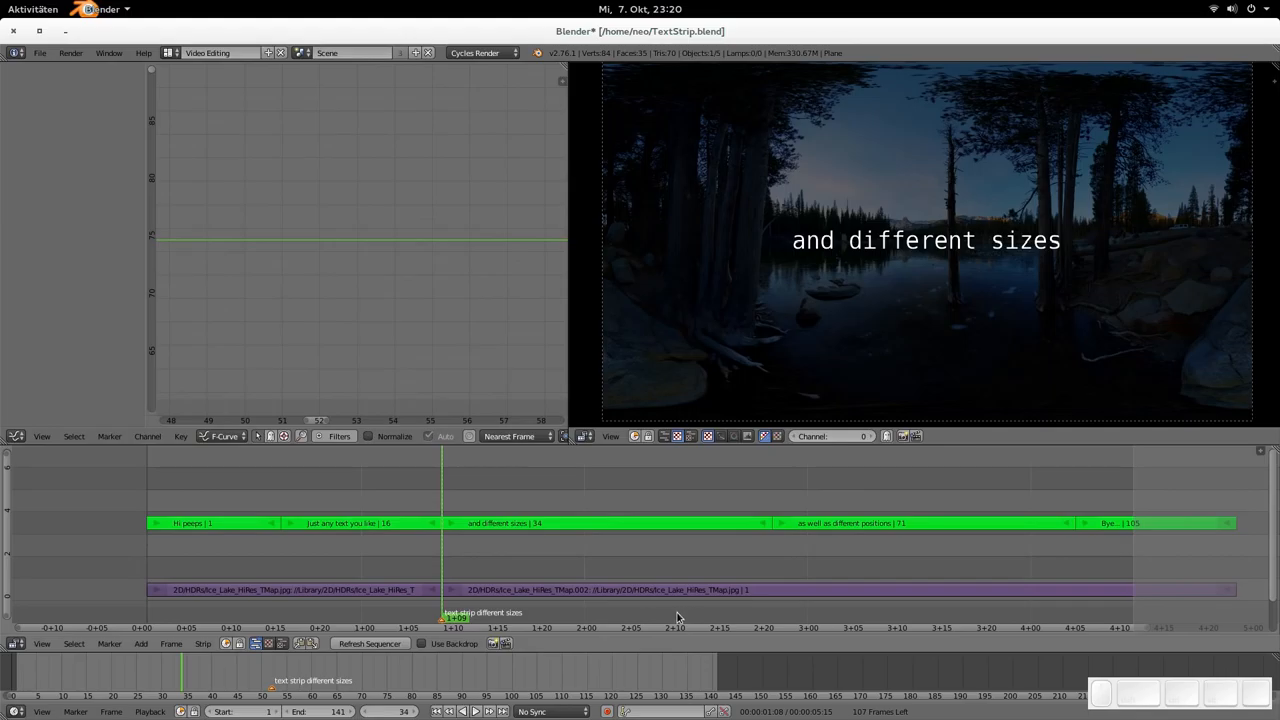
mouse_move(520, 596)
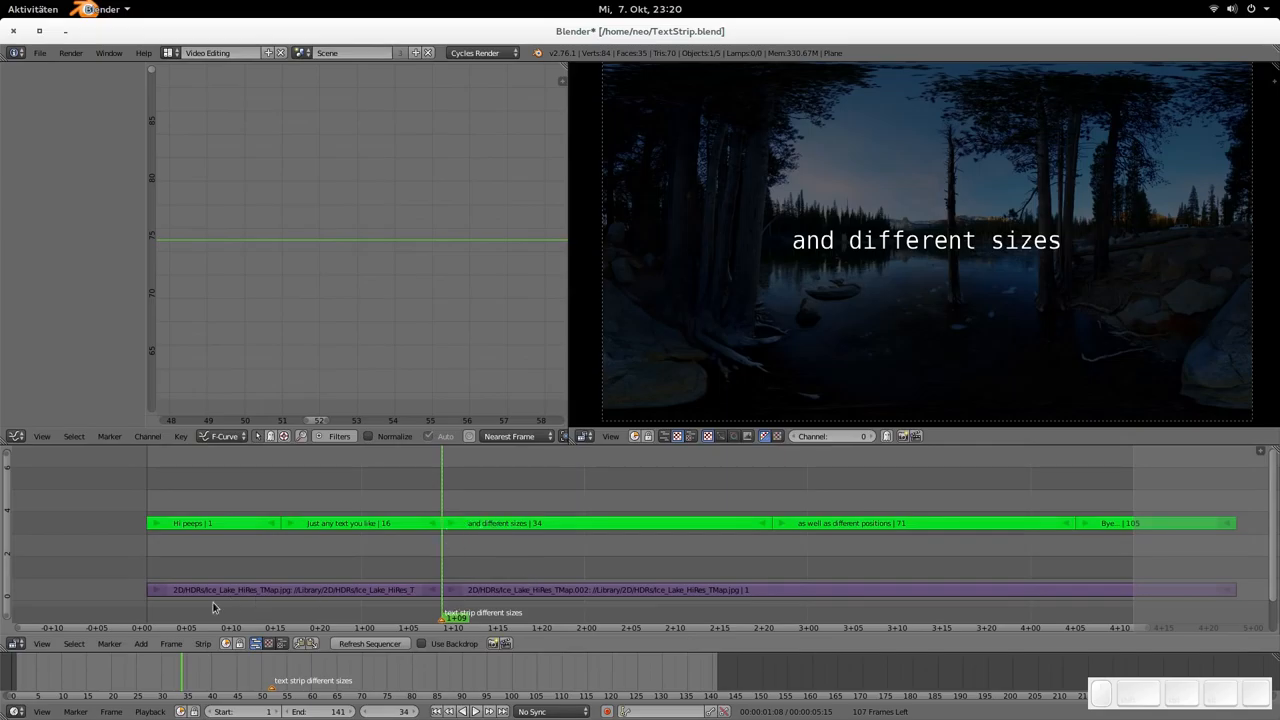
Step: Bring up the Marker menu options after moving the later strips to frame 34
left_click(42, 643)
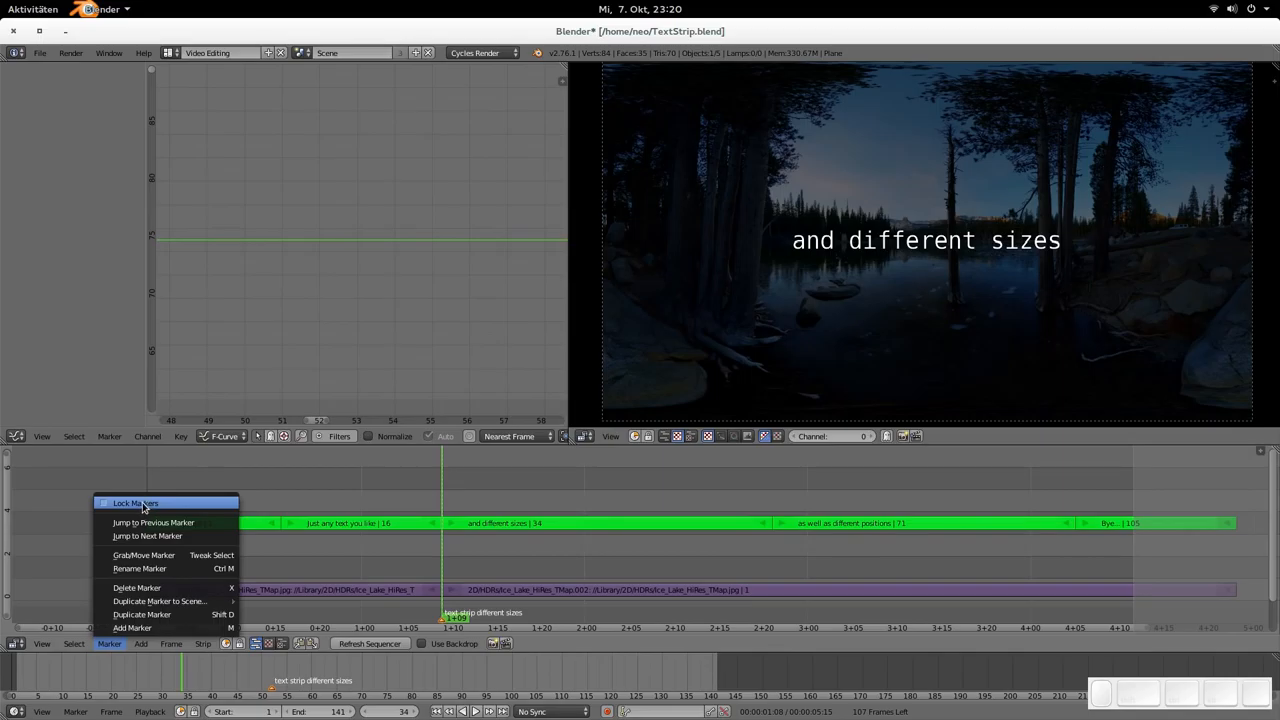
mouse_move(135, 502)
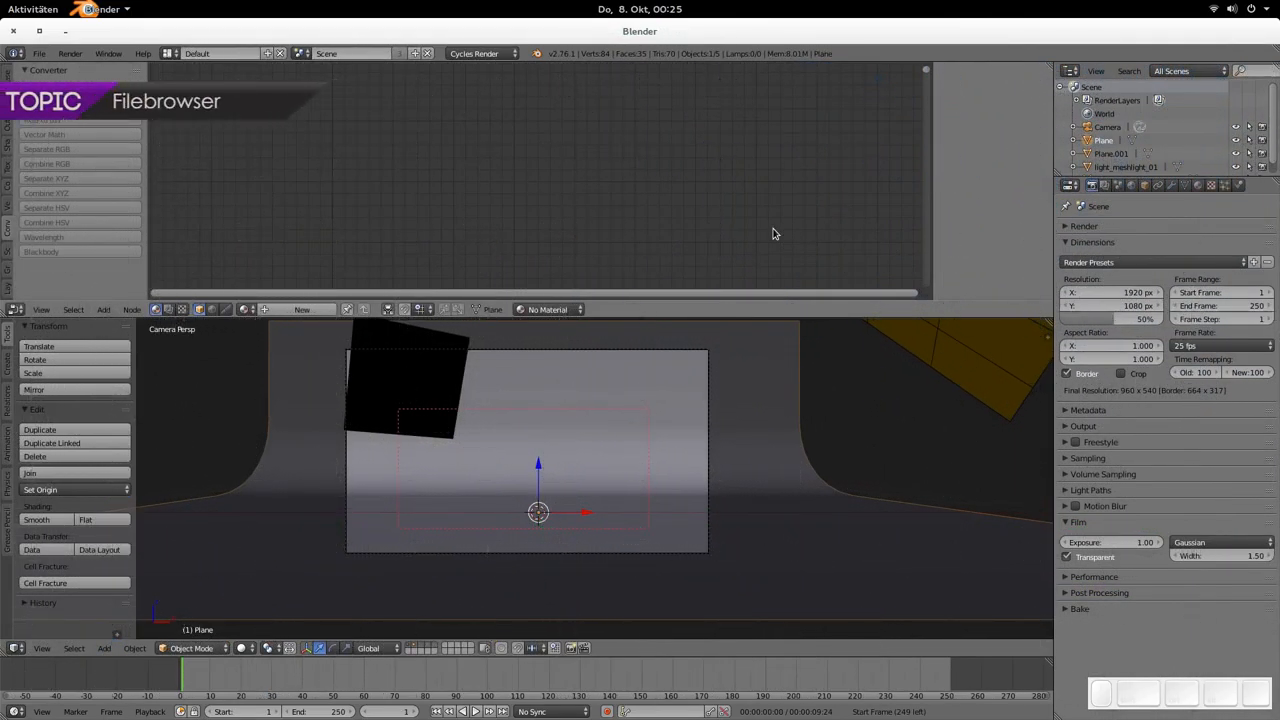
mouse_move(740, 229)
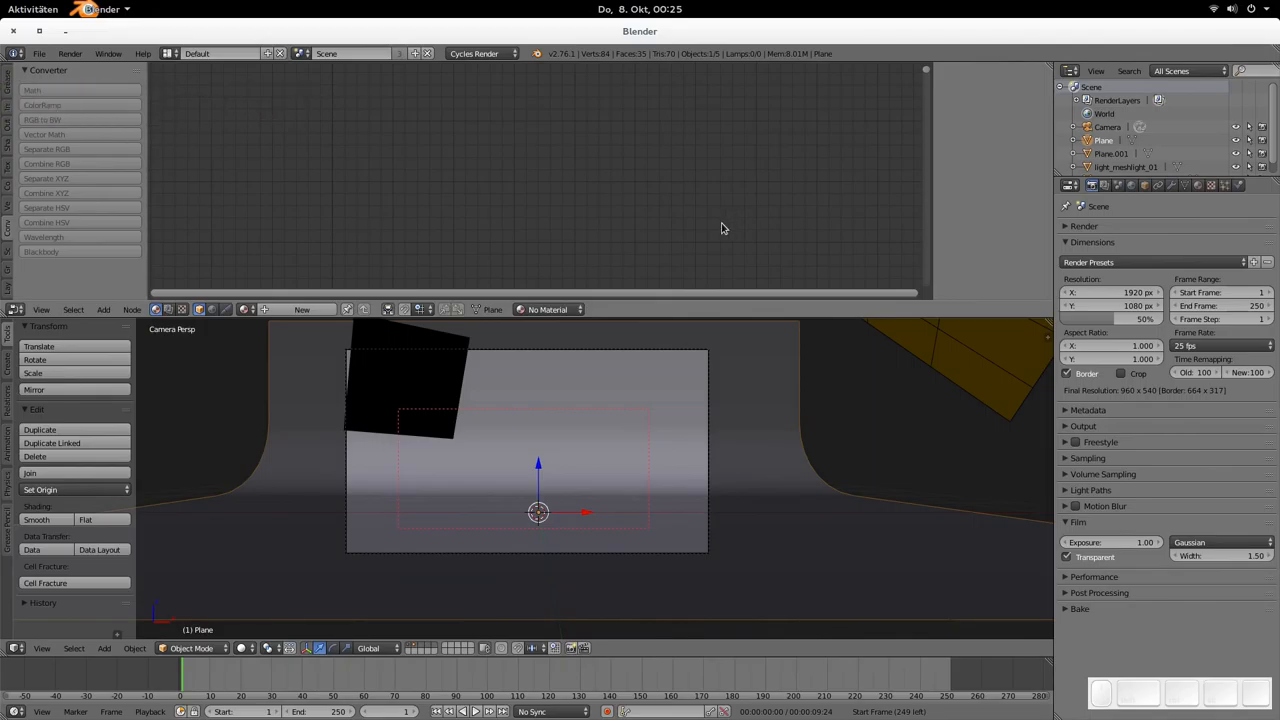
mouse_move(547, 248)
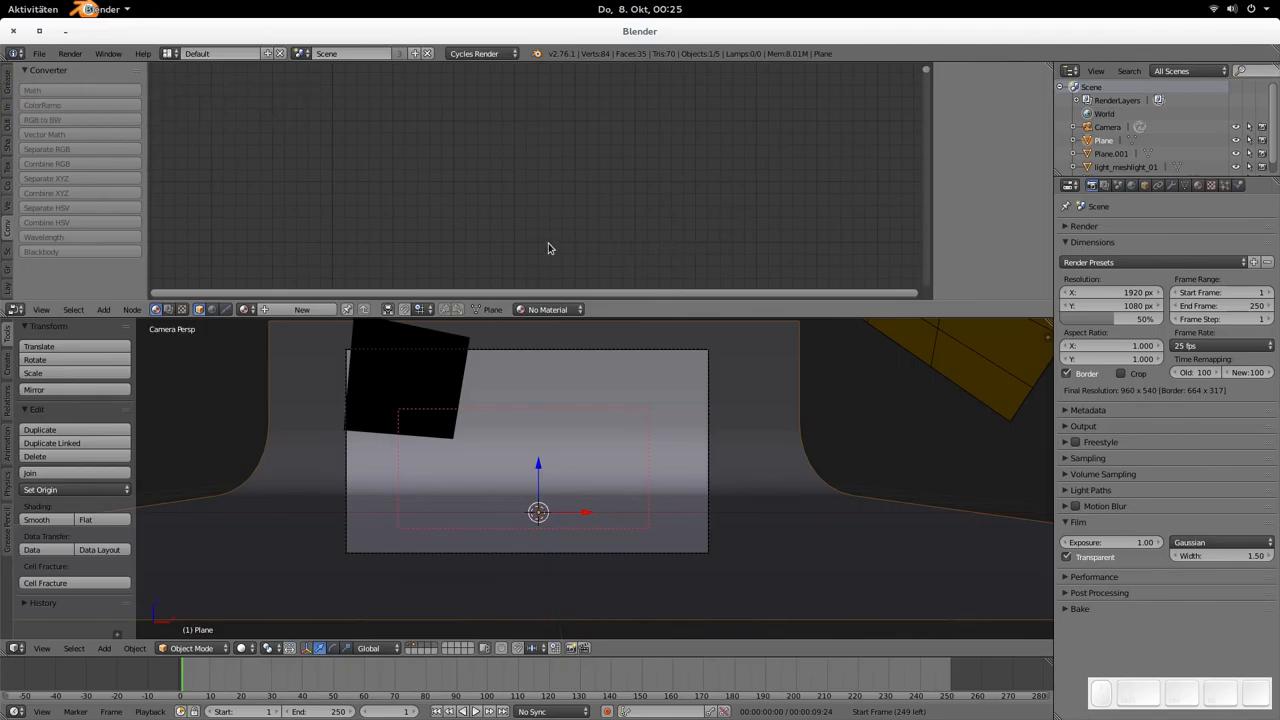
mouse_move(583, 224)
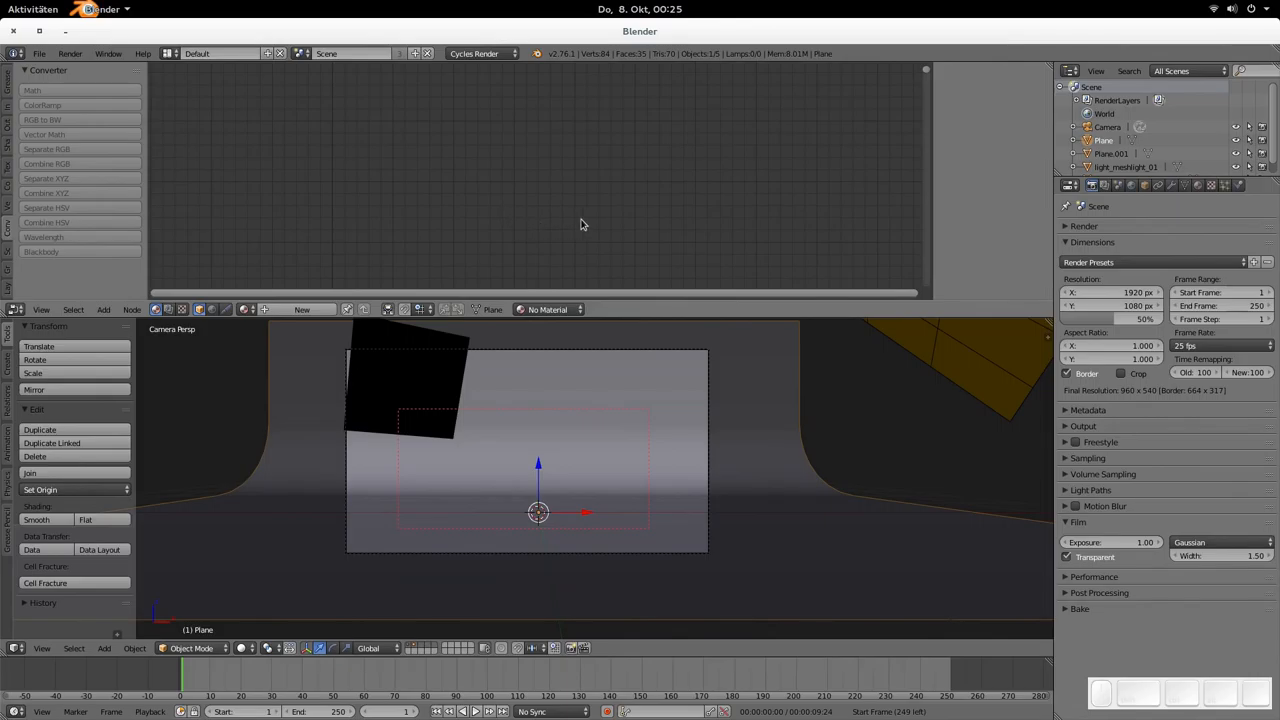
mouse_move(661, 455)
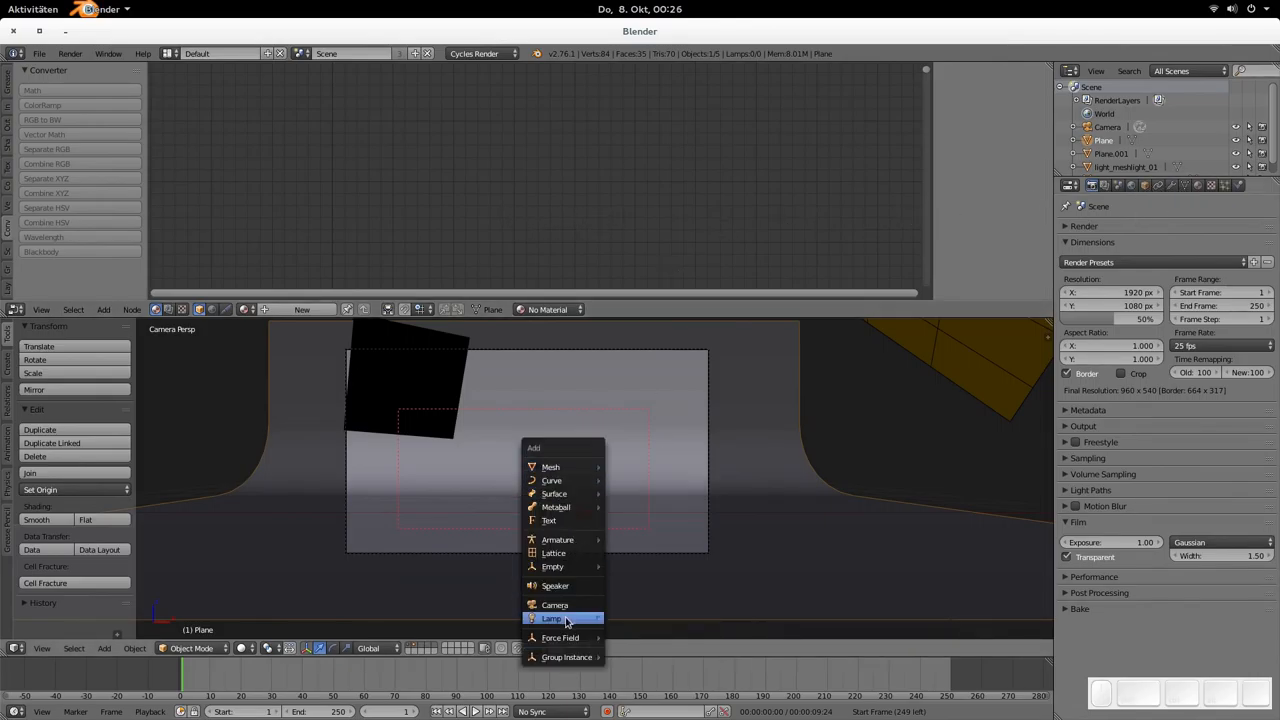
Step: Add a Text object to the scene and show its Object Data settings
left_click(549, 520)
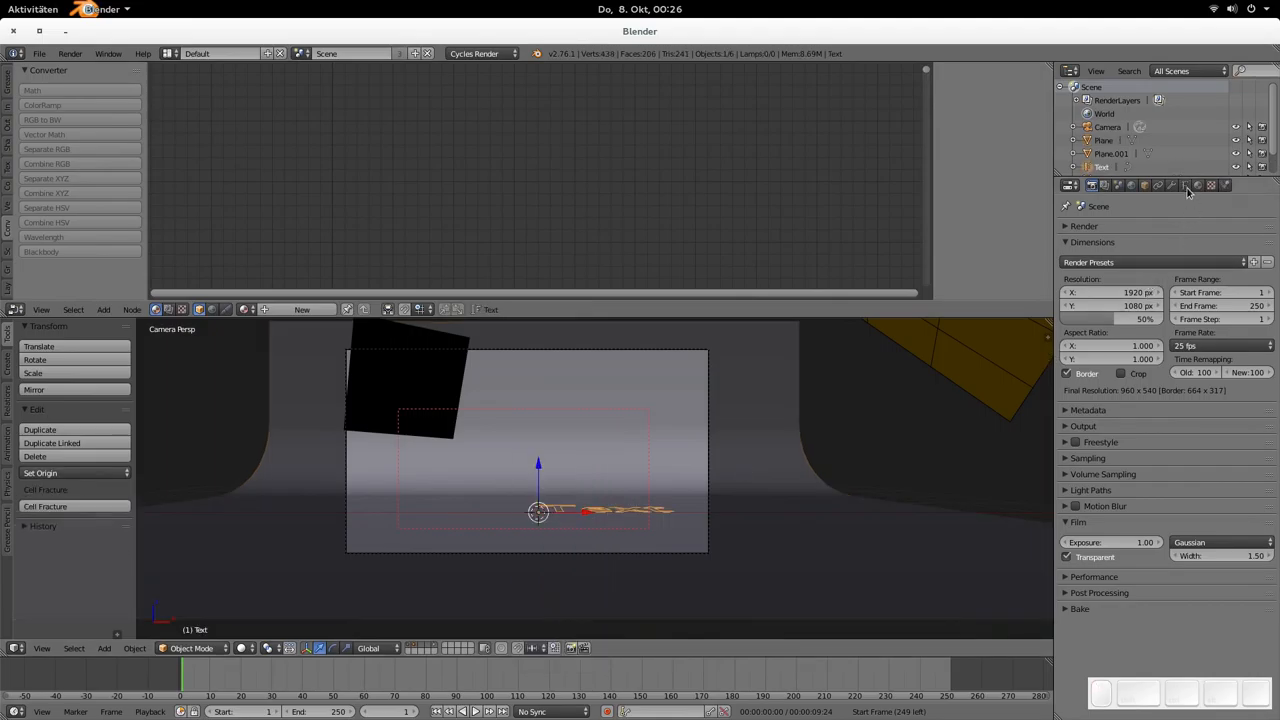
left_click(1185, 186)
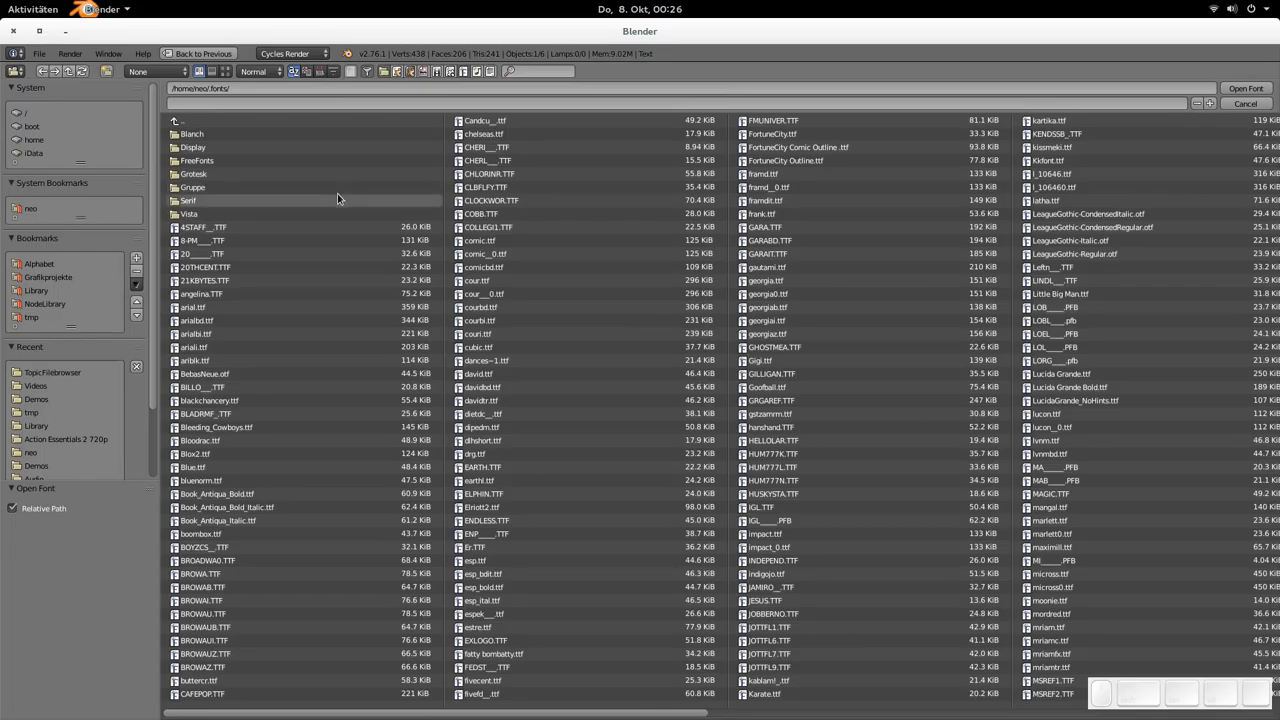
mouse_move(225, 71)
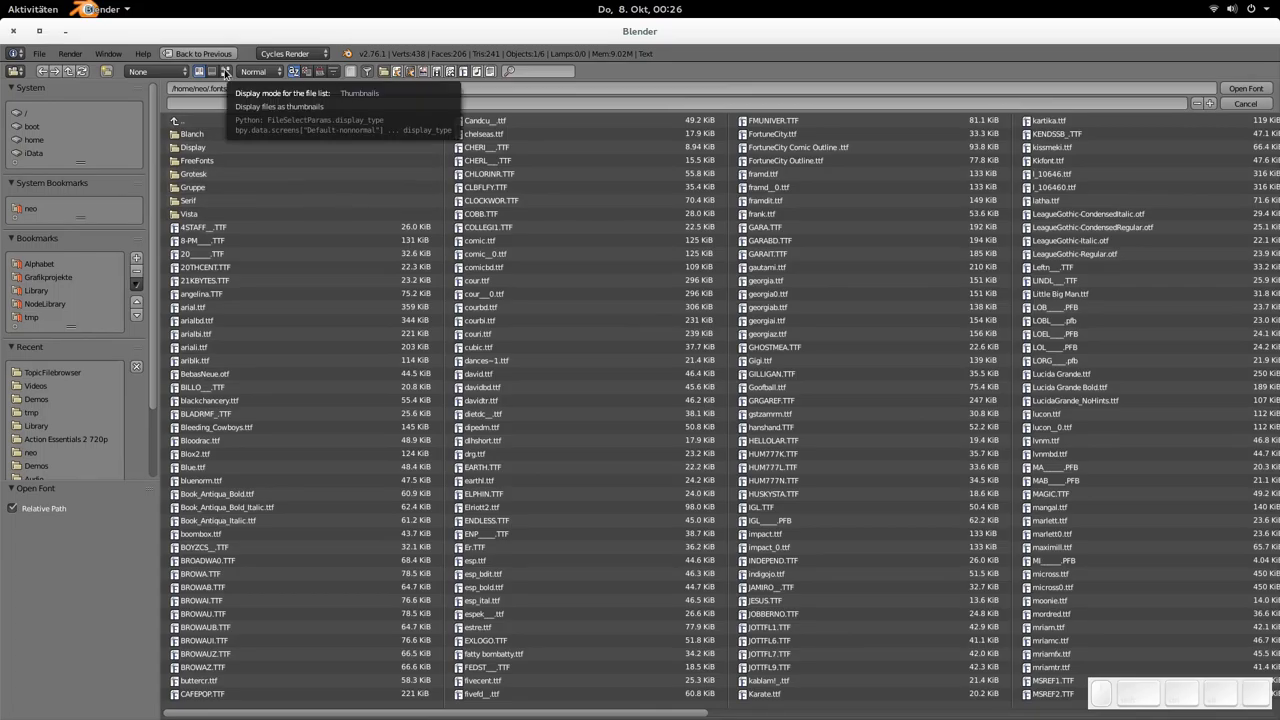
Step: Show the fonts folder as preview thumbnails and inspect the Recursion dropdown options
left_click(213, 71)
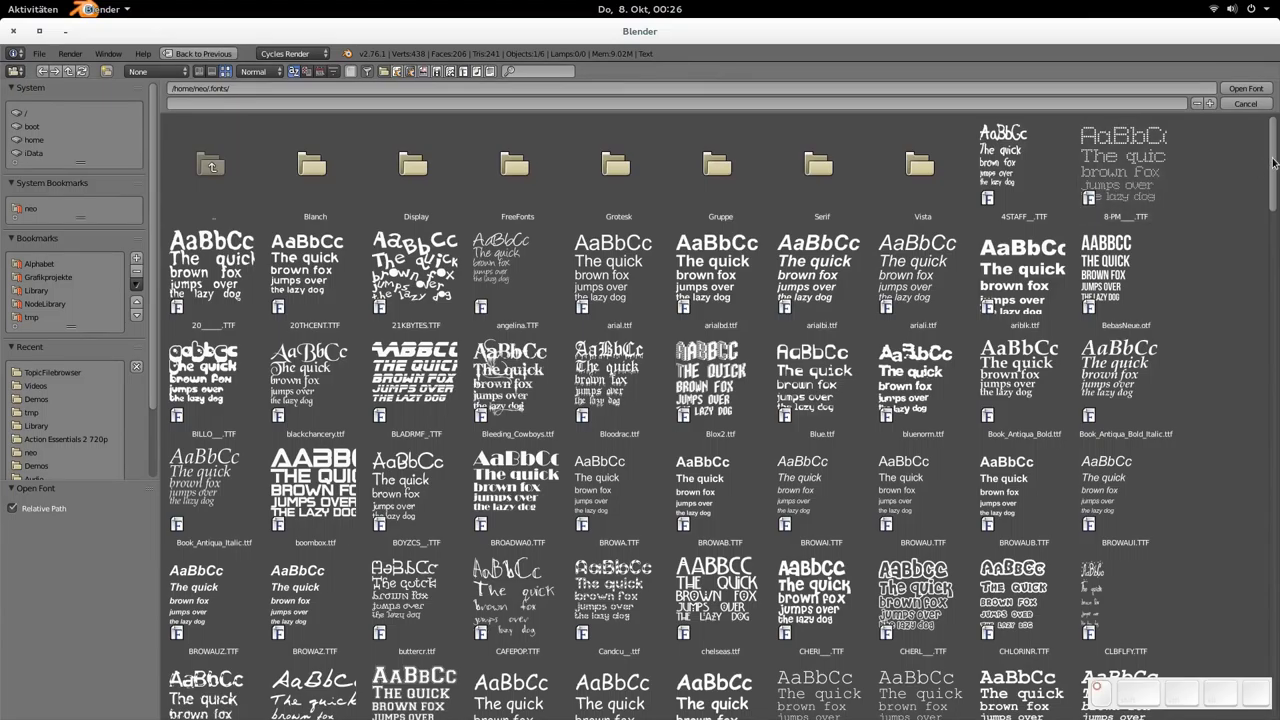
scroll("down", 3)
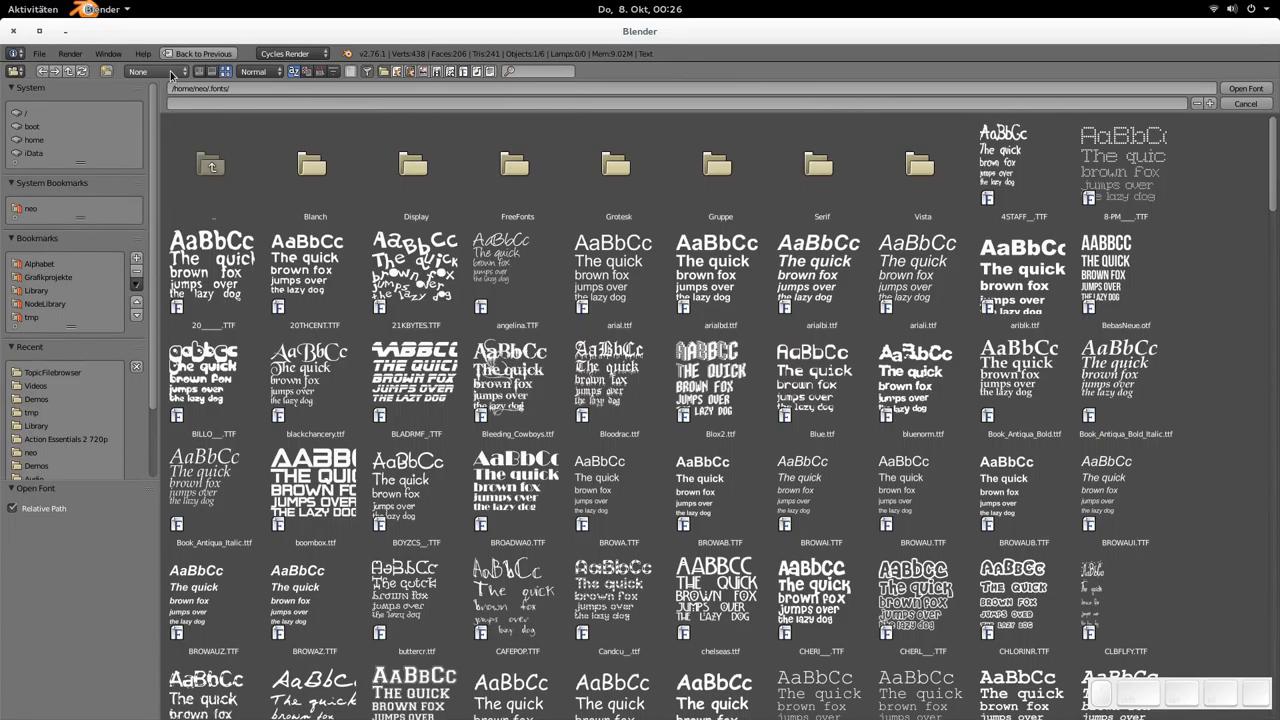
left_click(155, 71)
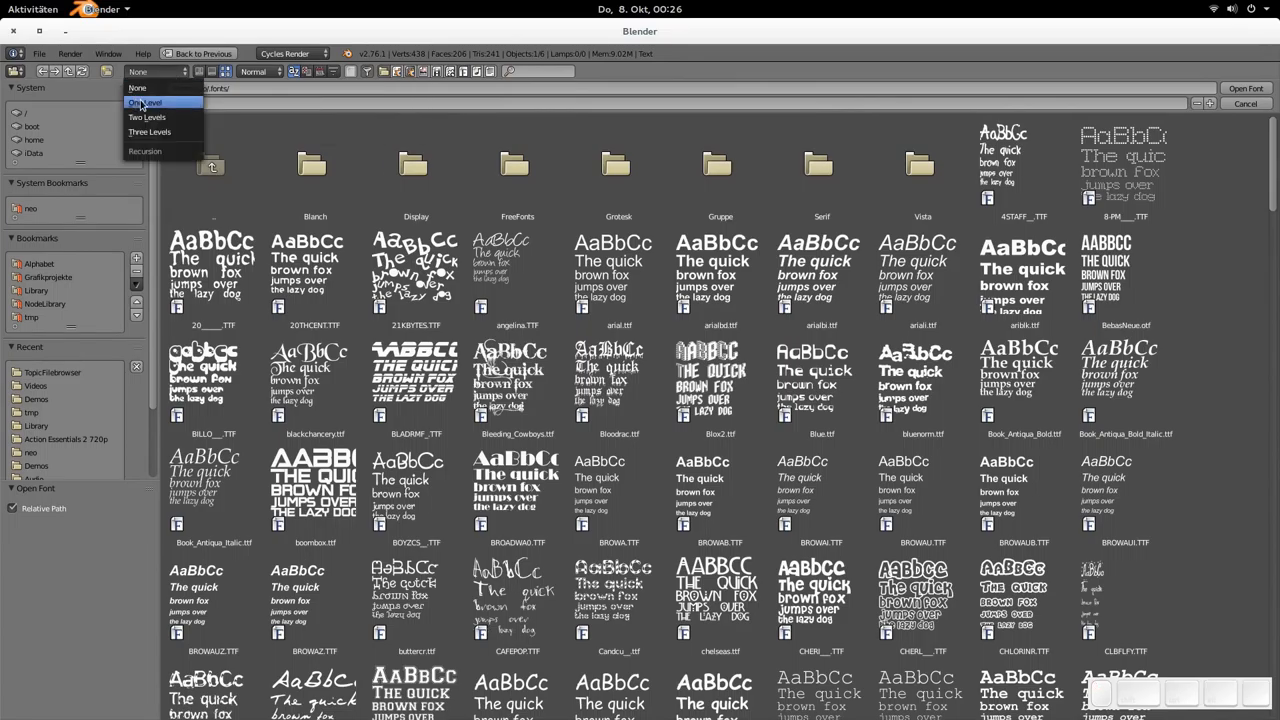
mouse_move(145, 102)
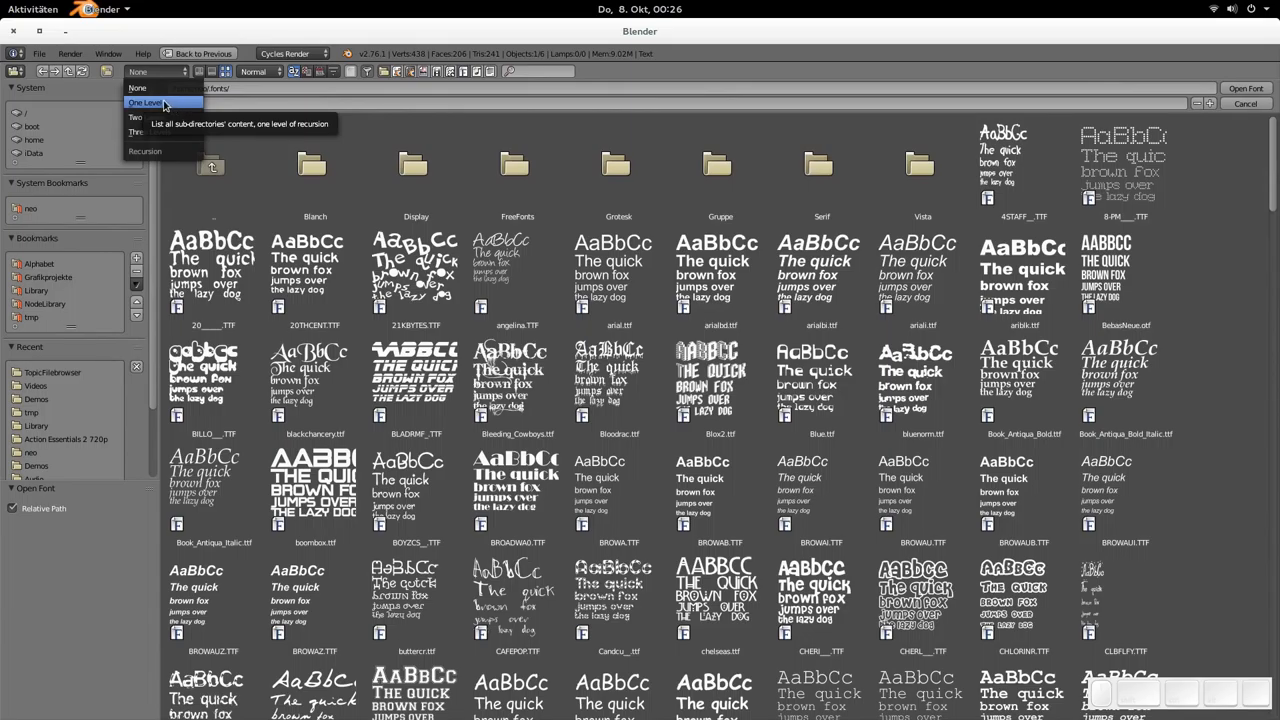
left_click(155, 71)
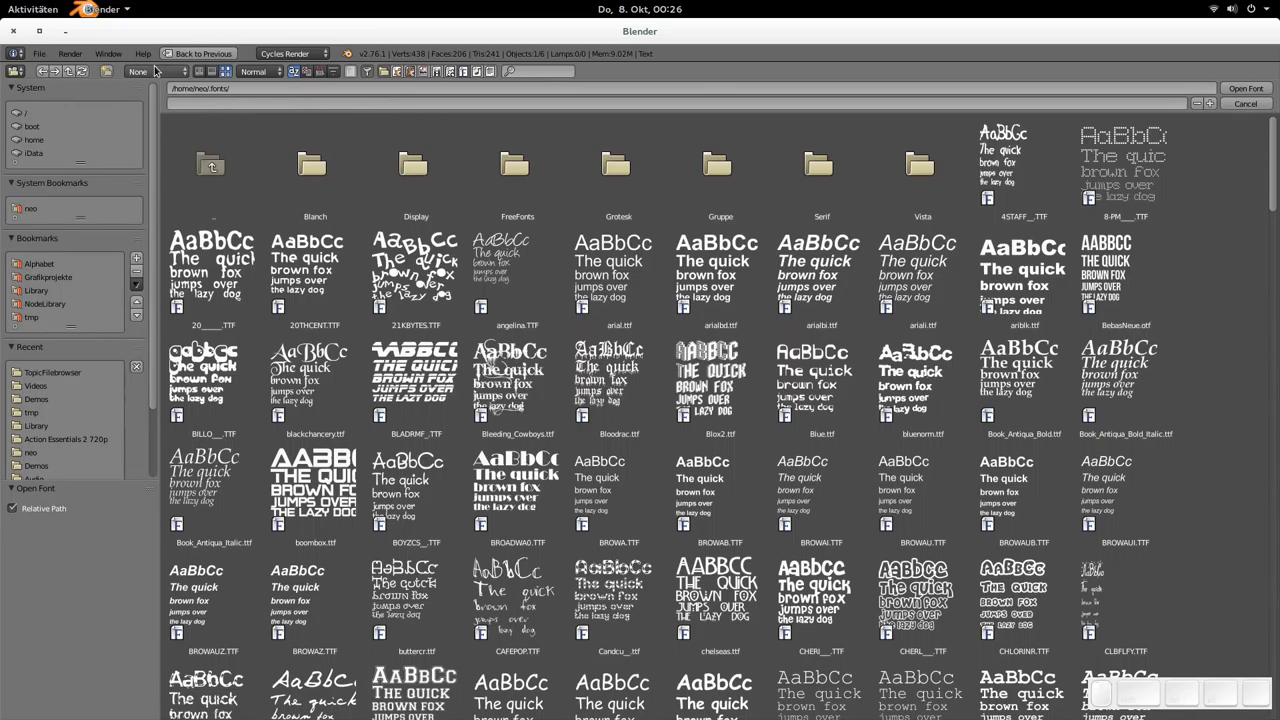
left_click(314, 165)
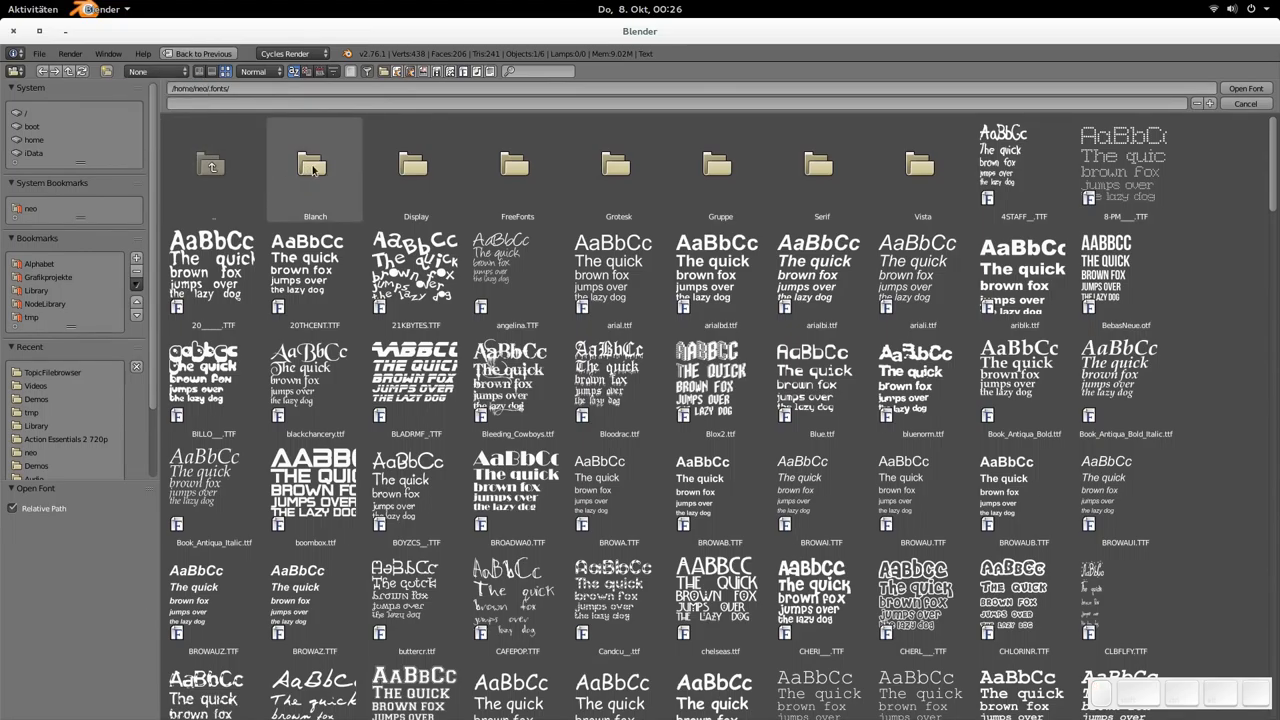
mouse_move(331, 197)
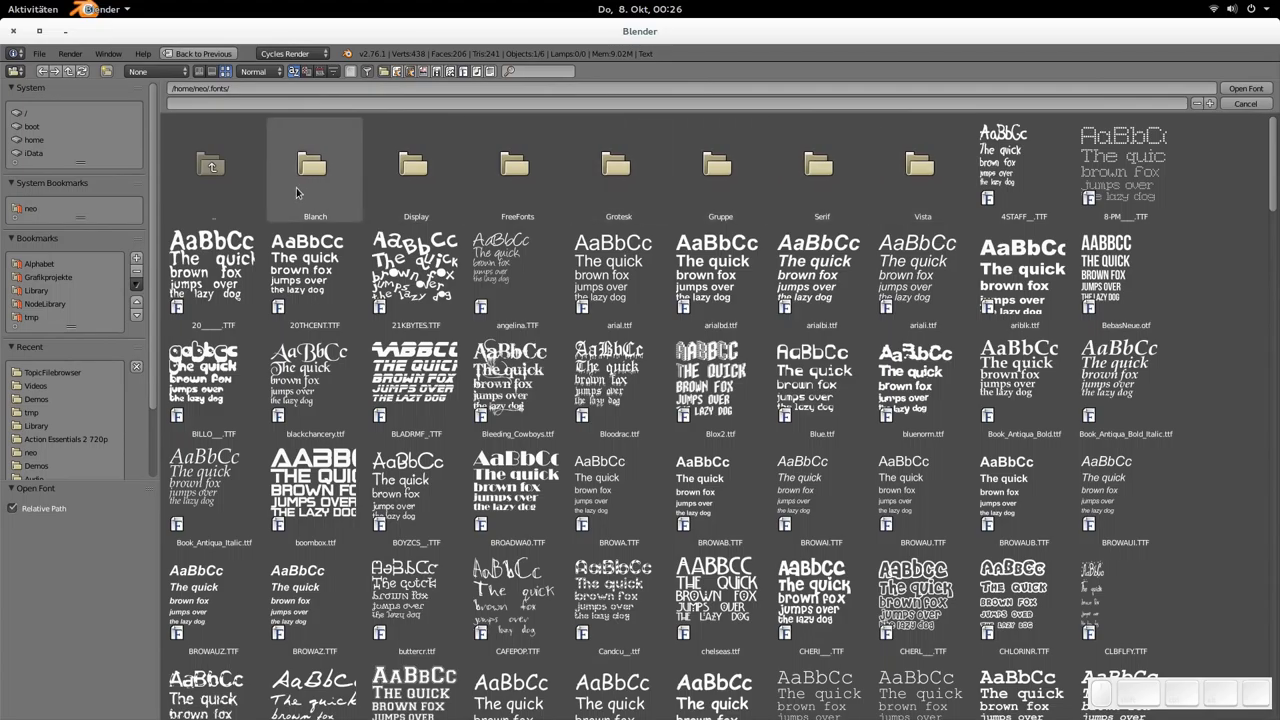
mouse_move(318, 194)
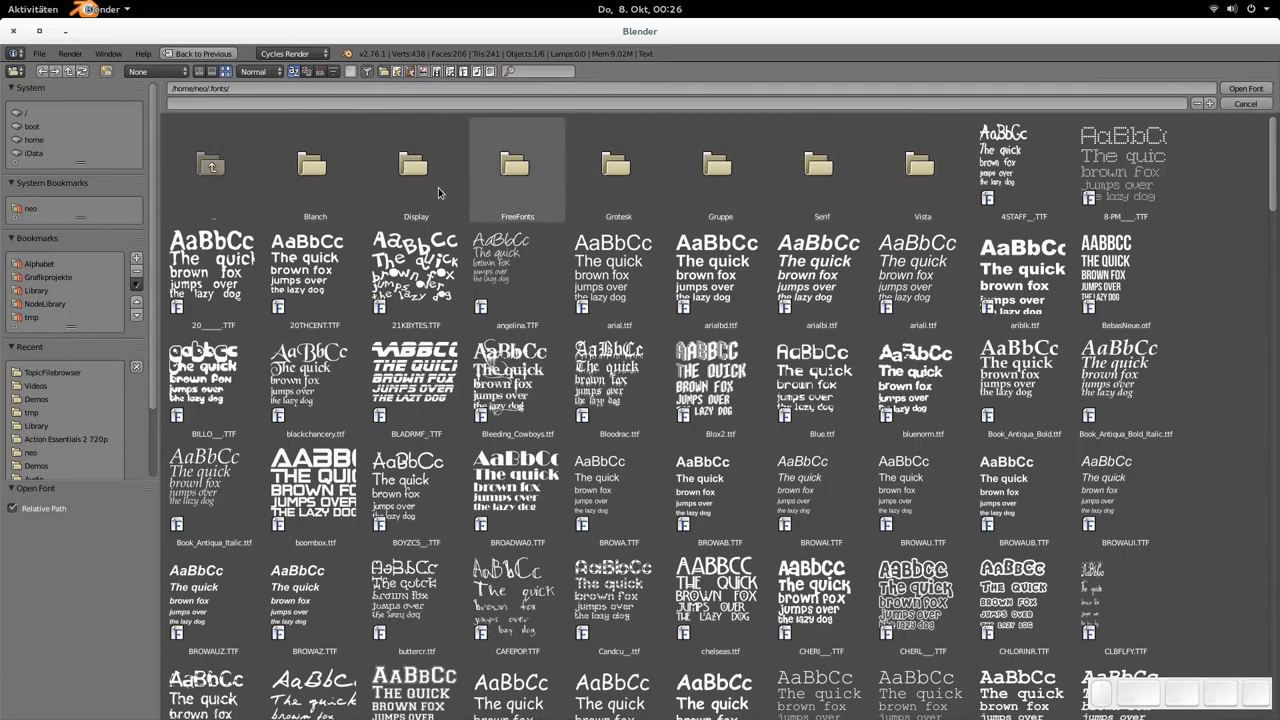
mouse_move(314, 168)
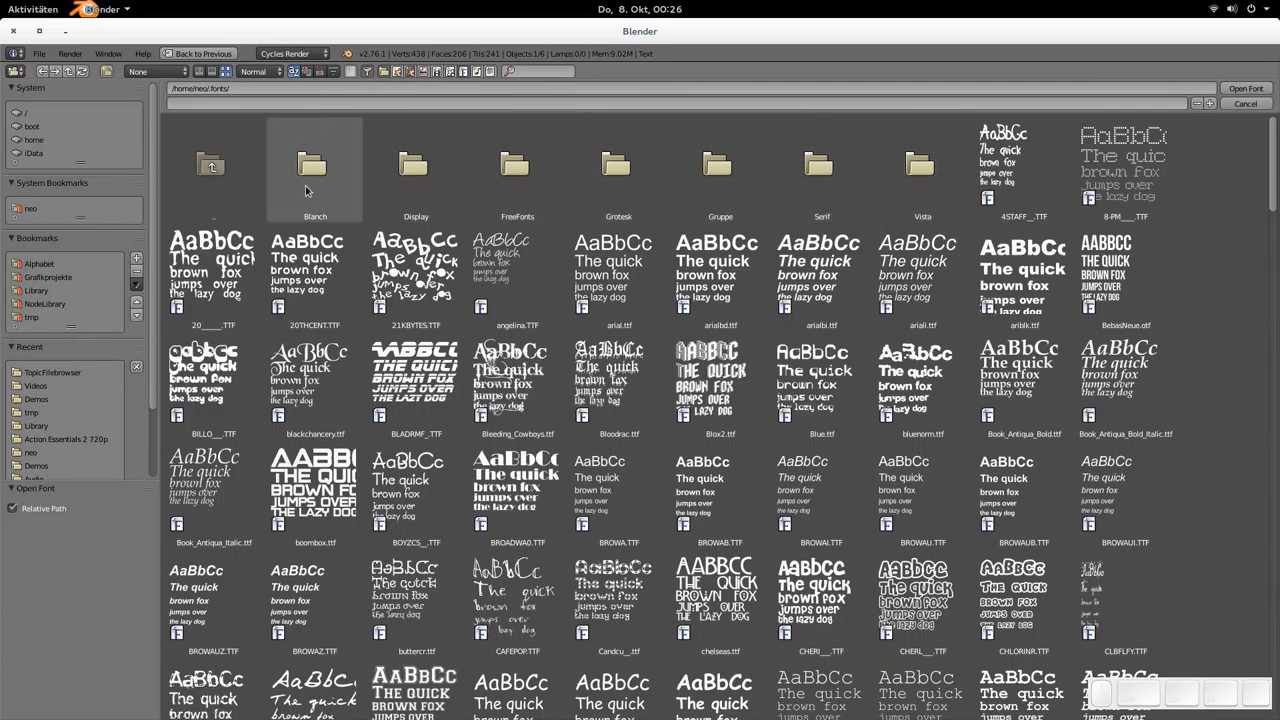
mouse_move(159, 70)
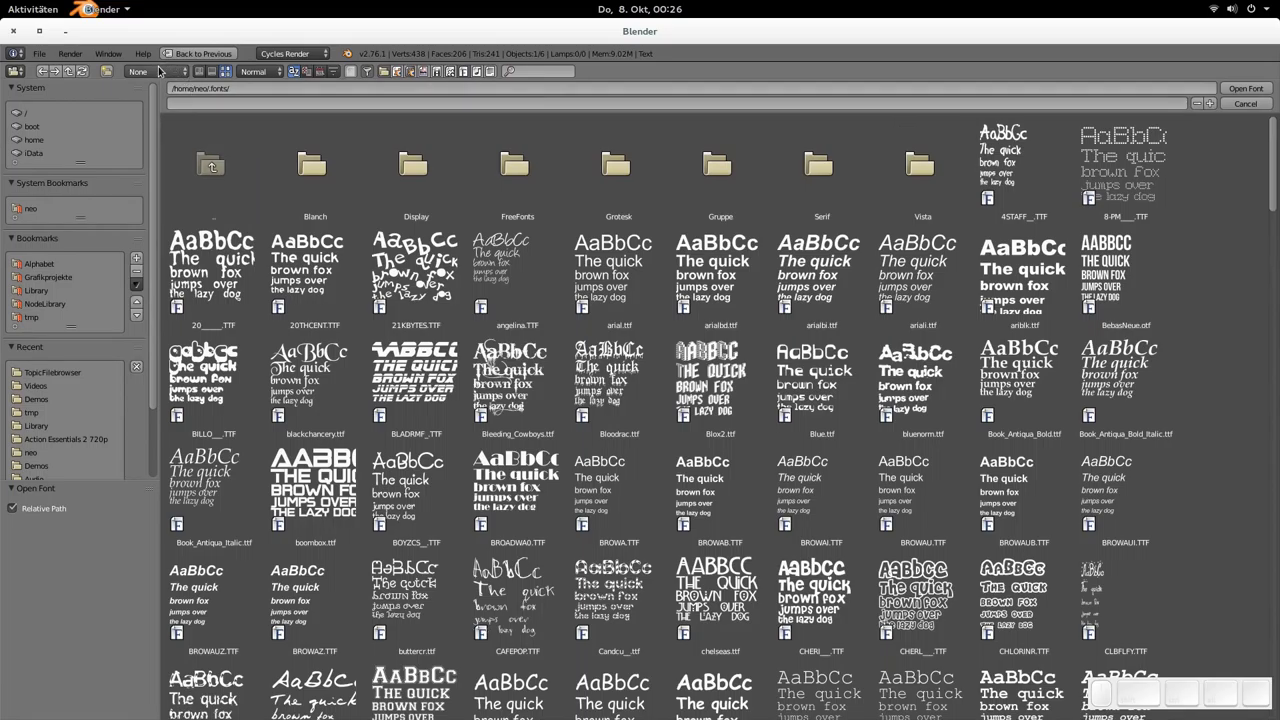
left_click(155, 71)
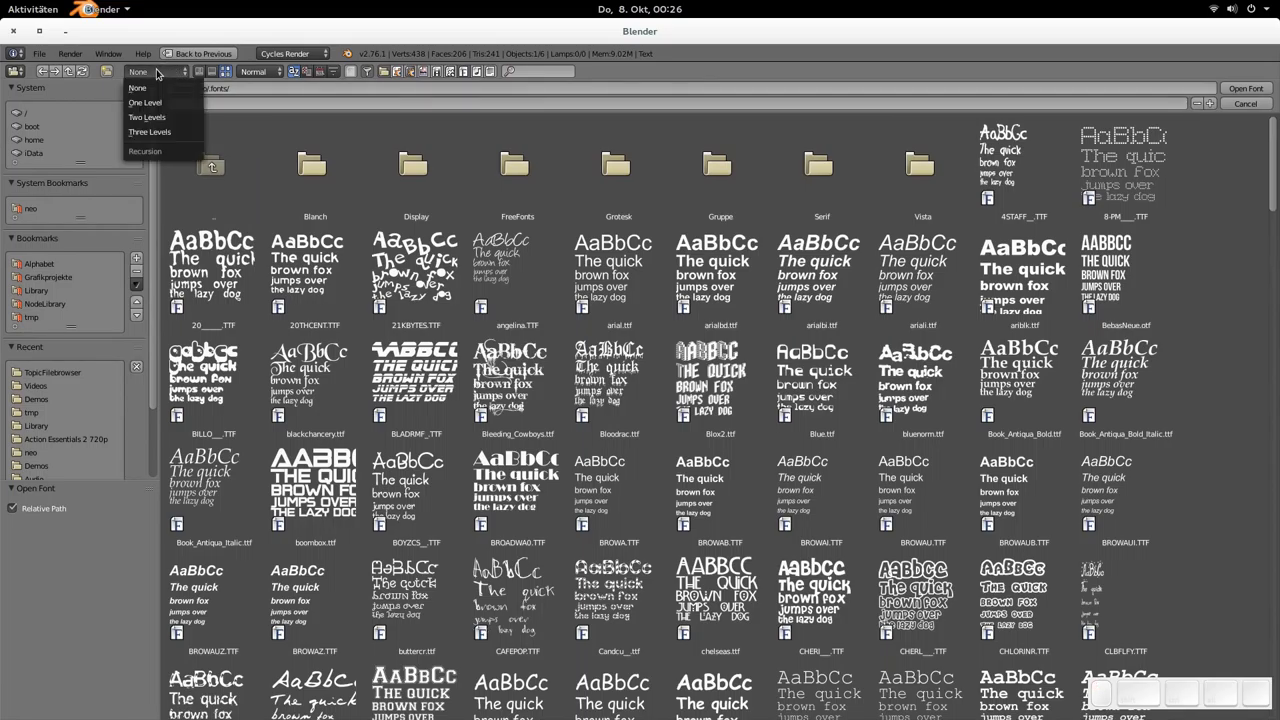
mouse_move(150, 102)
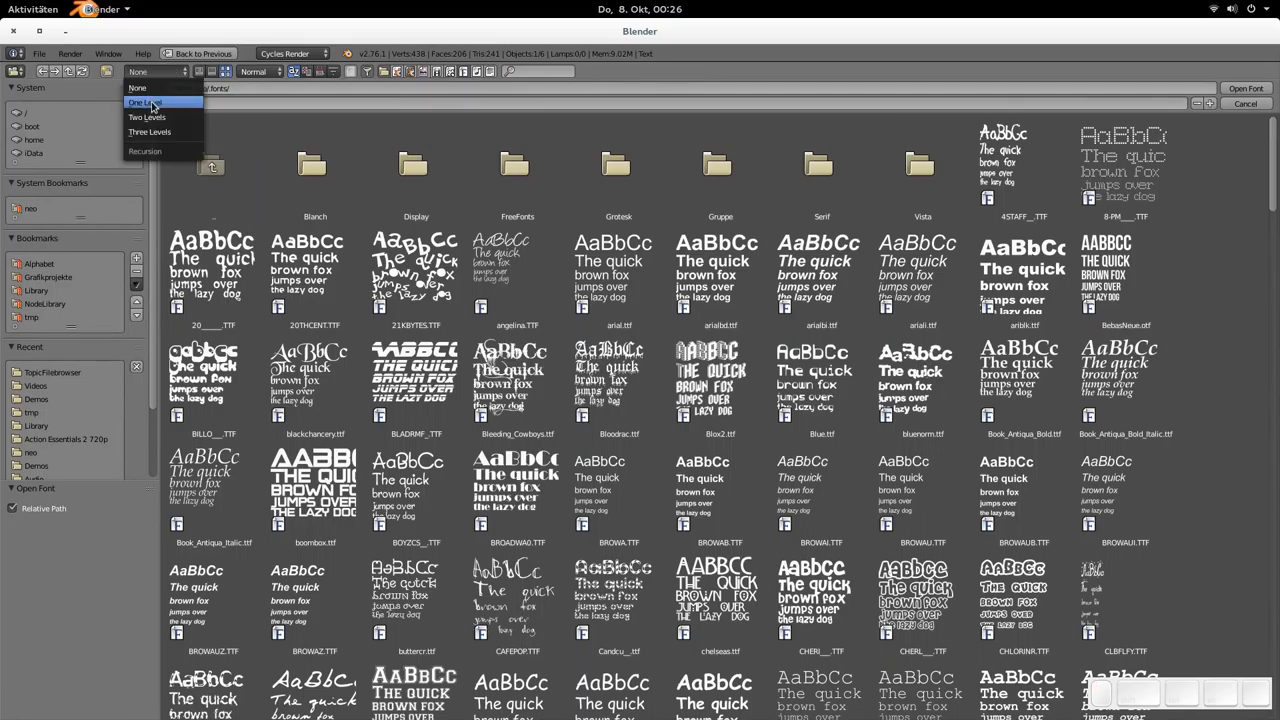
Step: List font files from subfolders one level deep and scroll through them
left_click(145, 102)
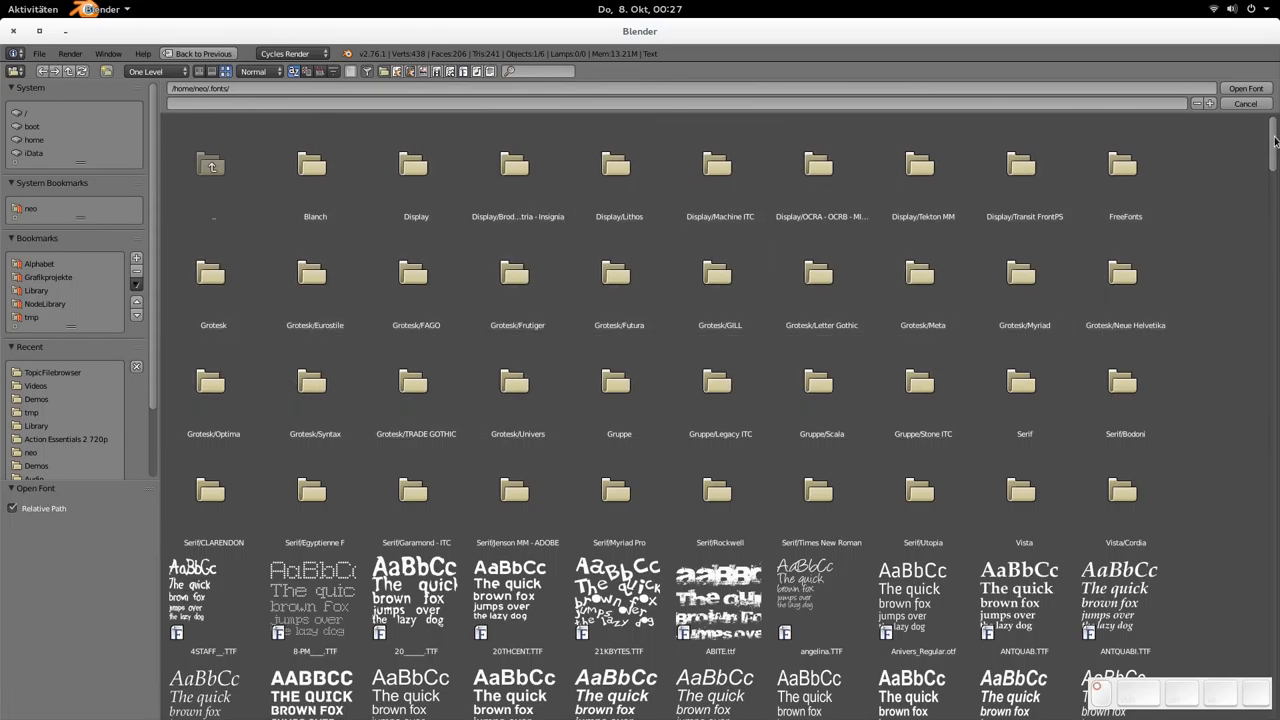
scroll("down", 3)
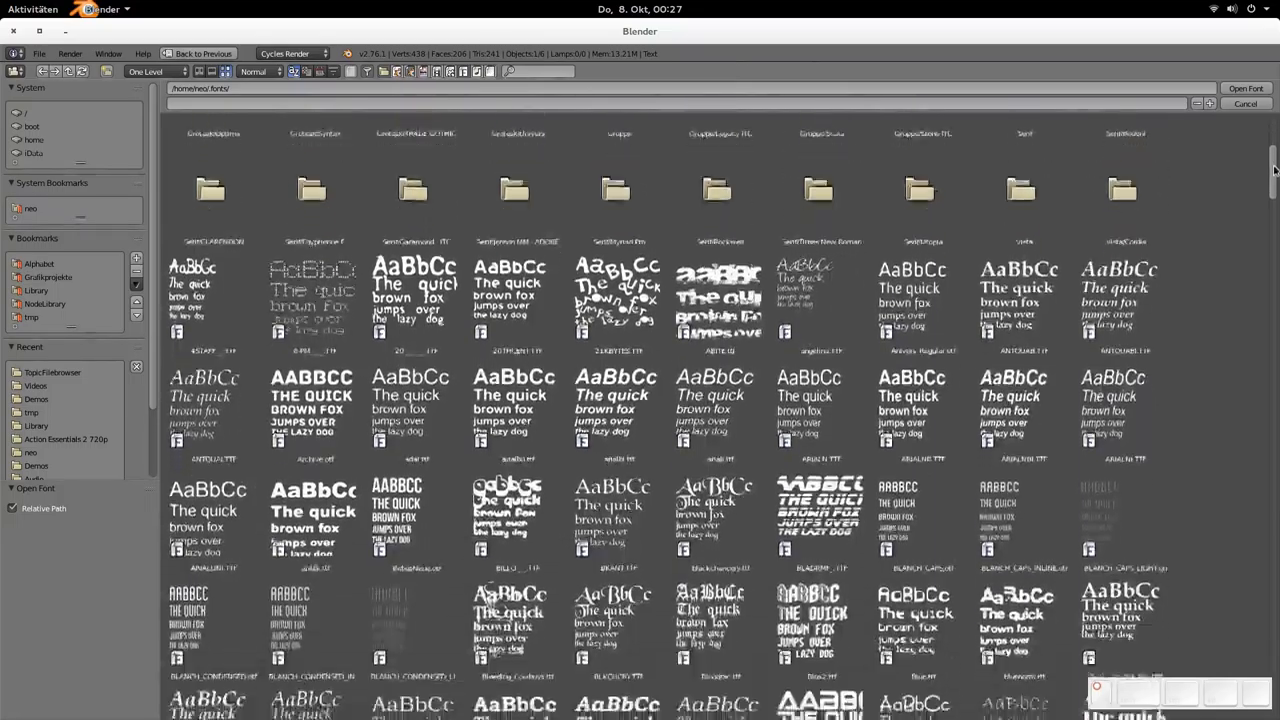
scroll("down", 3)
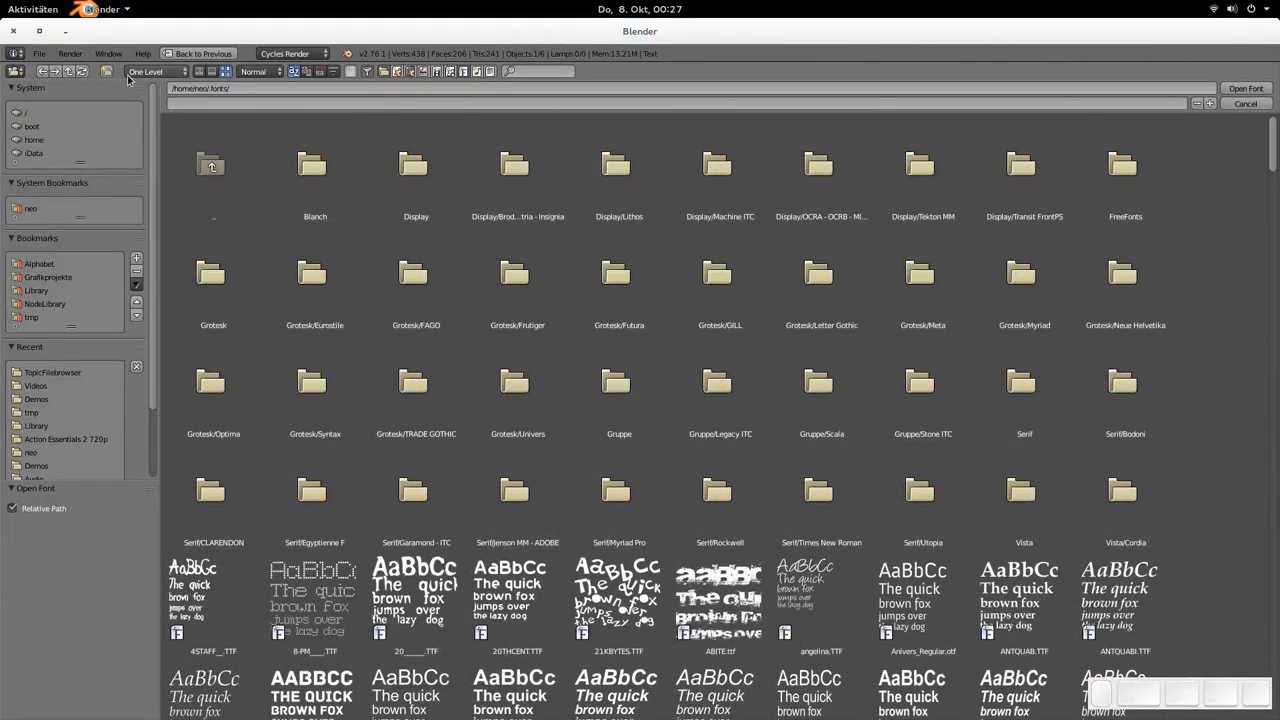
Step: Raise recursion to Two Levels and display the fonts as a detailed long list
left_click(155, 71)
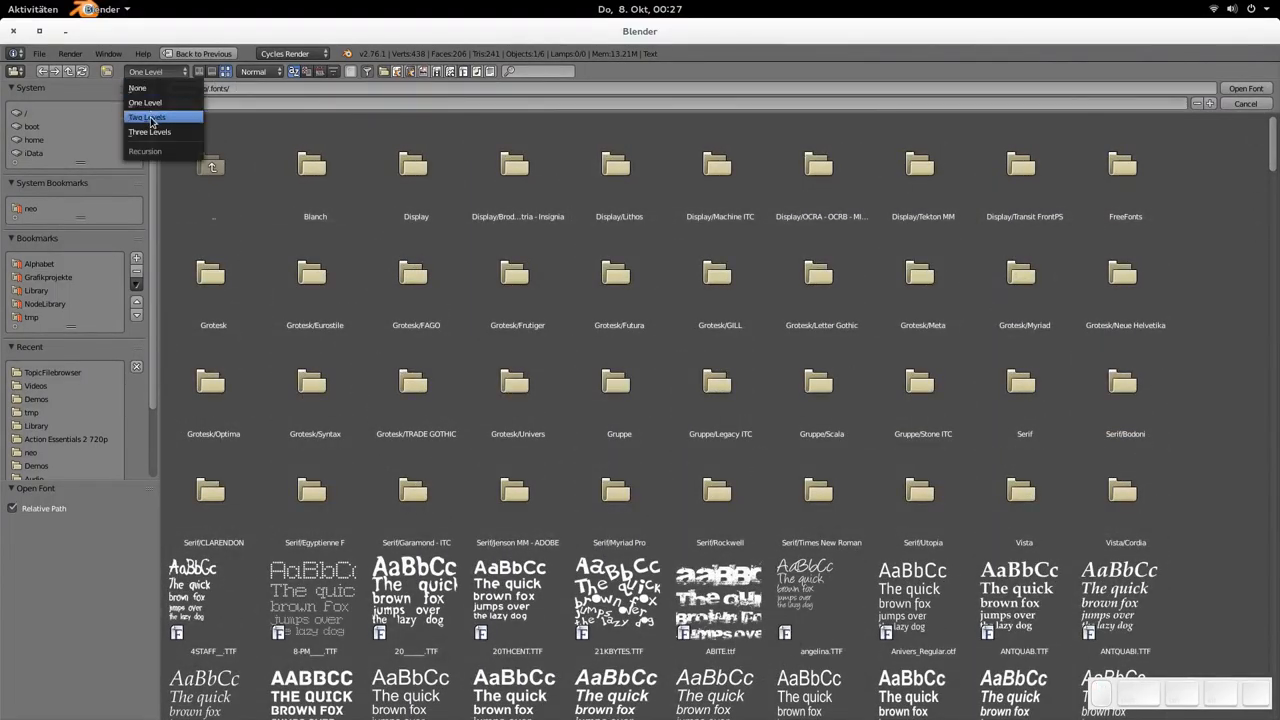
left_click(147, 117)
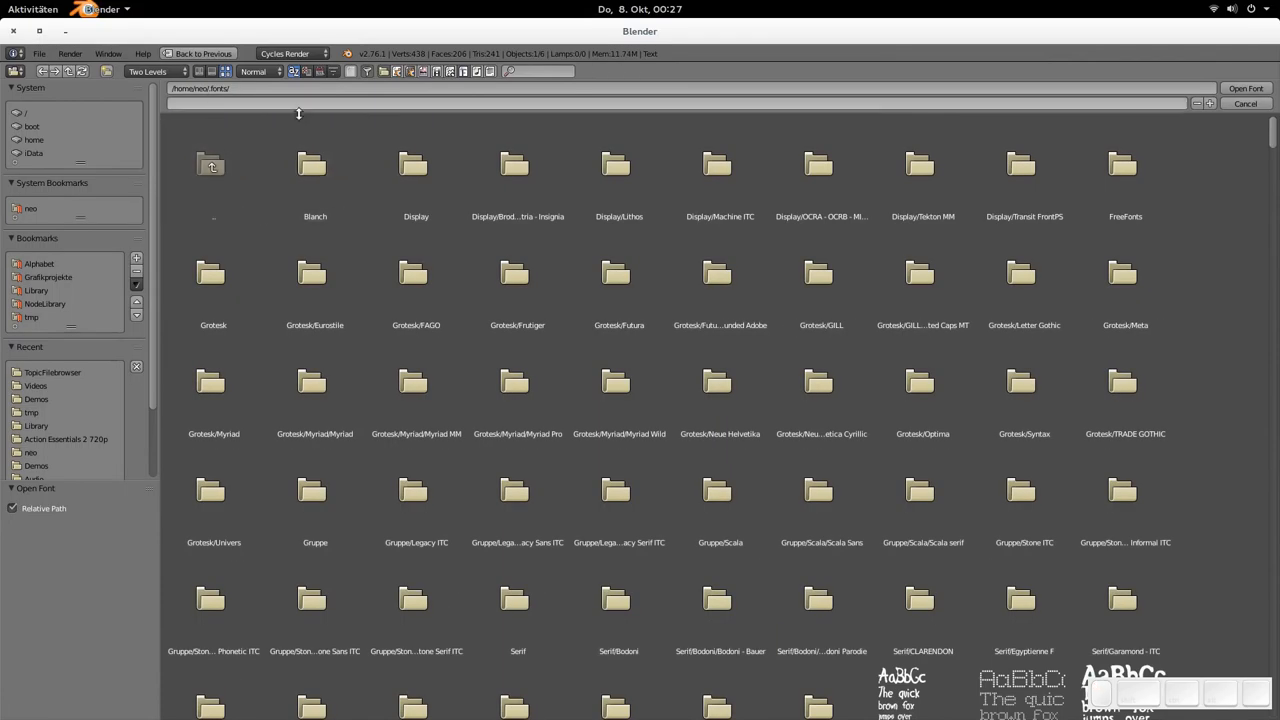
scroll("down", 3)
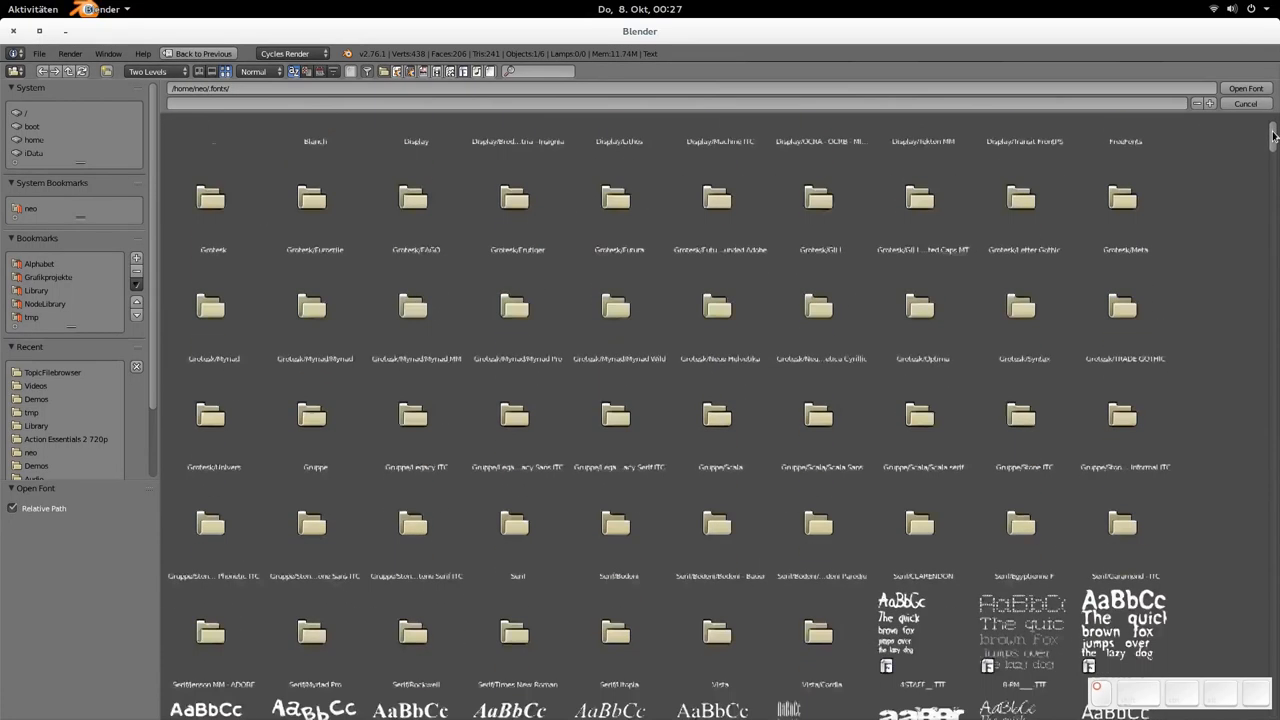
scroll("down", 3)
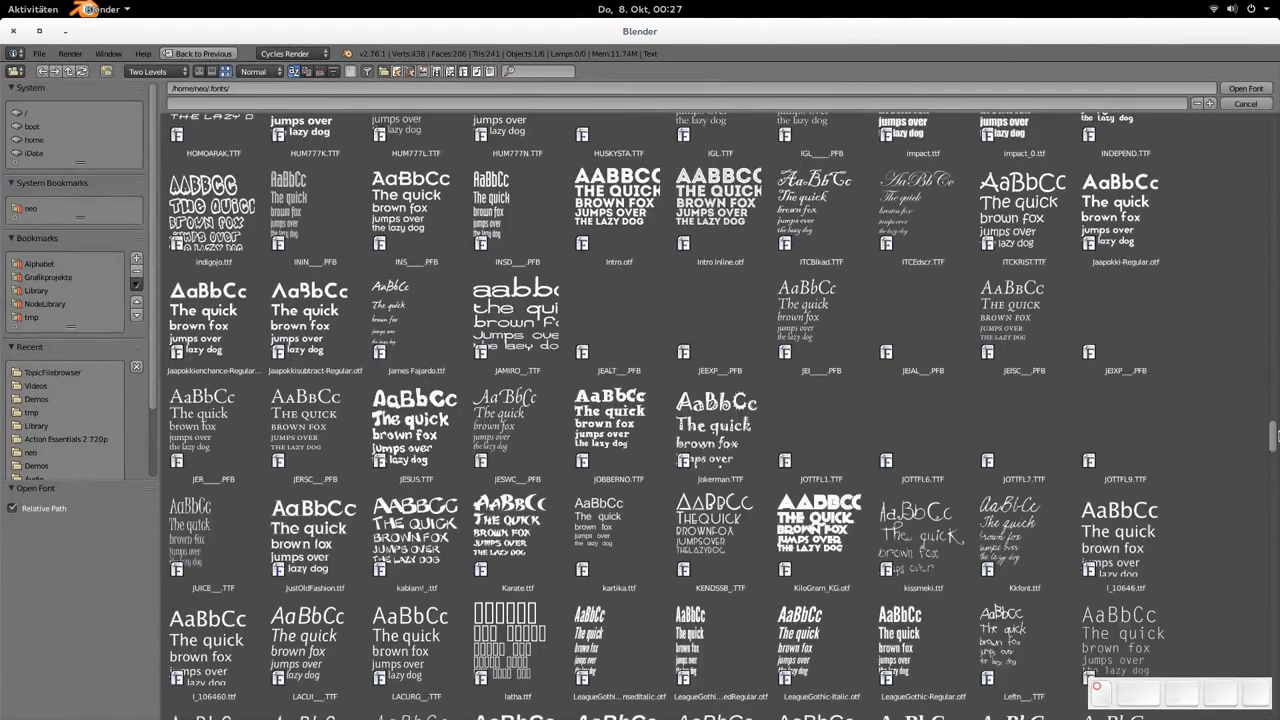
scroll("down", 3)
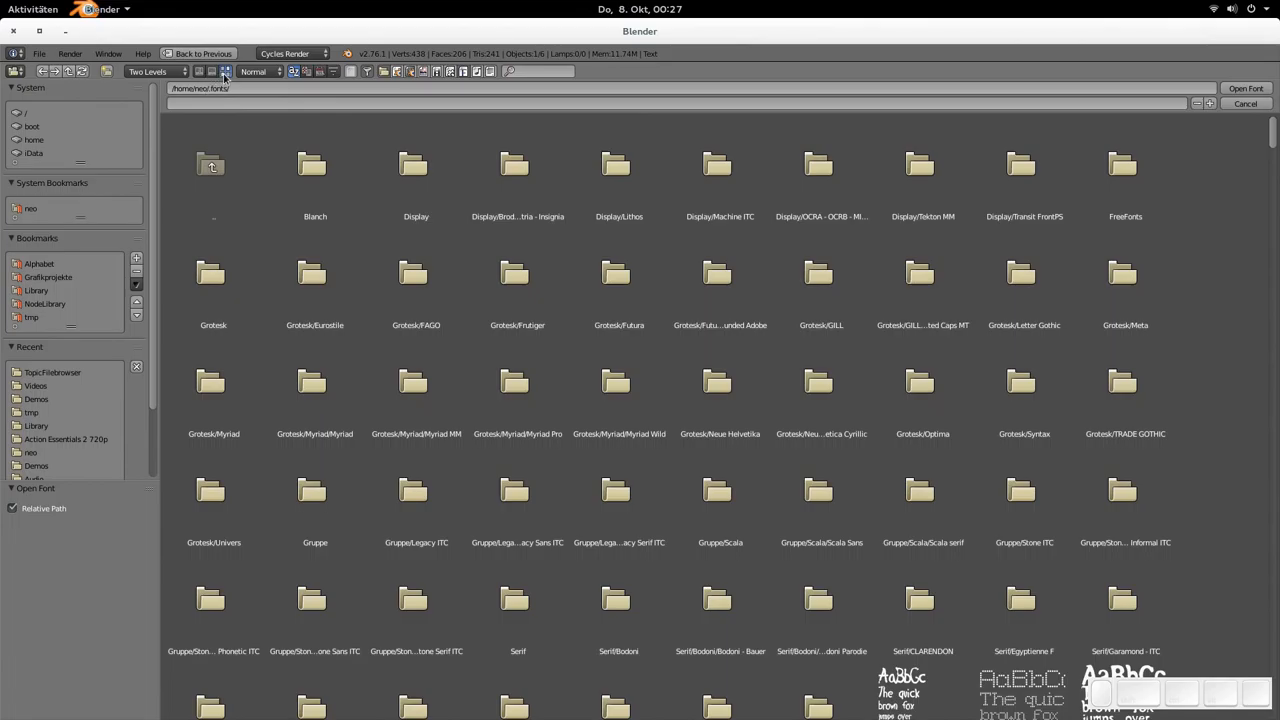
mouse_move(224, 71)
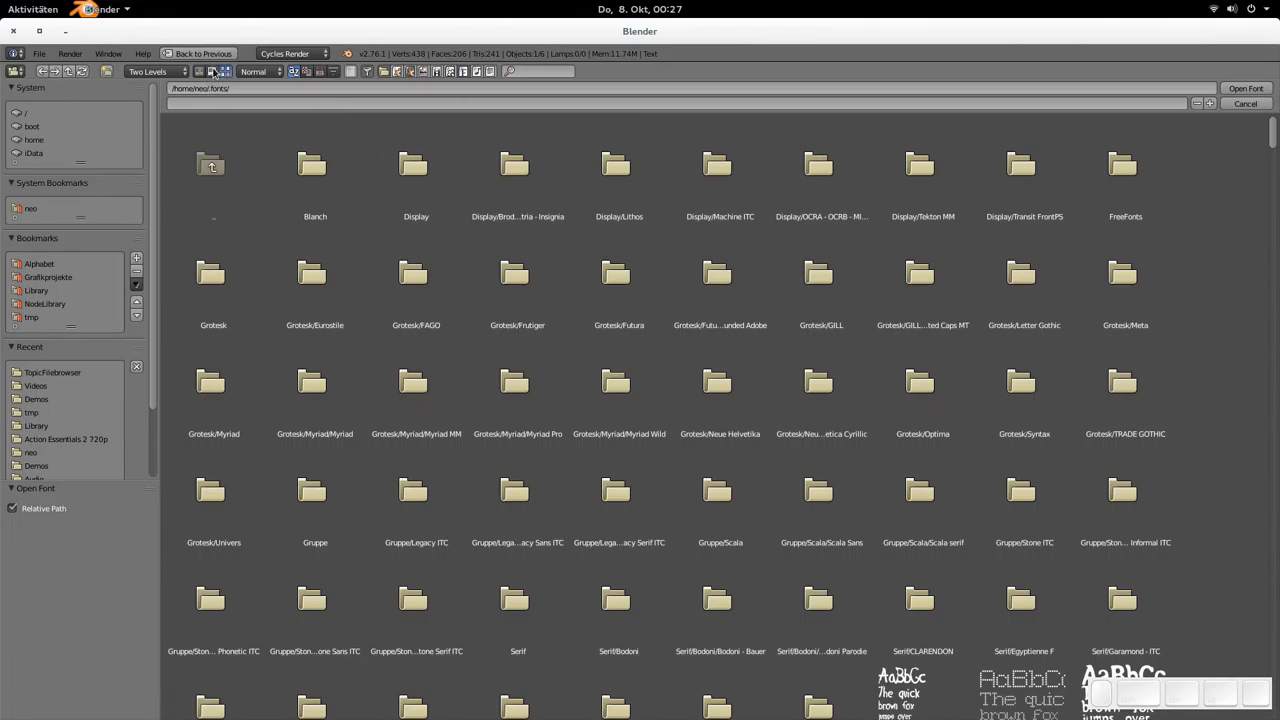
left_click(211, 71)
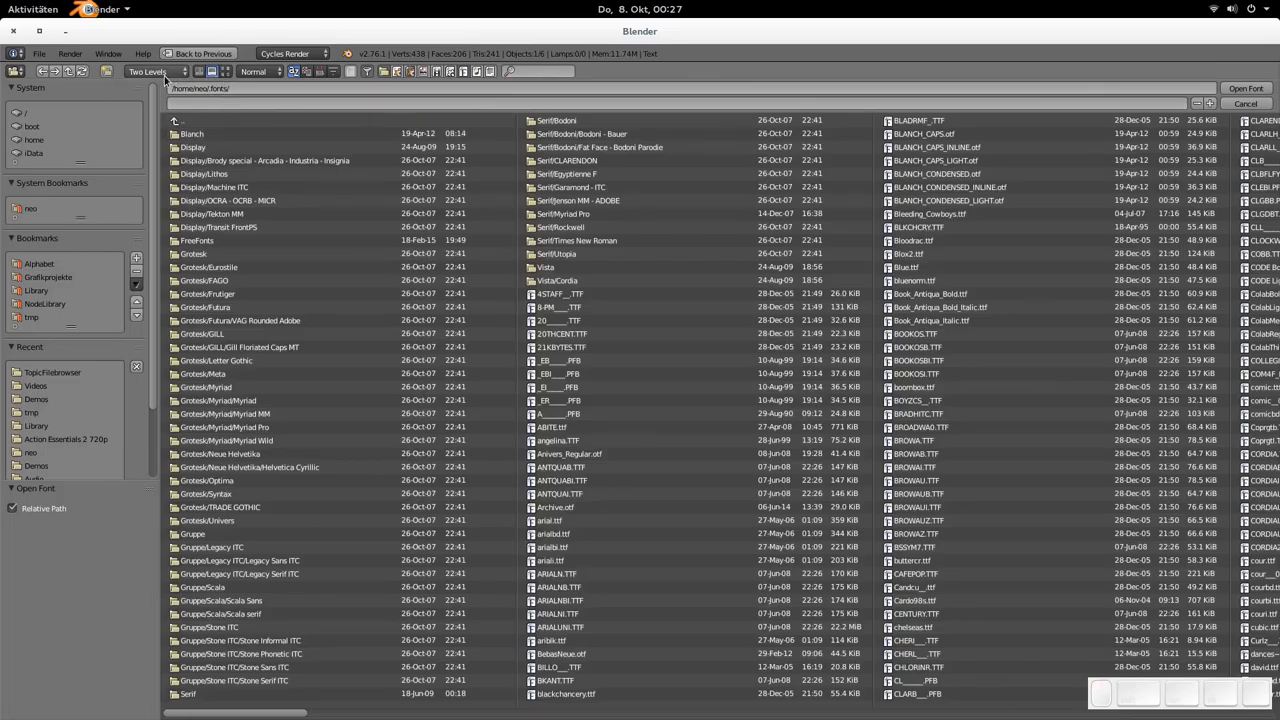
Step: Reset Recursion to None, select several font files, and browse into and out of Serif
left_click(155, 71)
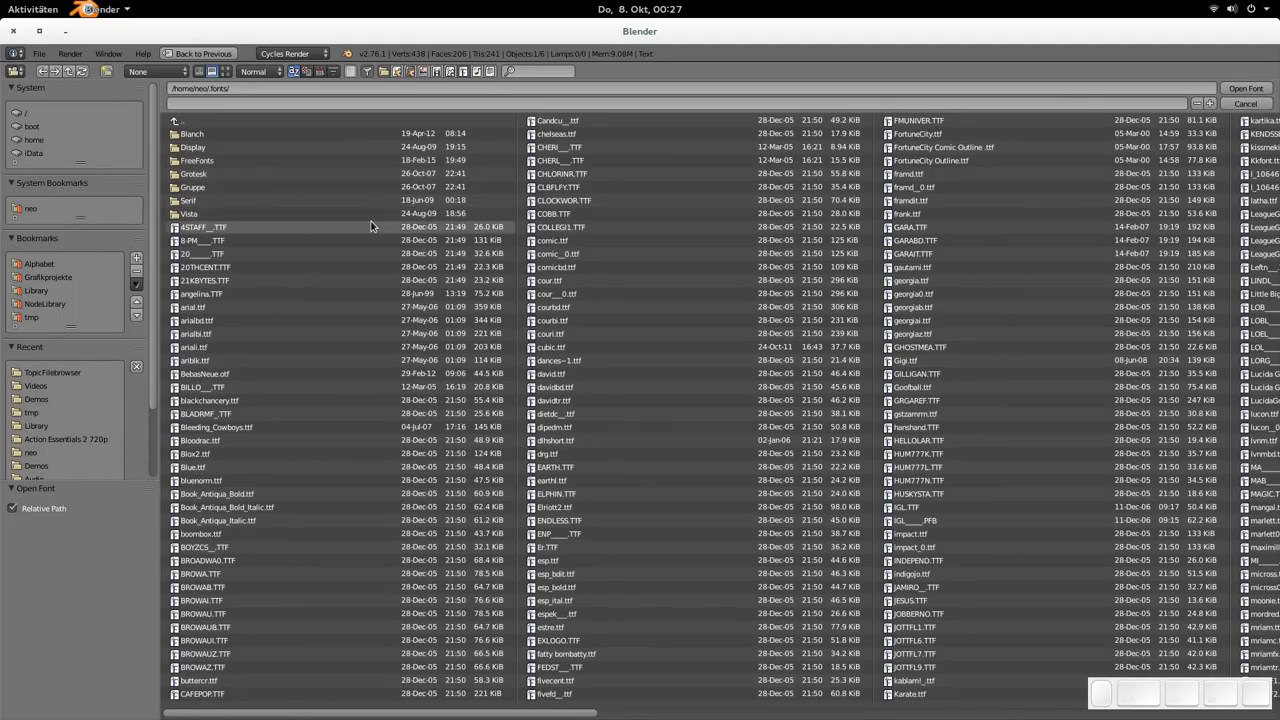
left_click(197, 160)
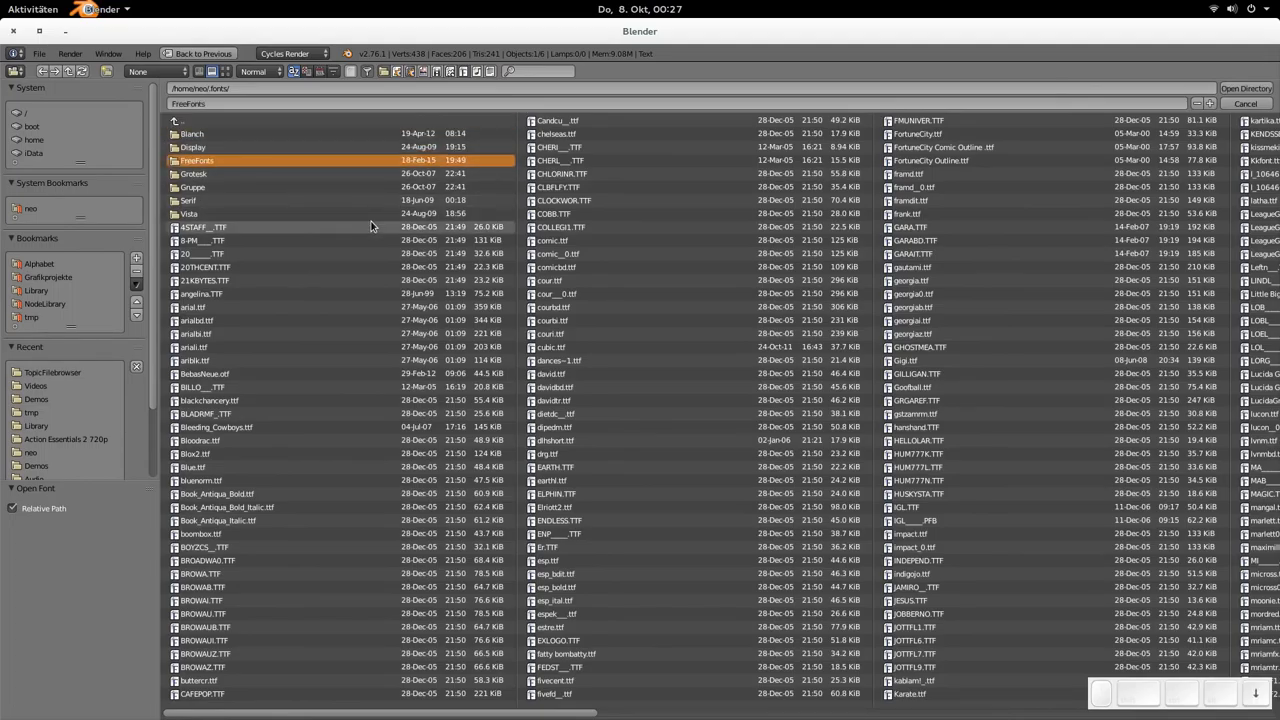
left_click(187, 200)
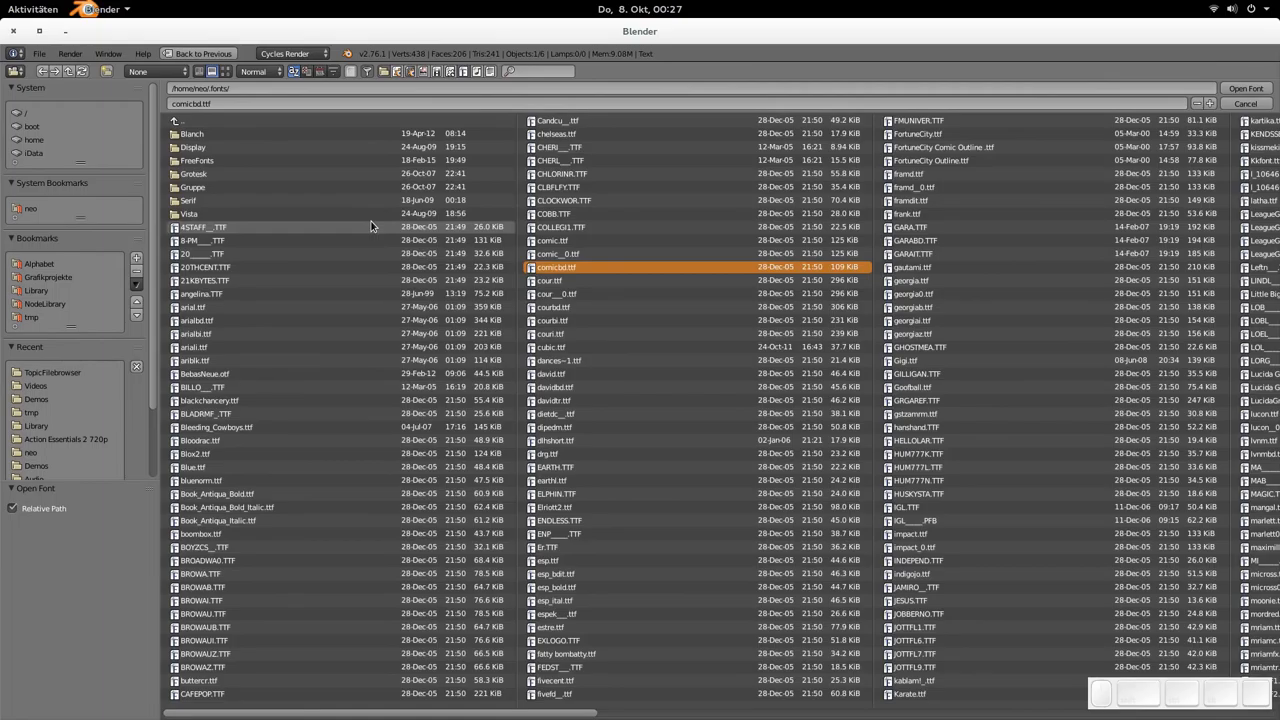
left_click(555, 373)
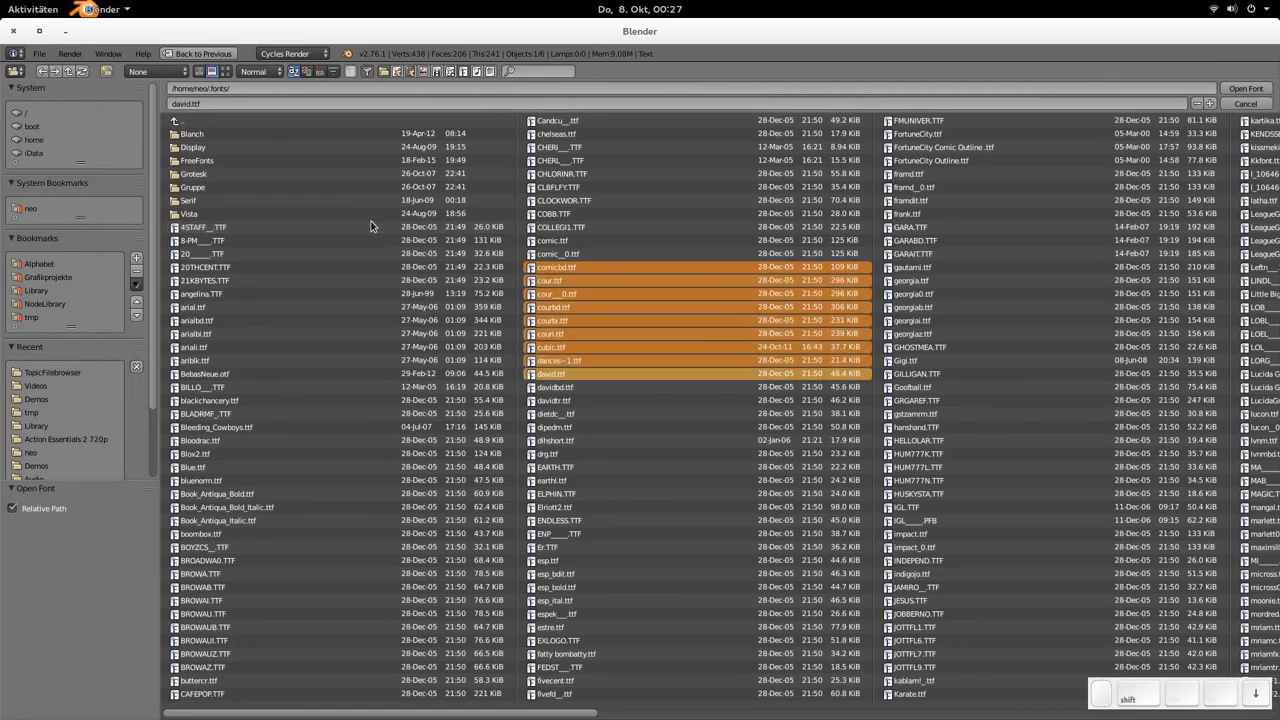
left_click(203, 387)
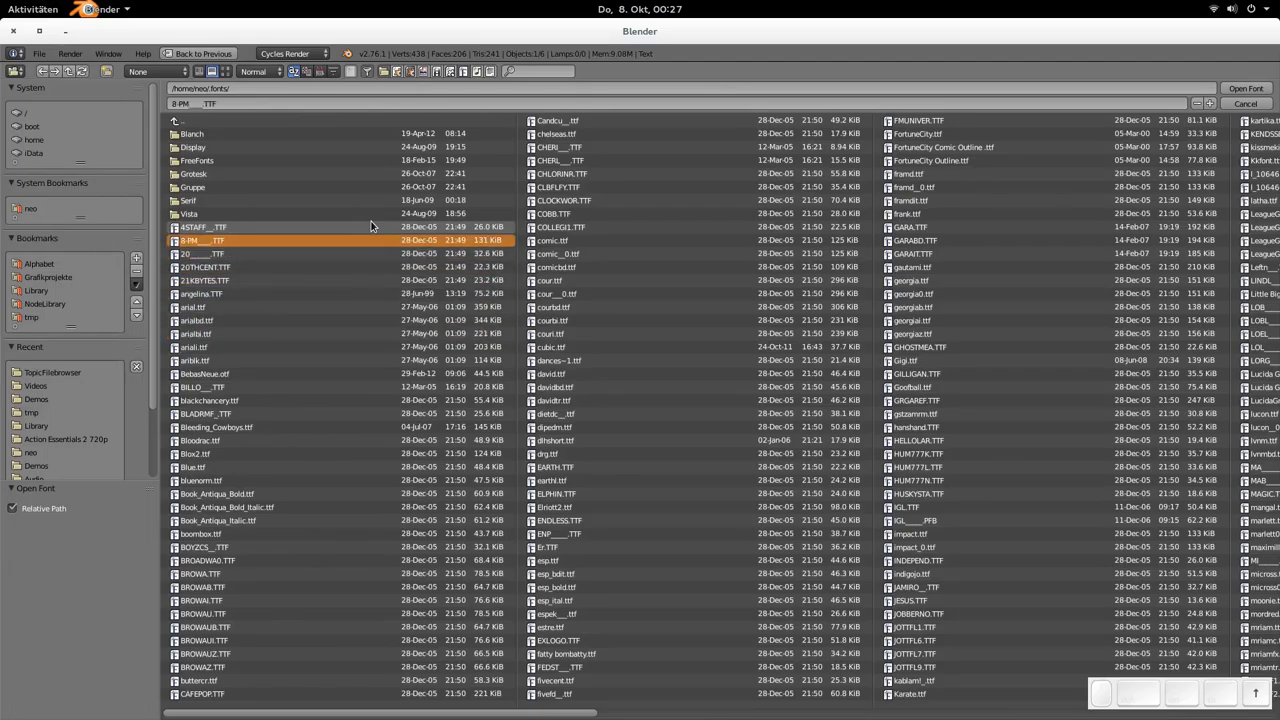
double_click(193, 200)
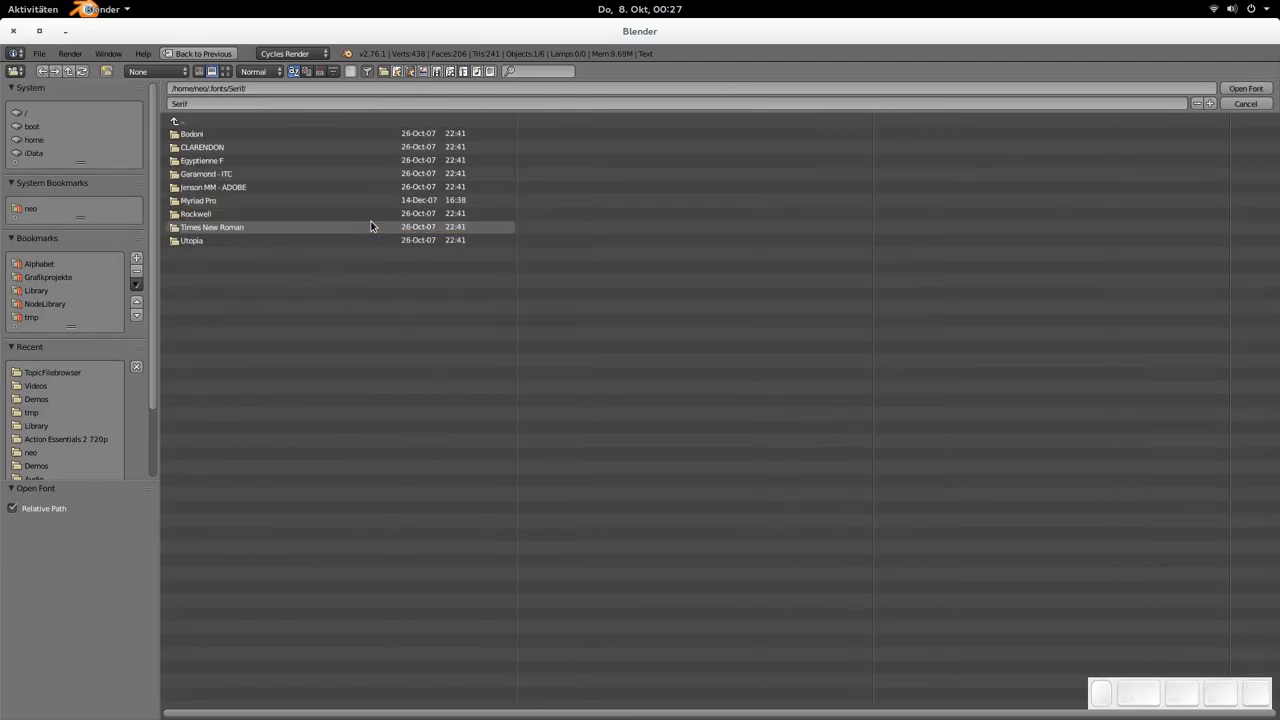
left_click(182, 121)
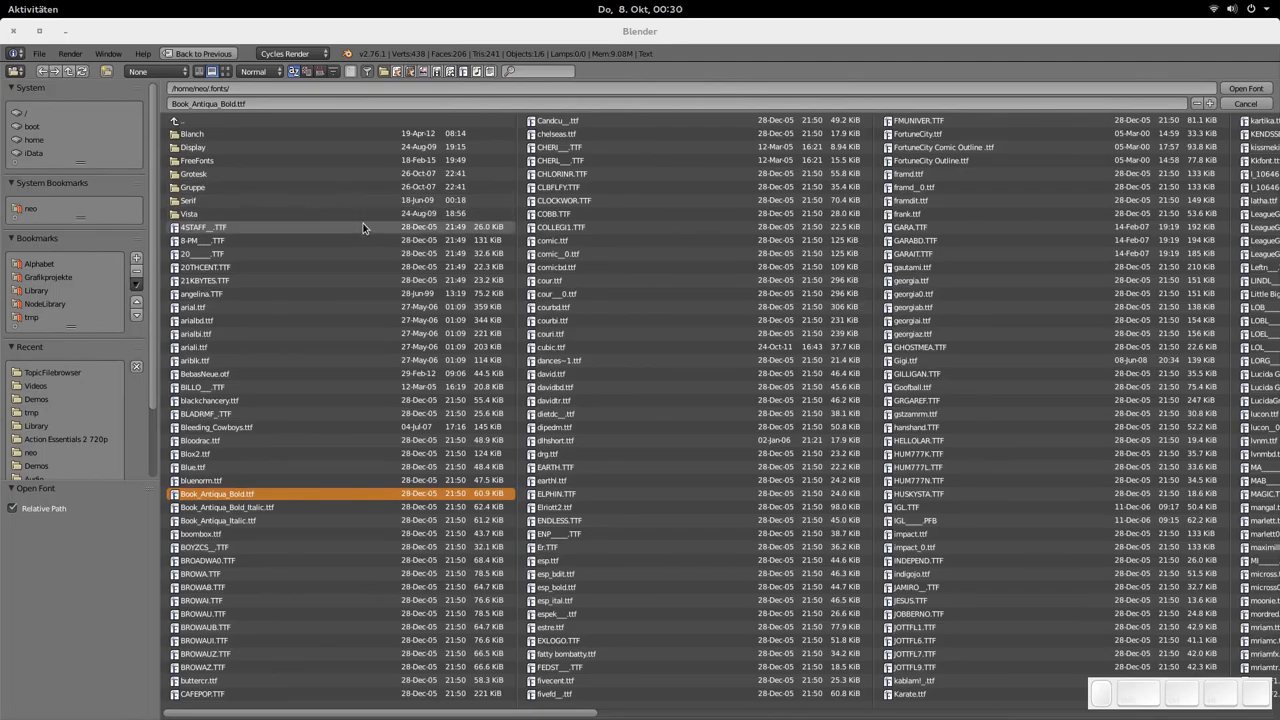
mouse_move(340, 263)
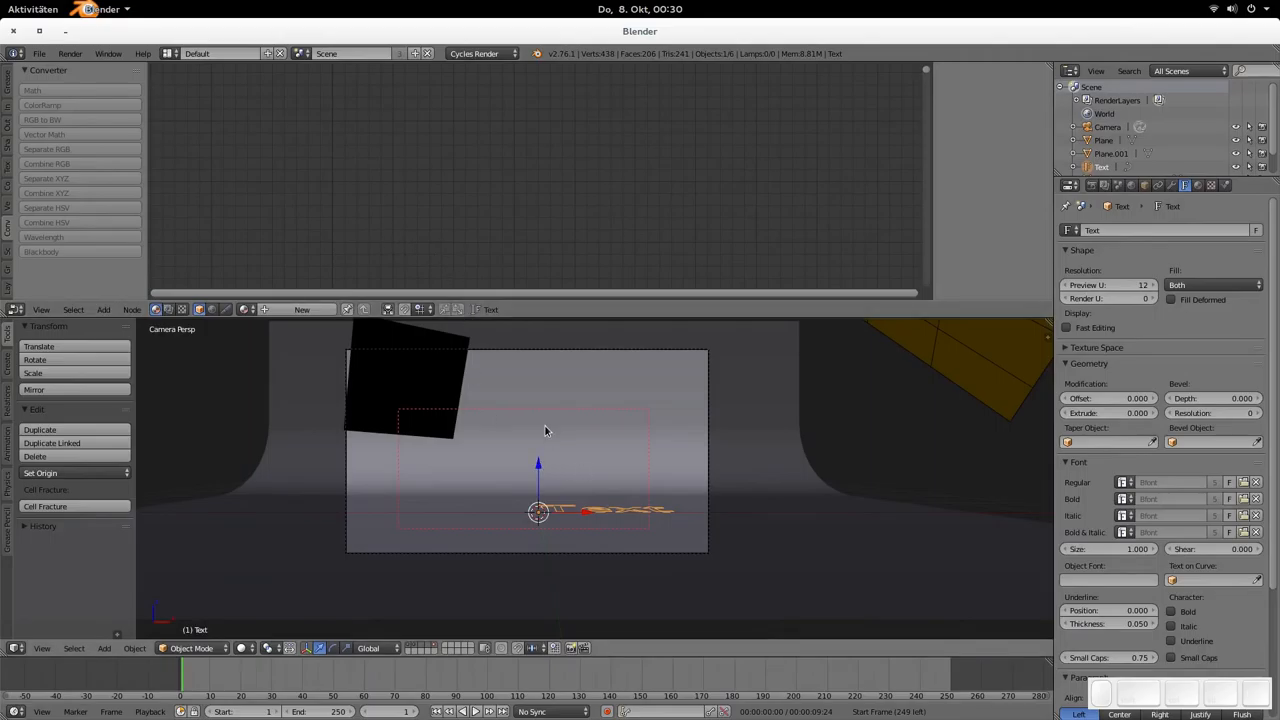
Step: Select the Plane and open the image browser from its Image Texture node
left_click(1102, 140)
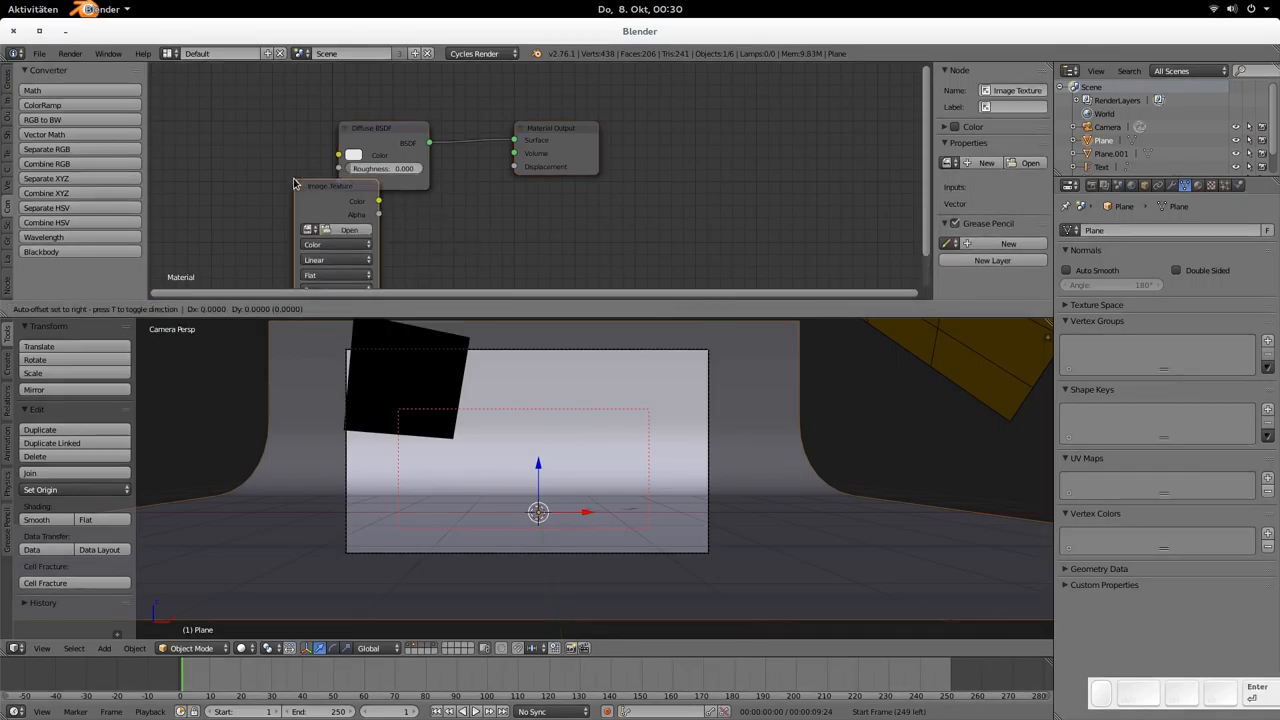
left_click(348, 229)
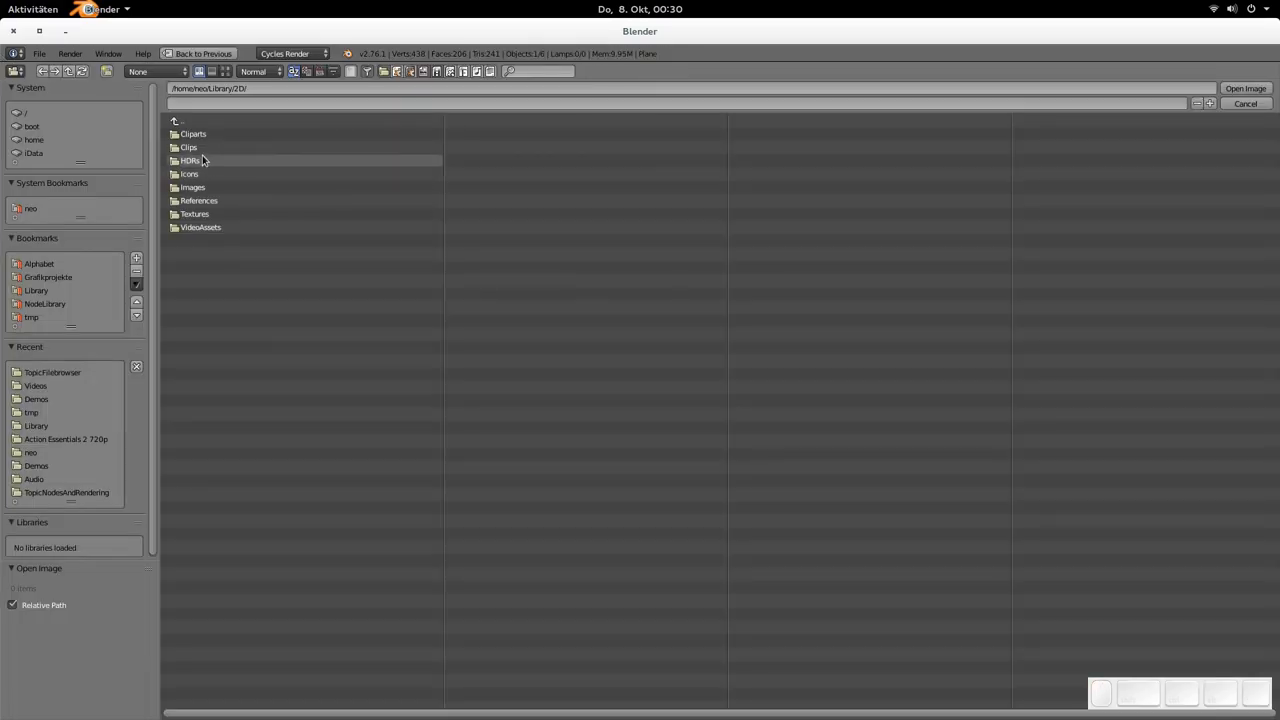
Step: Set Recursion to Three Levels and scroll through the 2D library thumbnails
left_click(156, 71)
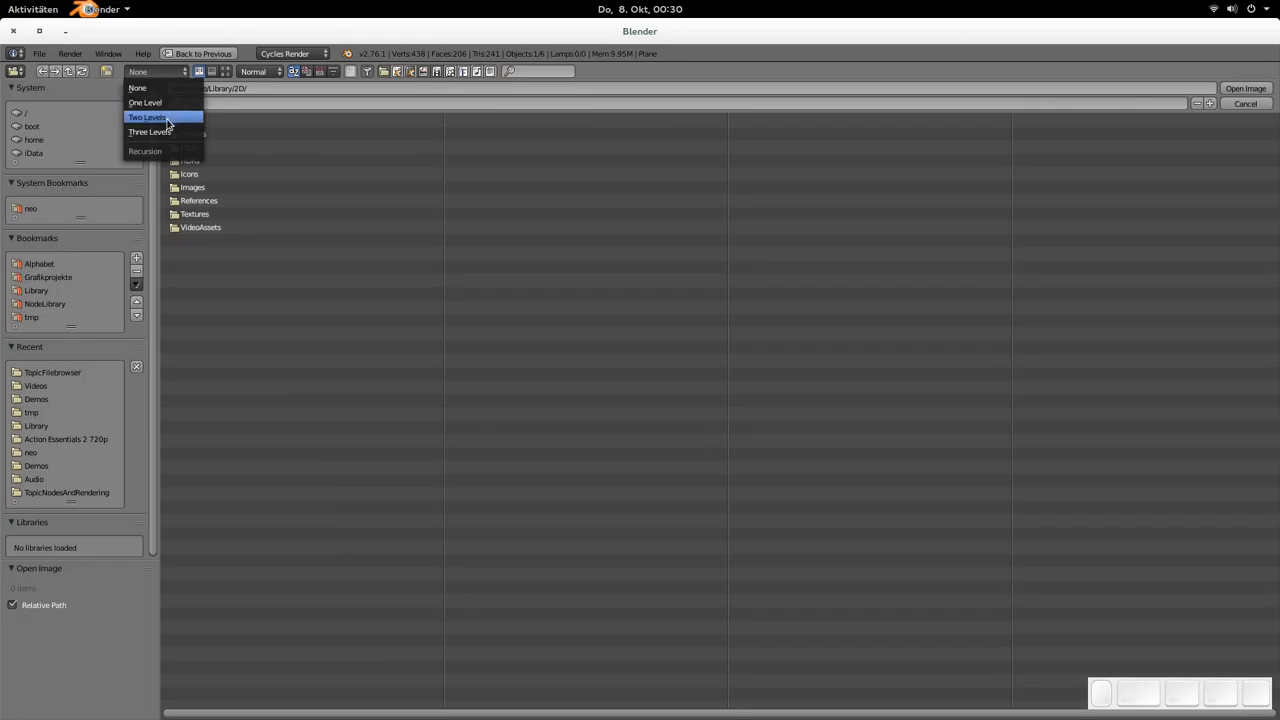
mouse_move(150, 131)
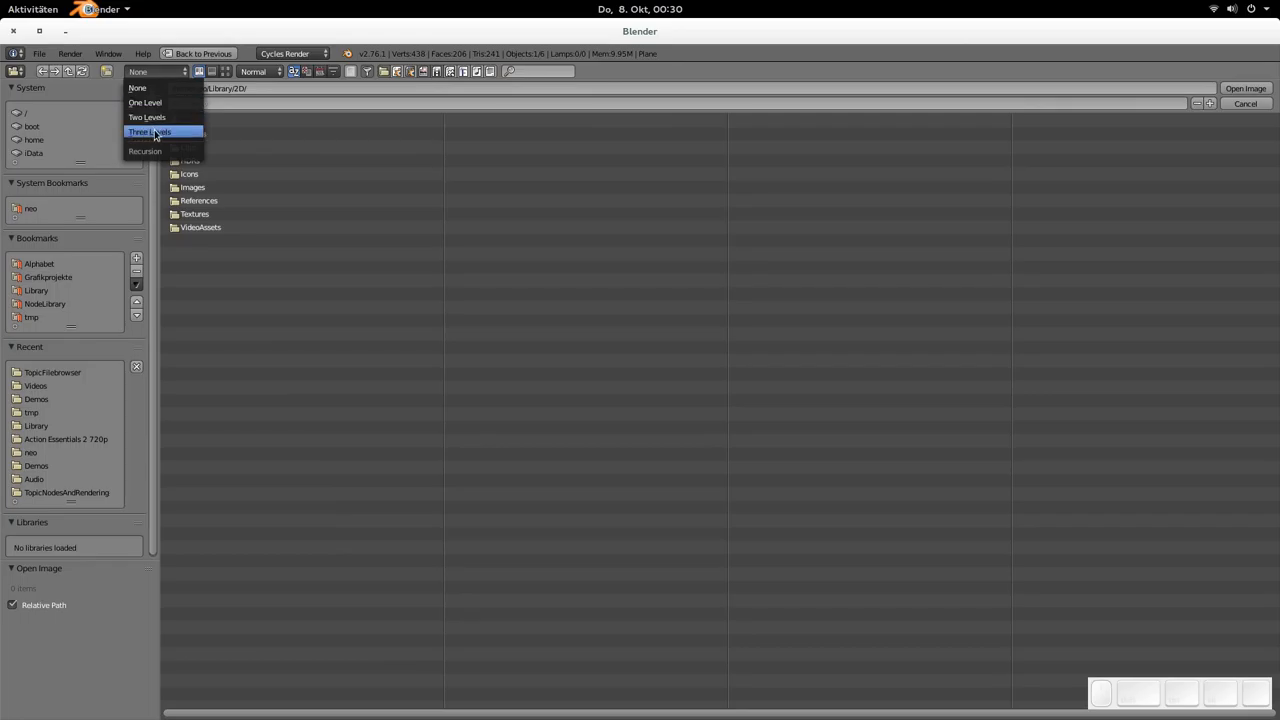
left_click(149, 131)
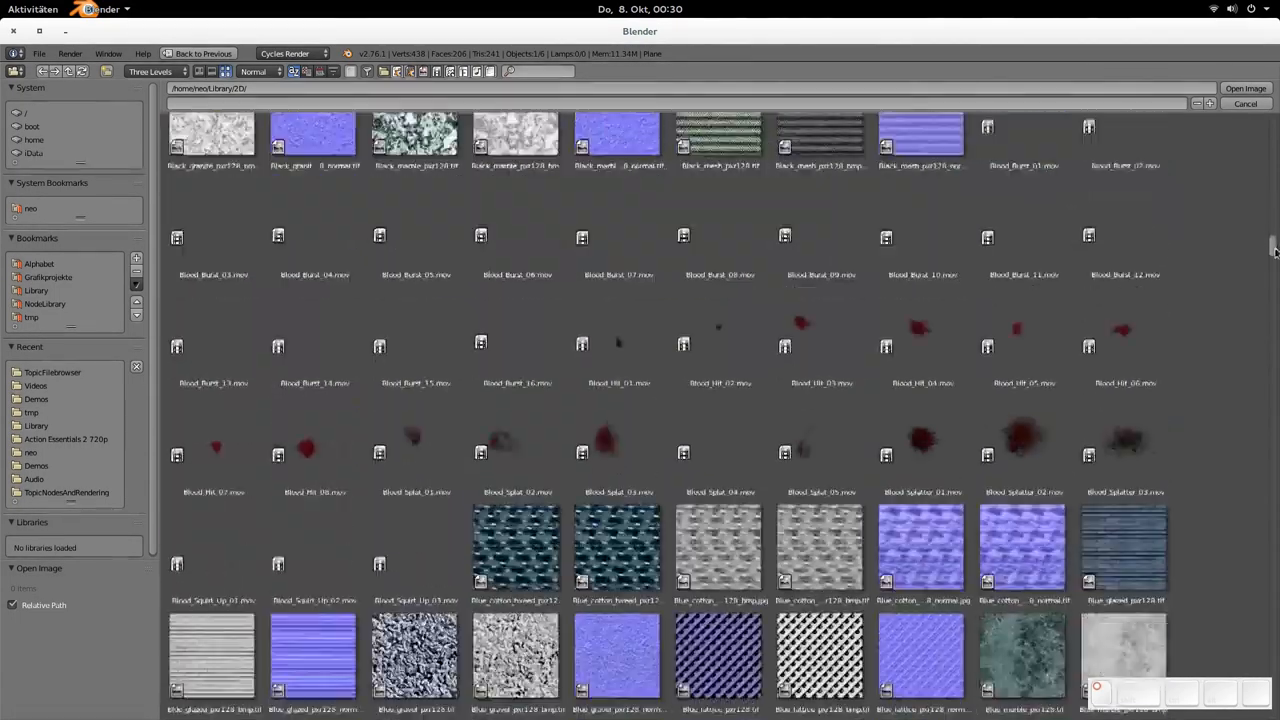
scroll("down", 3)
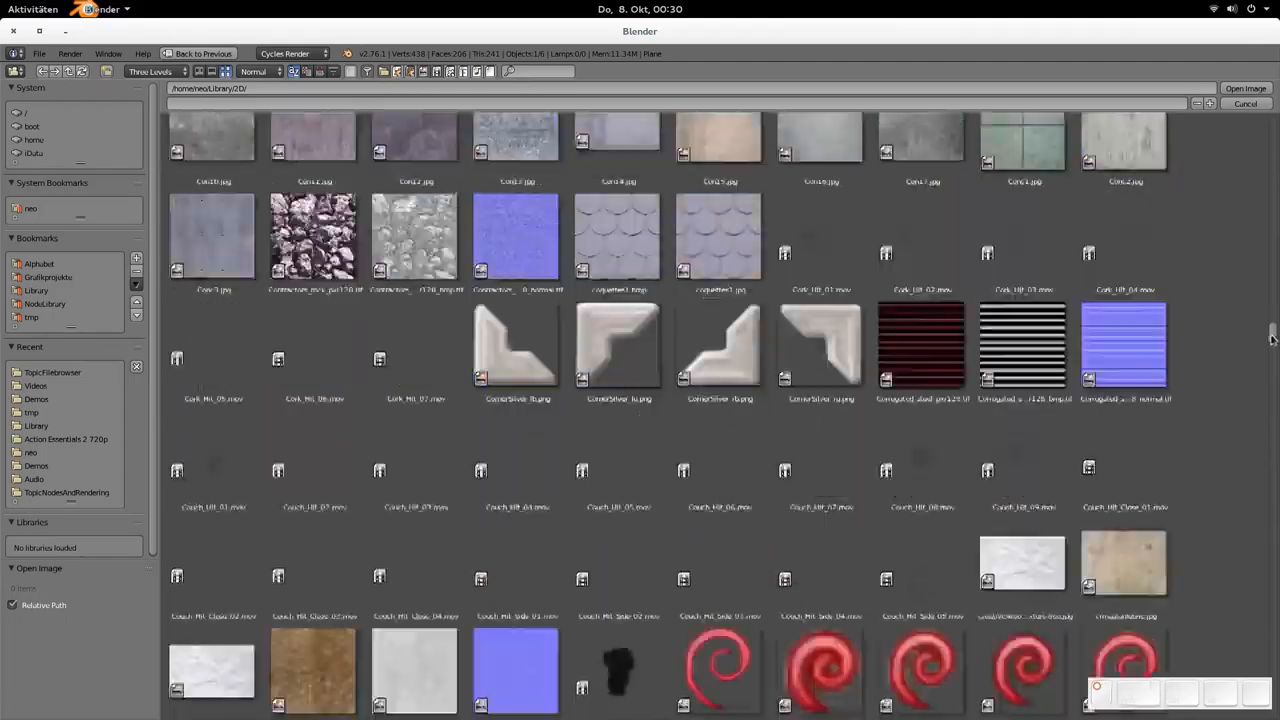
scroll("down", 3)
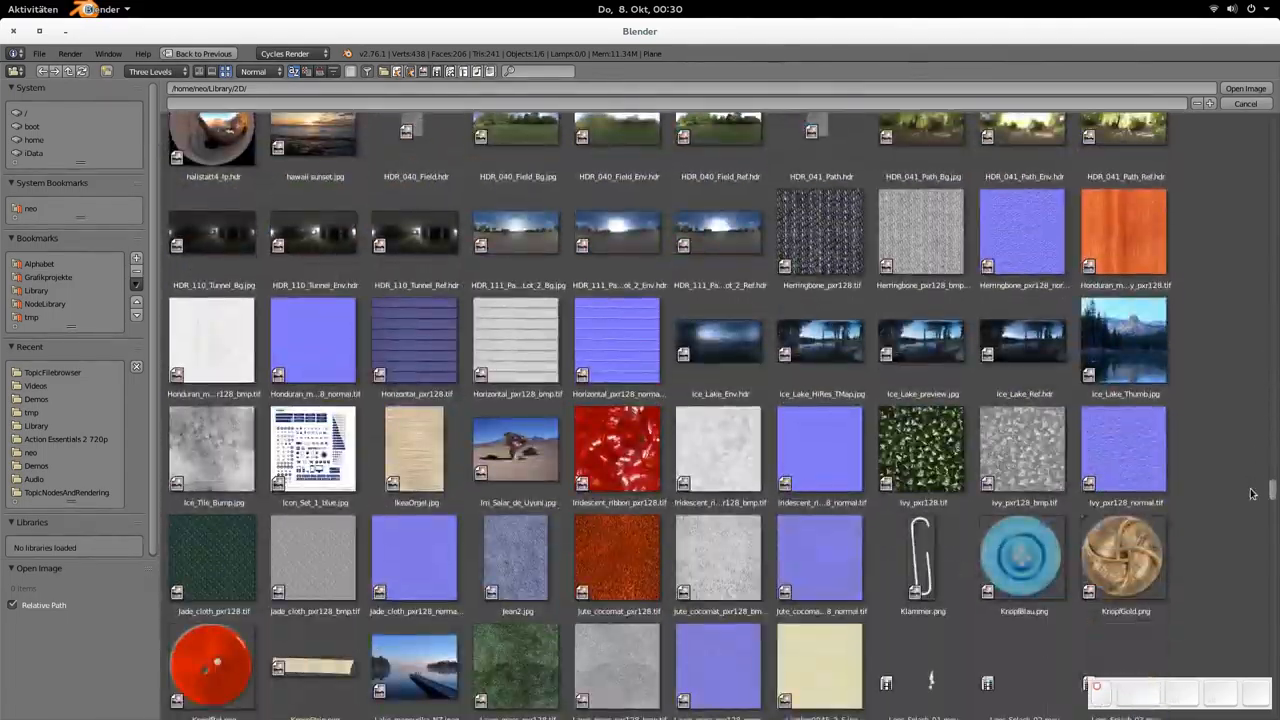
scroll("up", 3)
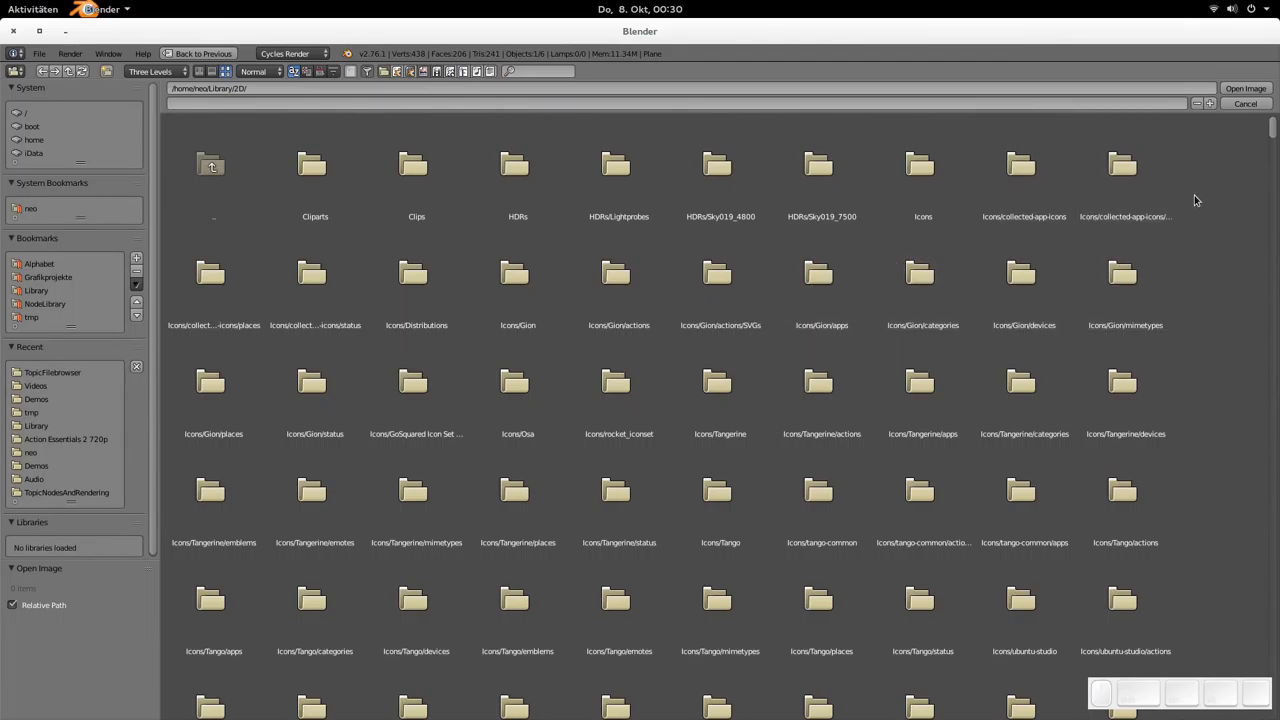
mouse_move(1219, 172)
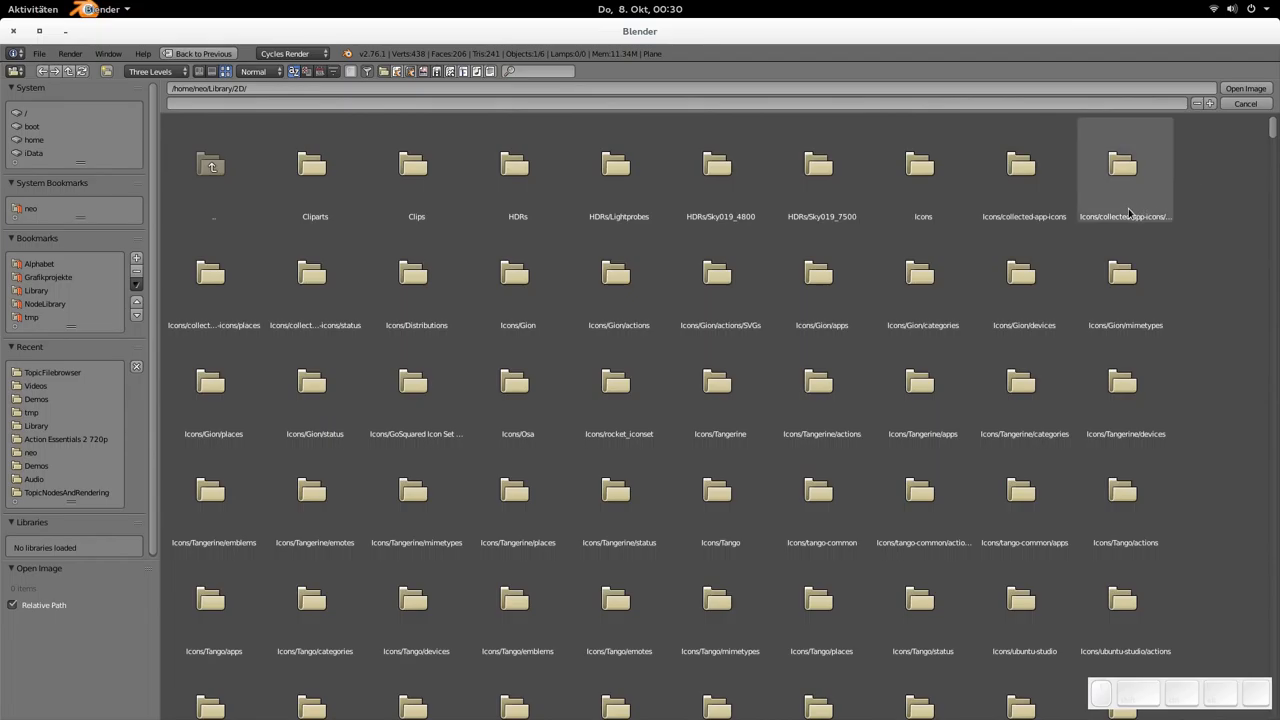
mouse_move(1196, 220)
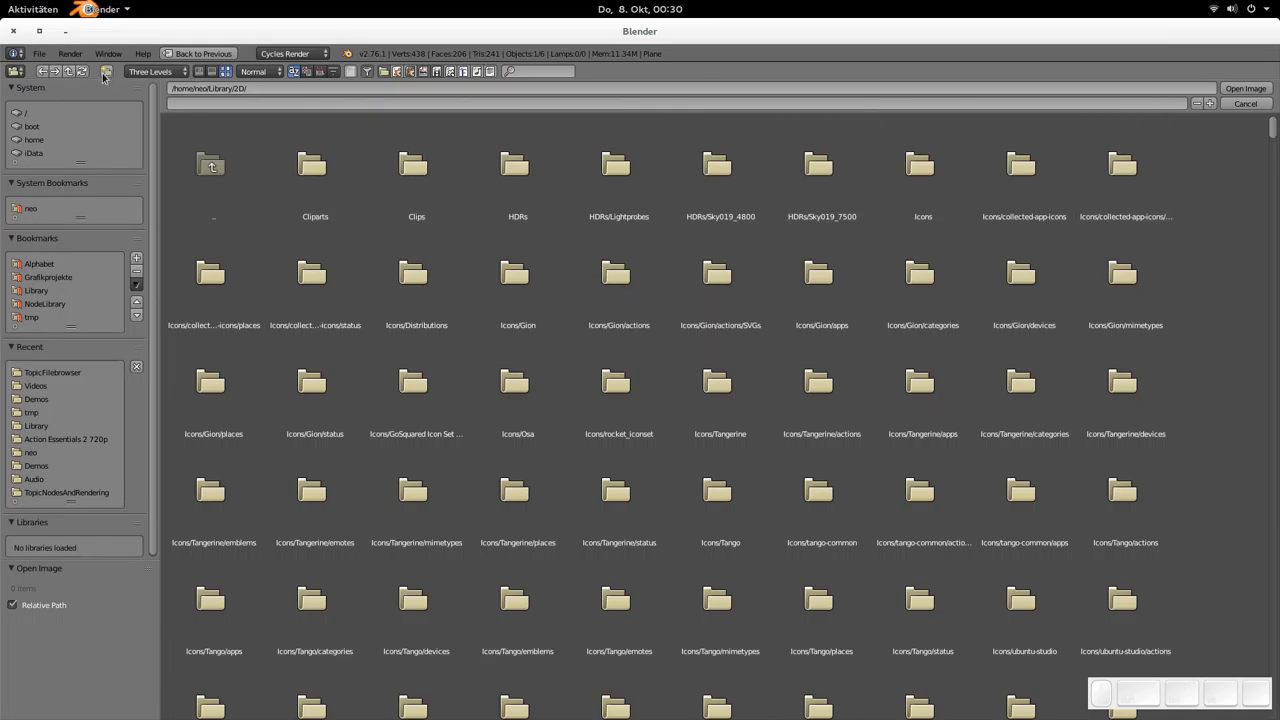
Step: Open and dismiss the file operations menu, then leave the image browser
left_click(38, 53)
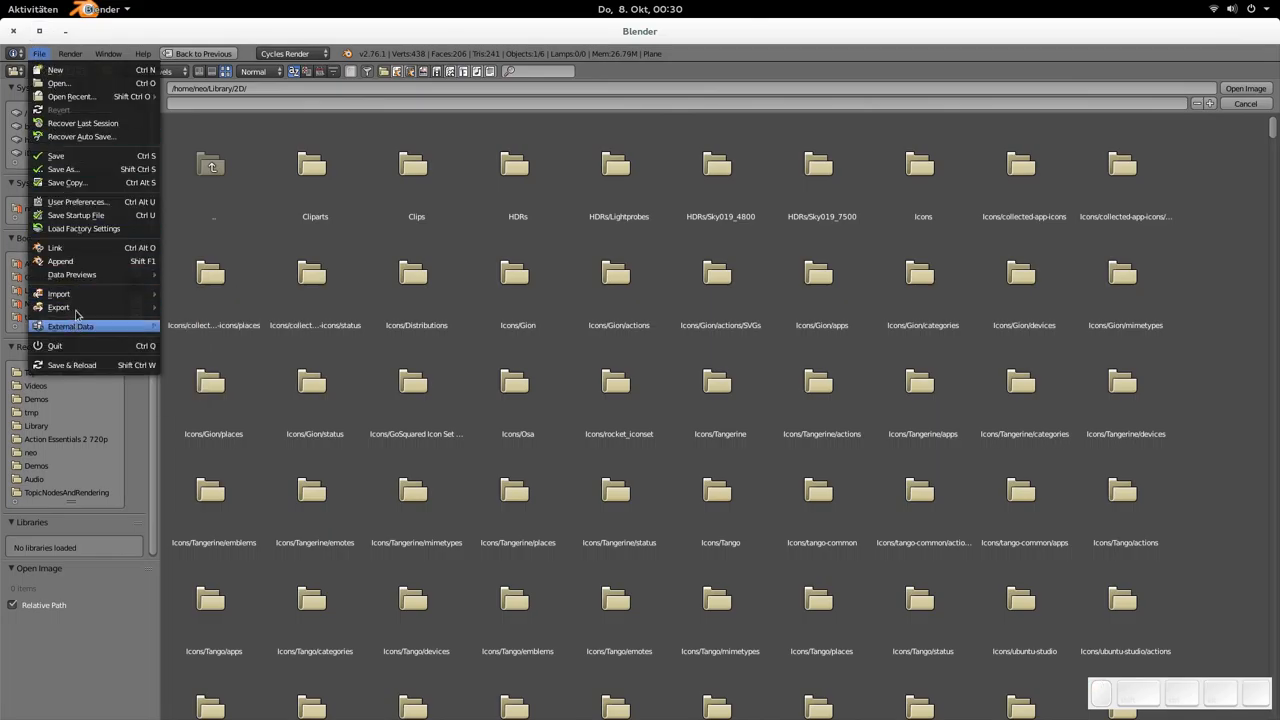
left_click(821, 387)
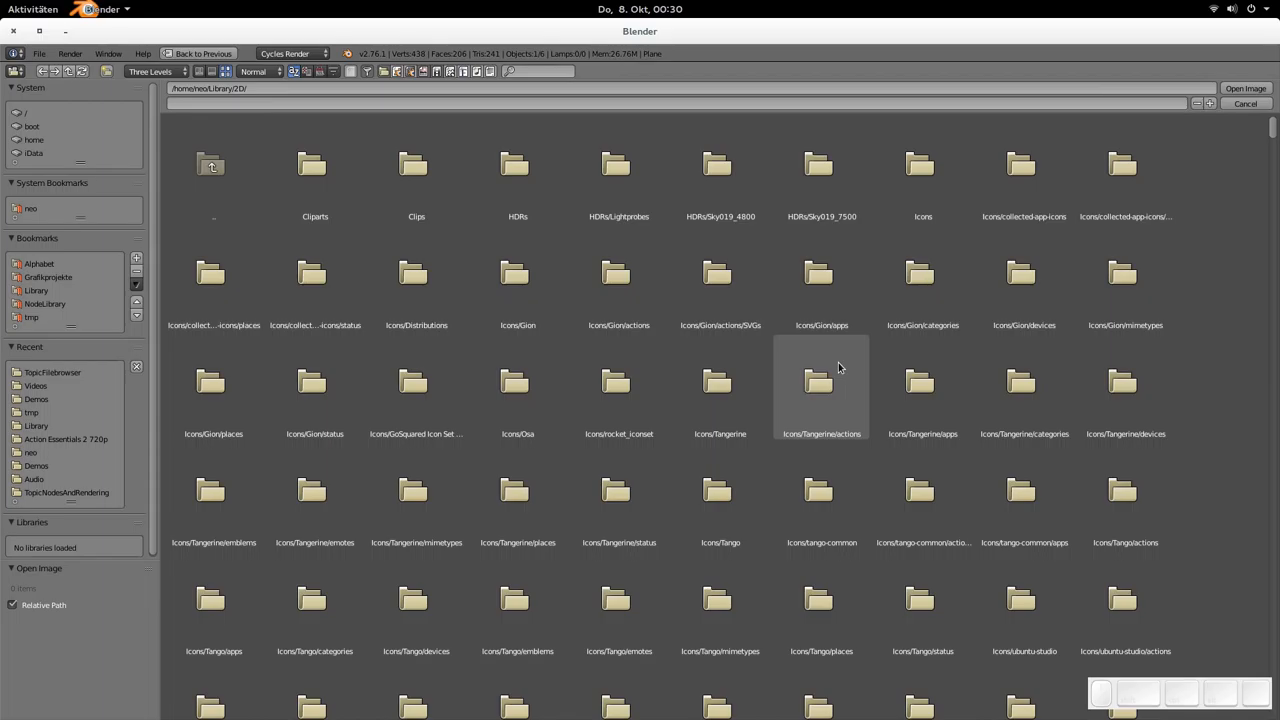
left_click(1245, 103)
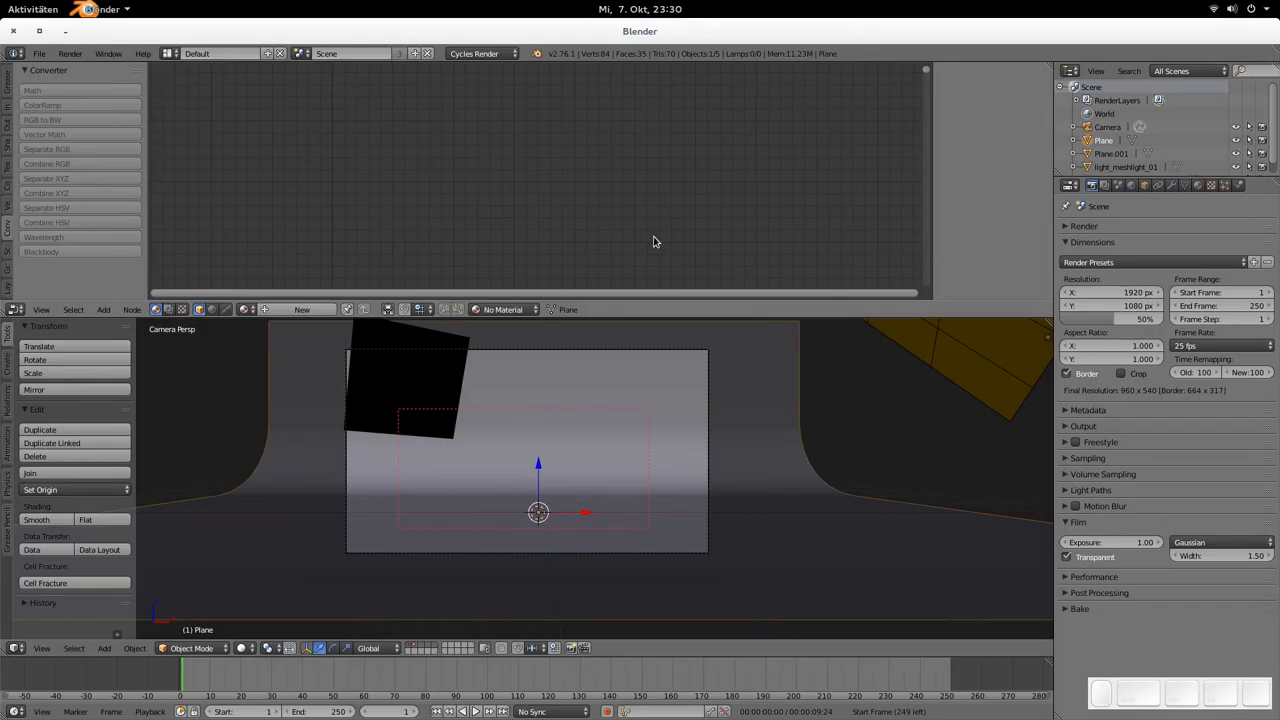
Step: Open the Append browser at Alphabet/A, peek into A.blend's Brush folder, then return
left_click(39, 53)
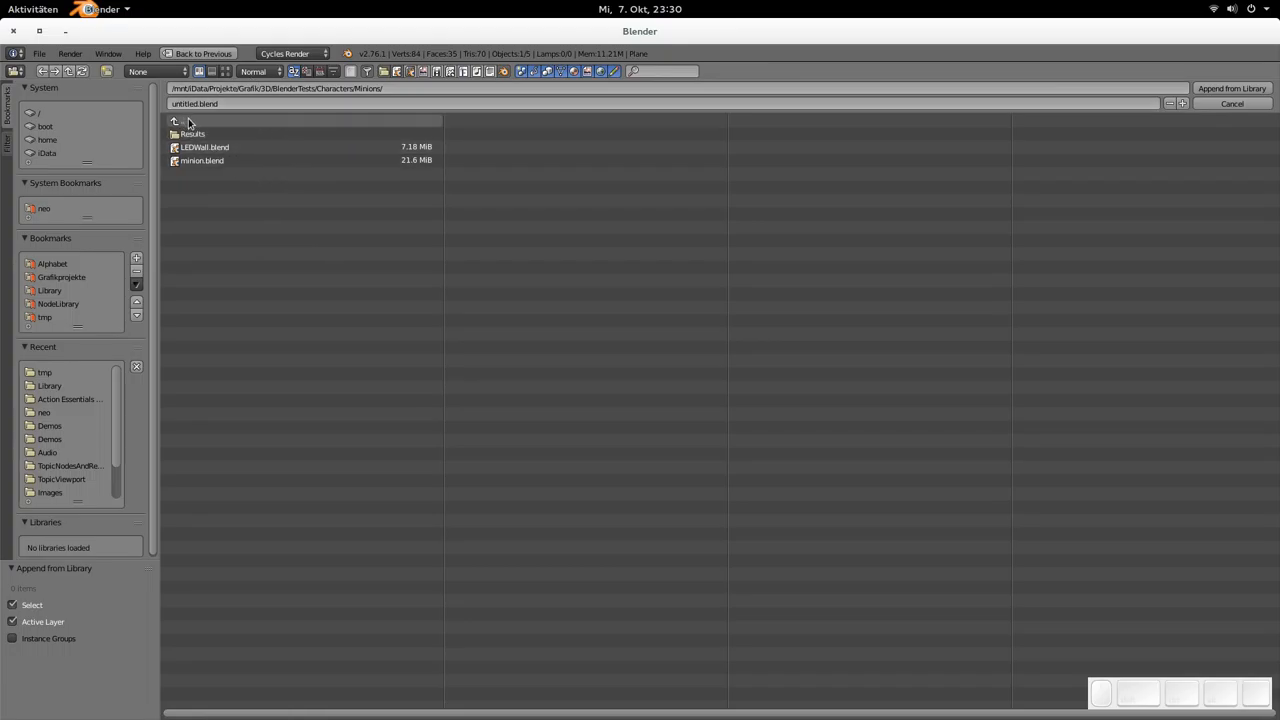
mouse_move(205, 125)
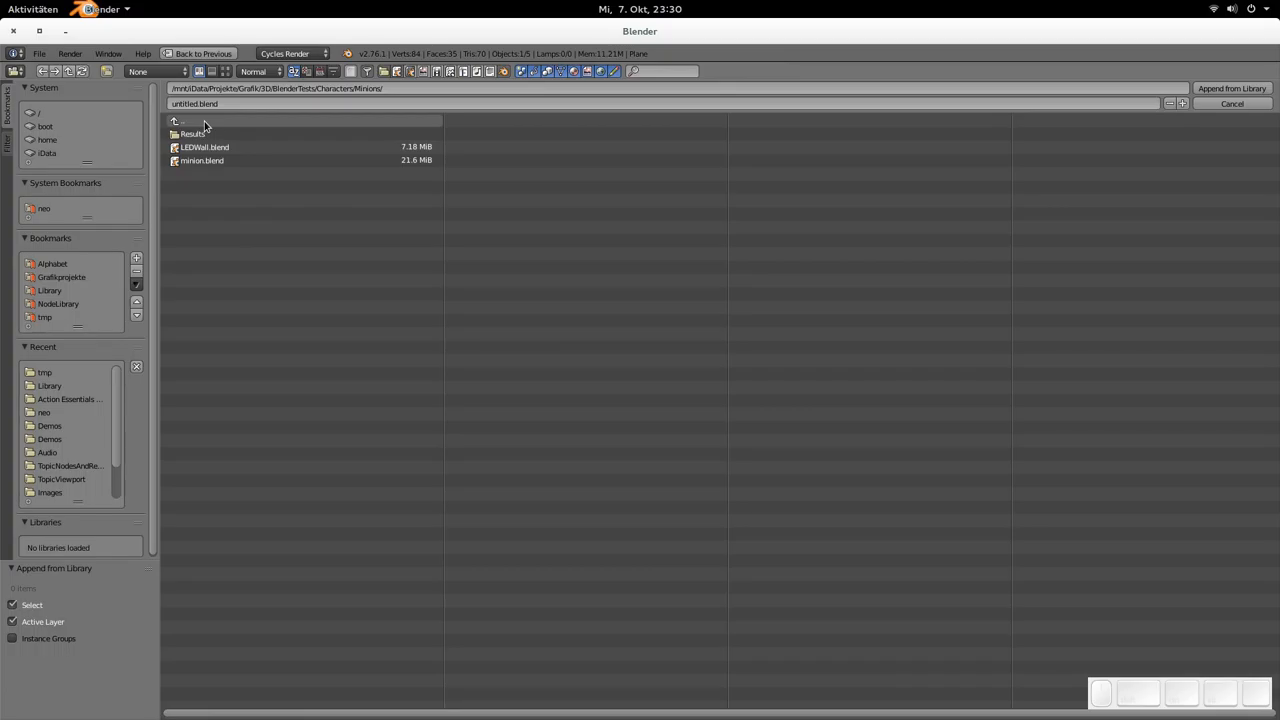
mouse_move(158, 194)
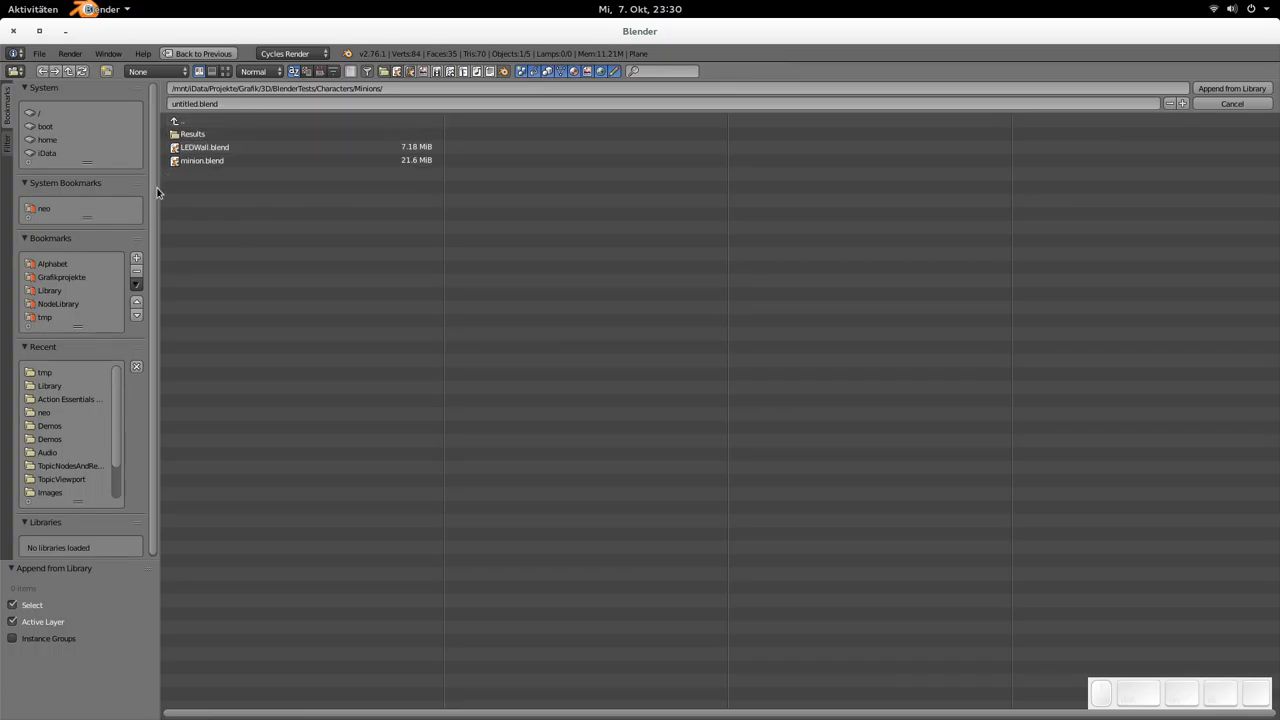
left_click(52, 263)
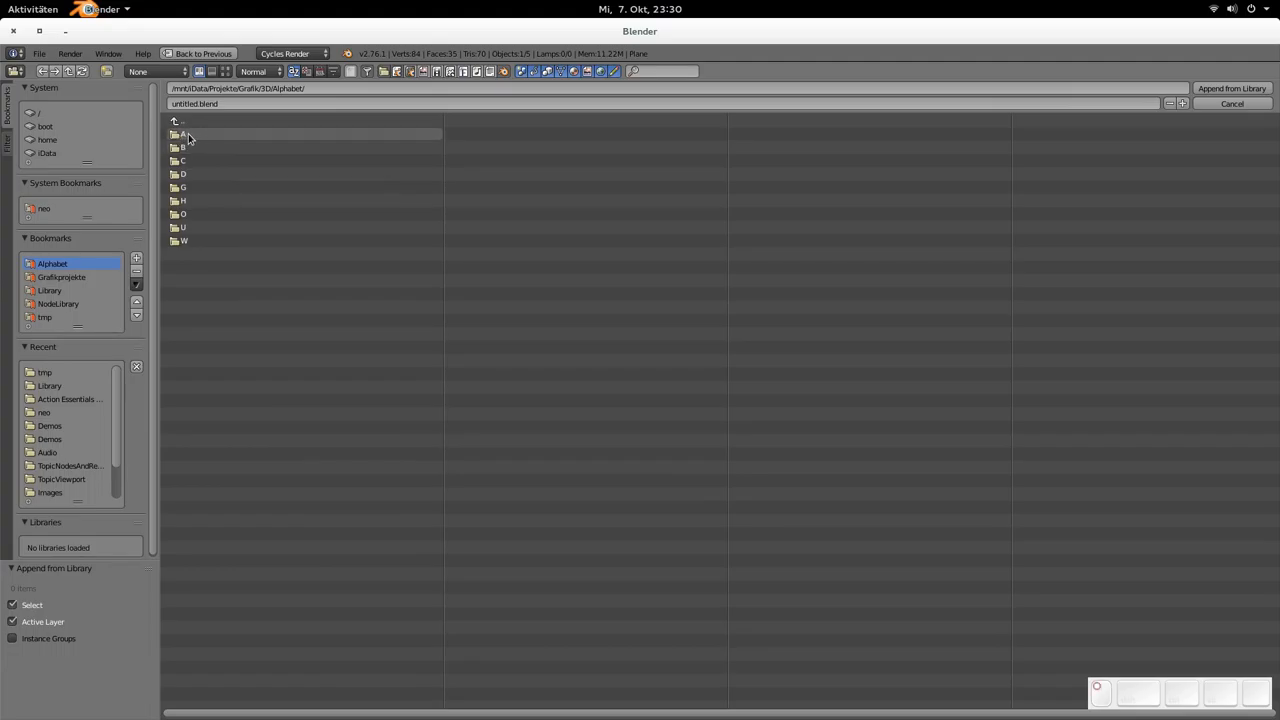
double_click(182, 133)
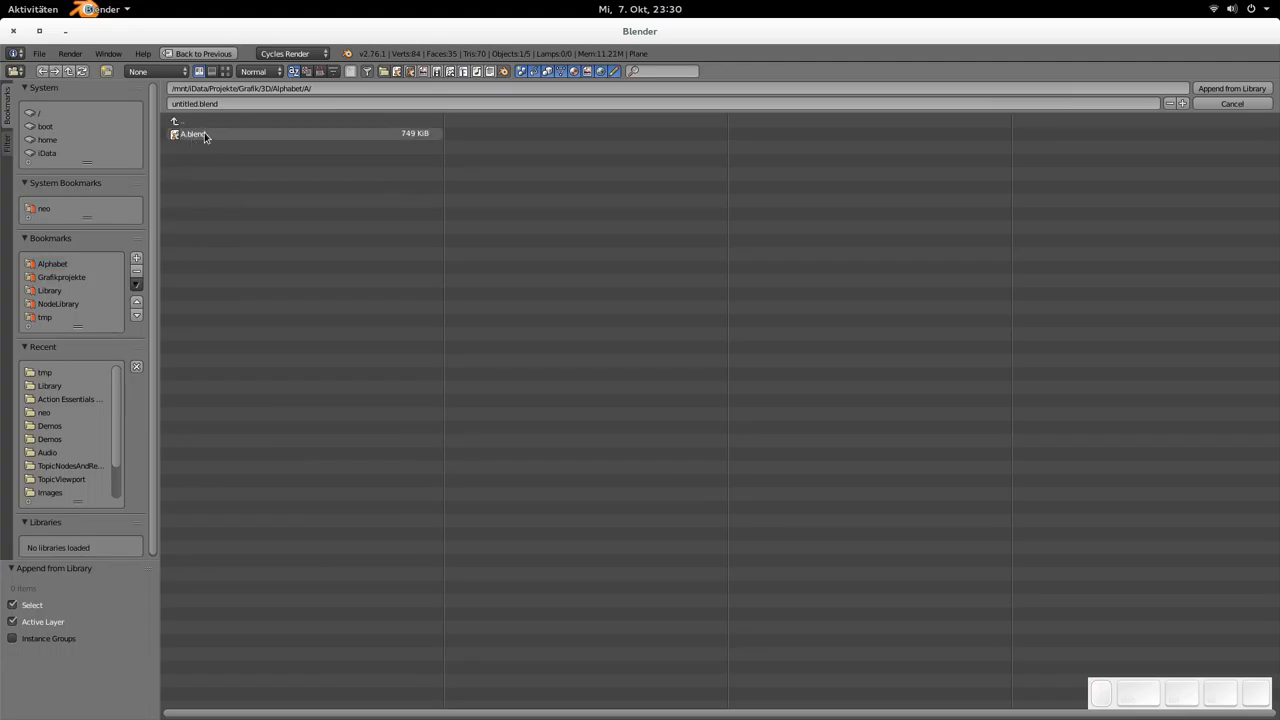
double_click(192, 133)
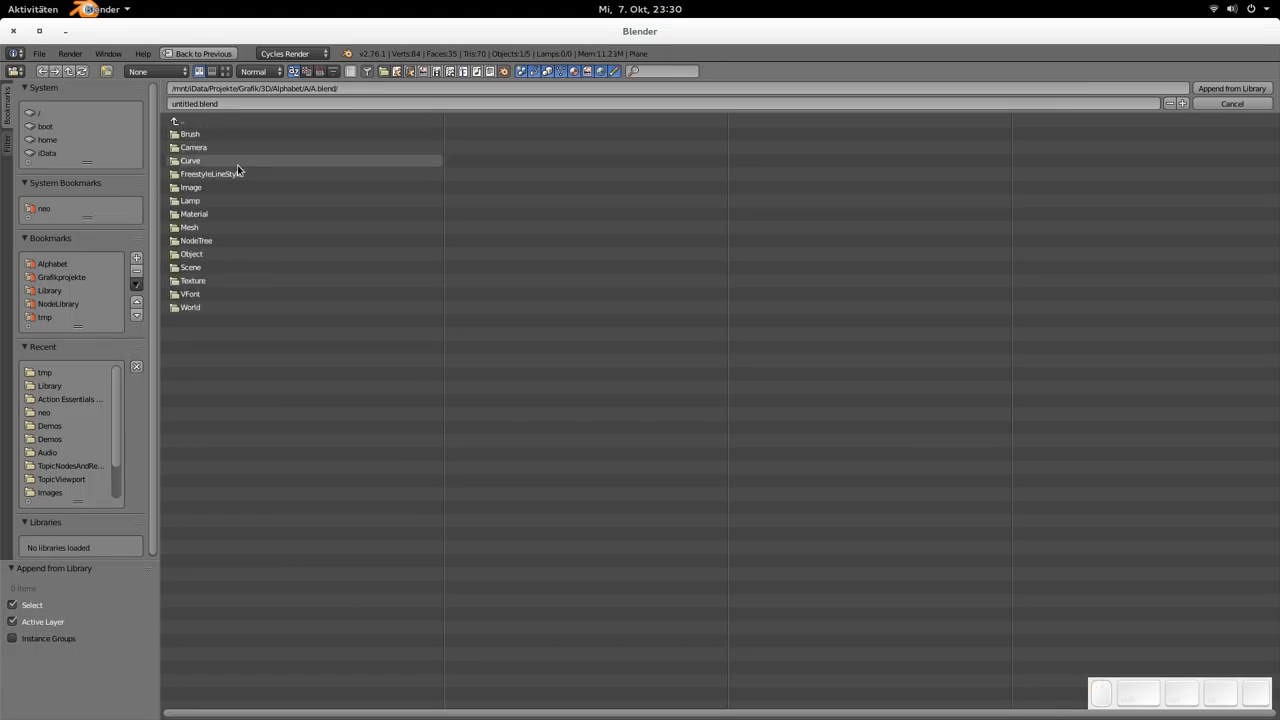
mouse_move(217, 134)
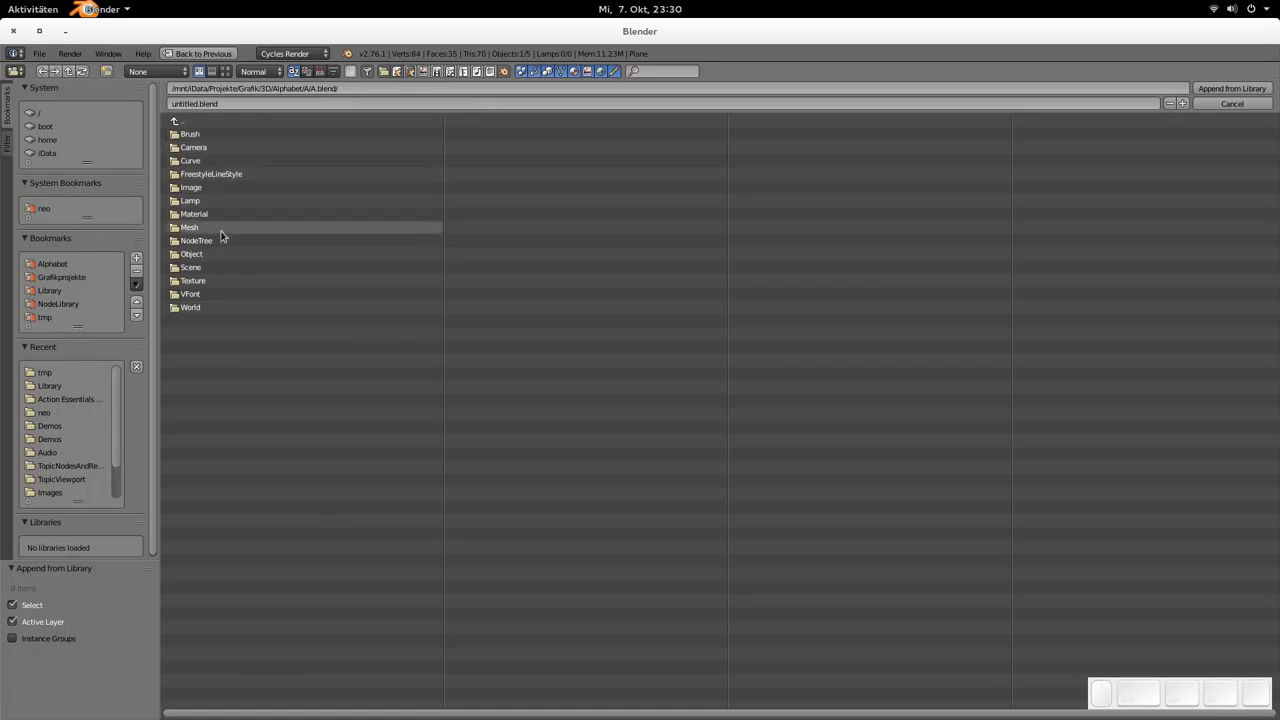
mouse_move(189, 134)
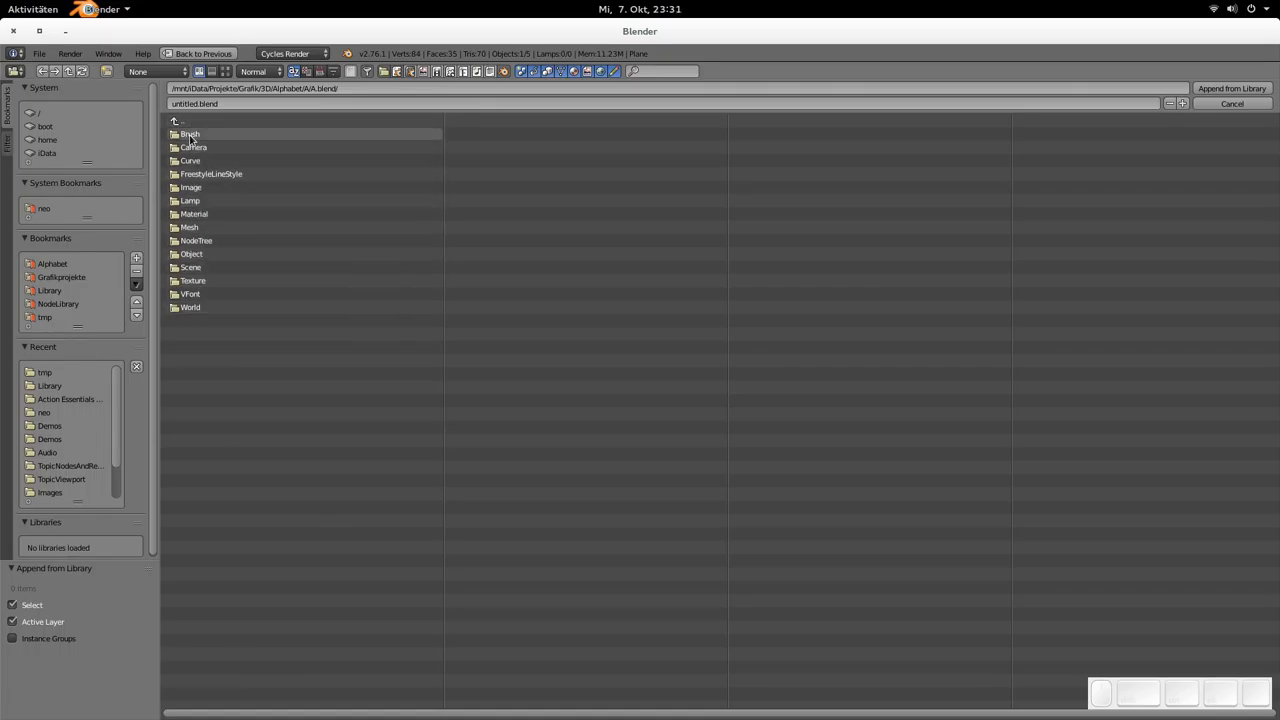
double_click(189, 133)
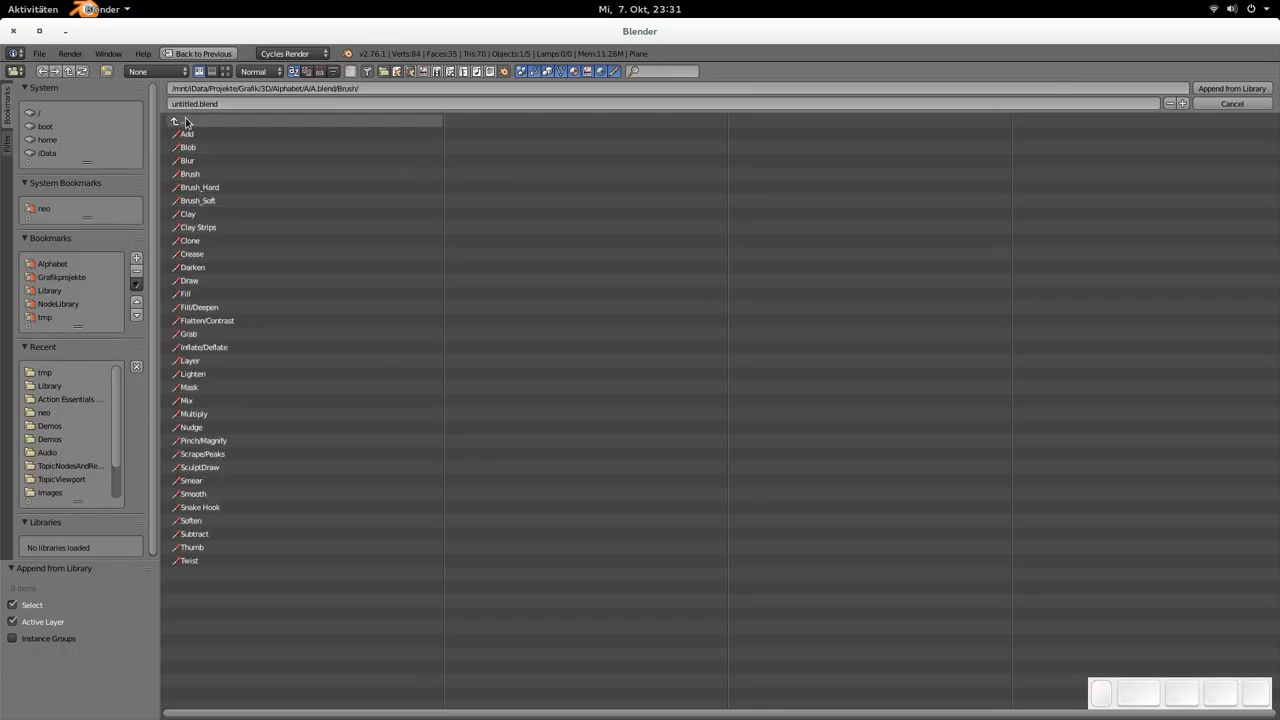
left_click(179, 121)
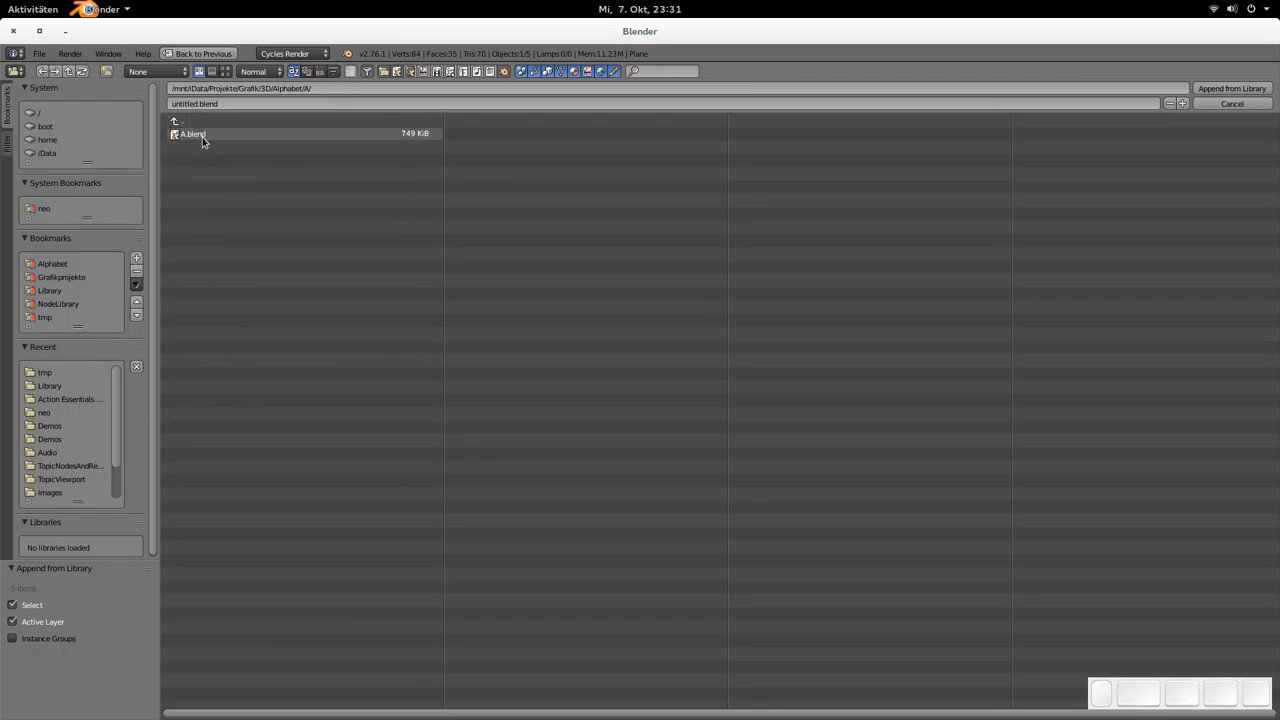
left_click(155, 71)
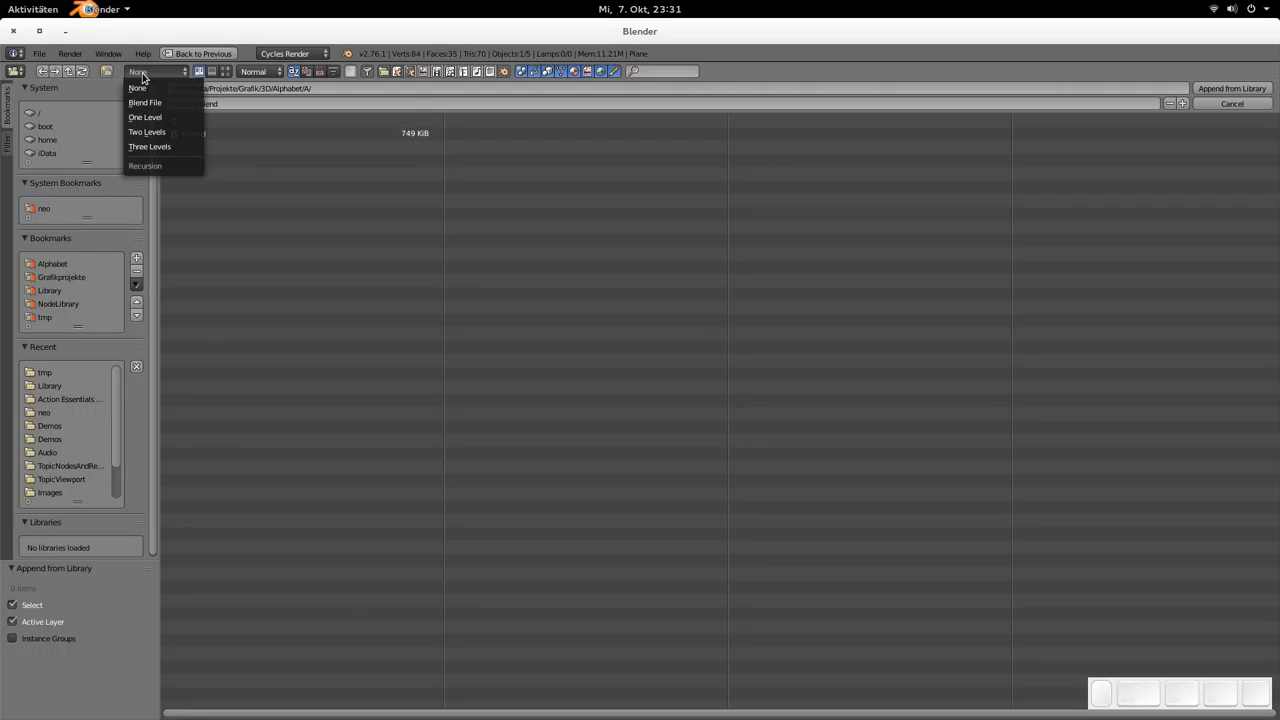
mouse_move(145, 103)
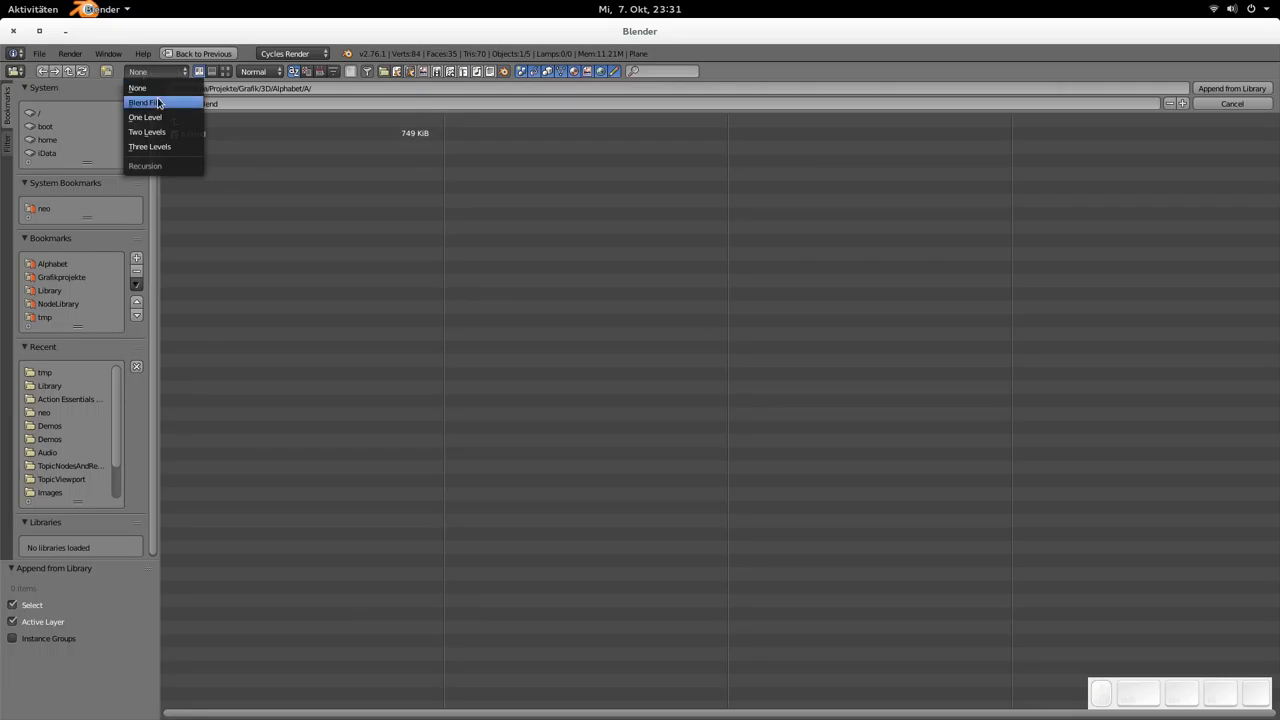
Step: Set Recursion to Blend File and sort A.blend's data-blocks by type
left_click(143, 103)
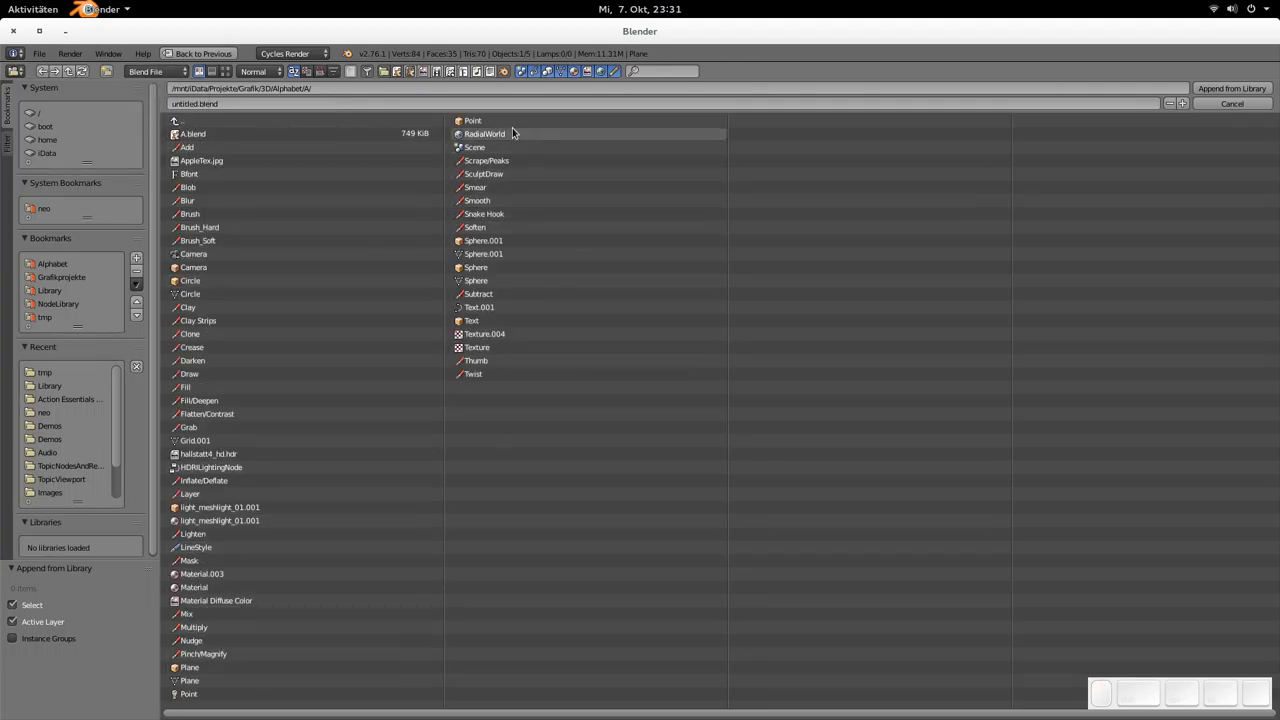
mouse_move(502, 133)
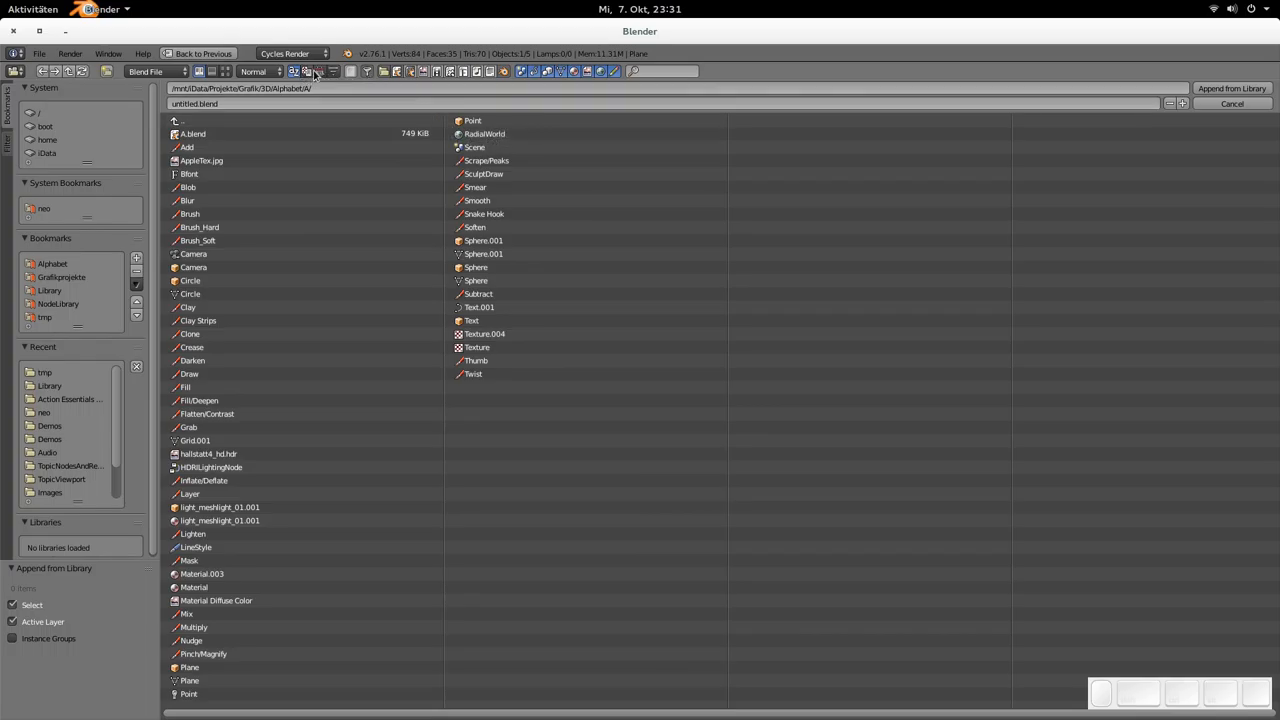
mouse_move(307, 71)
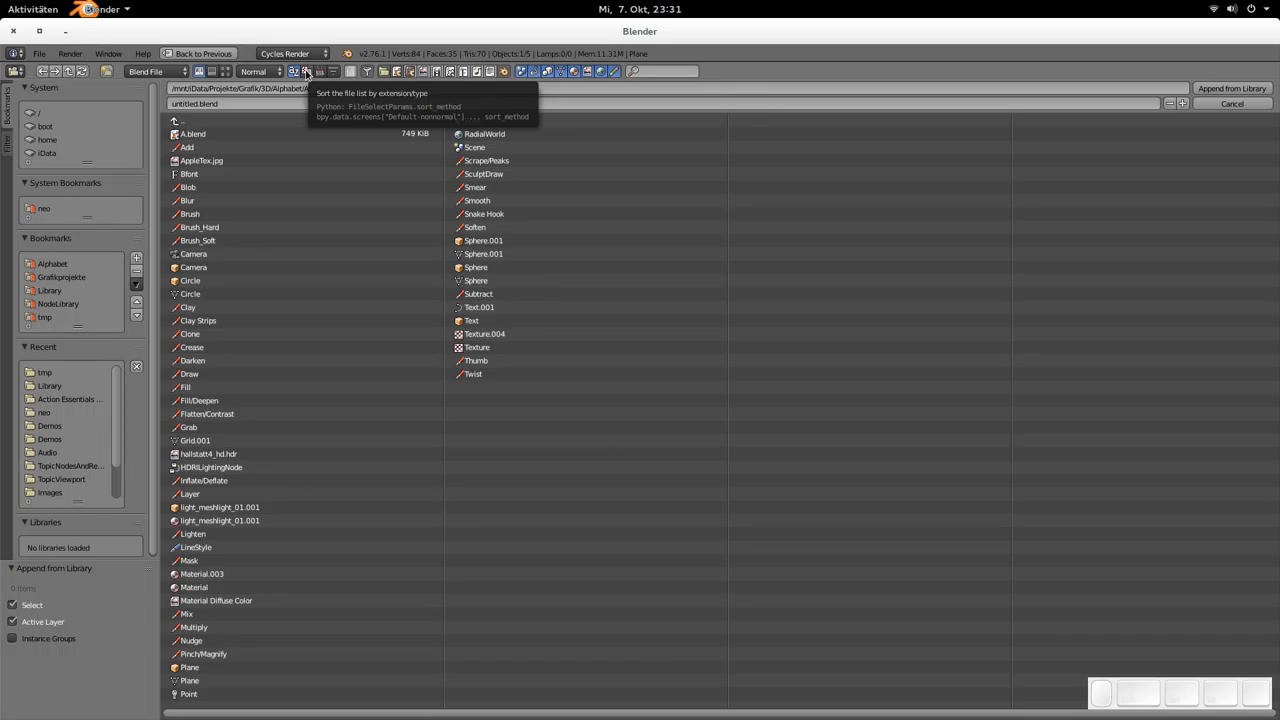
left_click(305, 71)
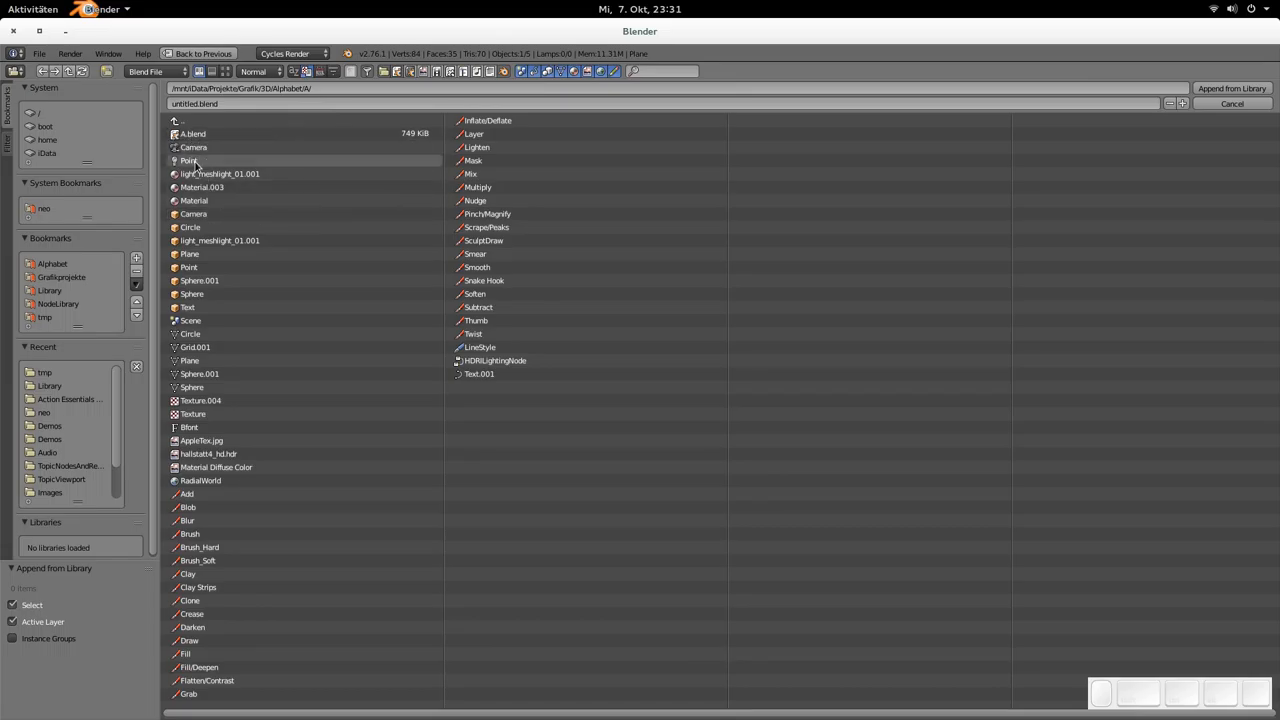
mouse_move(252, 547)
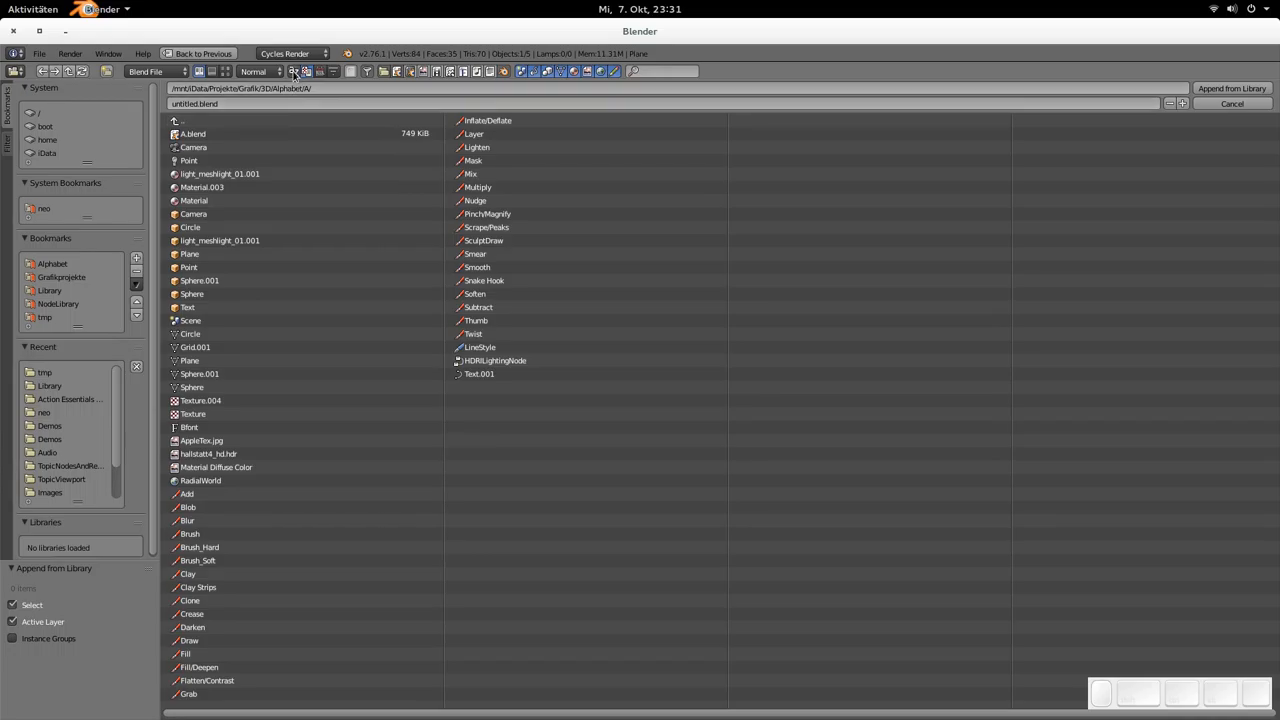
mouse_move(198, 115)
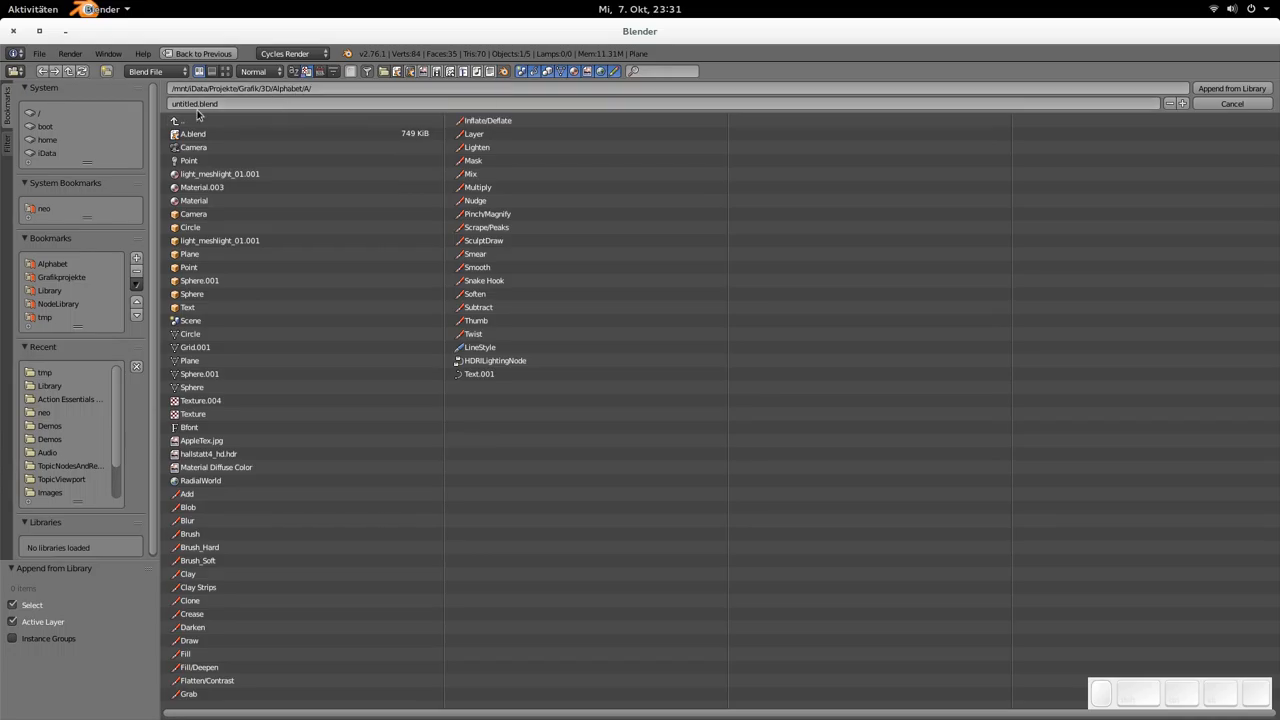
Step: Filter the A.blend listing to show only cameras, brushes, grease pencil and textures
left_click(7, 140)
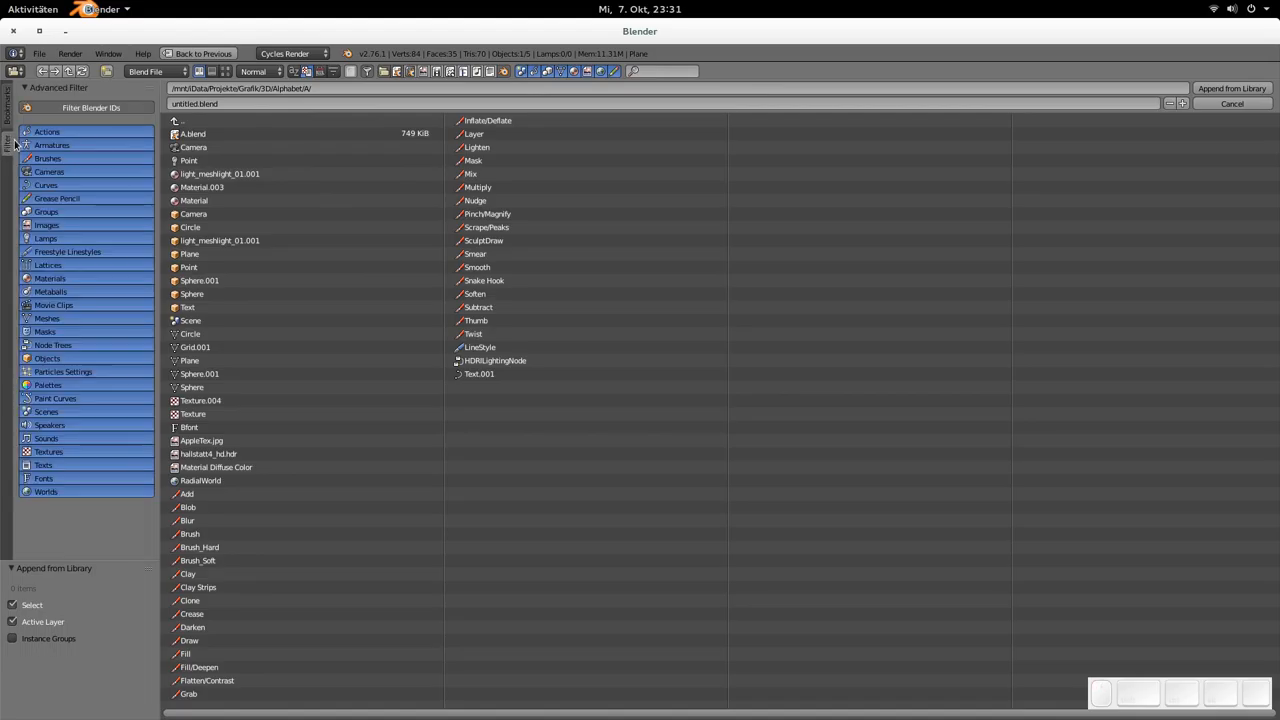
mouse_move(80, 143)
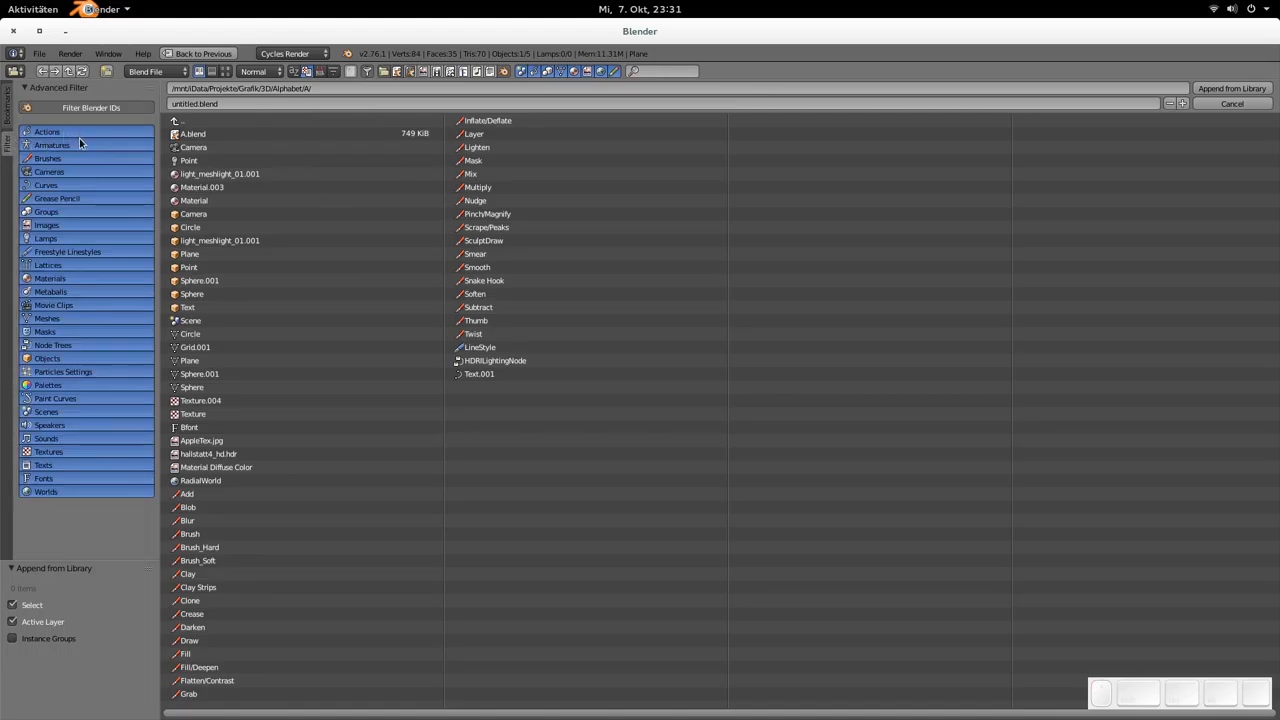
mouse_move(68, 180)
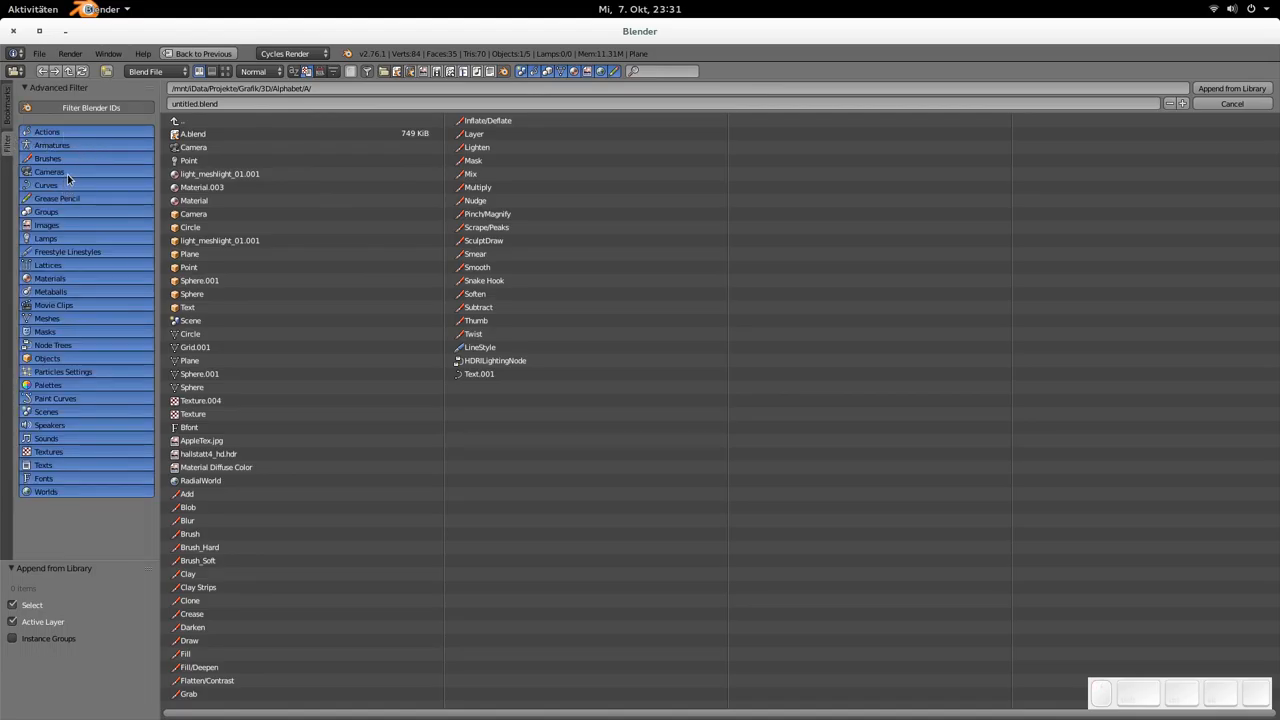
left_click(49, 171)
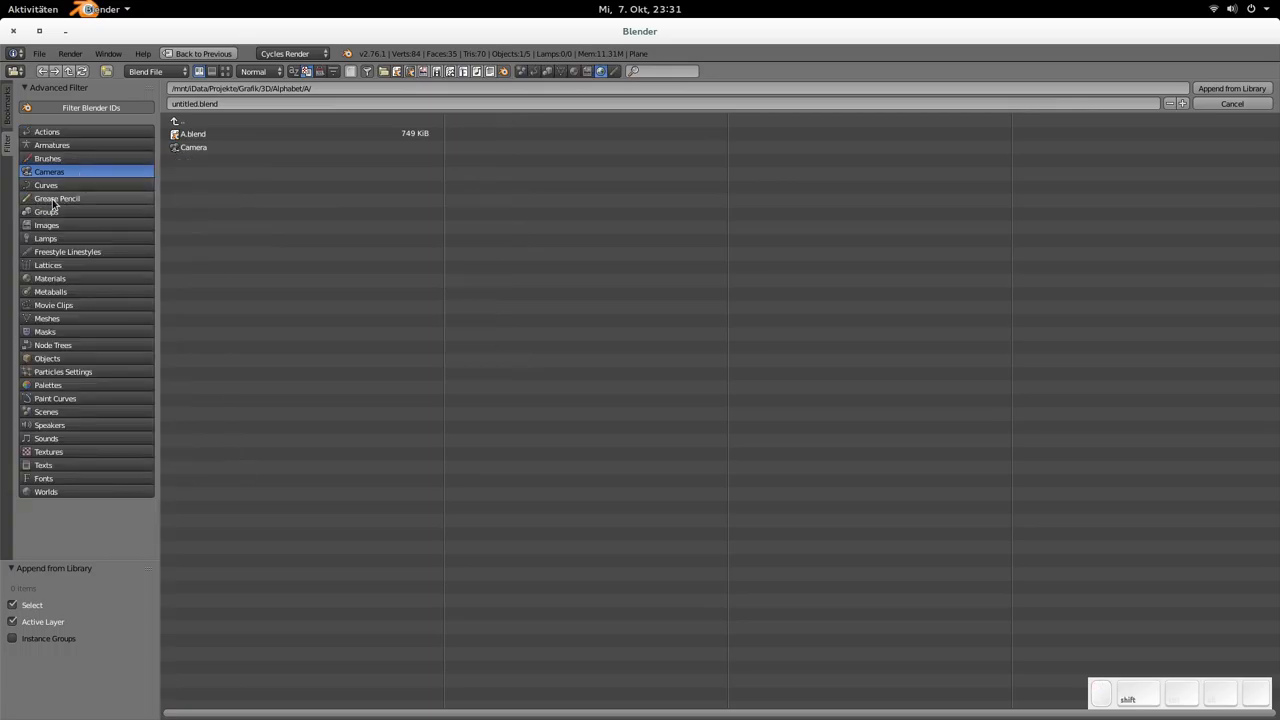
left_click(57, 197)
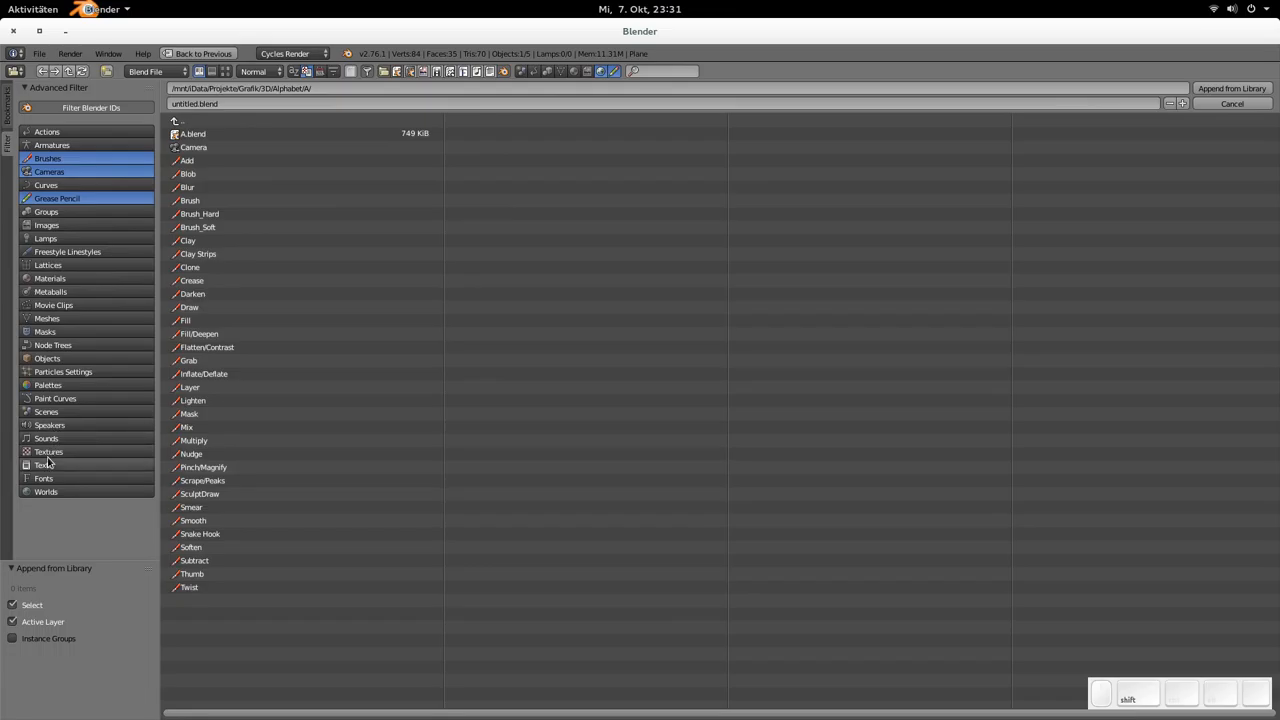
left_click(48, 451)
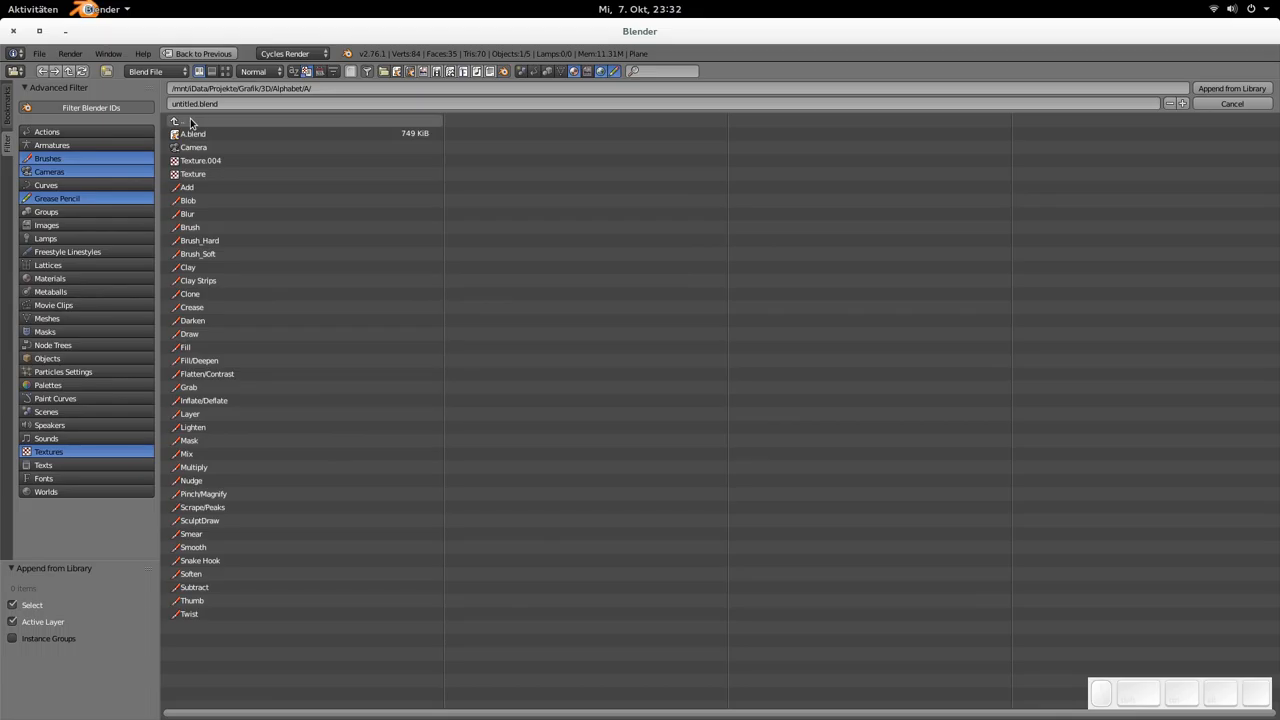
mouse_move(177, 123)
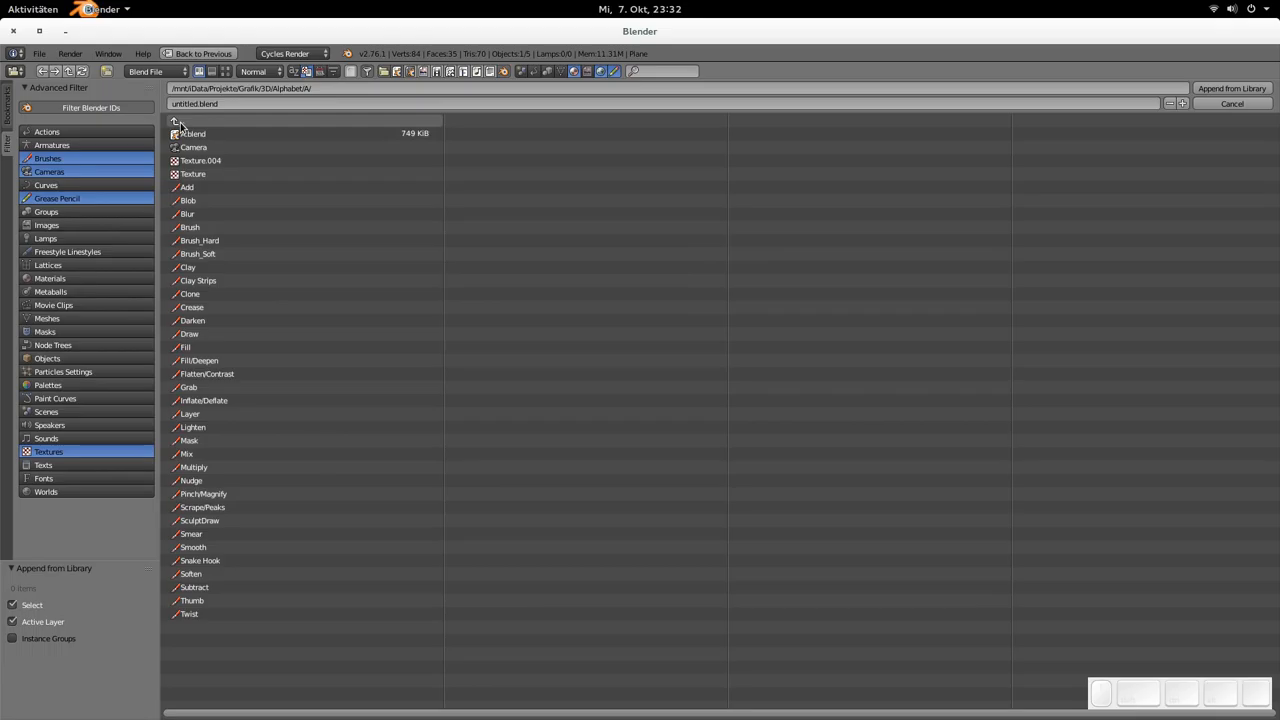
Step: List the Alphabet folder's subfolder contents, trying three levels deep, then one level
left_click(175, 121)
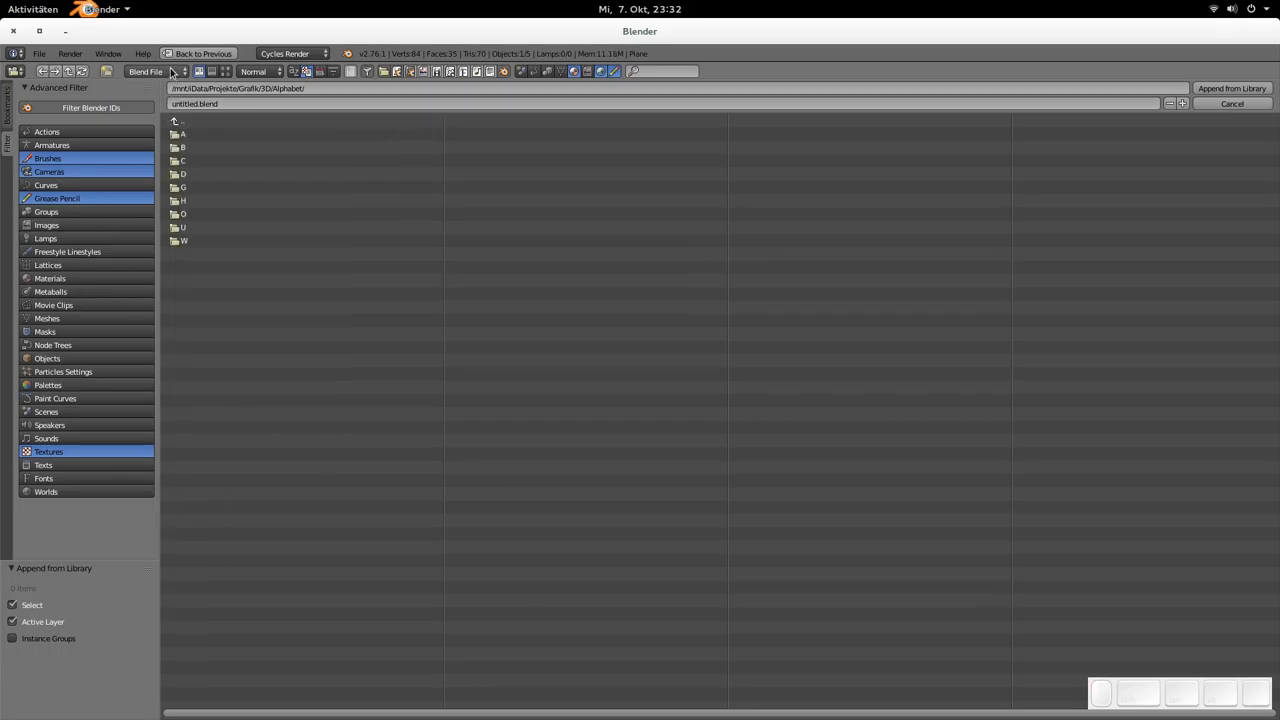
left_click(152, 71)
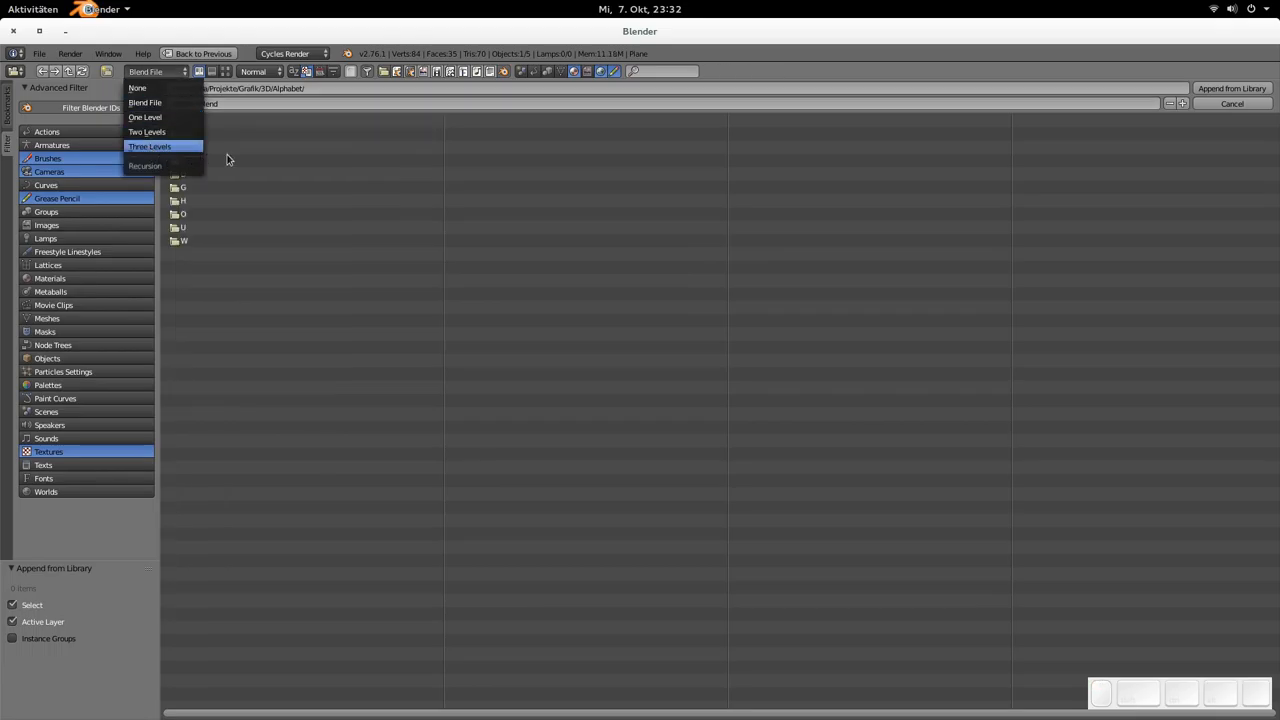
left_click(144, 102)
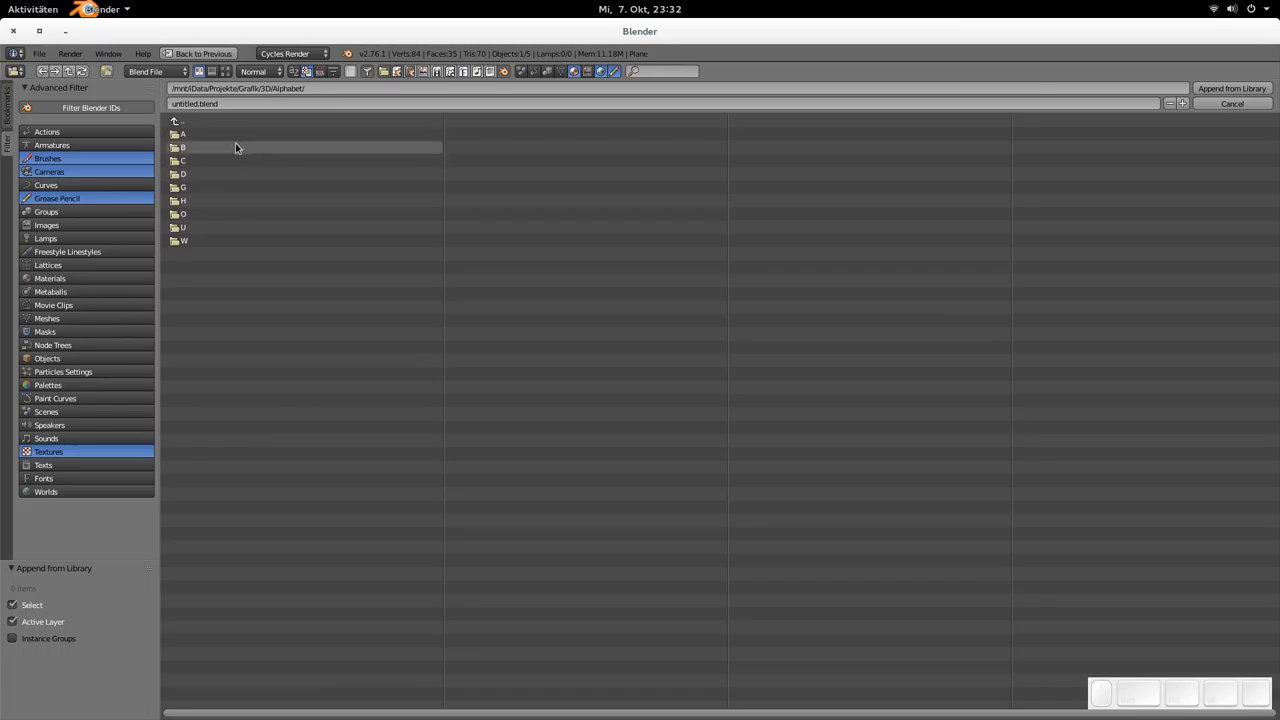
mouse_move(207, 240)
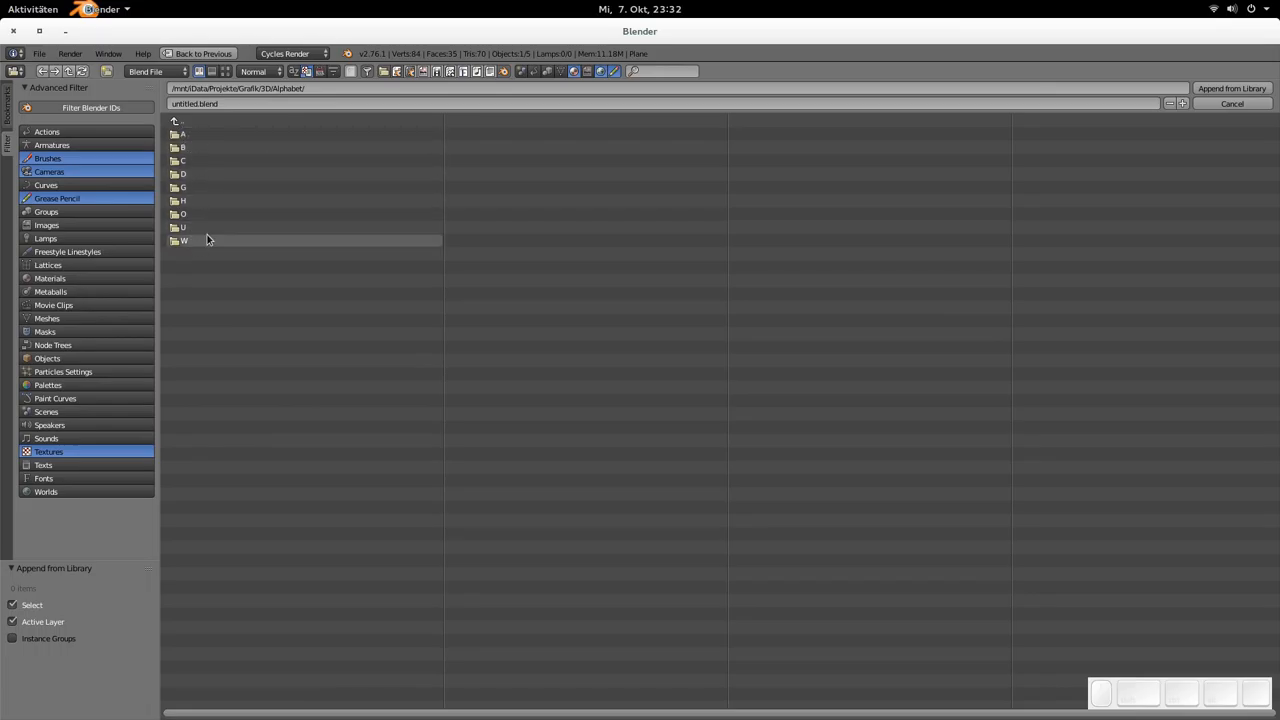
double_click(182, 147)
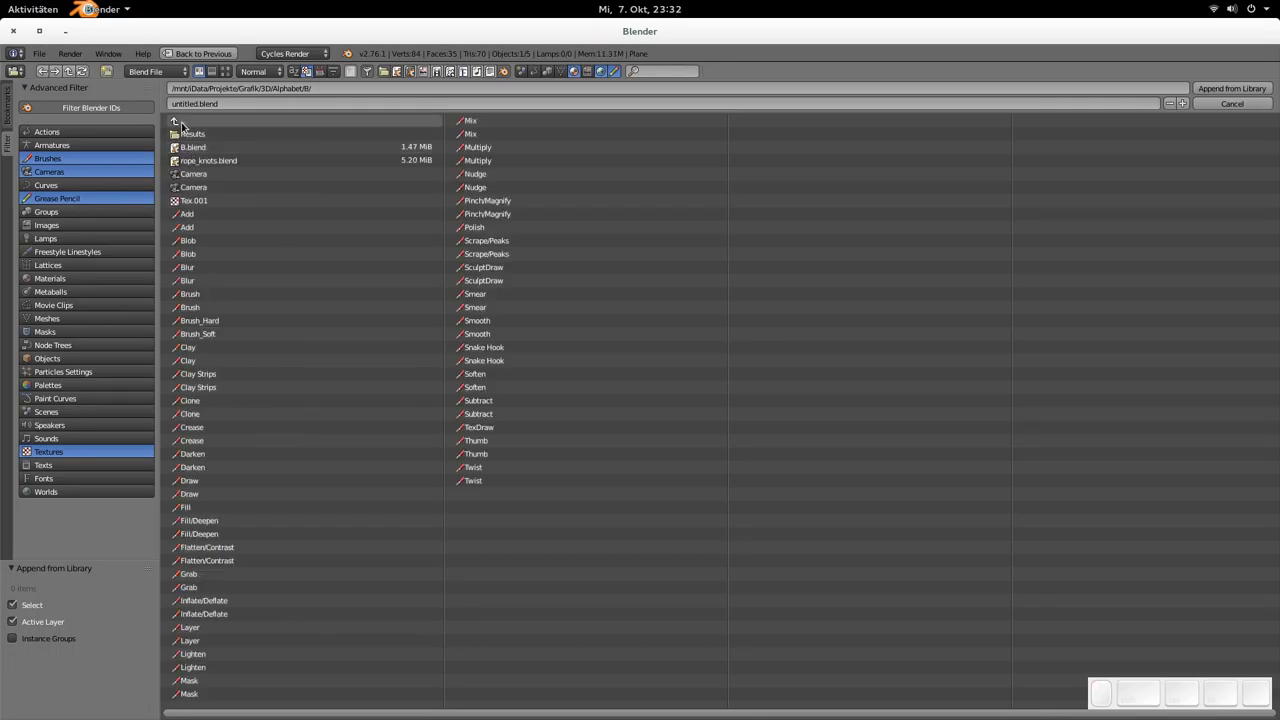
left_click(180, 120)
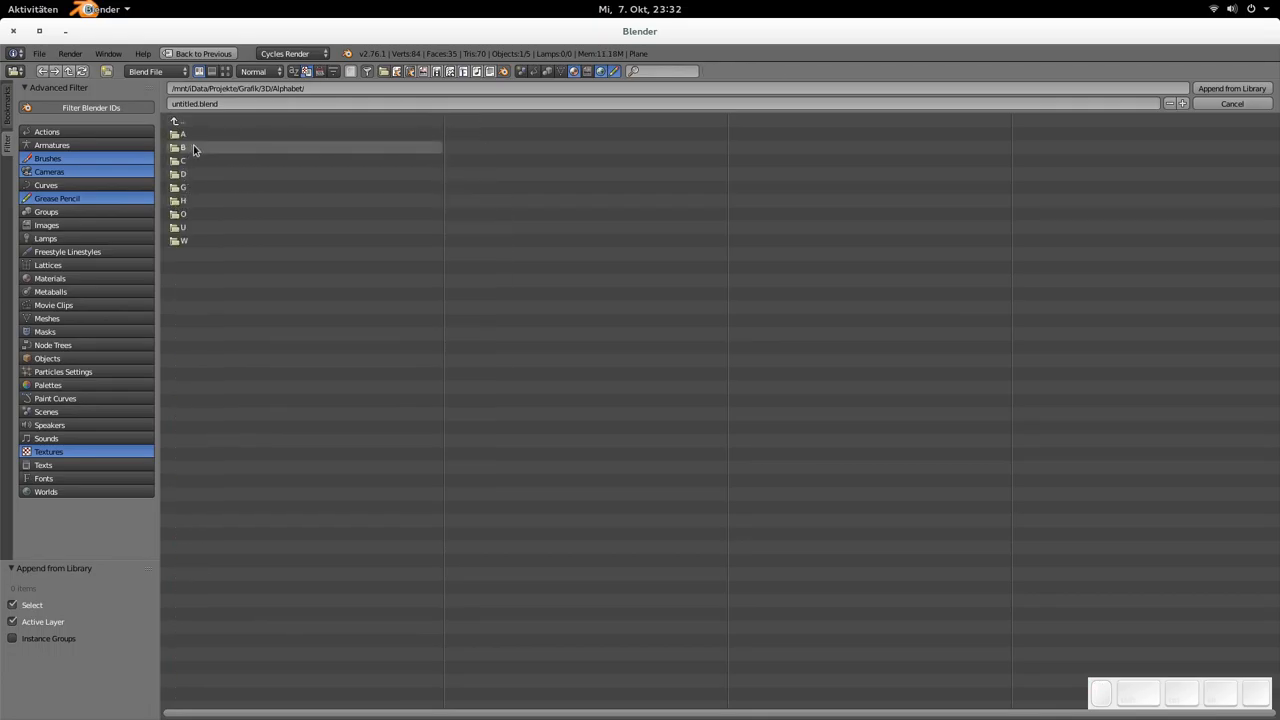
left_click(152, 71)
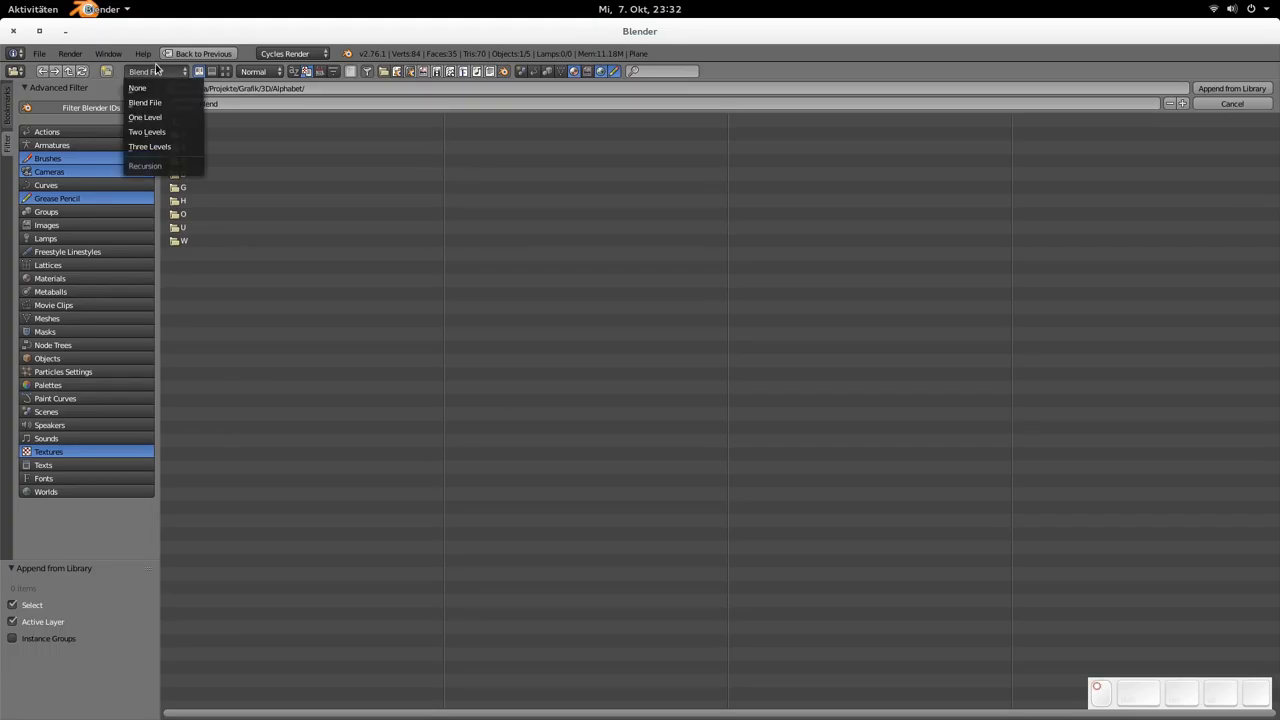
mouse_move(145, 117)
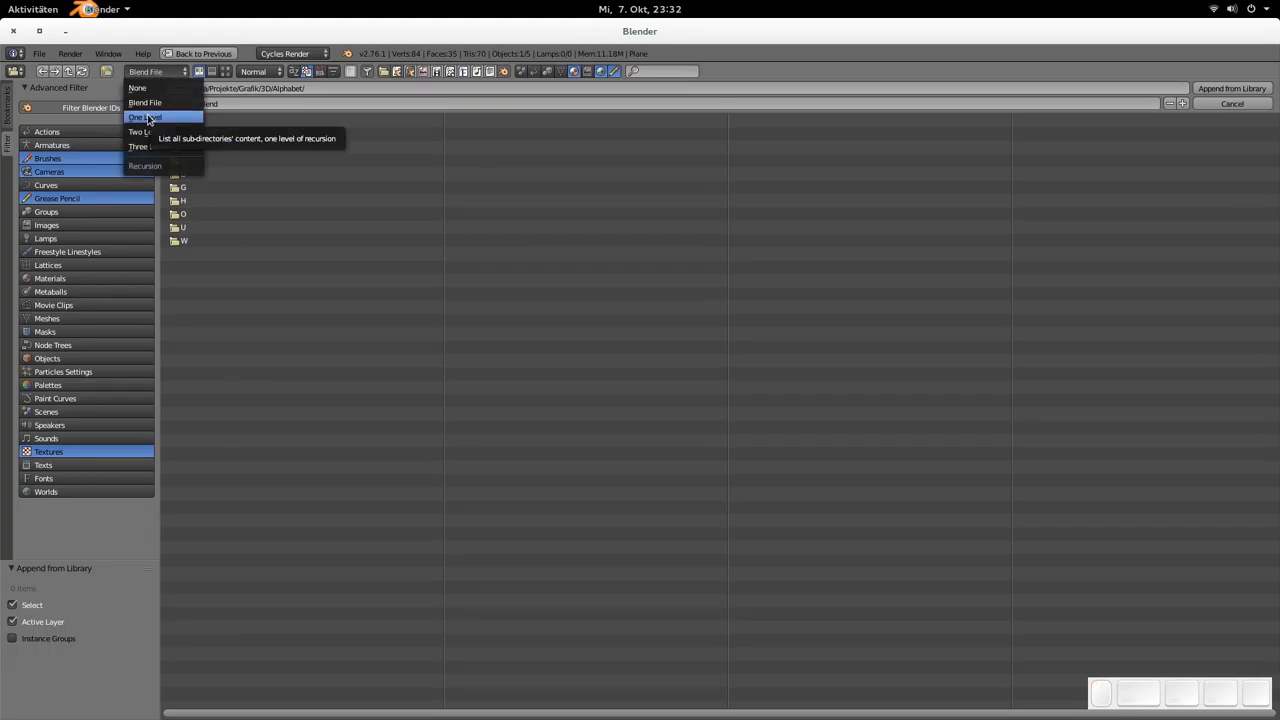
left_click(145, 117)
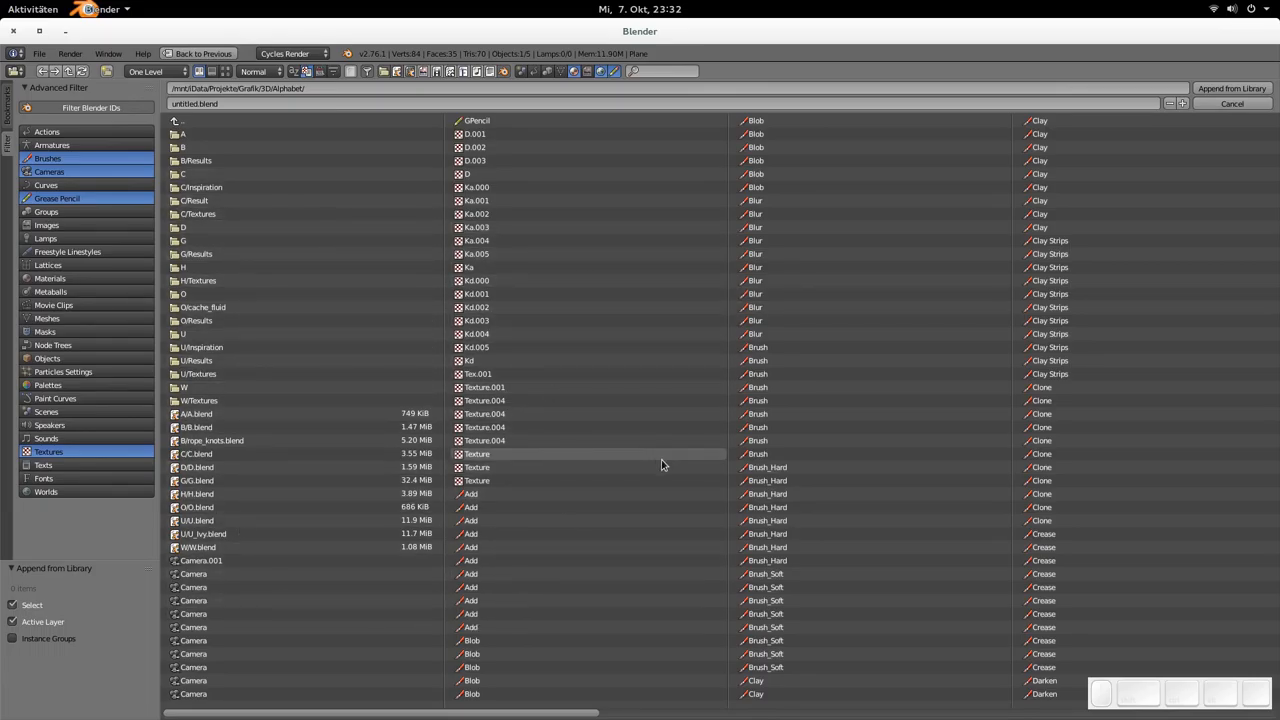
Step: Browse the objects and textures stored in the blend file
scroll("down", 3)
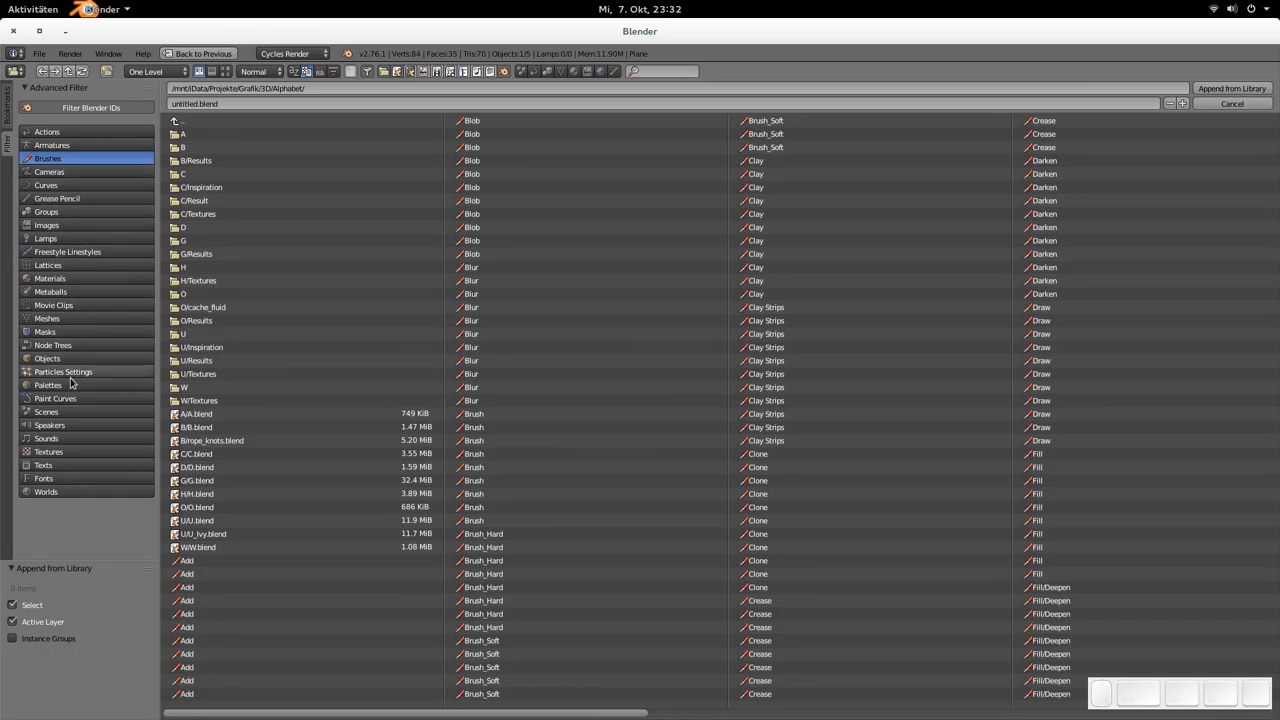
left_click(47, 358)
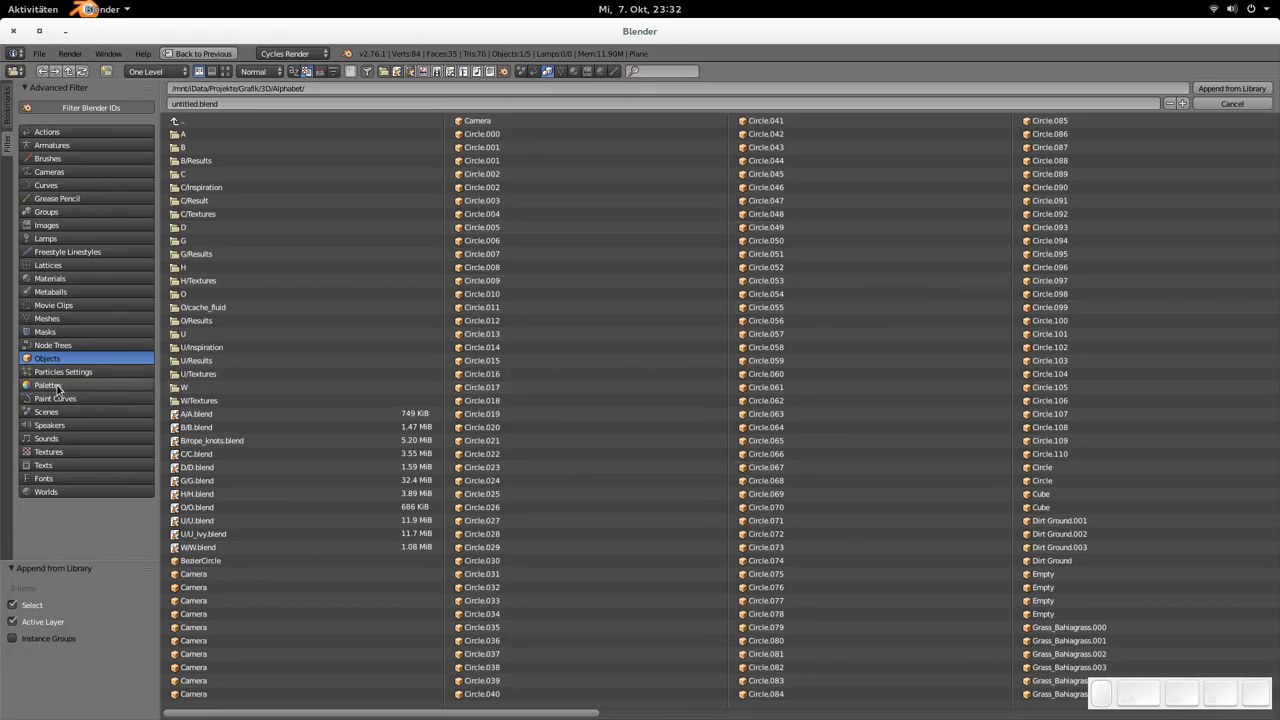
left_click(48, 451)
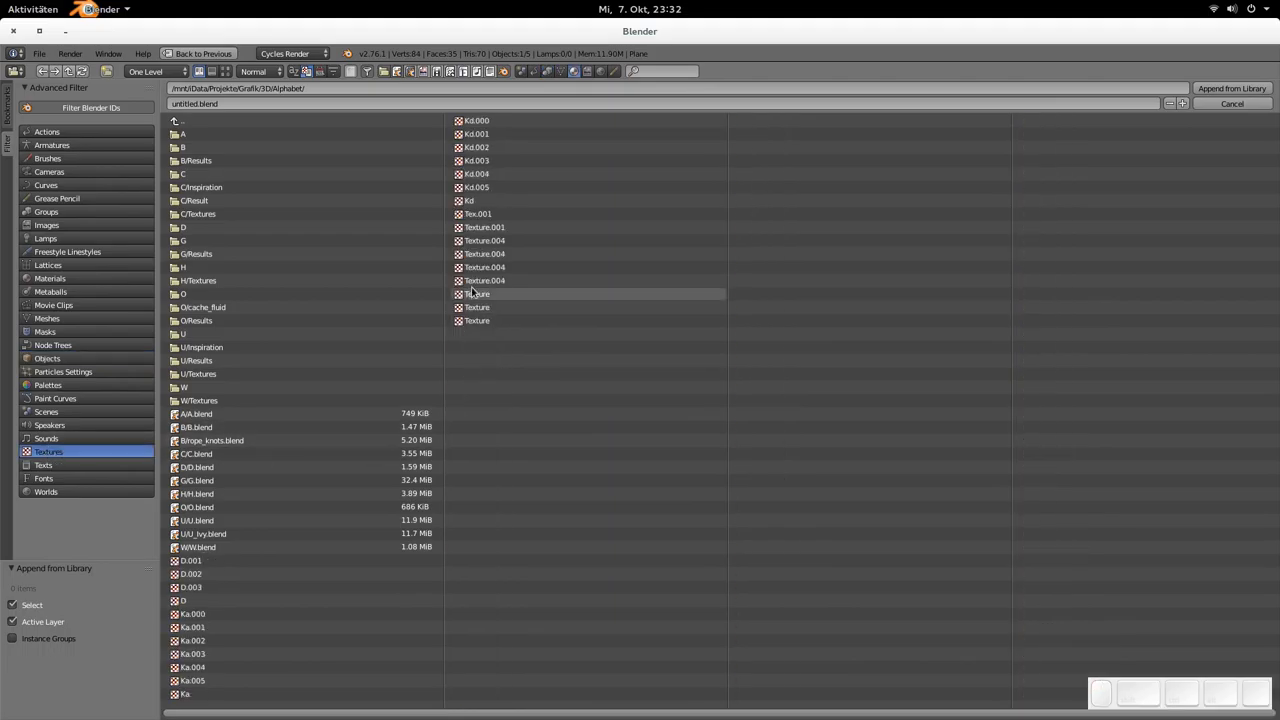
mouse_move(473, 400)
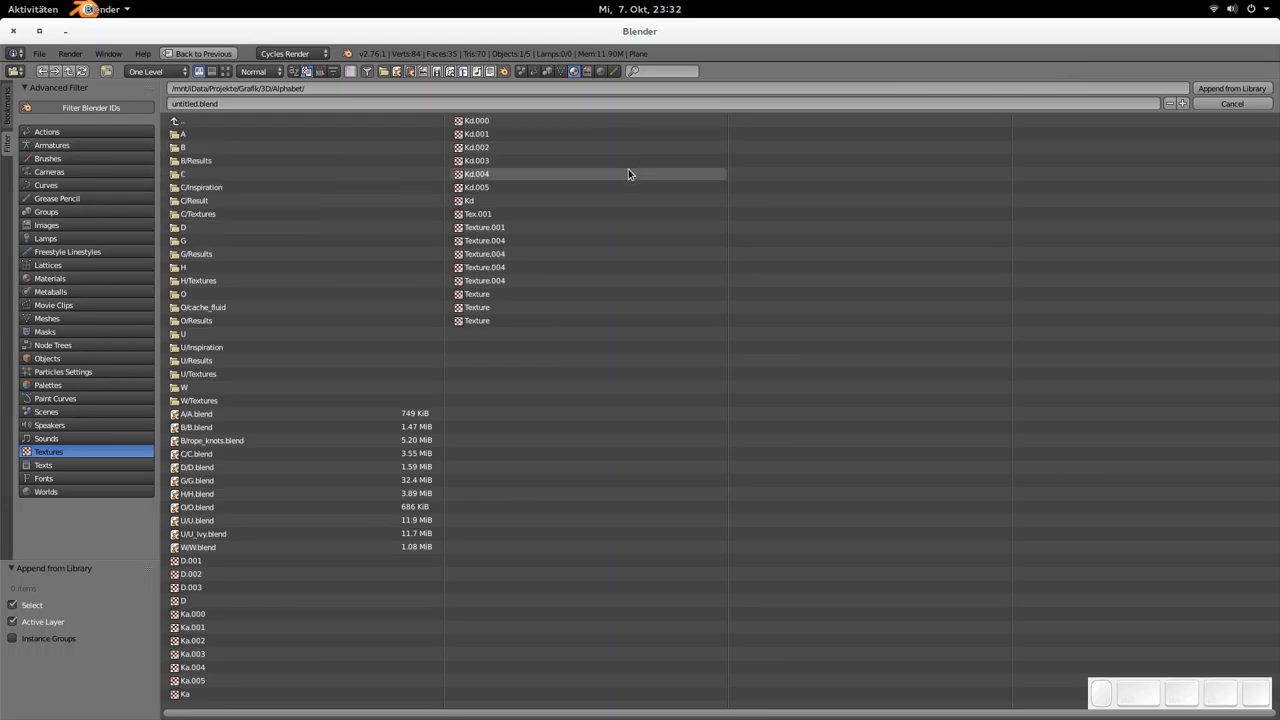
mouse_move(597, 187)
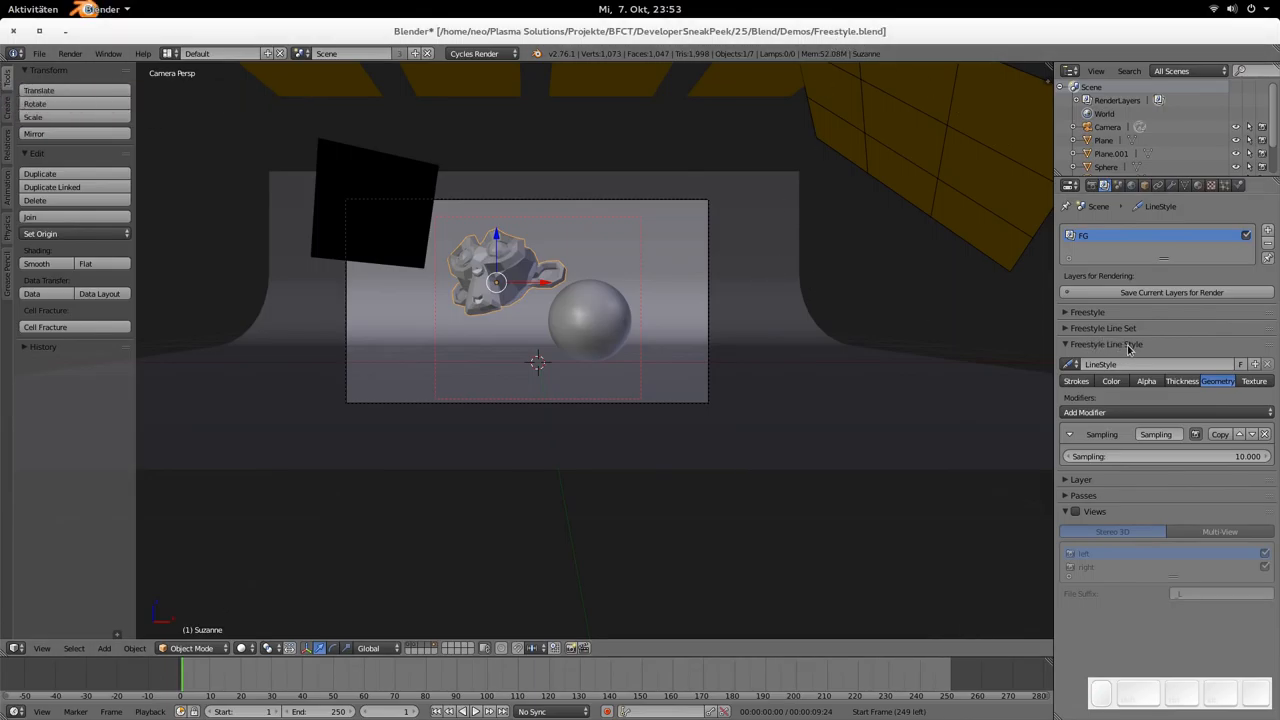
mouse_move(1163, 390)
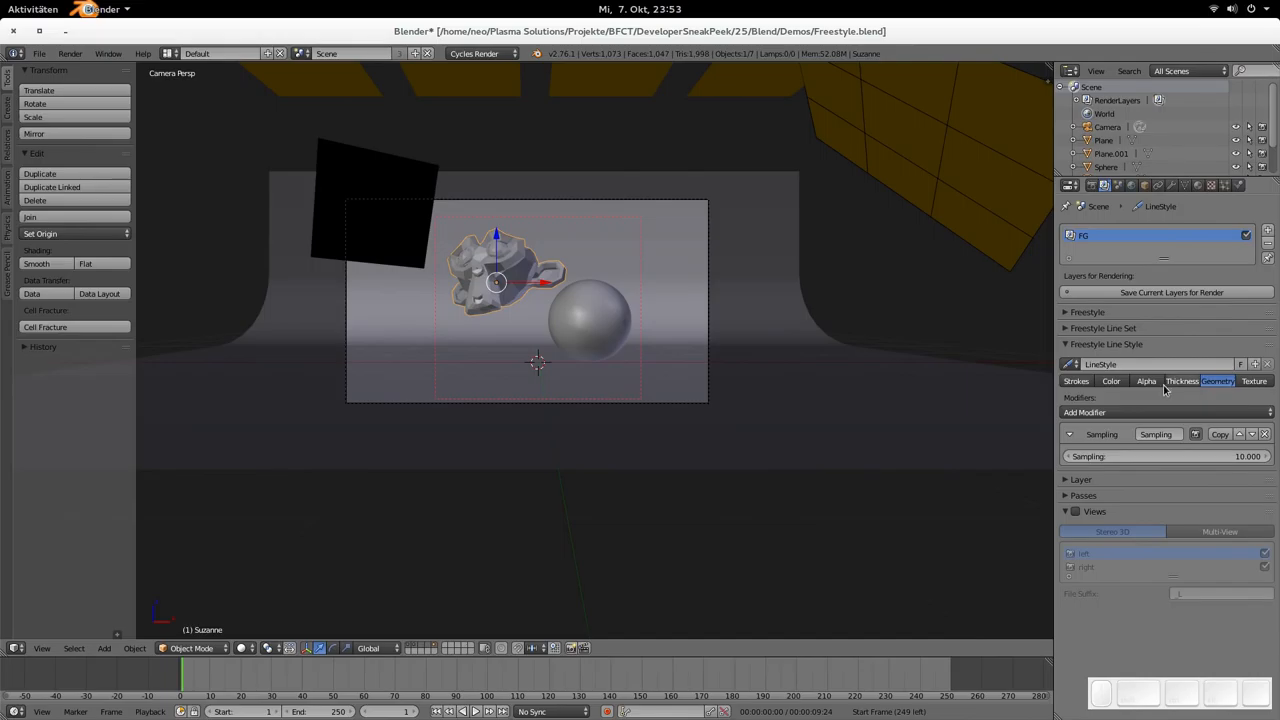
Step: Look through the line style's Thickness, Geometry, Strokes, Texture, Alpha and Color settings
left_click(1182, 381)
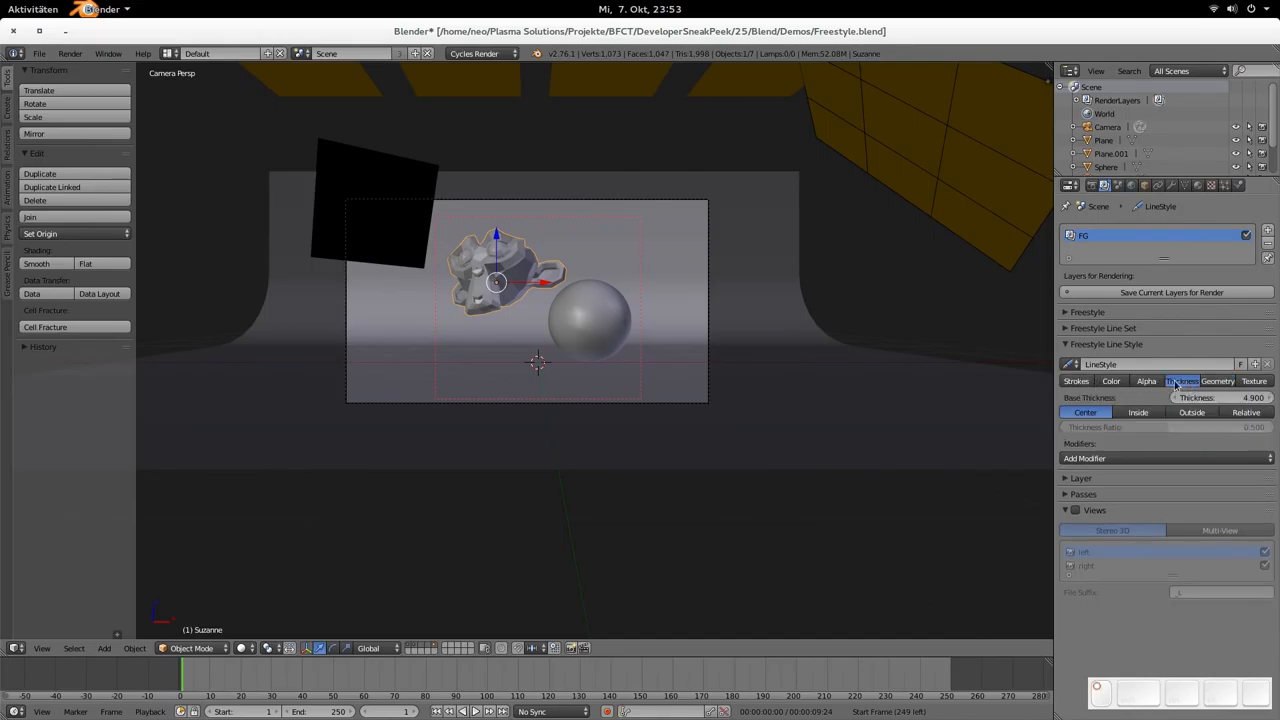
left_click(1216, 381)
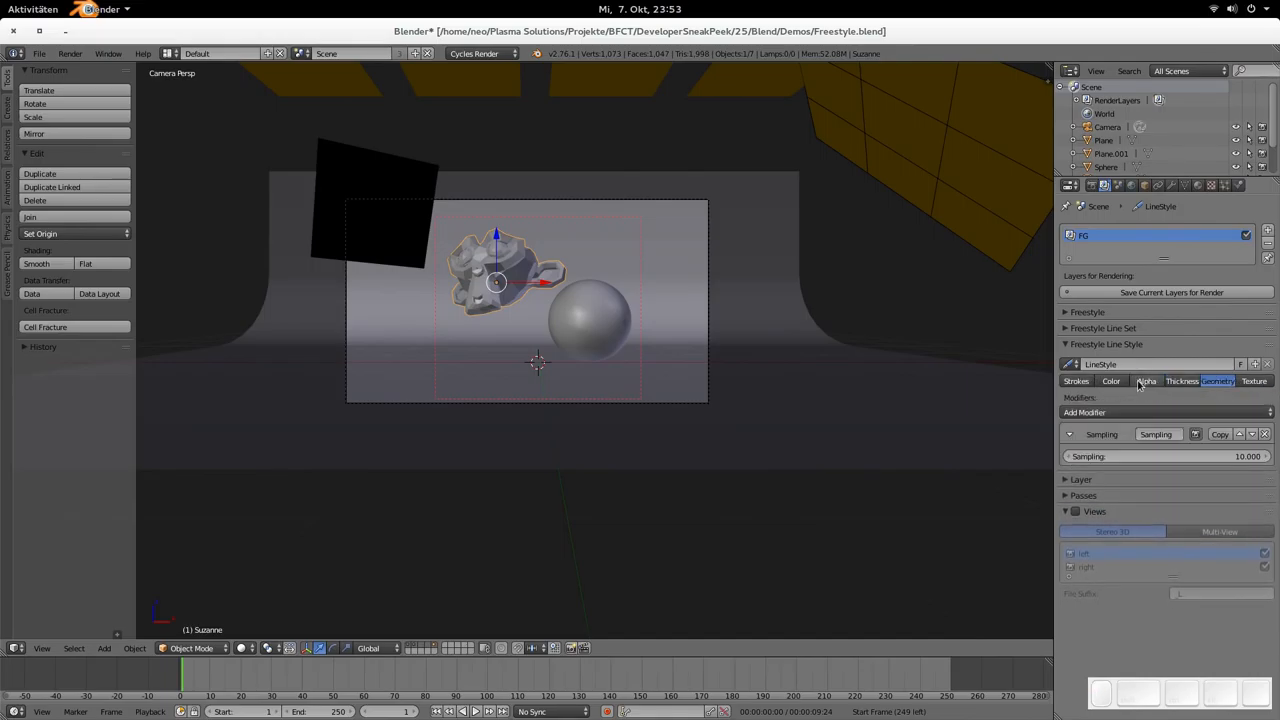
left_click(1075, 381)
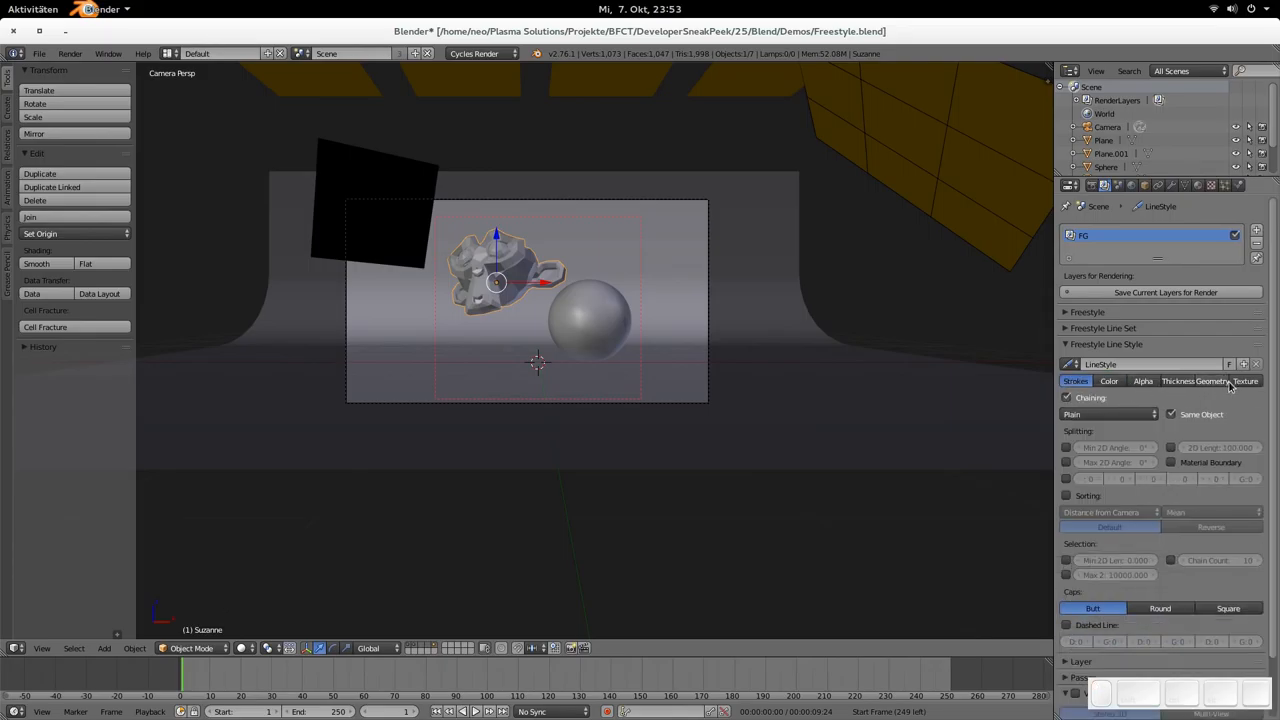
left_click(1253, 381)
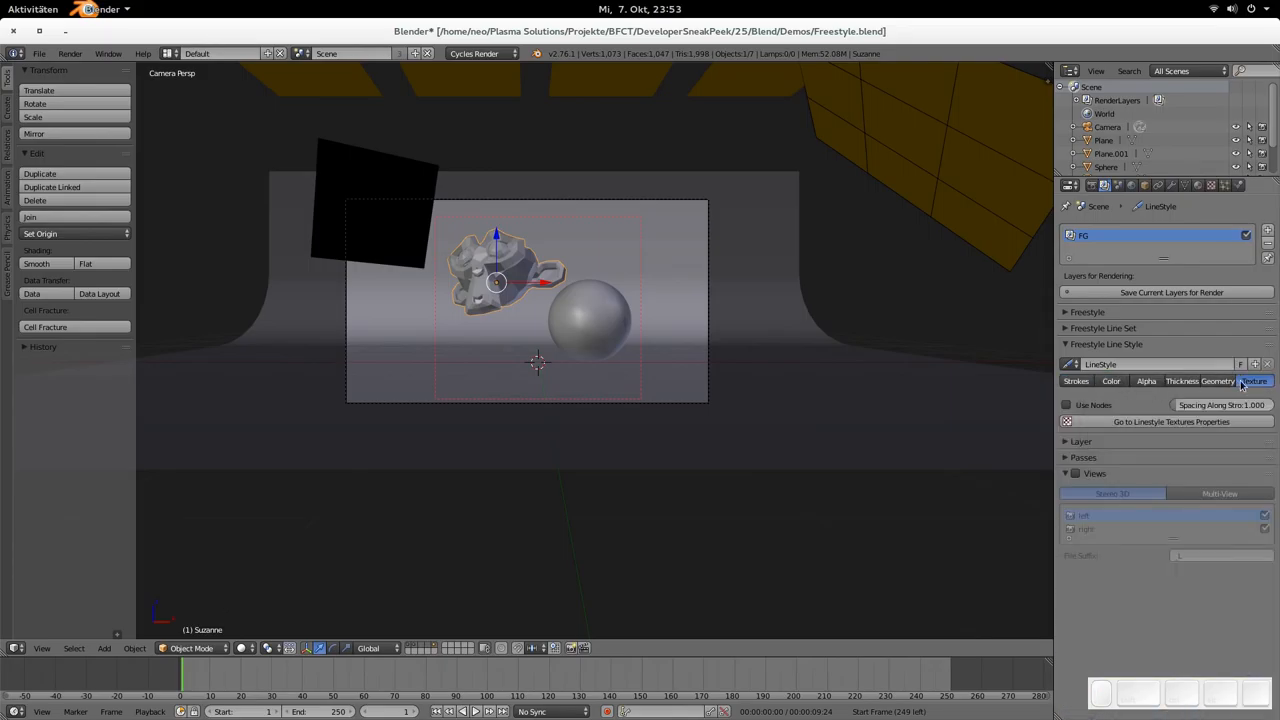
left_click(1146, 381)
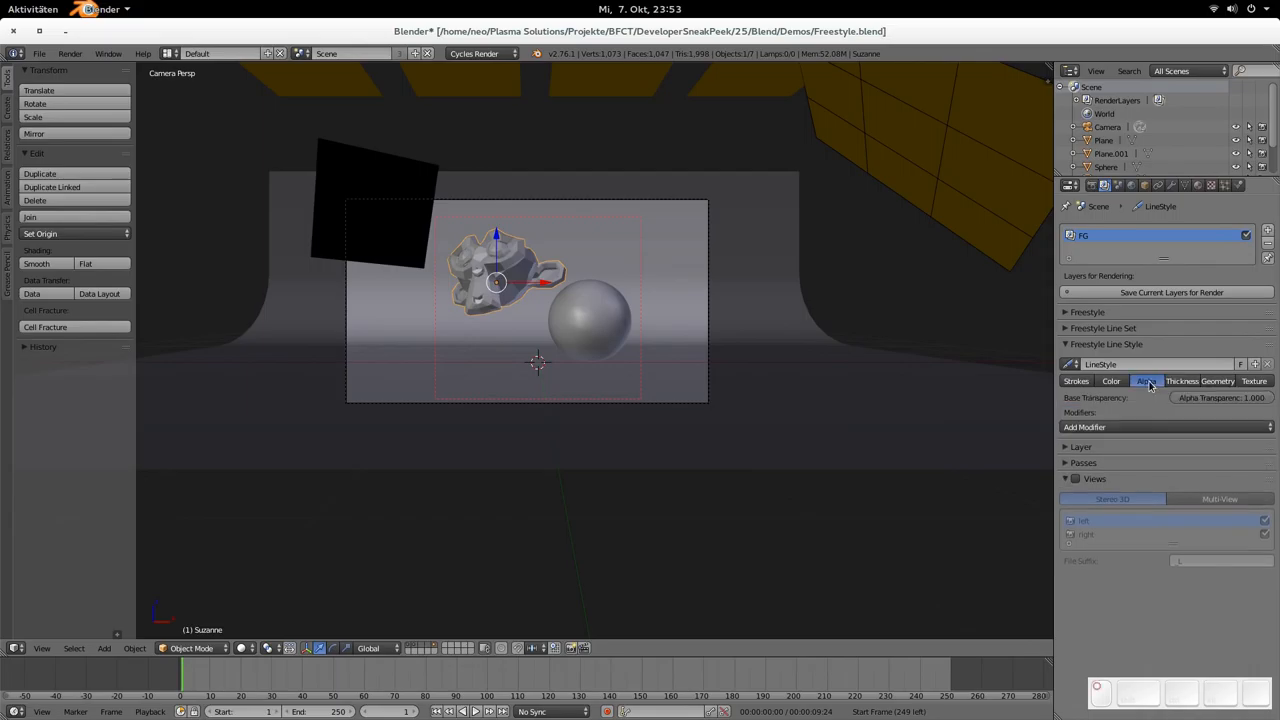
left_click(1110, 381)
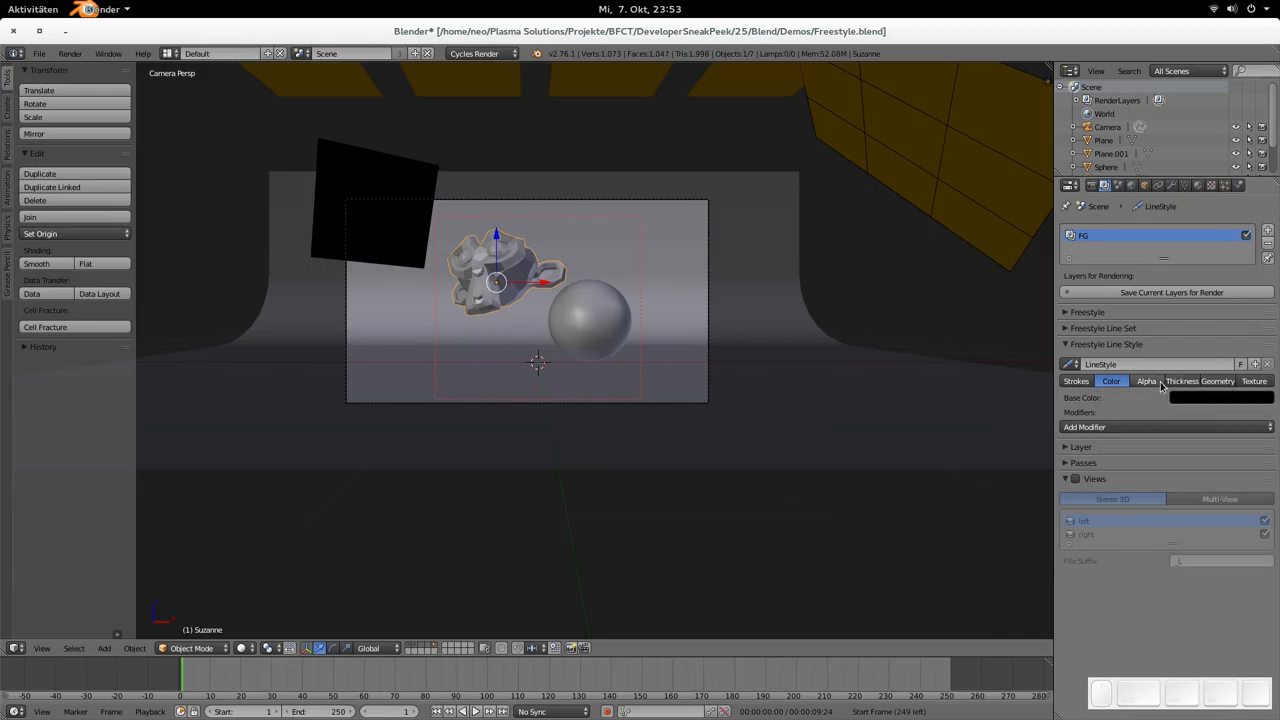
Step: Inspect the available thickness, colour and geometry modifier choices
left_click(1182, 381)
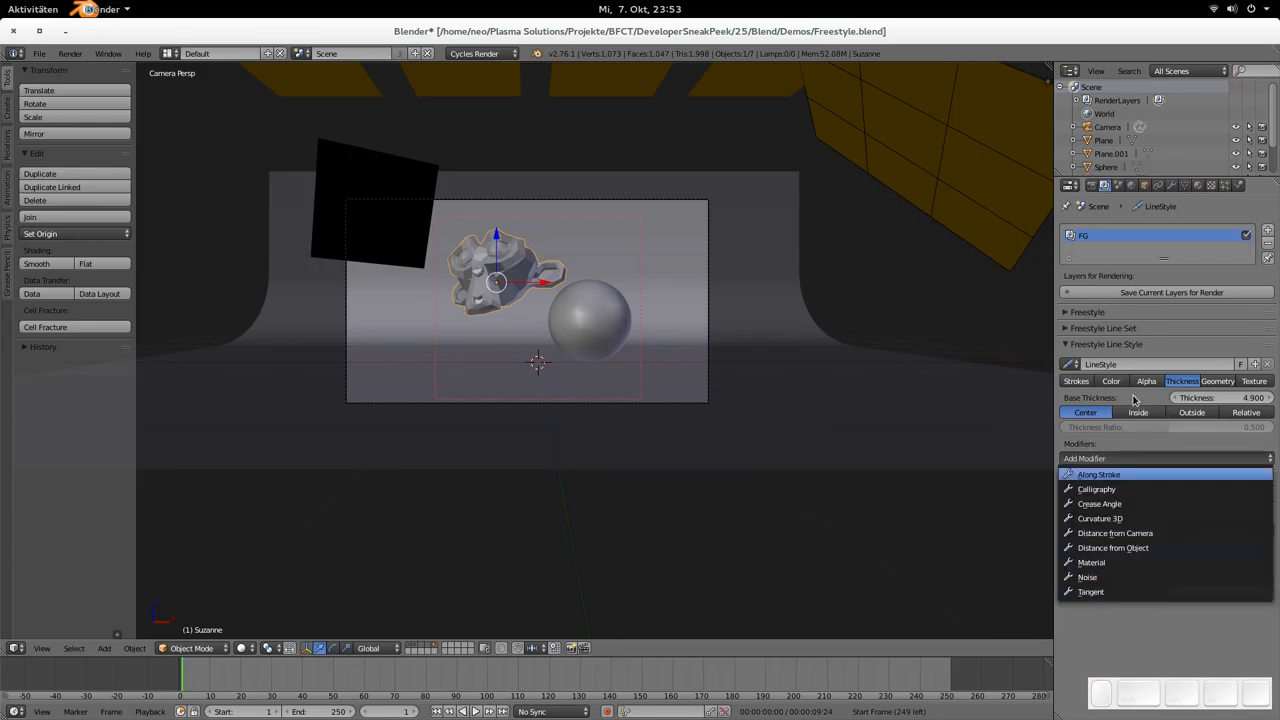
left_click(1111, 381)
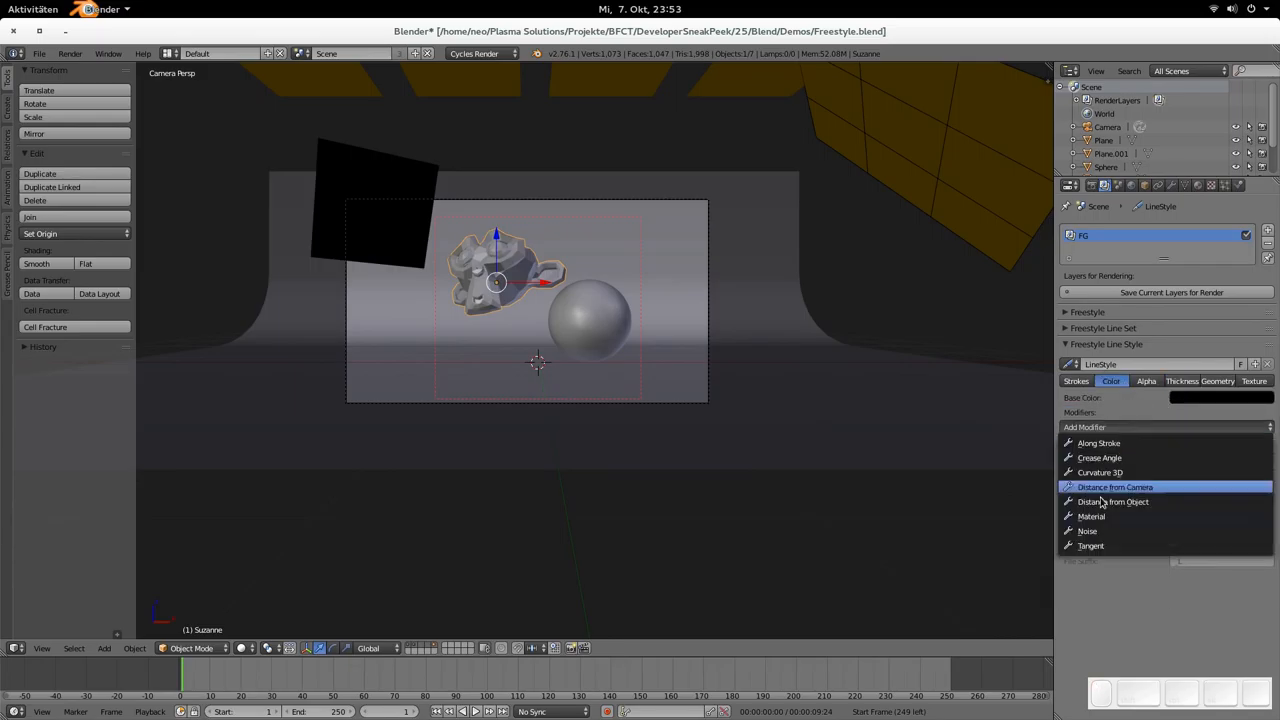
left_click(1198, 381)
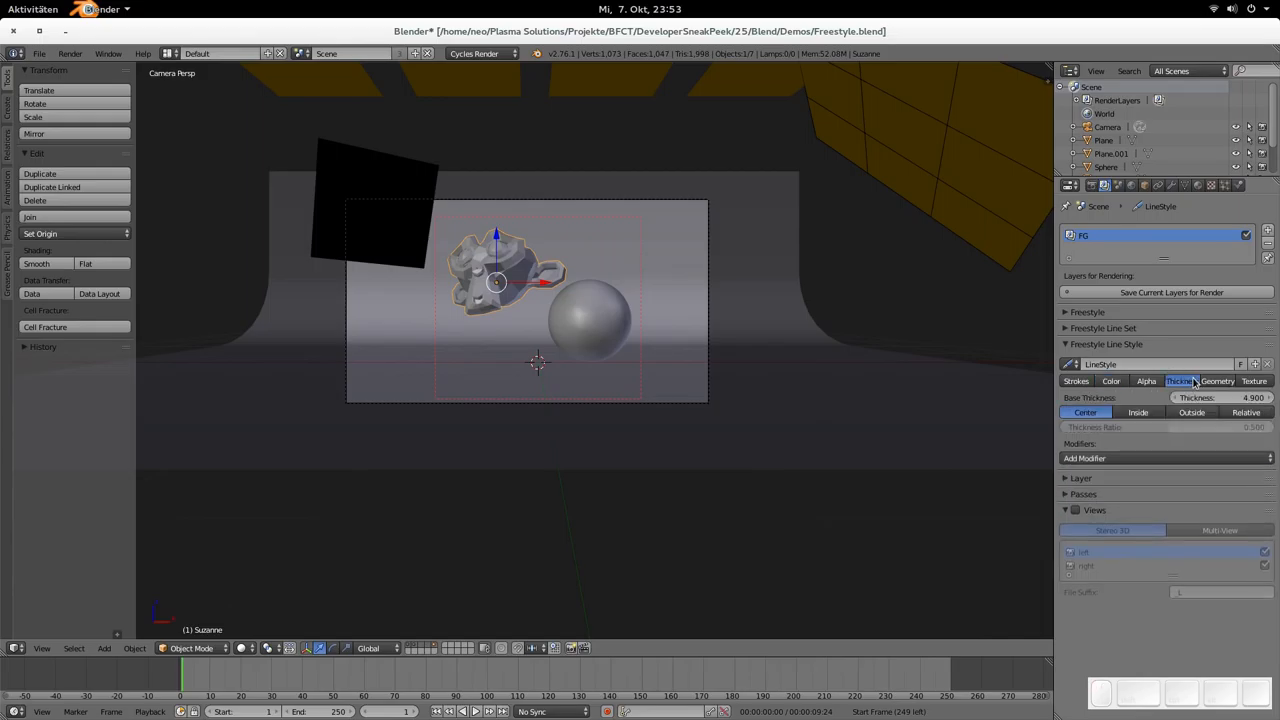
left_click(1115, 458)
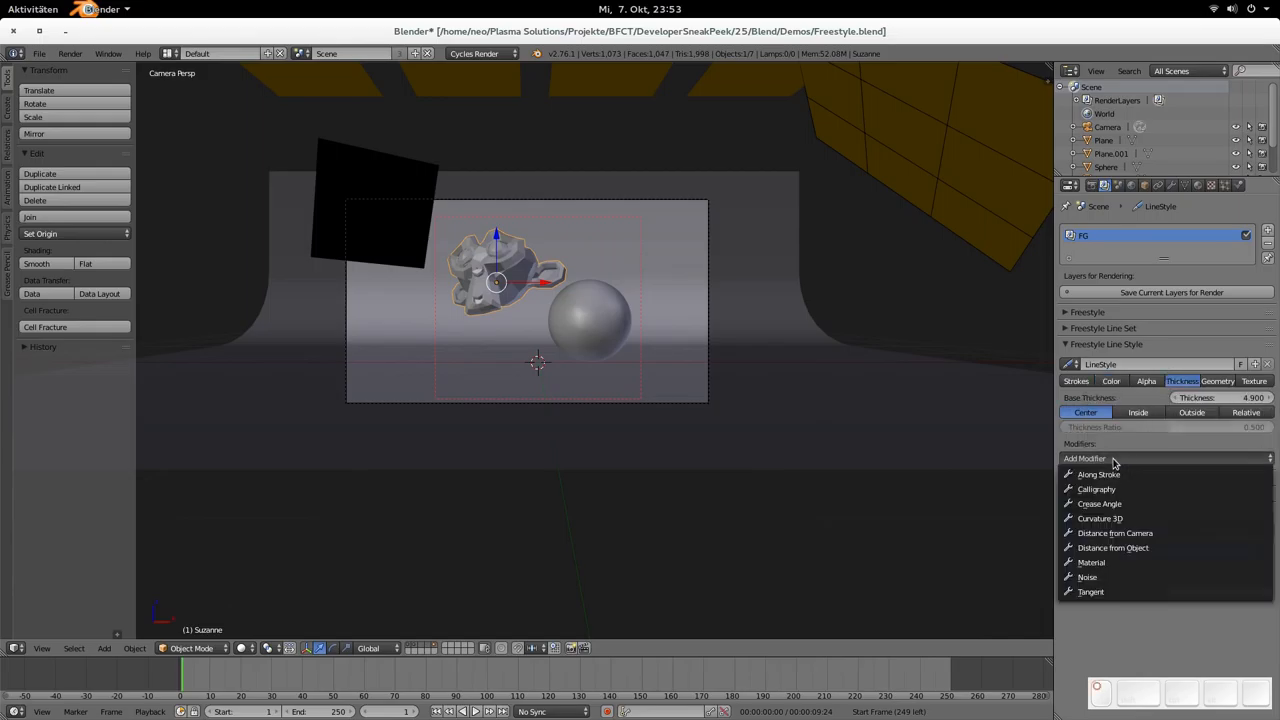
mouse_move(1118, 577)
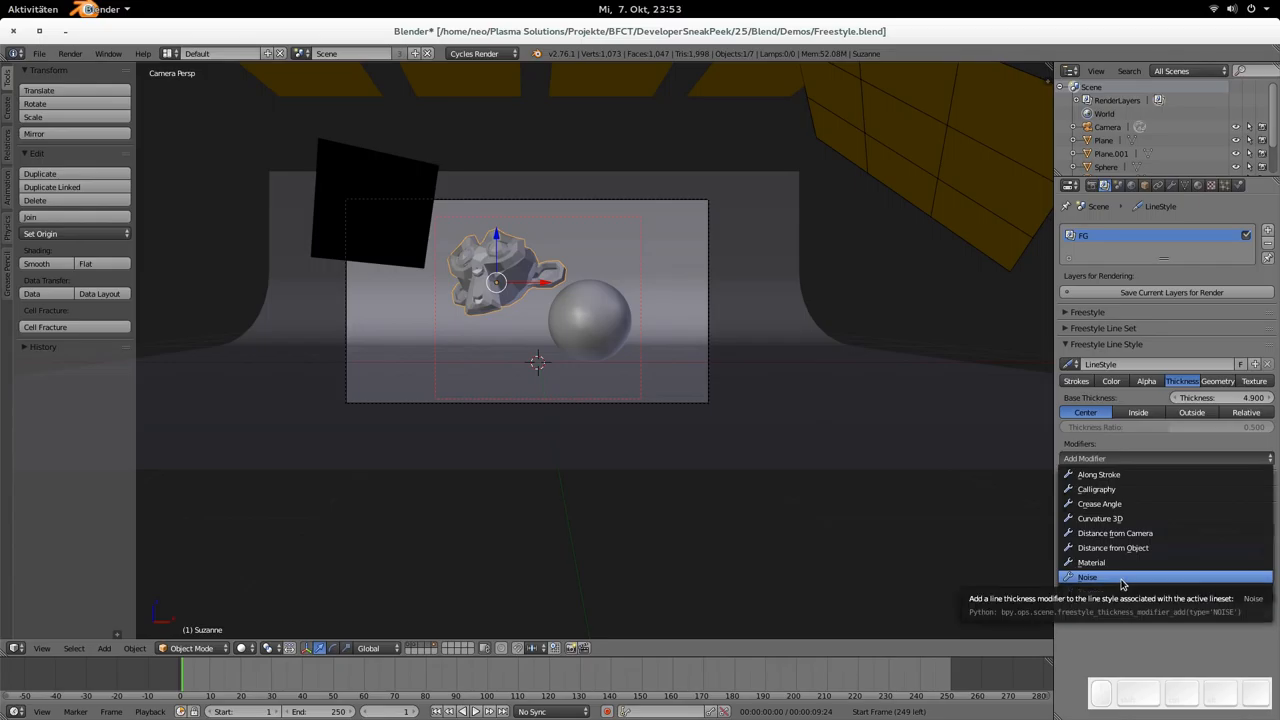
mouse_move(1100, 504)
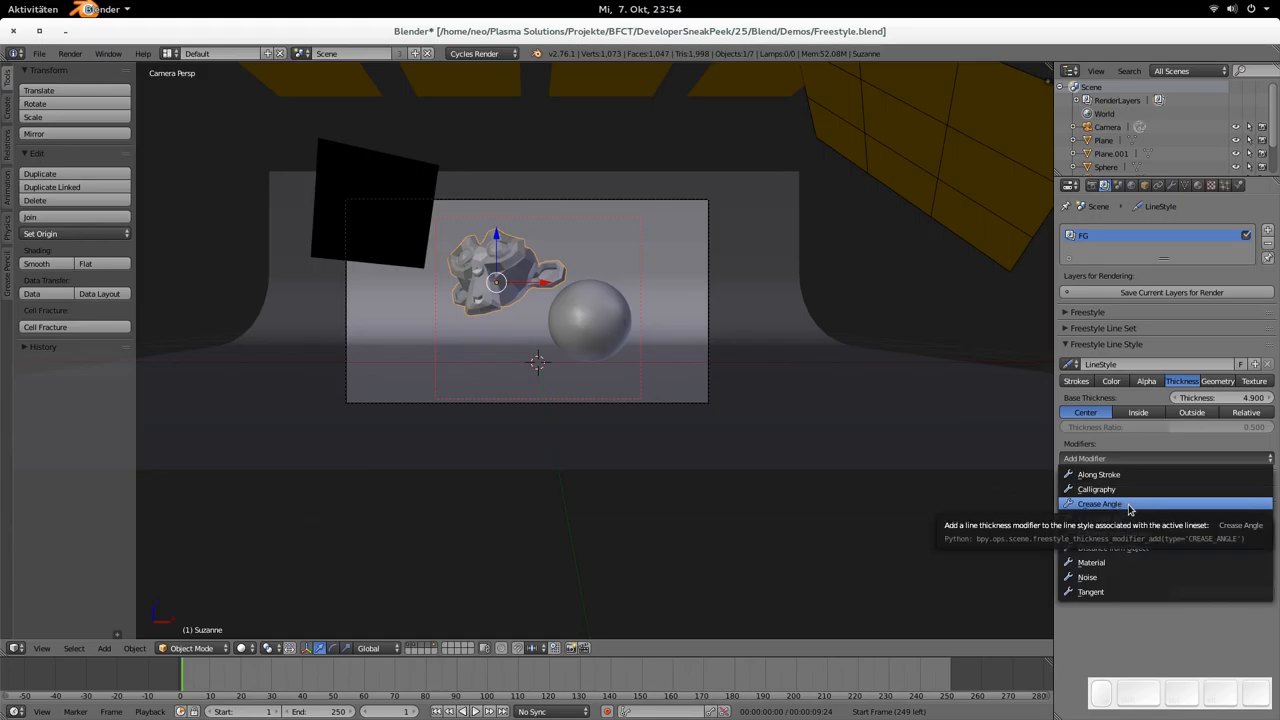
mouse_move(1128, 518)
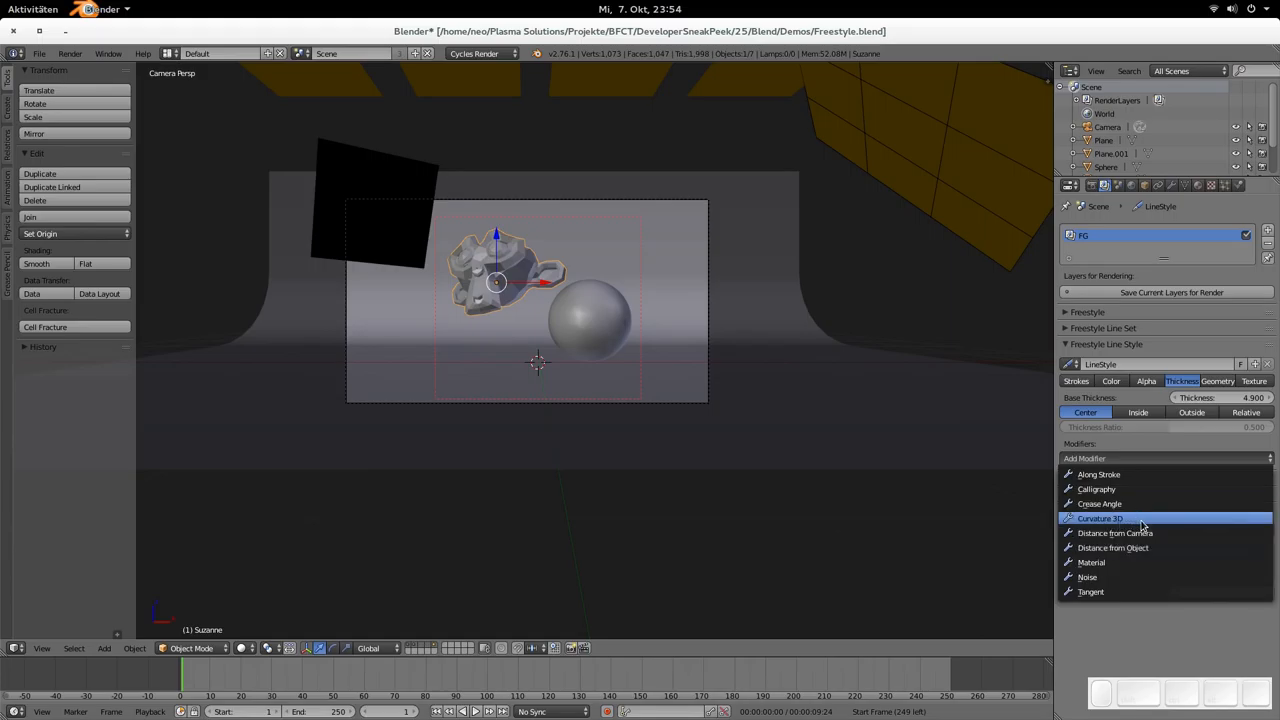
mouse_move(1140, 520)
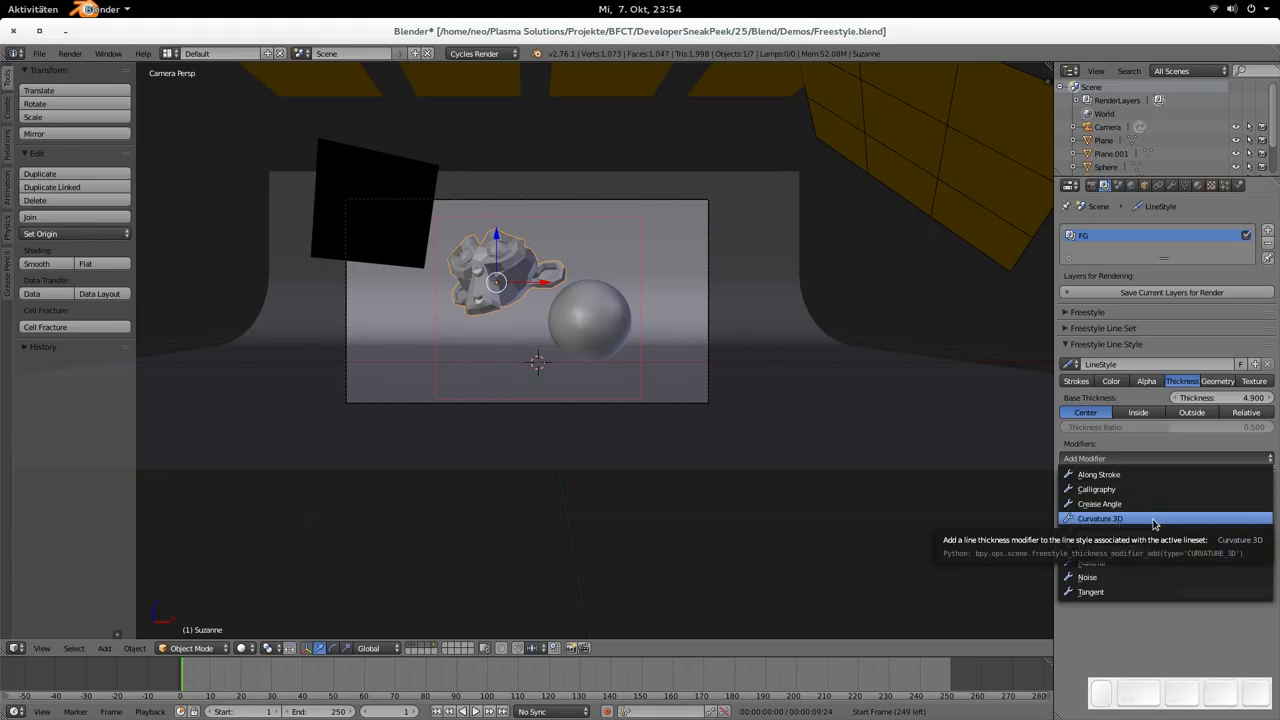
mouse_move(1198, 418)
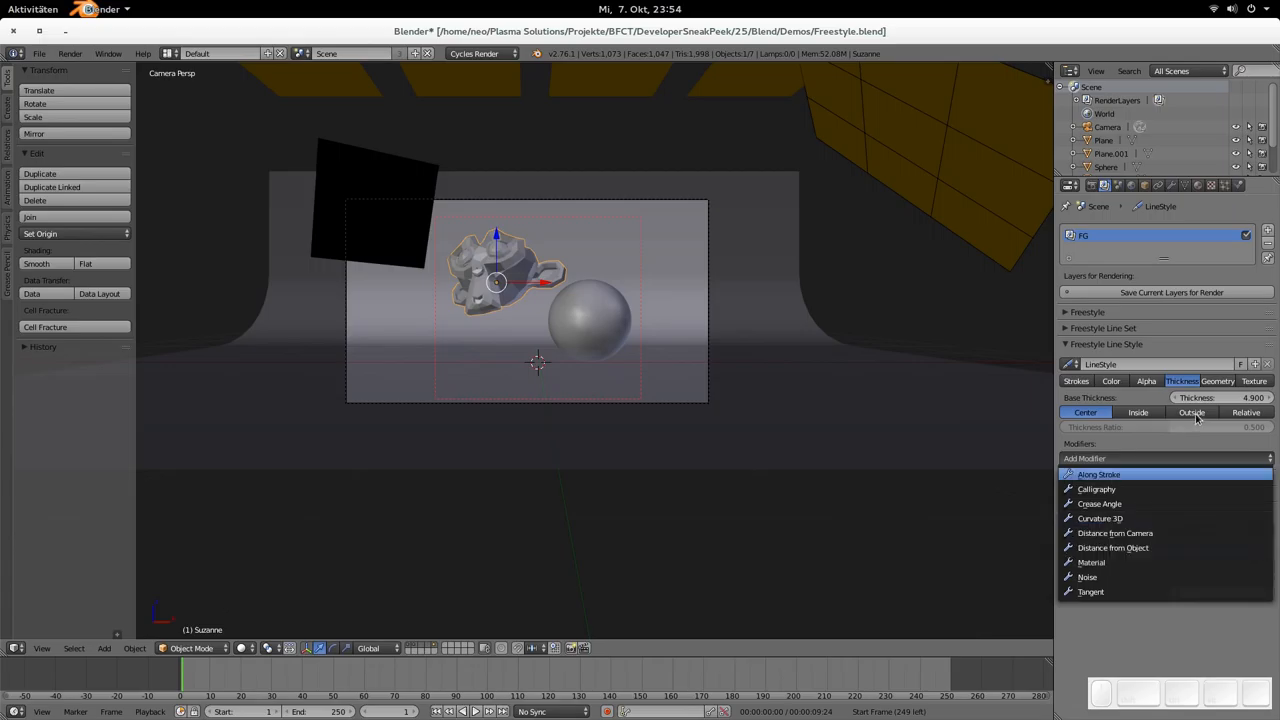
left_click(1218, 381)
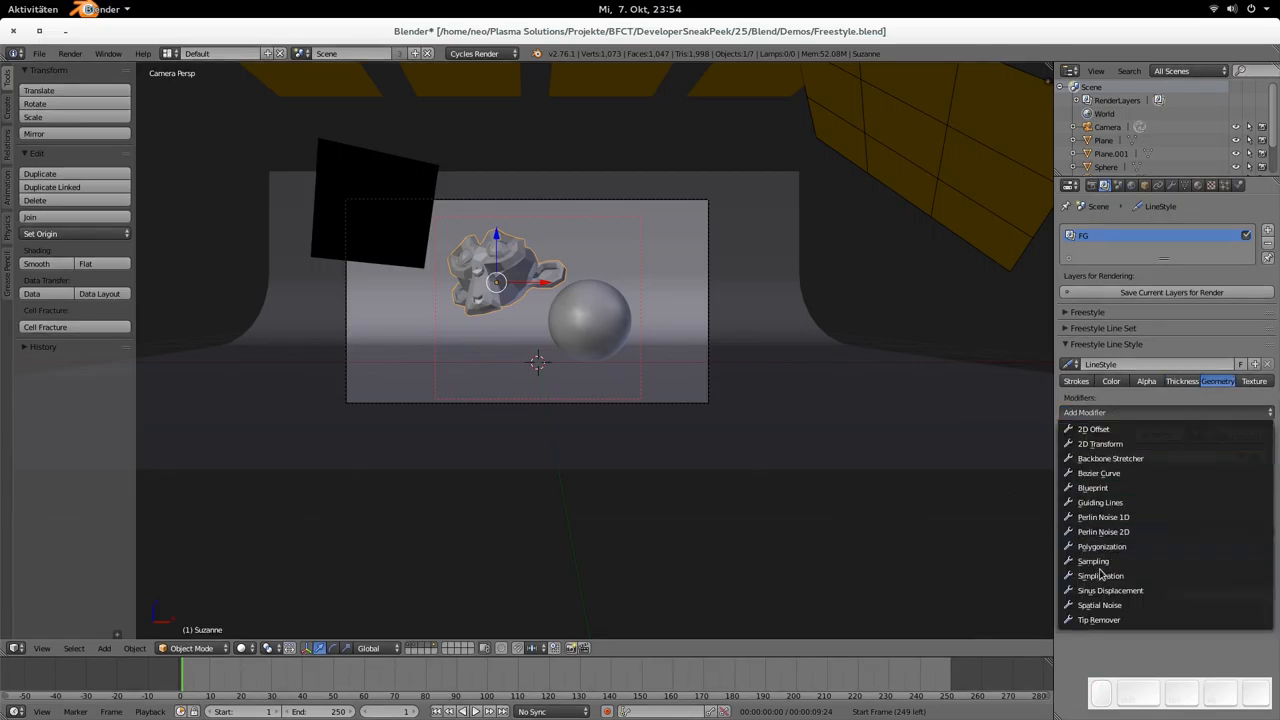
mouse_move(1199, 462)
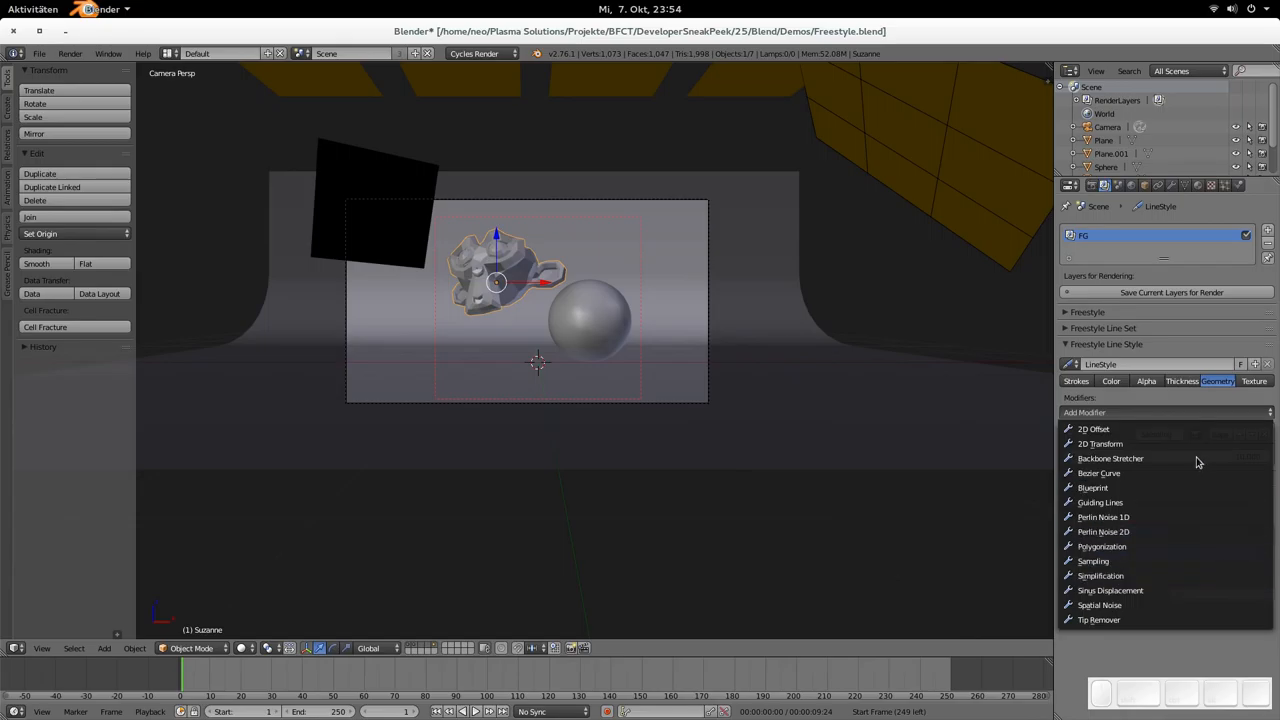
left_click(1093, 561)
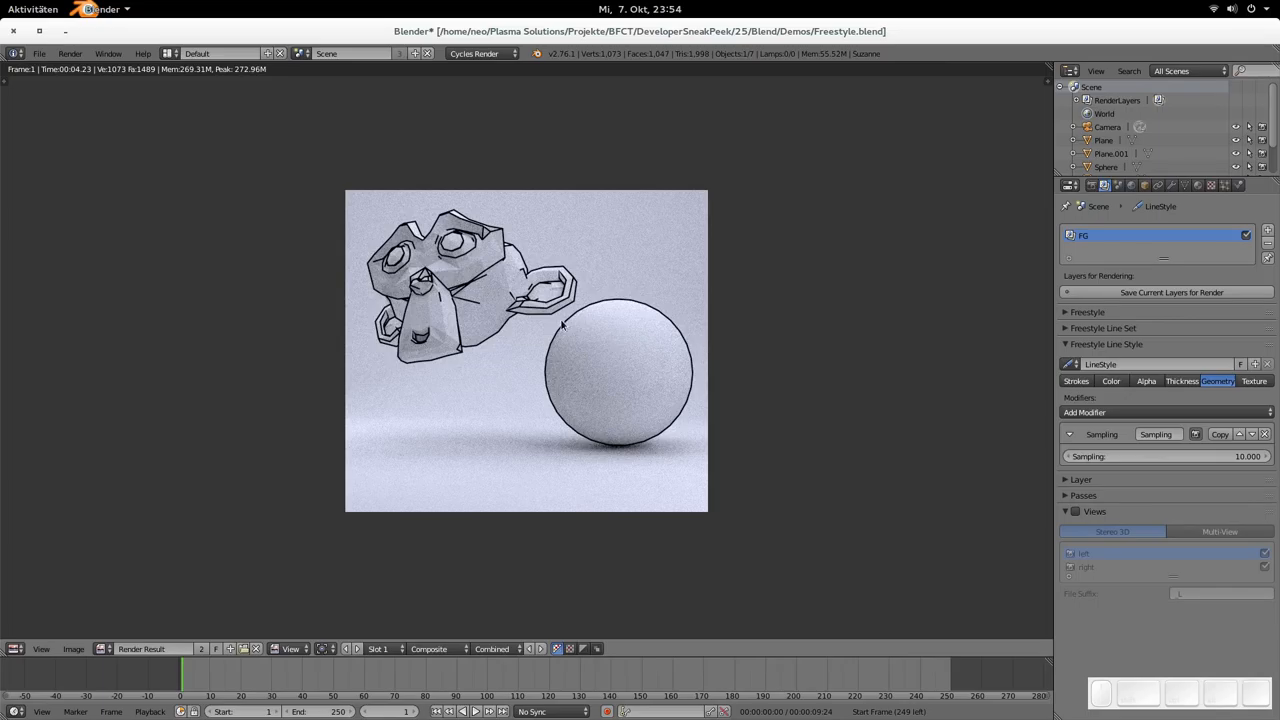
mouse_move(643, 348)
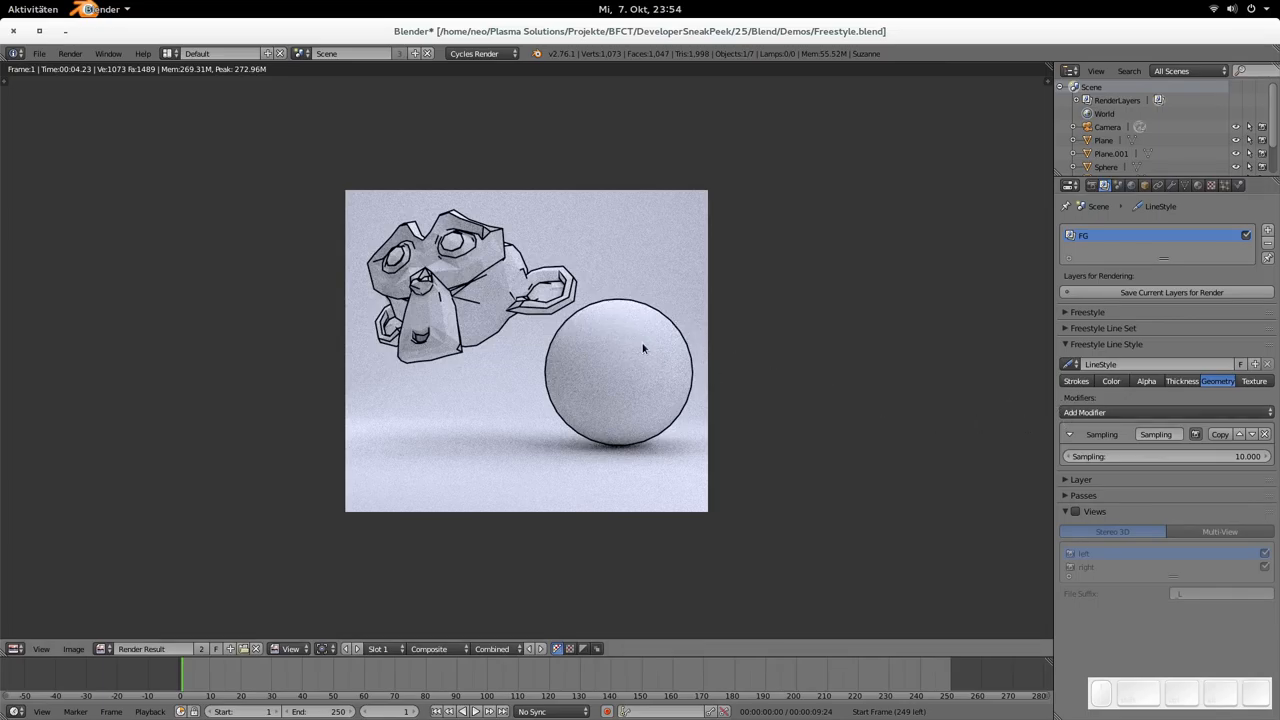
mouse_move(560, 348)
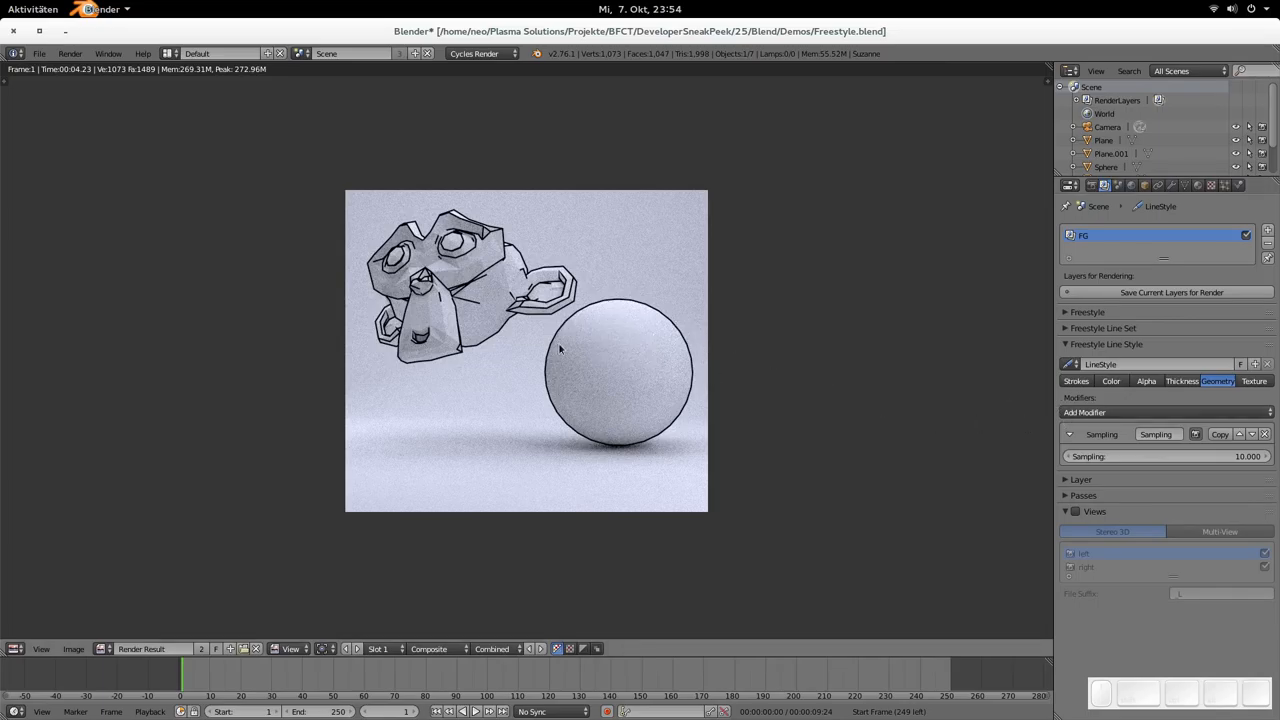
mouse_move(624, 376)
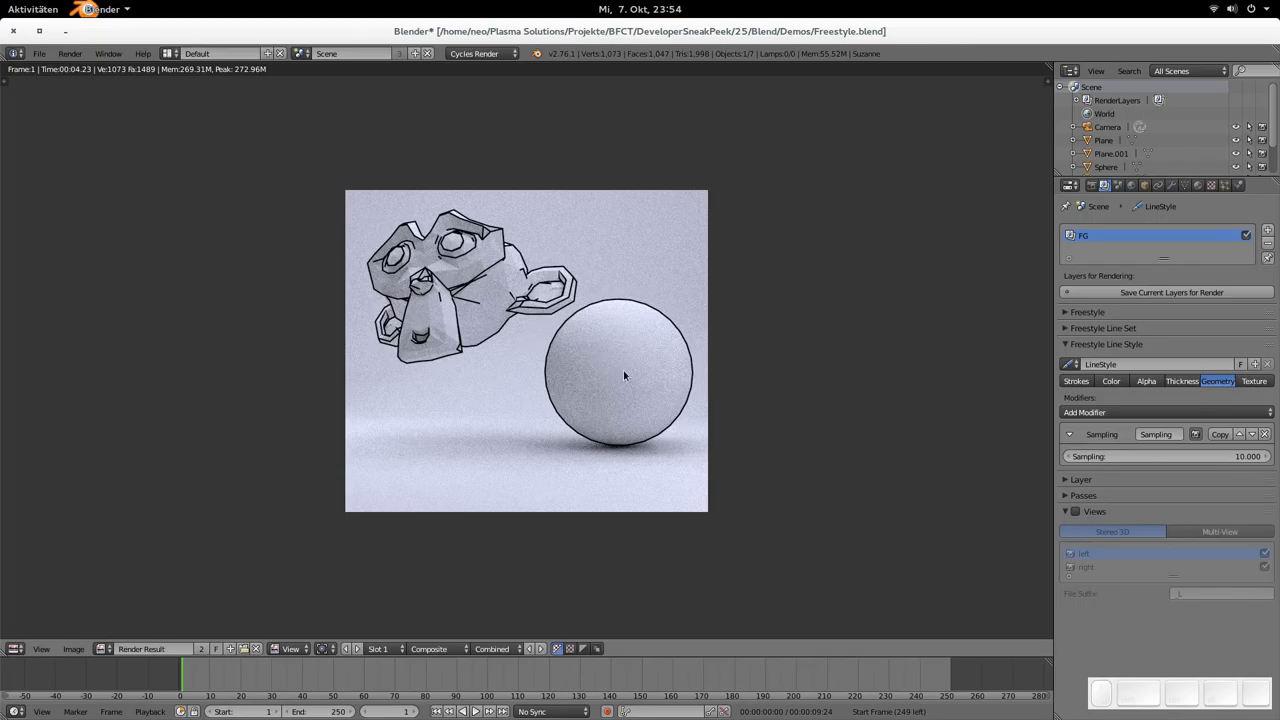
mouse_move(633, 317)
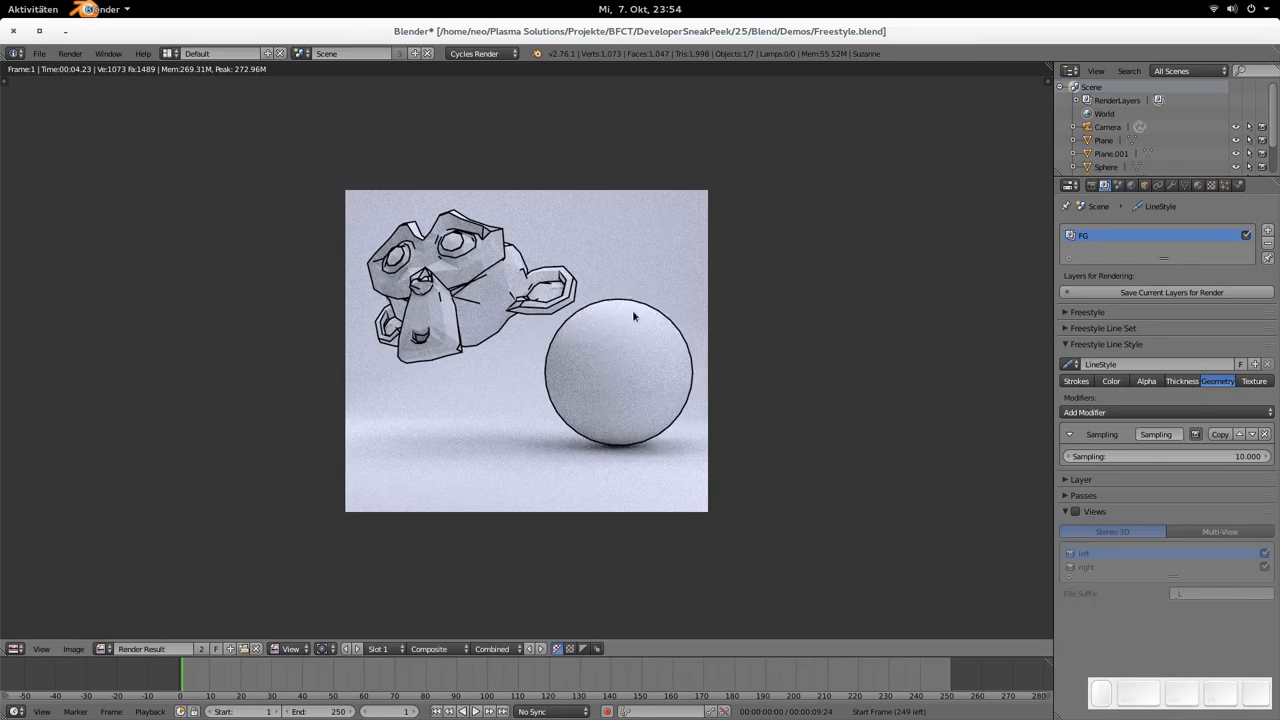
mouse_move(577, 390)
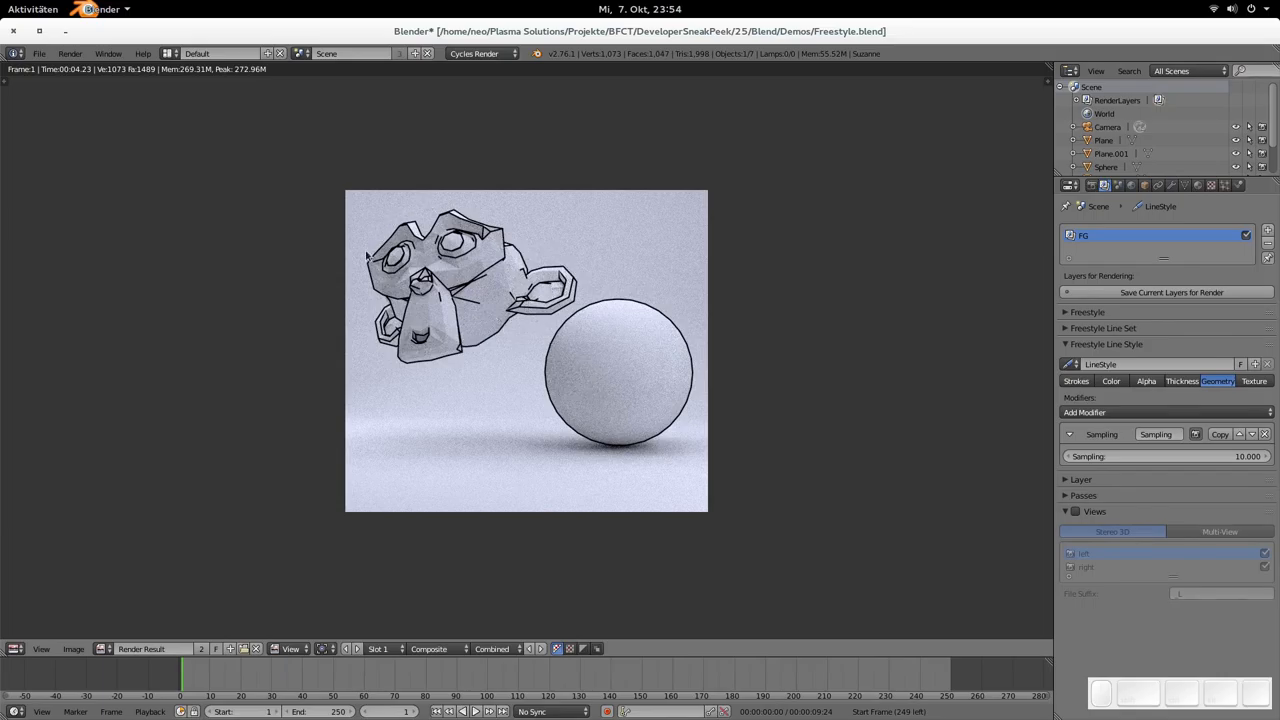
mouse_move(500, 347)
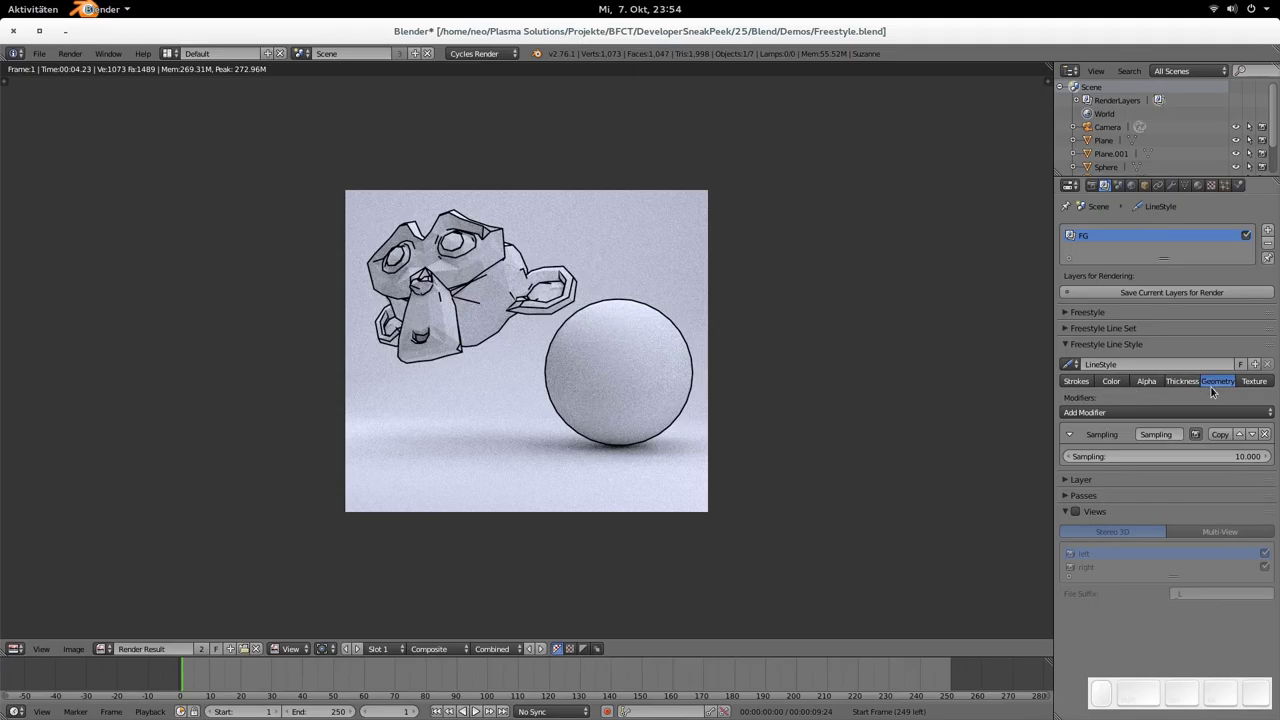
Step: Set the Simplification tolerance to 6, then 12, rendering after each change
left_click(1165, 412)
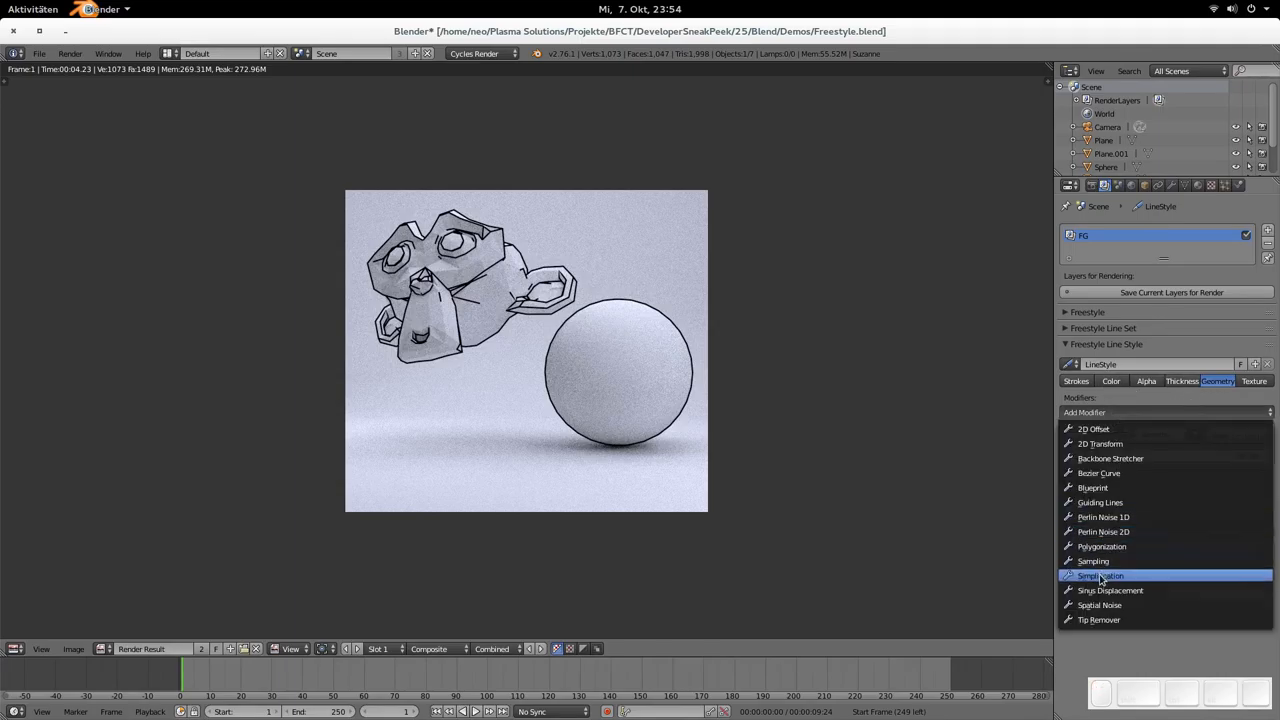
left_click(1100, 575)
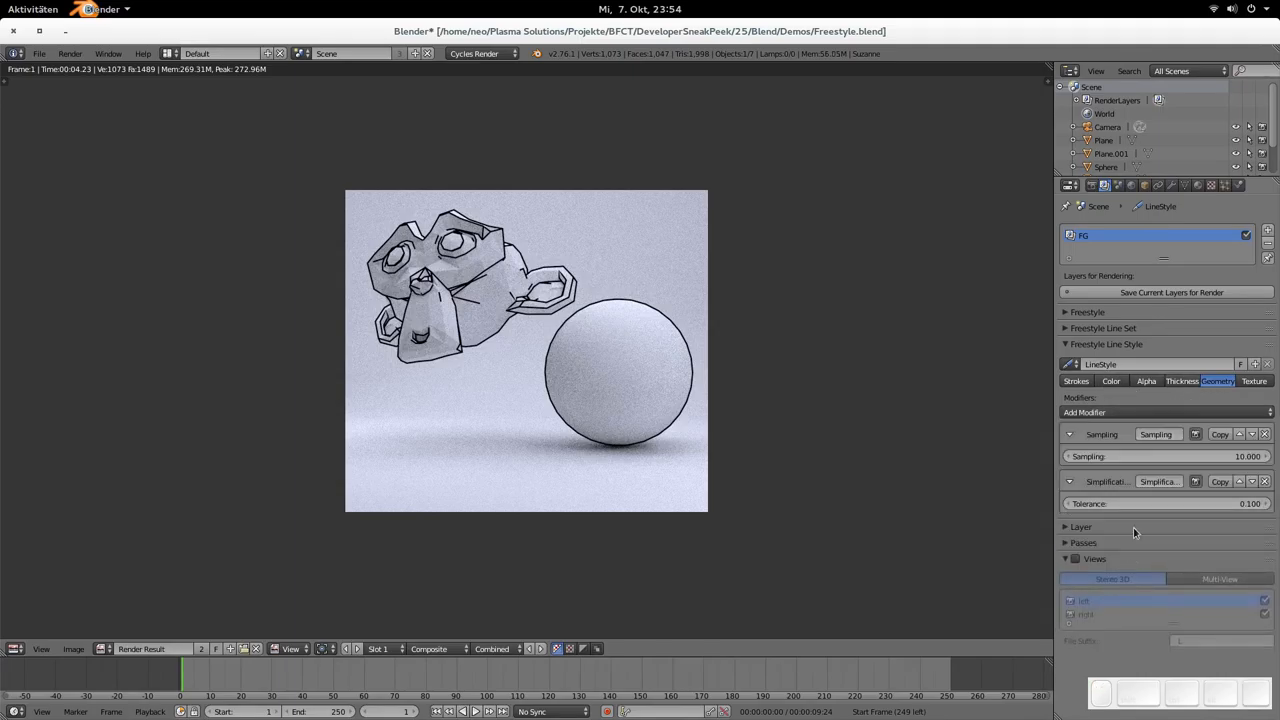
mouse_move(1130, 503)
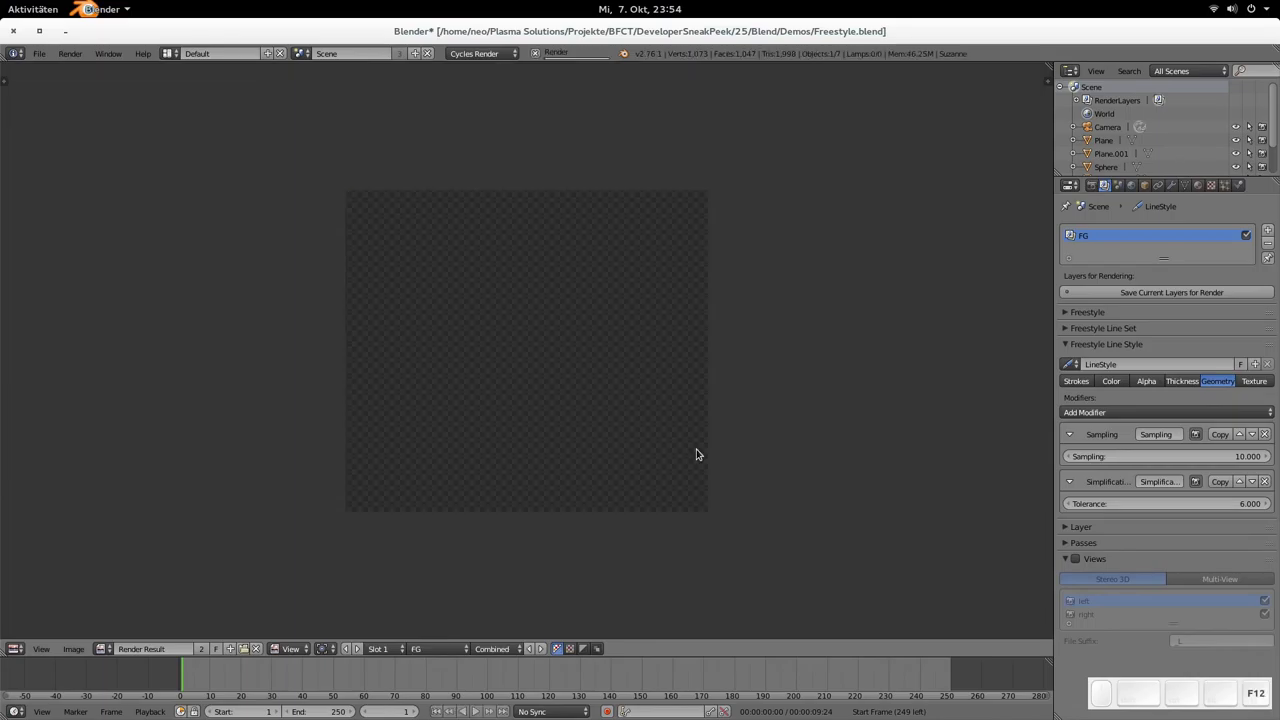
key("F12")
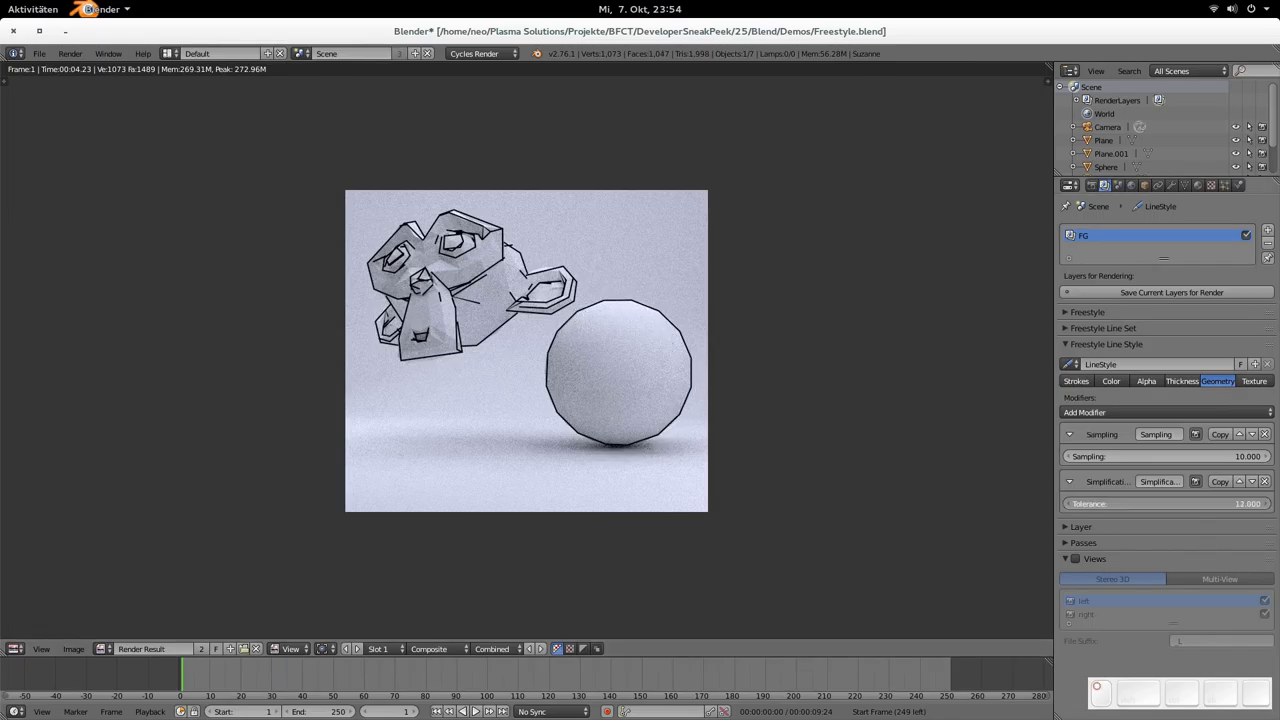
key("F12")
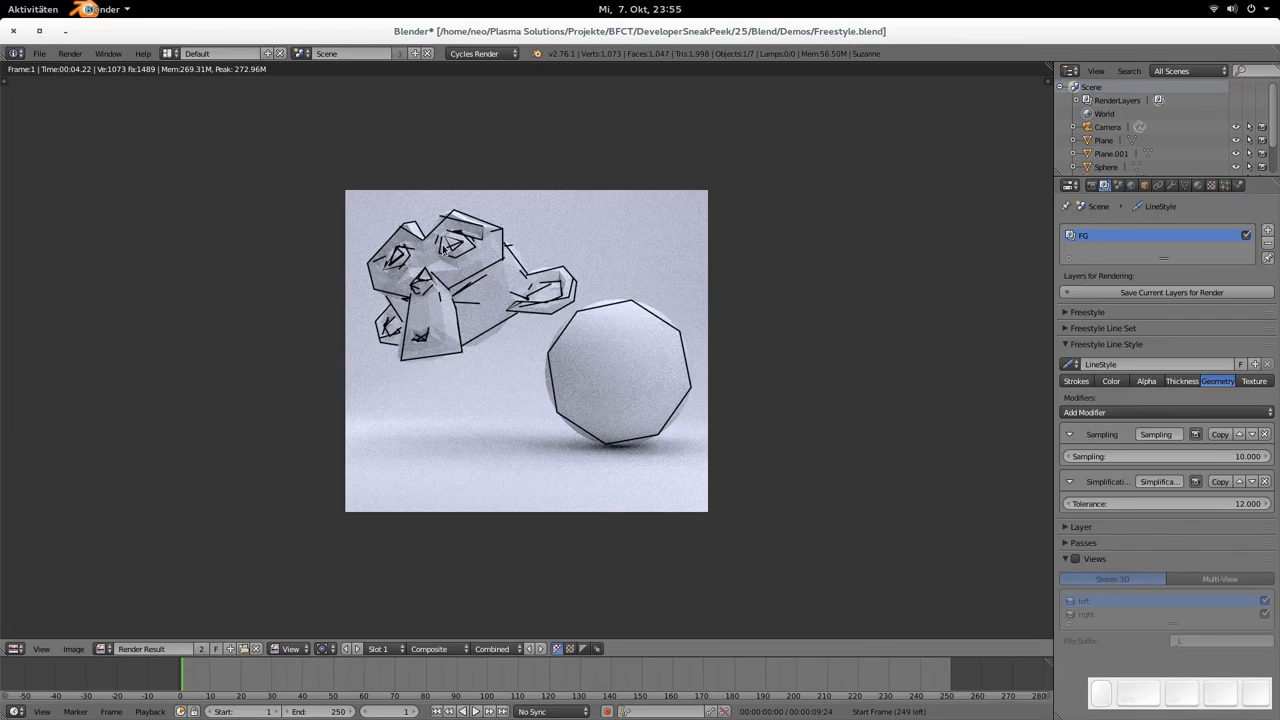
mouse_move(1168, 455)
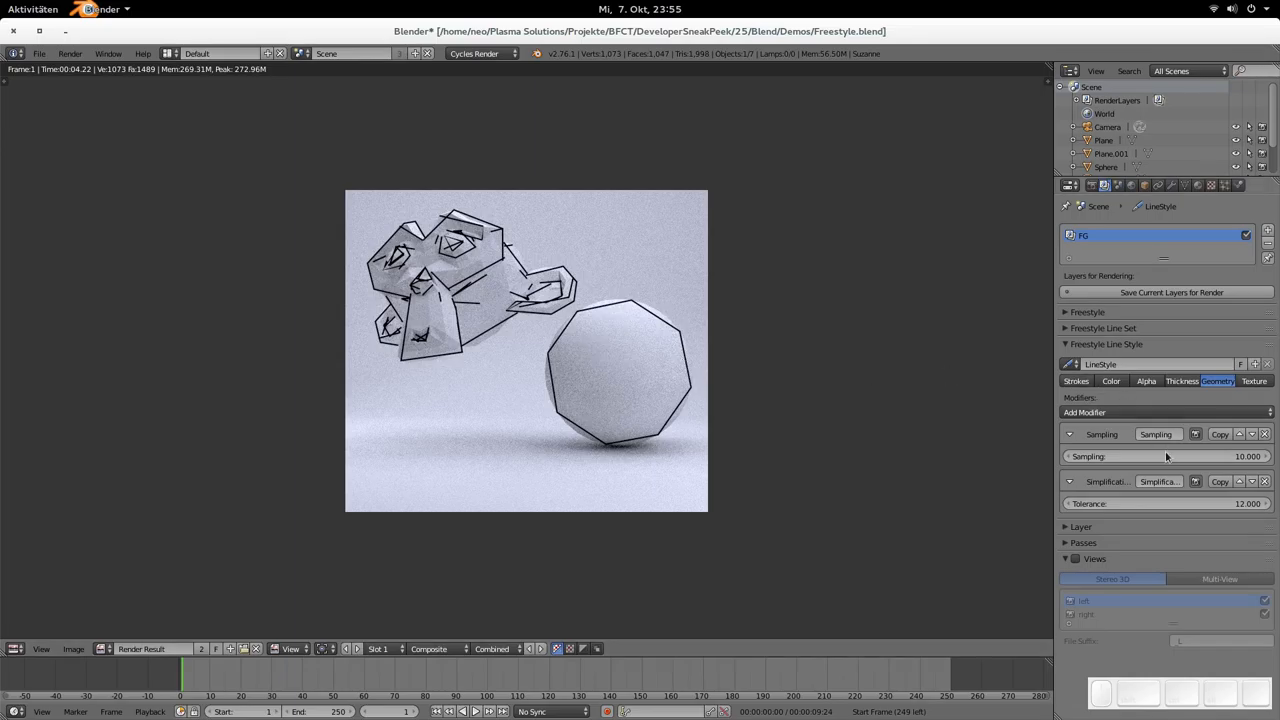
Step: Replace the Simplification modifier with a Tangent thickness modifier, max thickness 25.8
left_click(1069, 481)
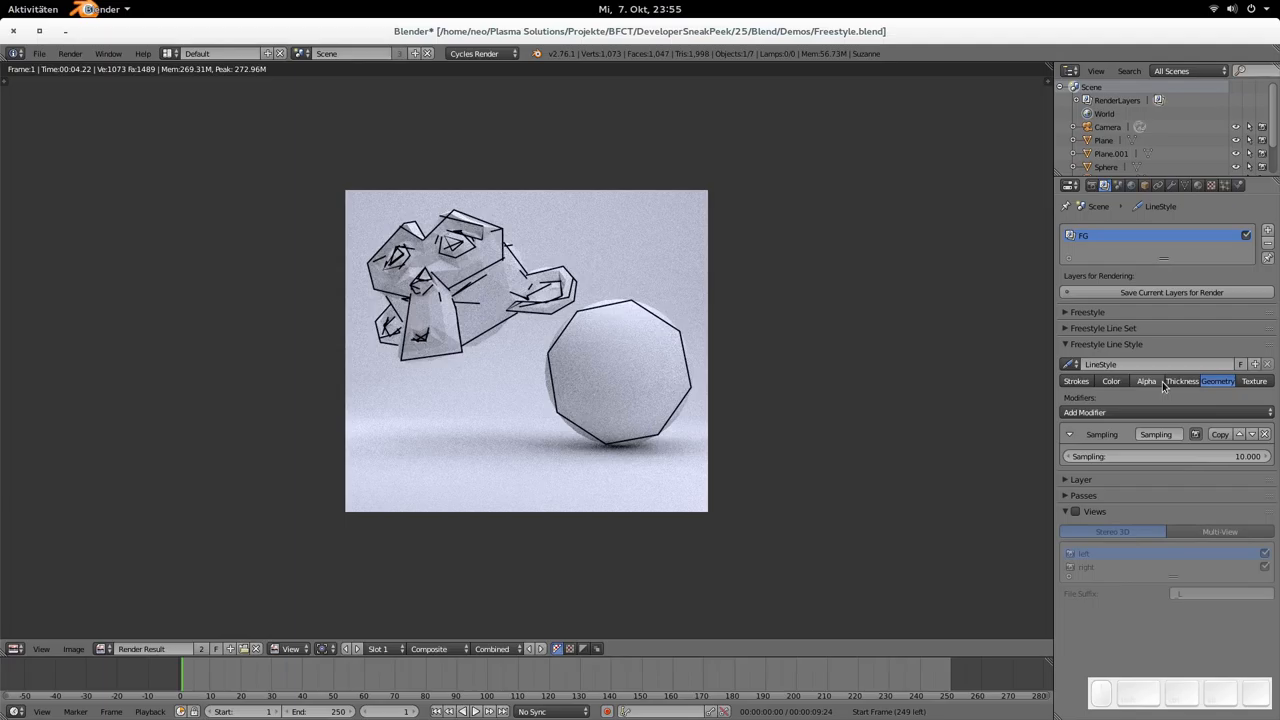
mouse_move(1182, 381)
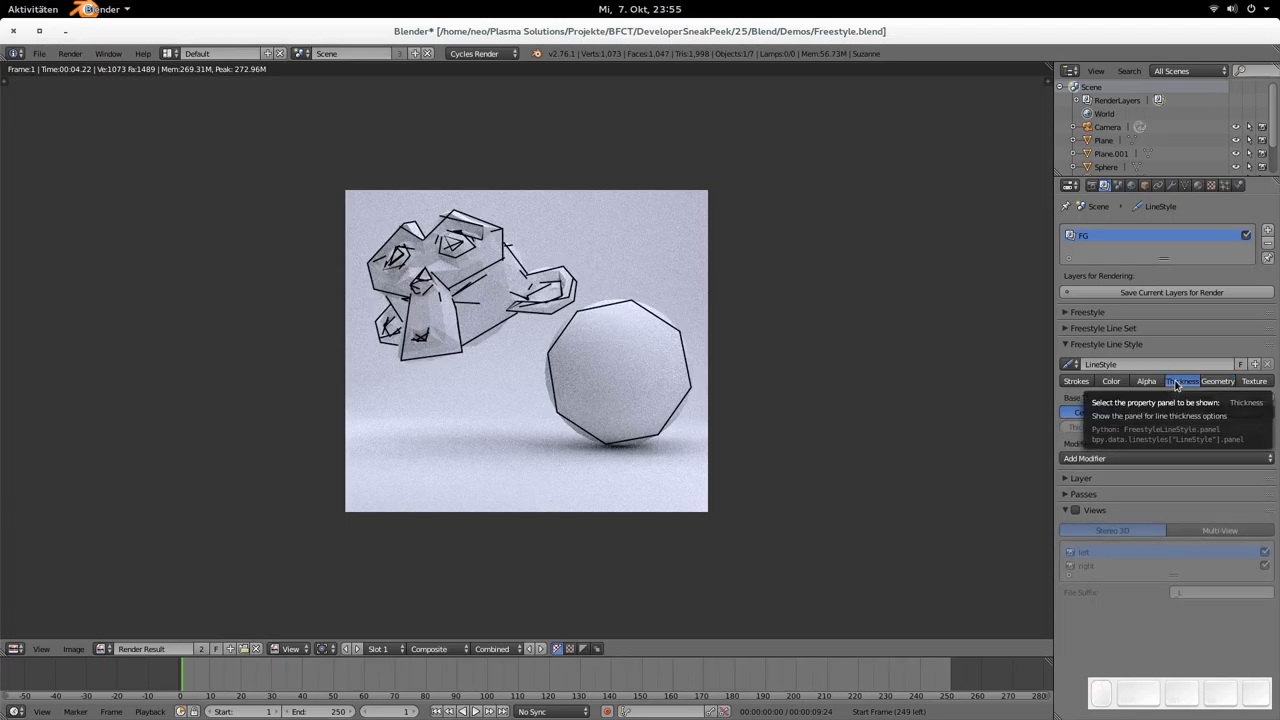
left_click(1182, 381)
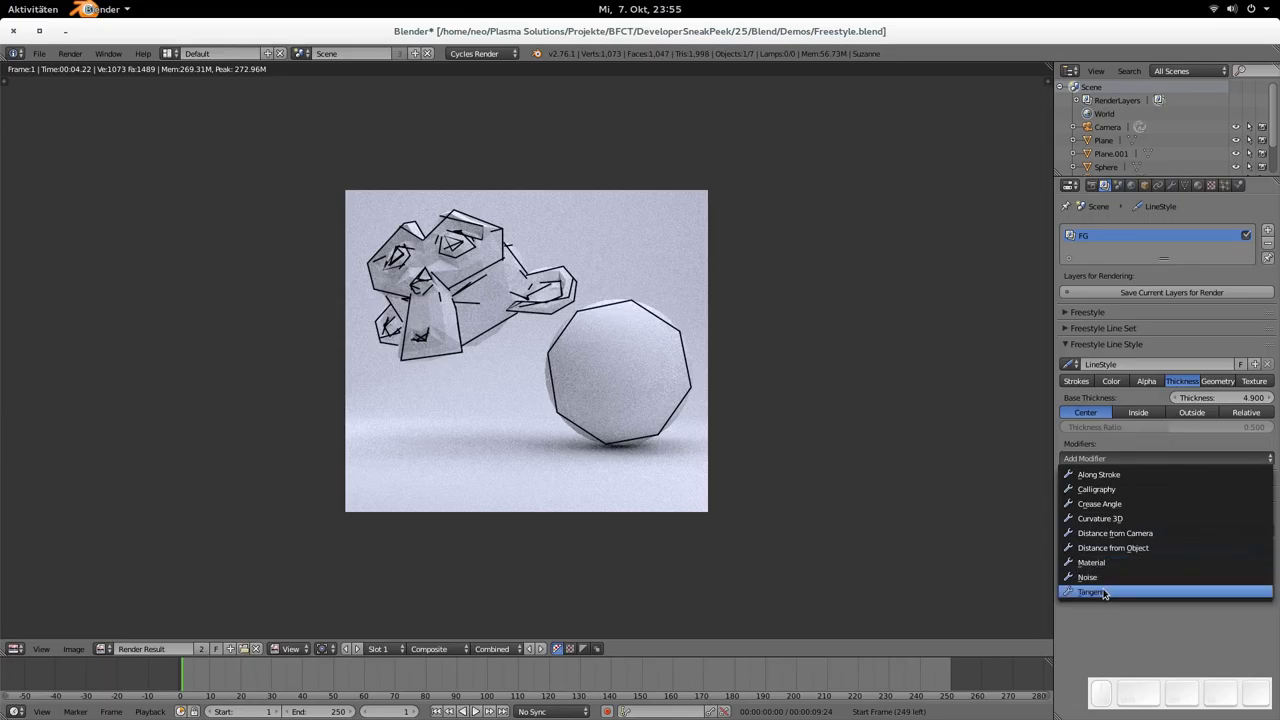
left_click(1091, 591)
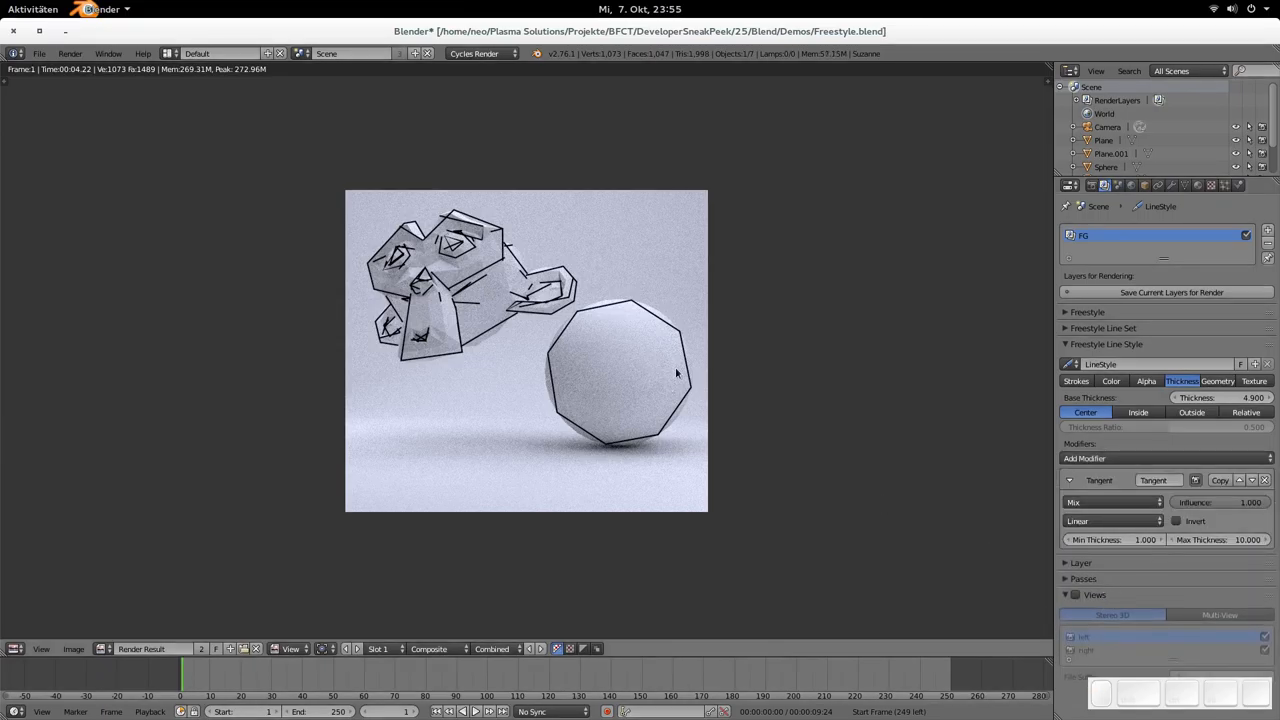
mouse_move(744, 390)
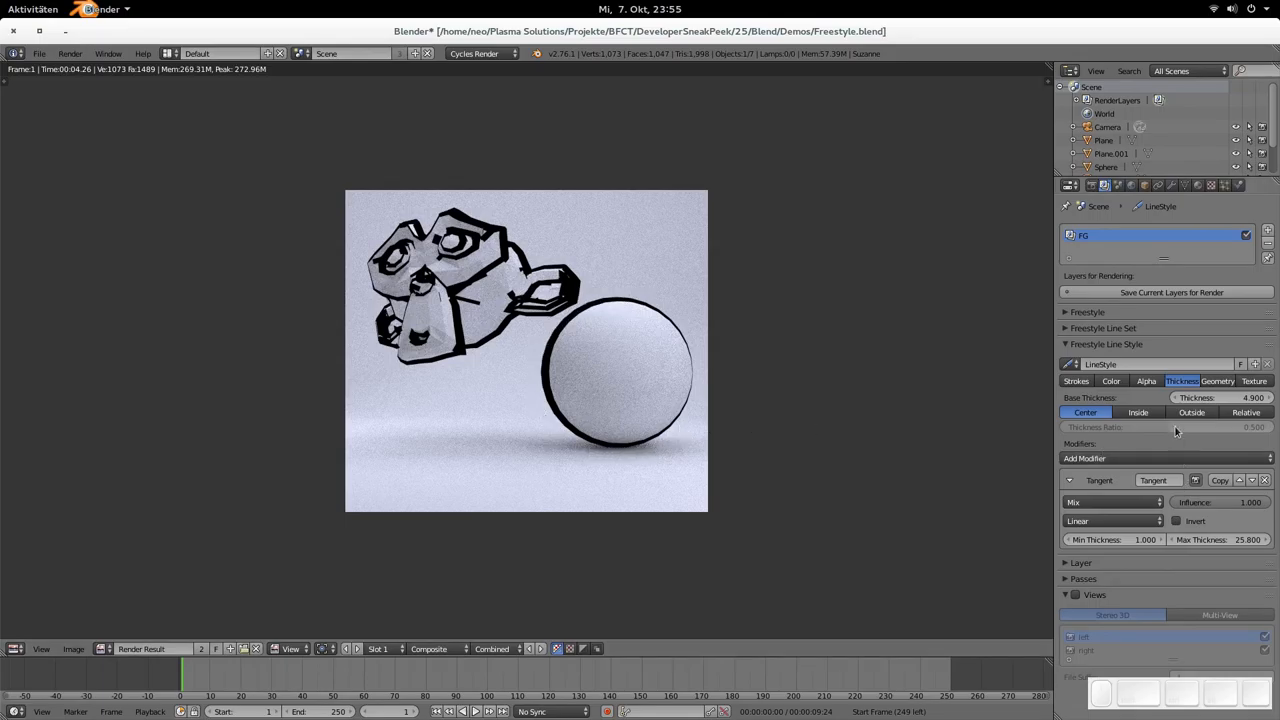
Step: Review the colour modifier list and pick an entry from it
left_click(1111, 381)
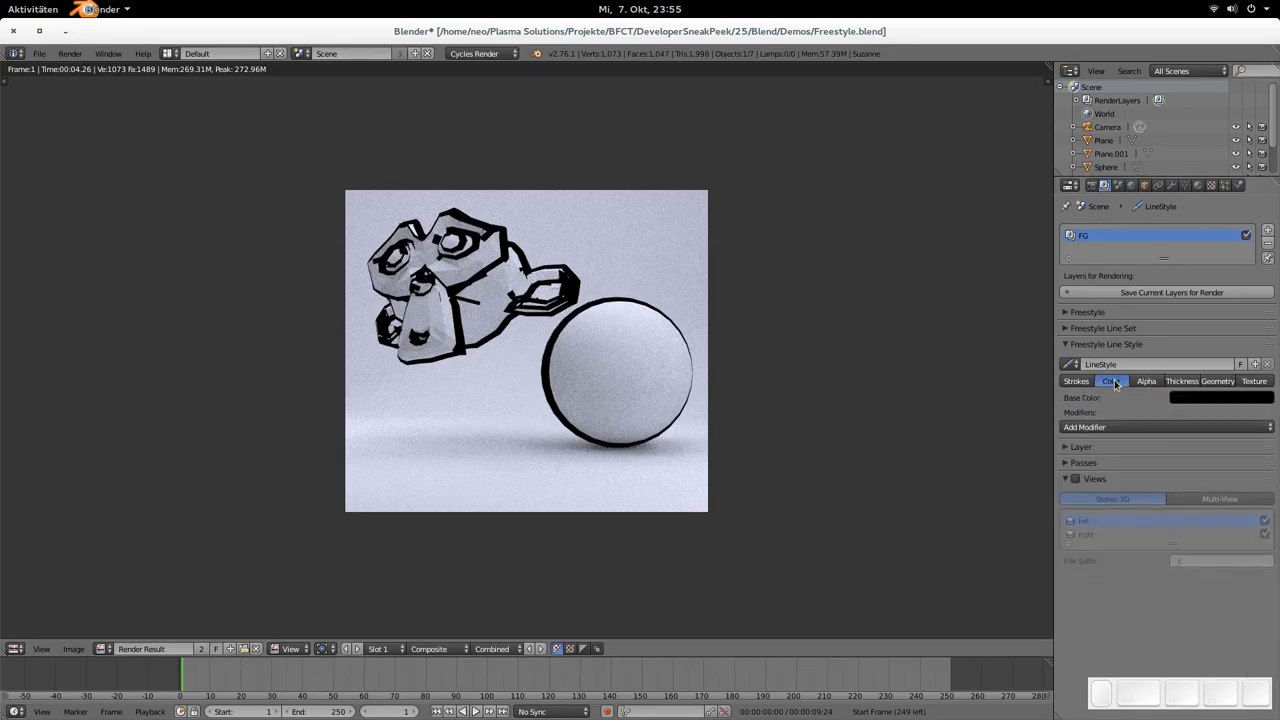
left_click(1165, 427)
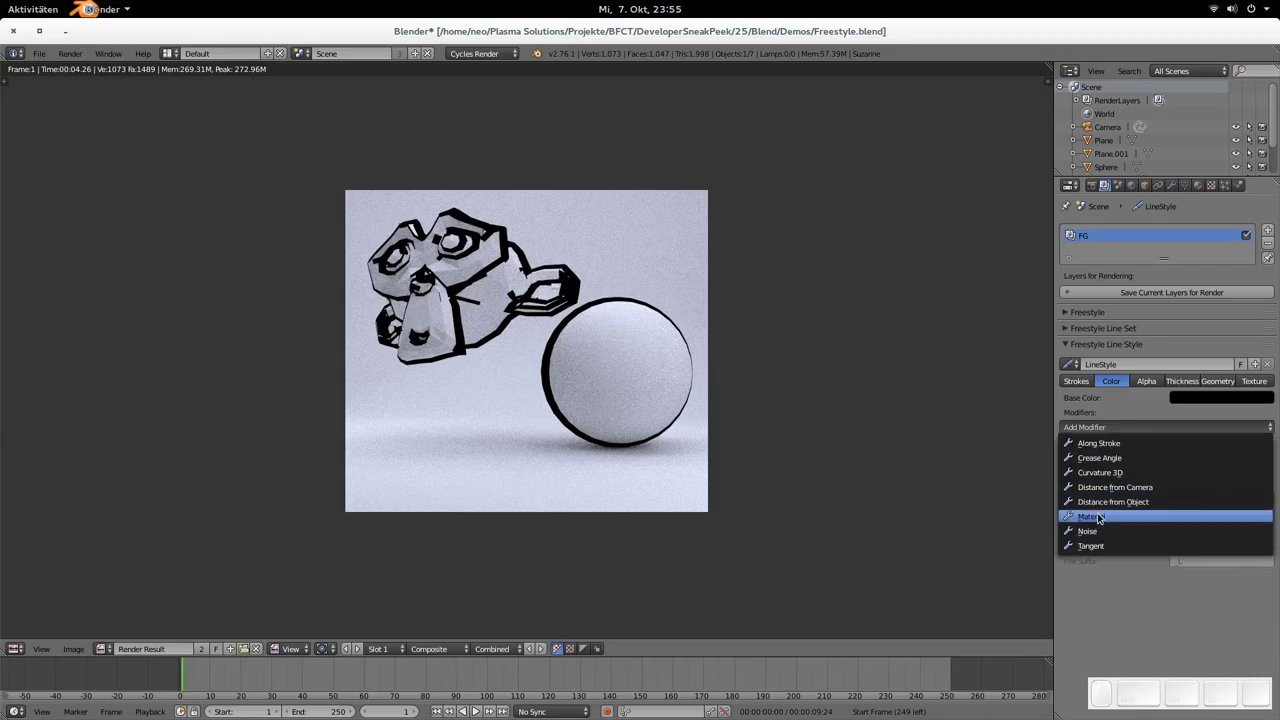
mouse_move(1100, 531)
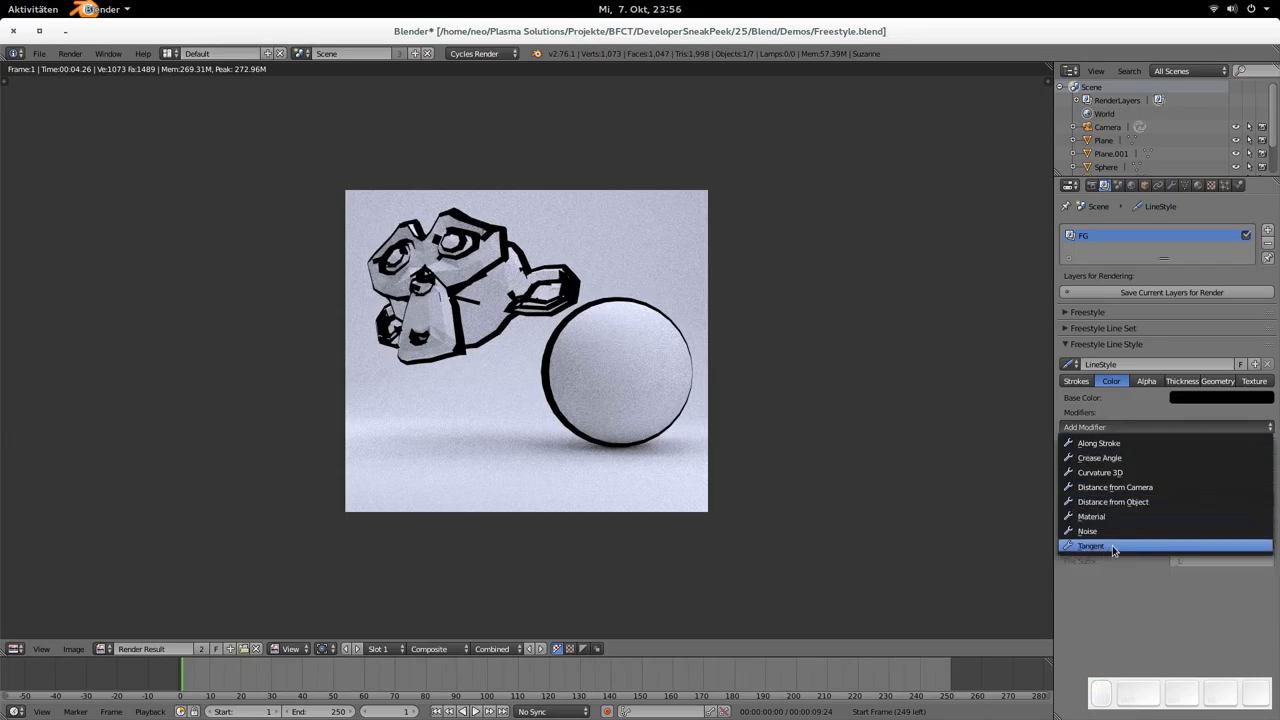
left_click(1091, 545)
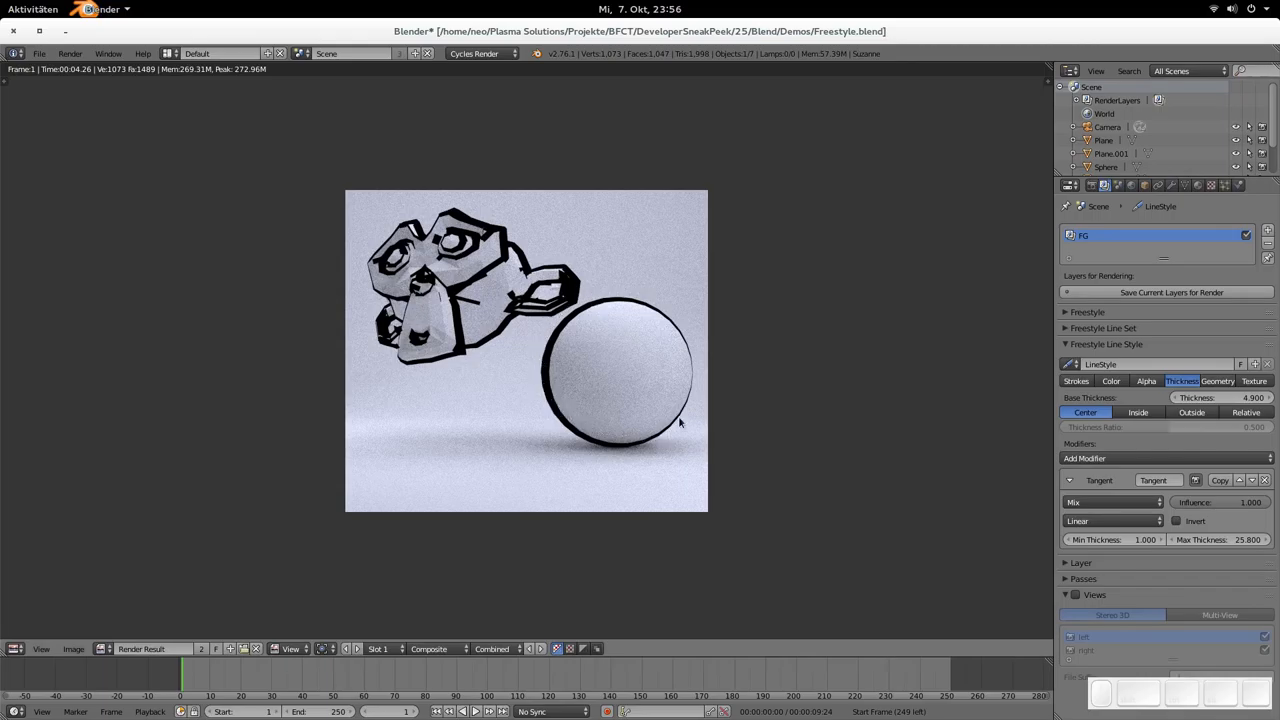
mouse_move(605, 445)
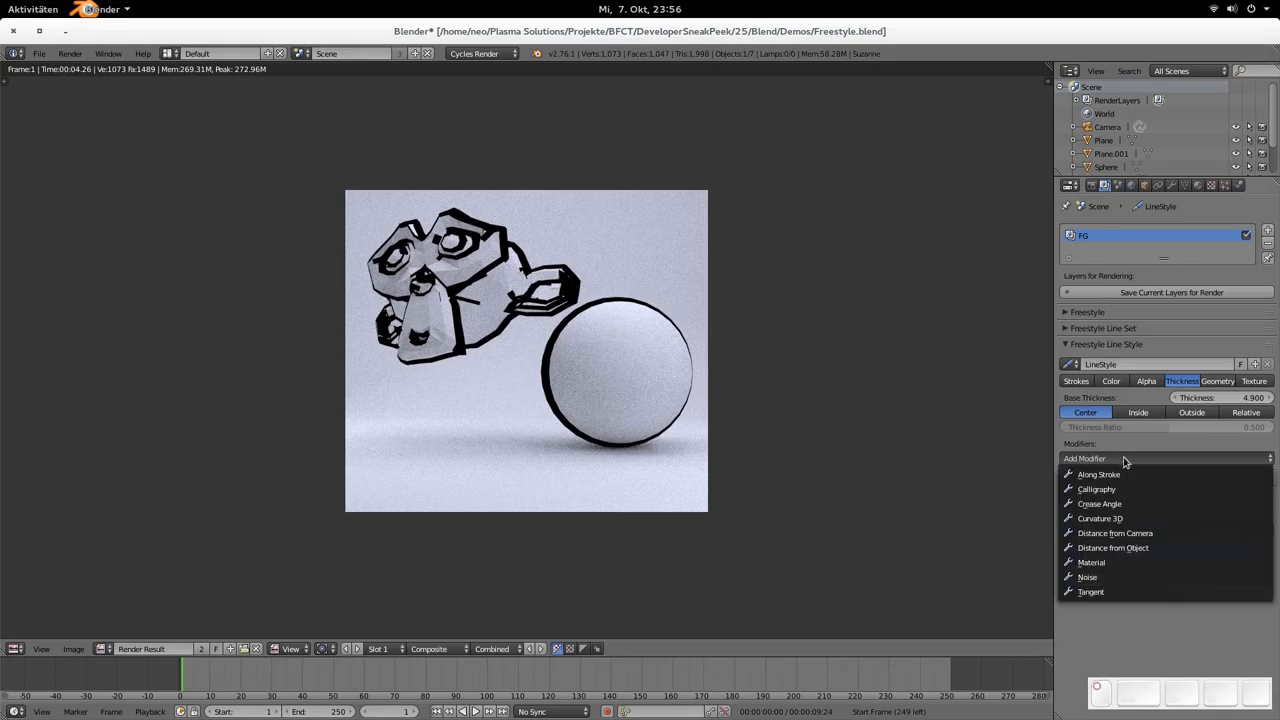
Step: Add a Noise thickness modifier with amplitude 10 and period 10
left_click(1087, 577)
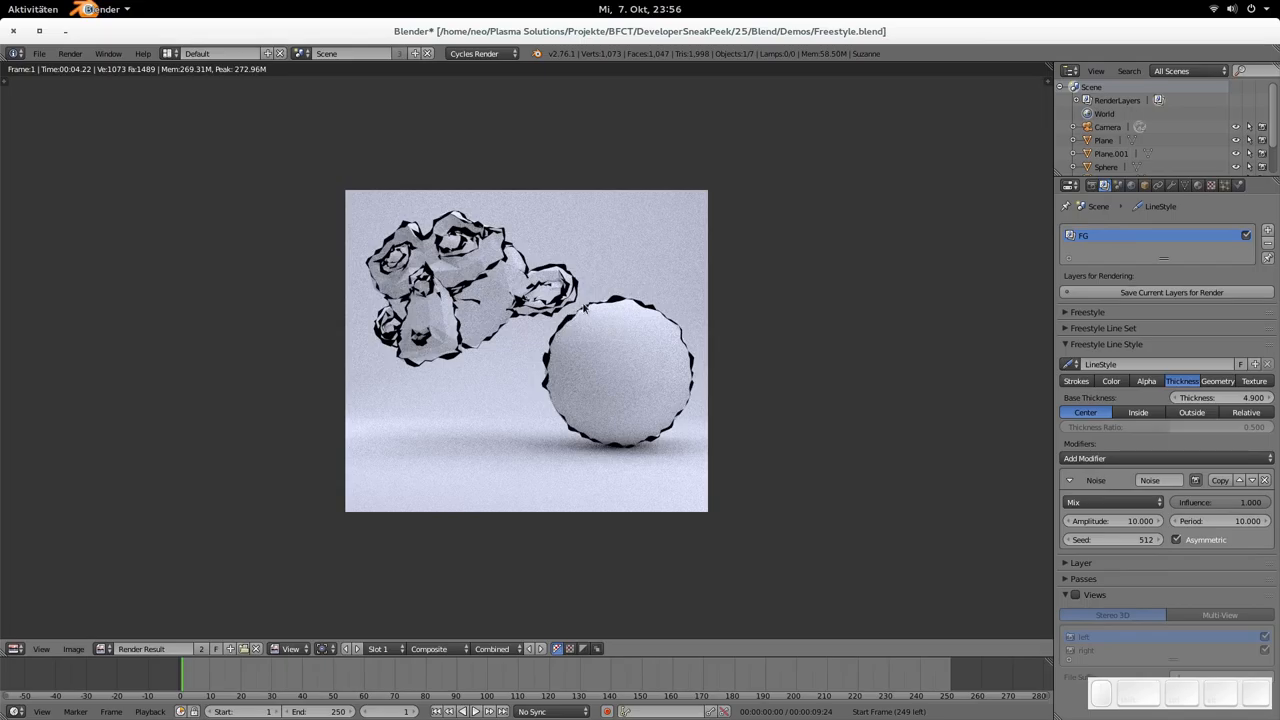
mouse_move(768, 433)
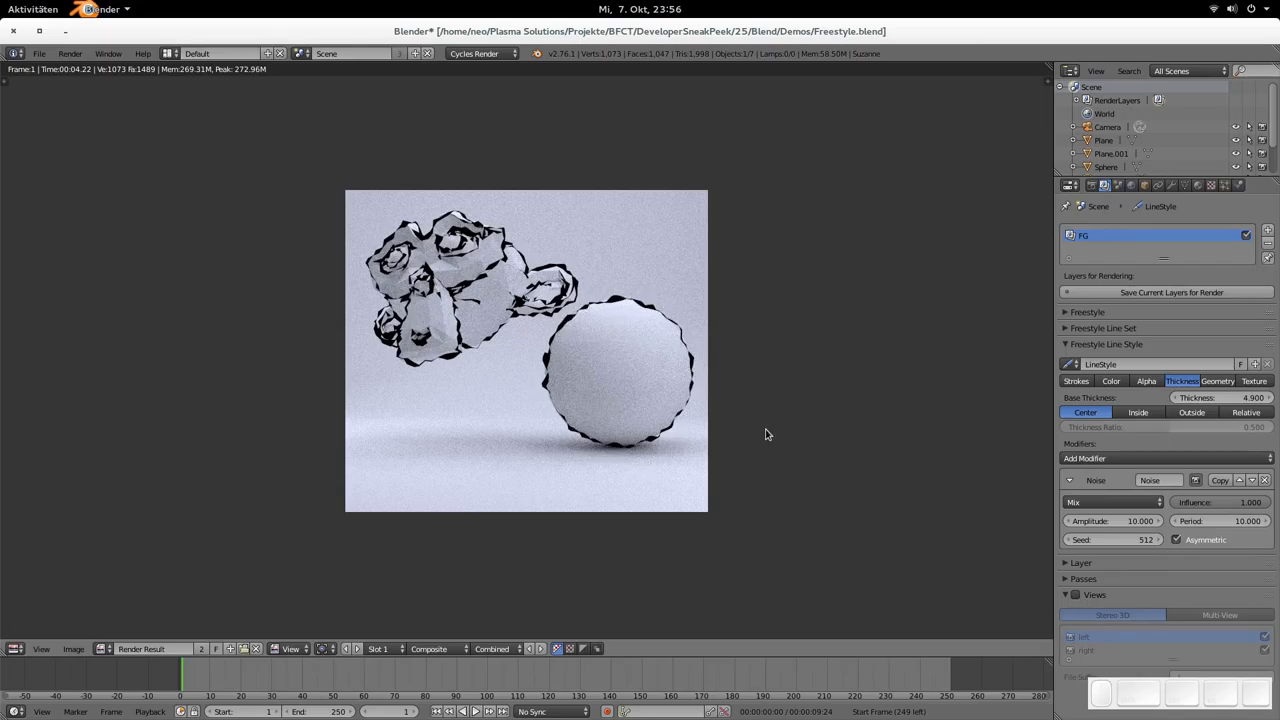
mouse_move(768, 434)
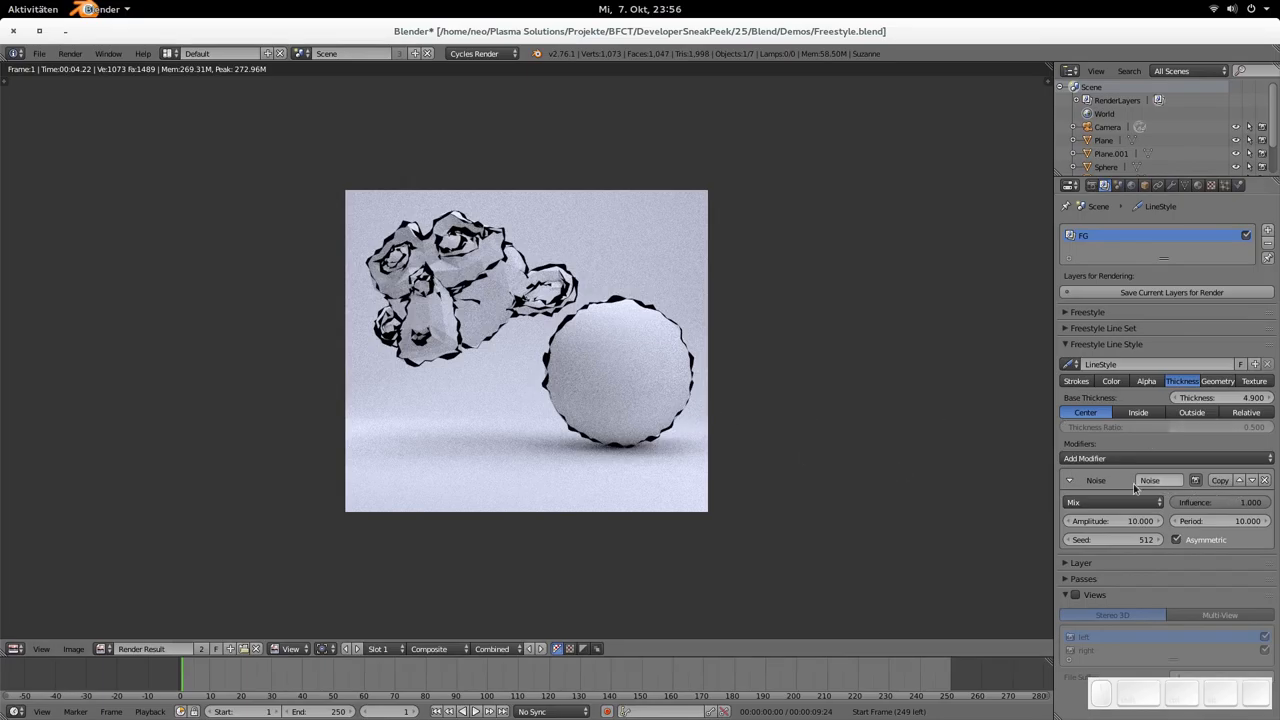
mouse_move(615, 373)
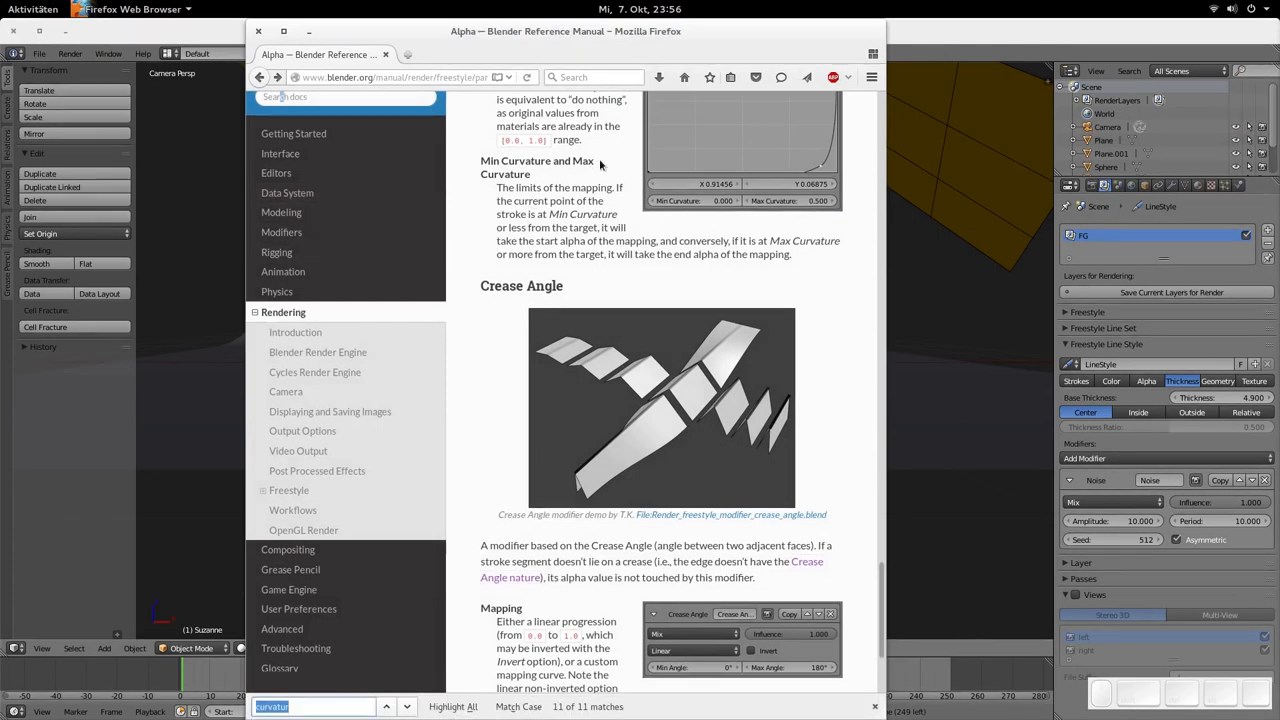
mouse_move(666, 343)
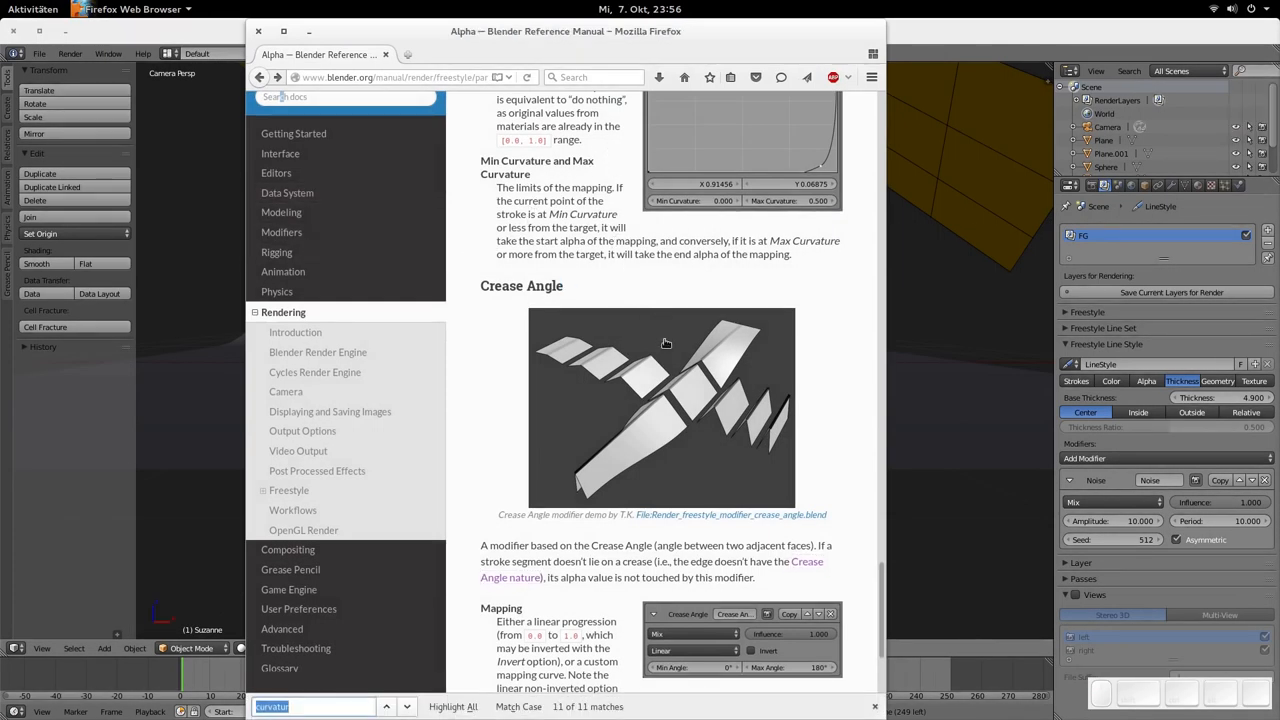
Step: View the manual's Crease Angle modifier demo image at full size
left_click(662, 405)
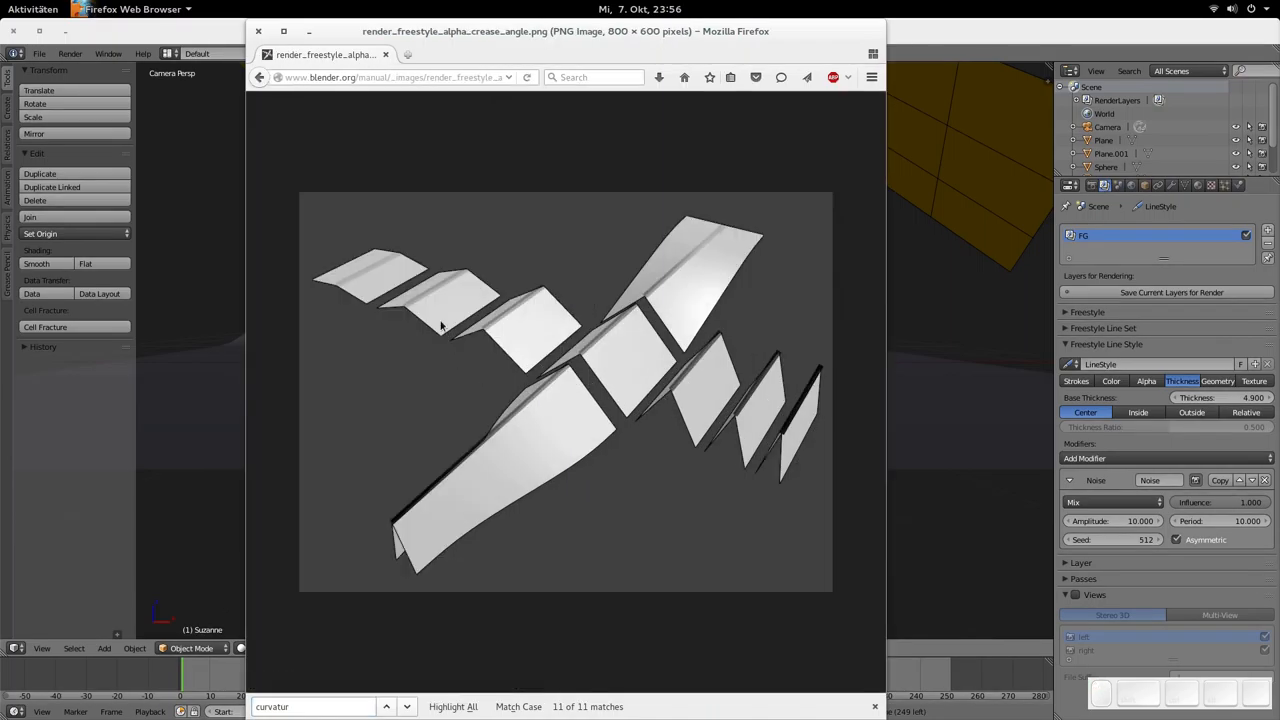
mouse_move(393, 260)
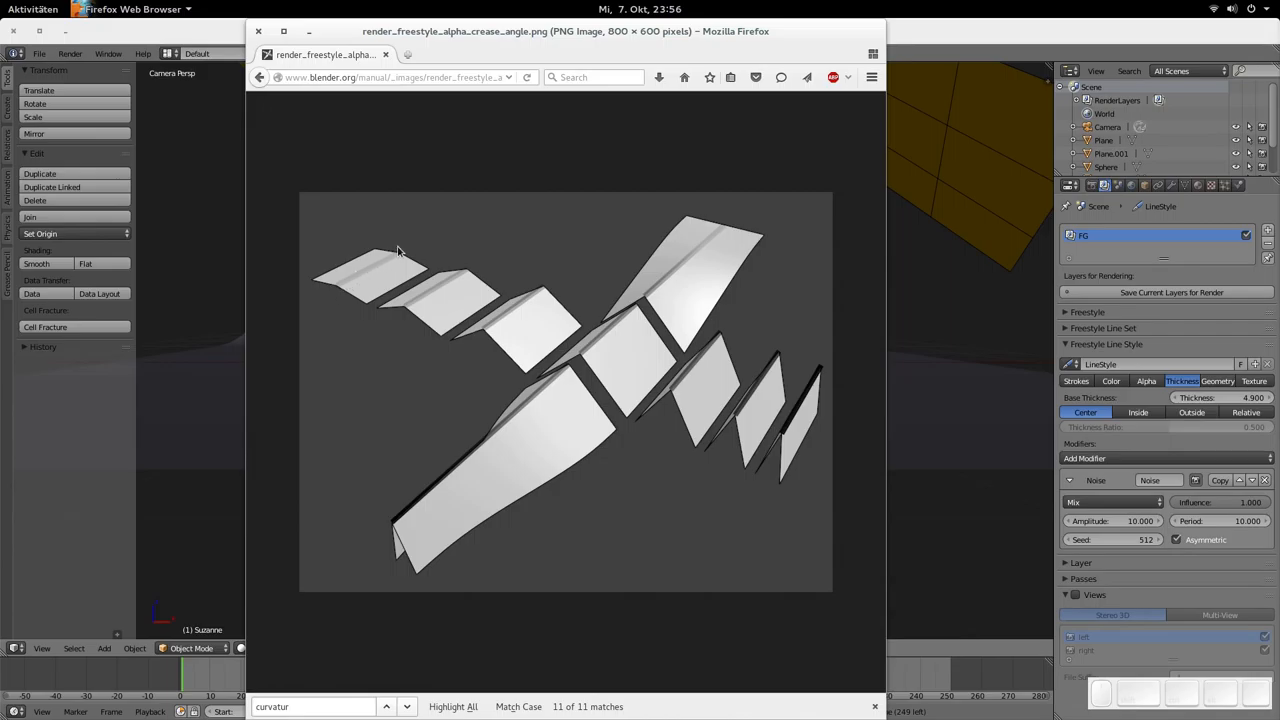
mouse_move(365, 276)
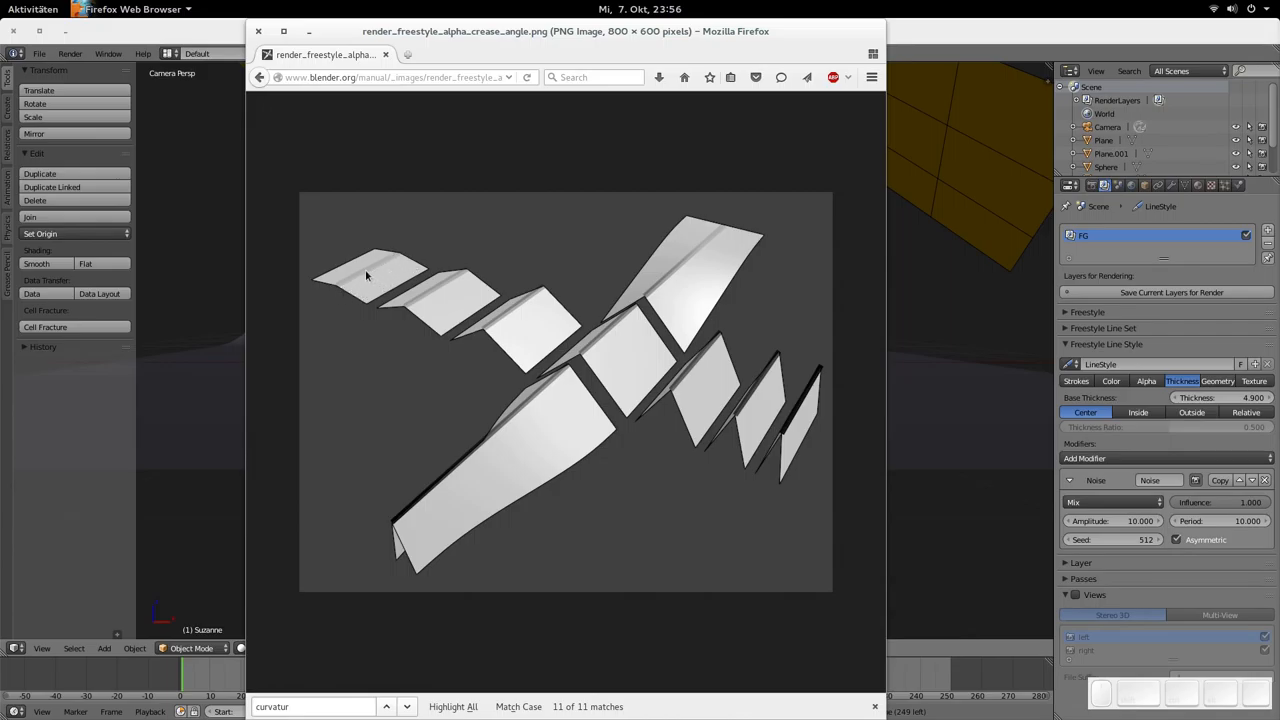
mouse_move(348, 293)
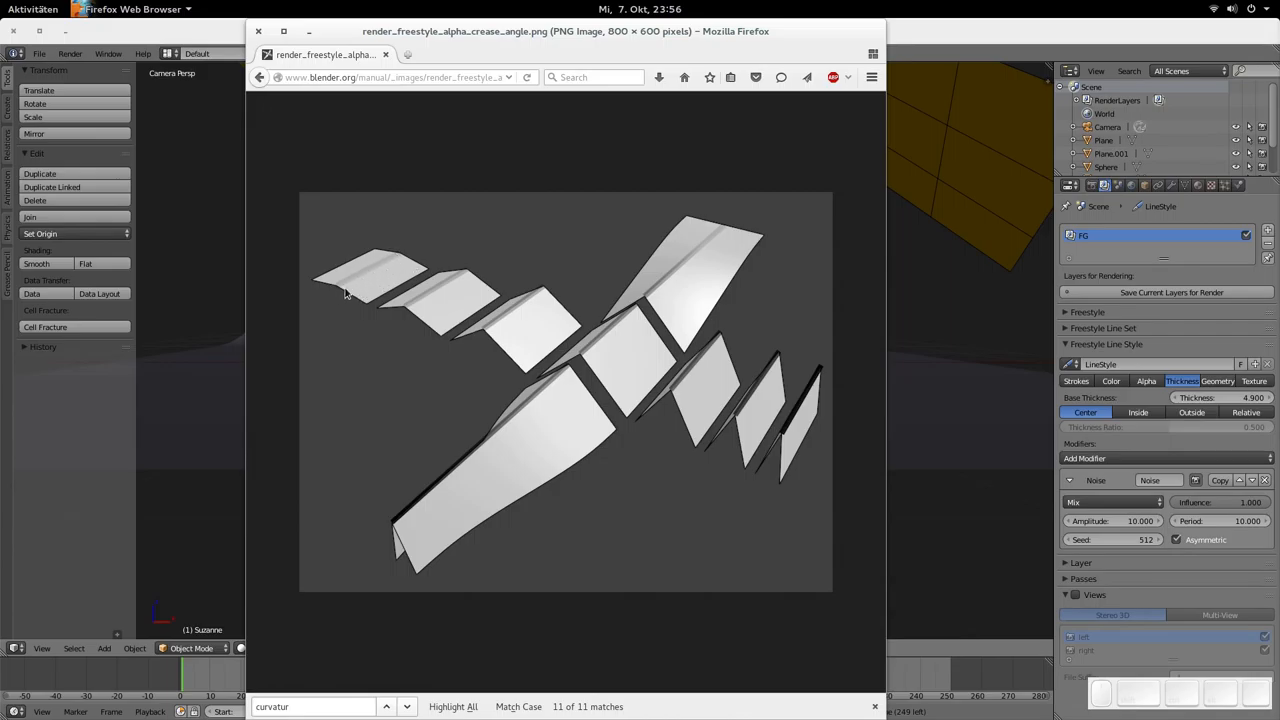
mouse_move(529, 343)
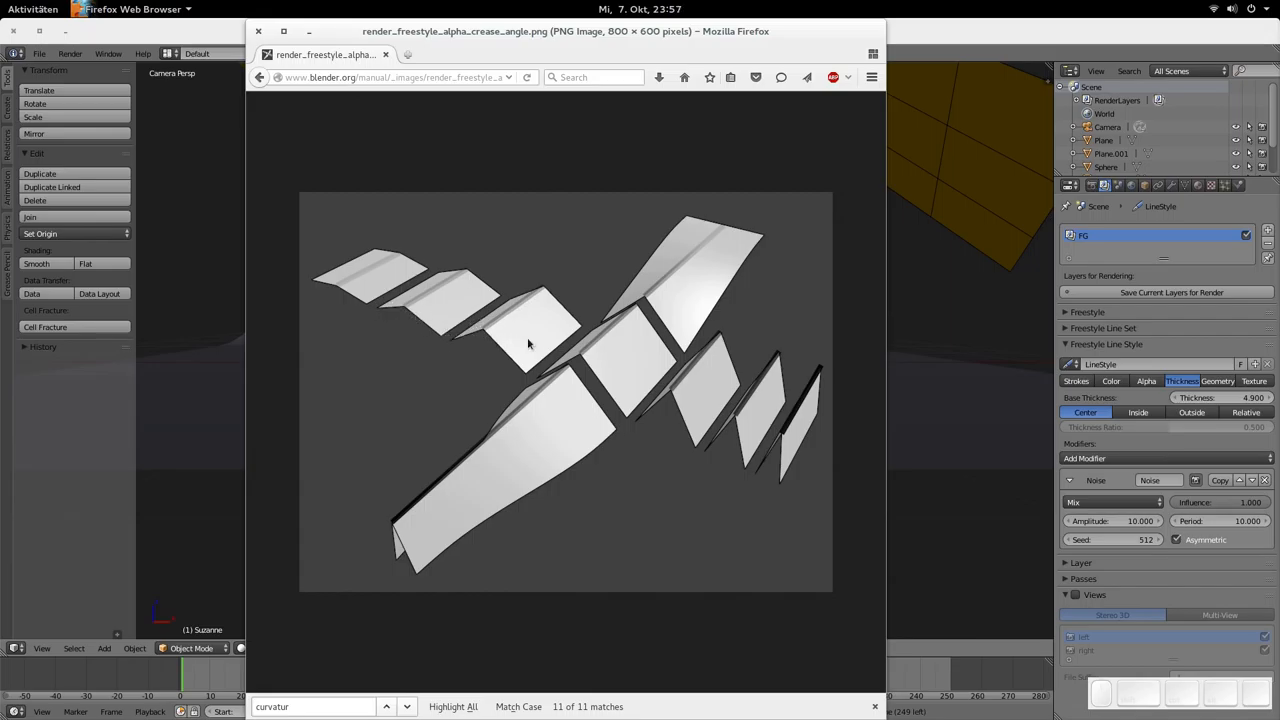
mouse_move(768, 433)
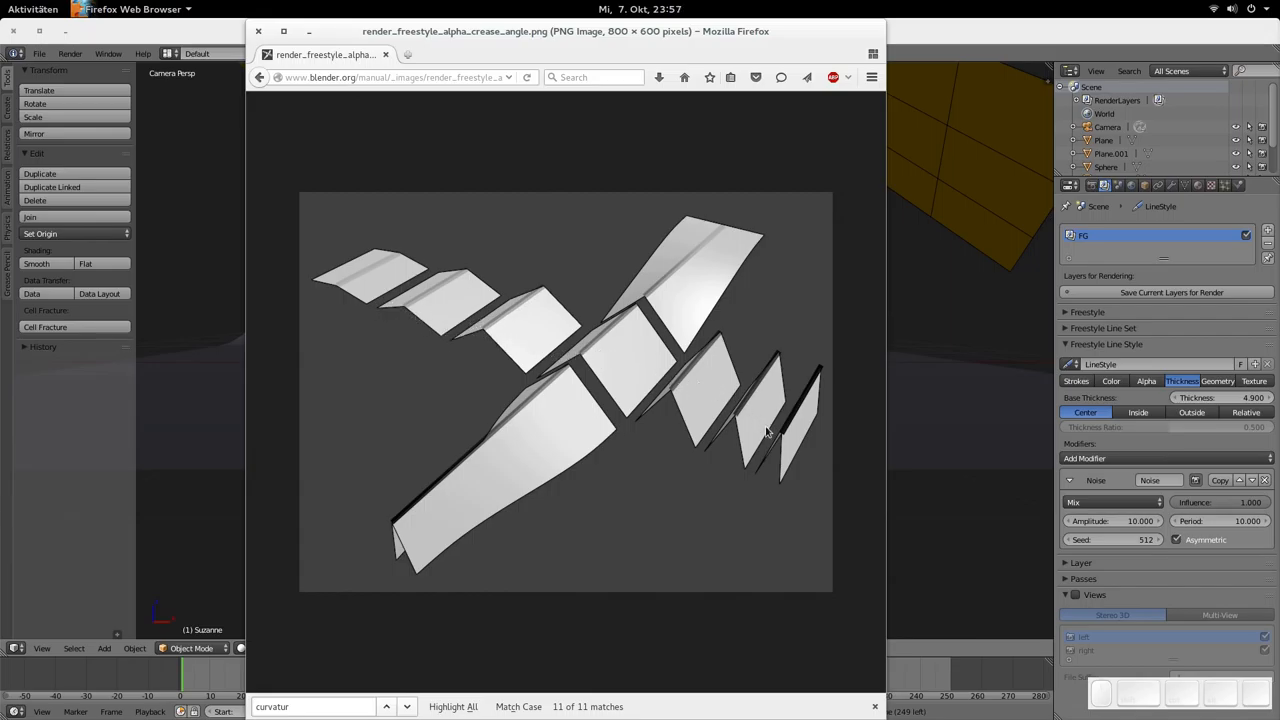
mouse_move(822, 378)
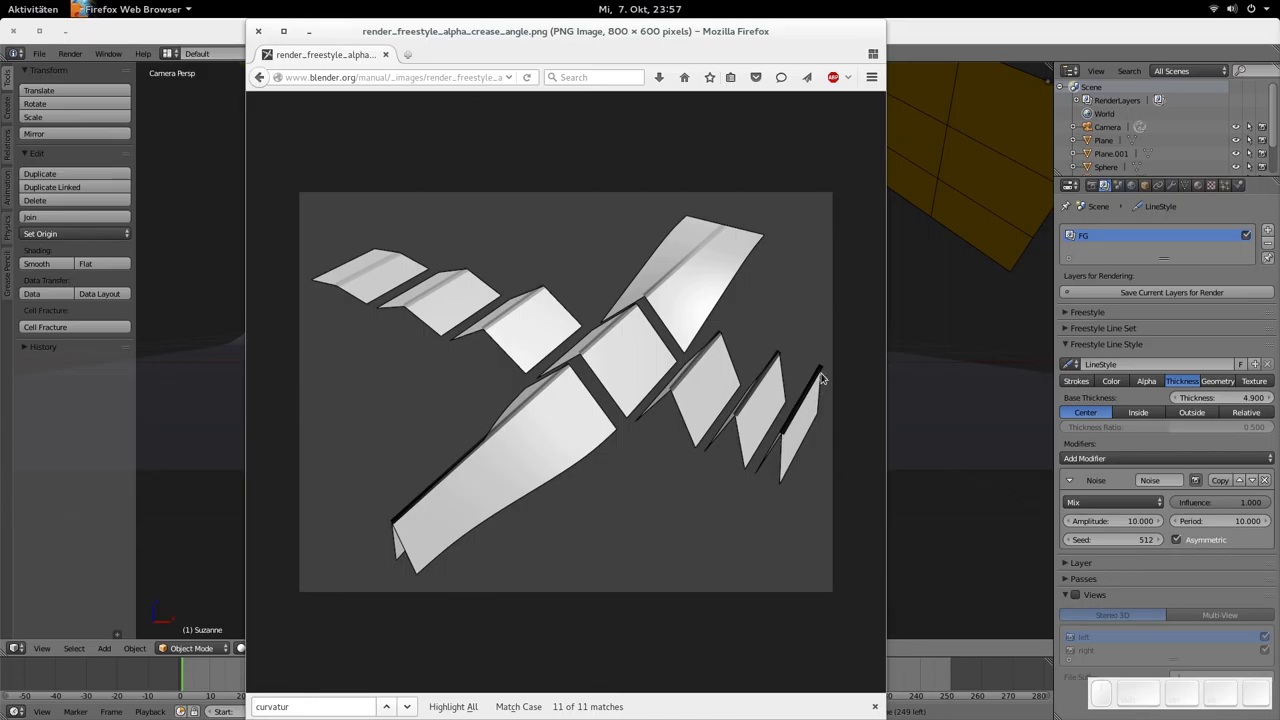
mouse_move(680, 405)
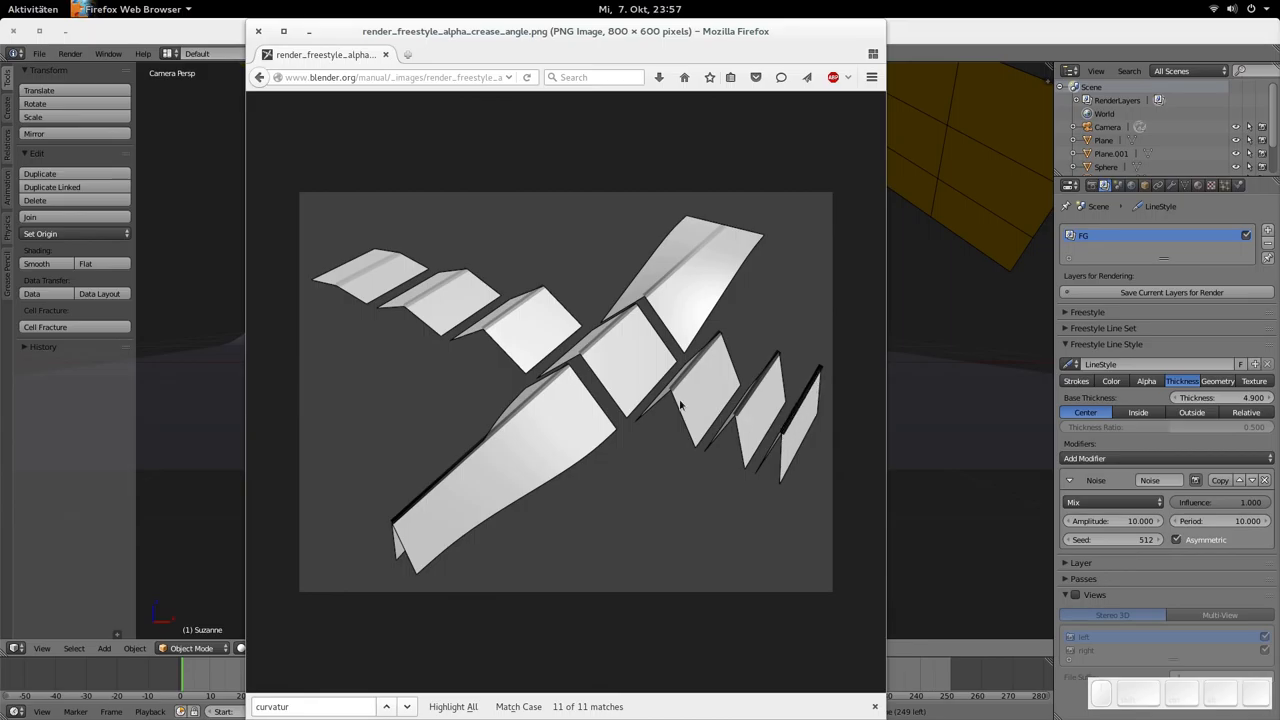
mouse_move(334, 268)
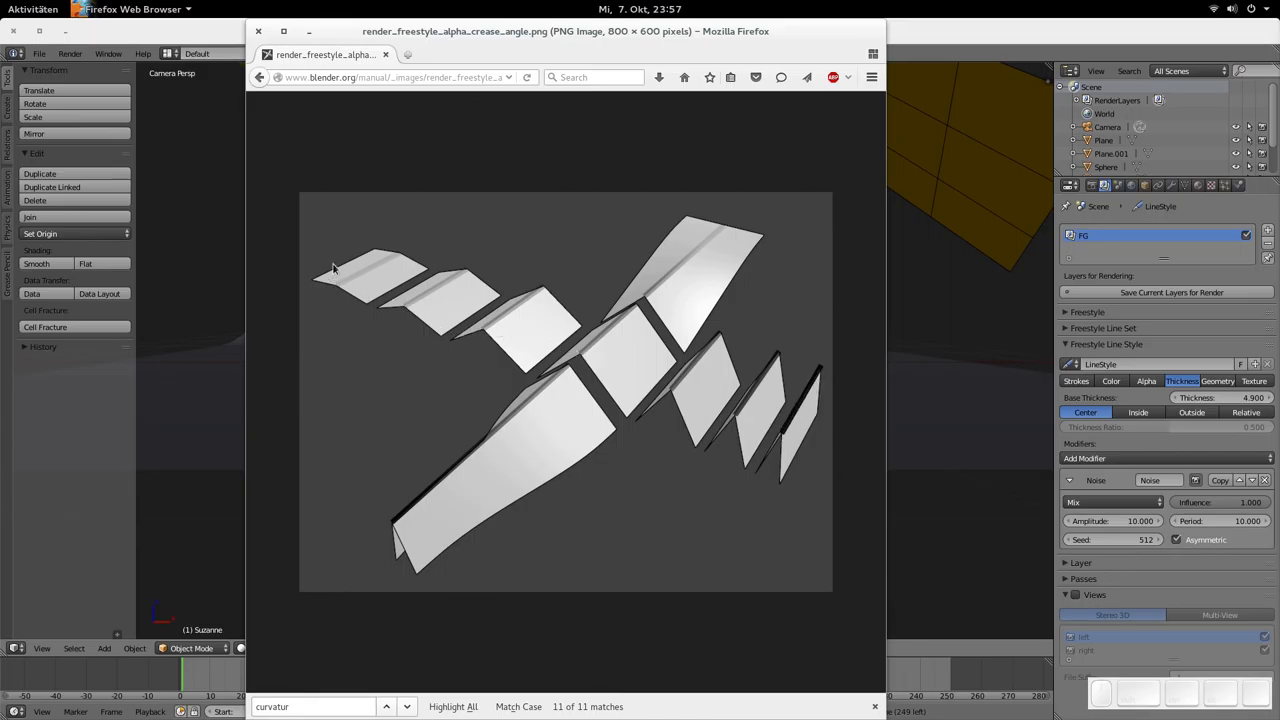
mouse_move(390, 300)
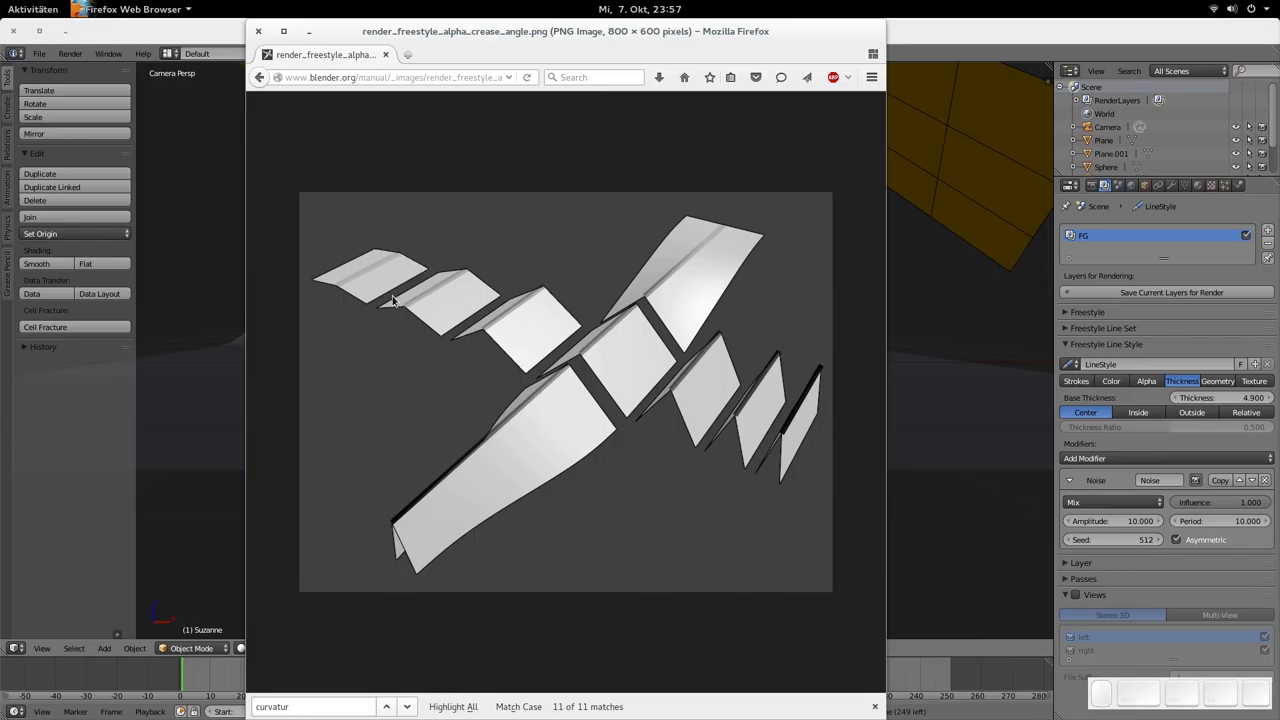
mouse_move(418, 265)
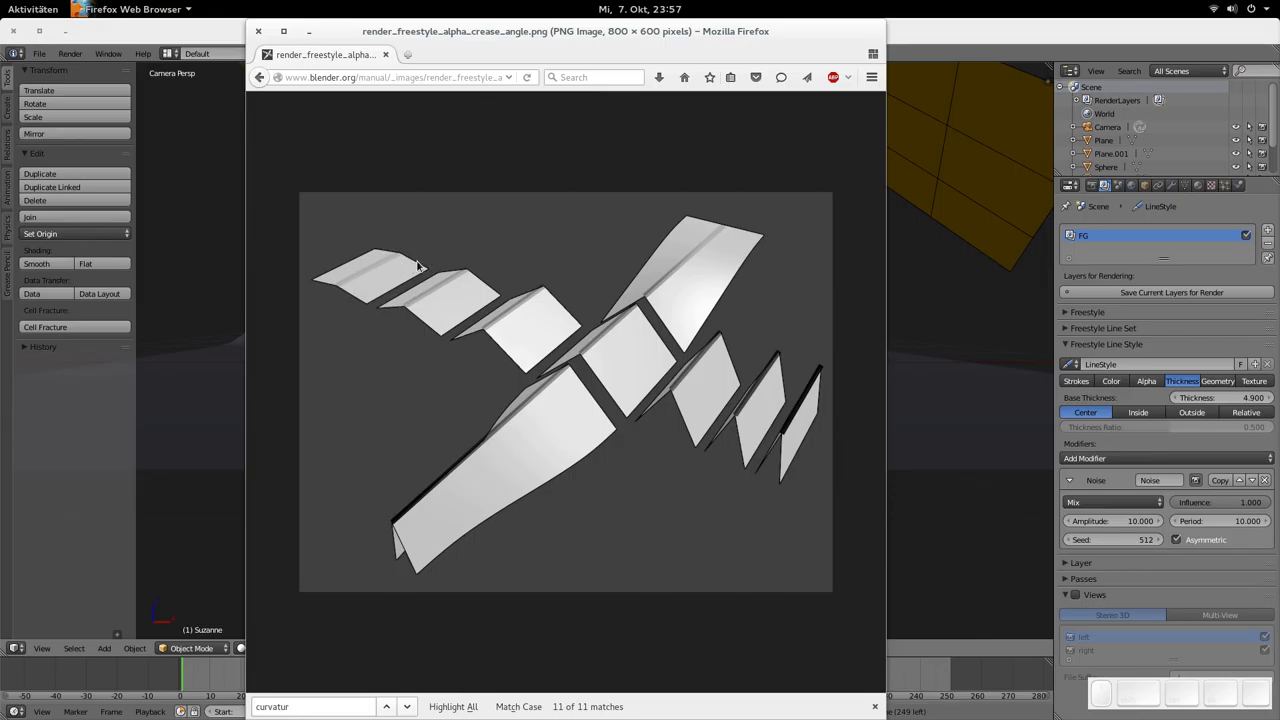
mouse_move(523, 405)
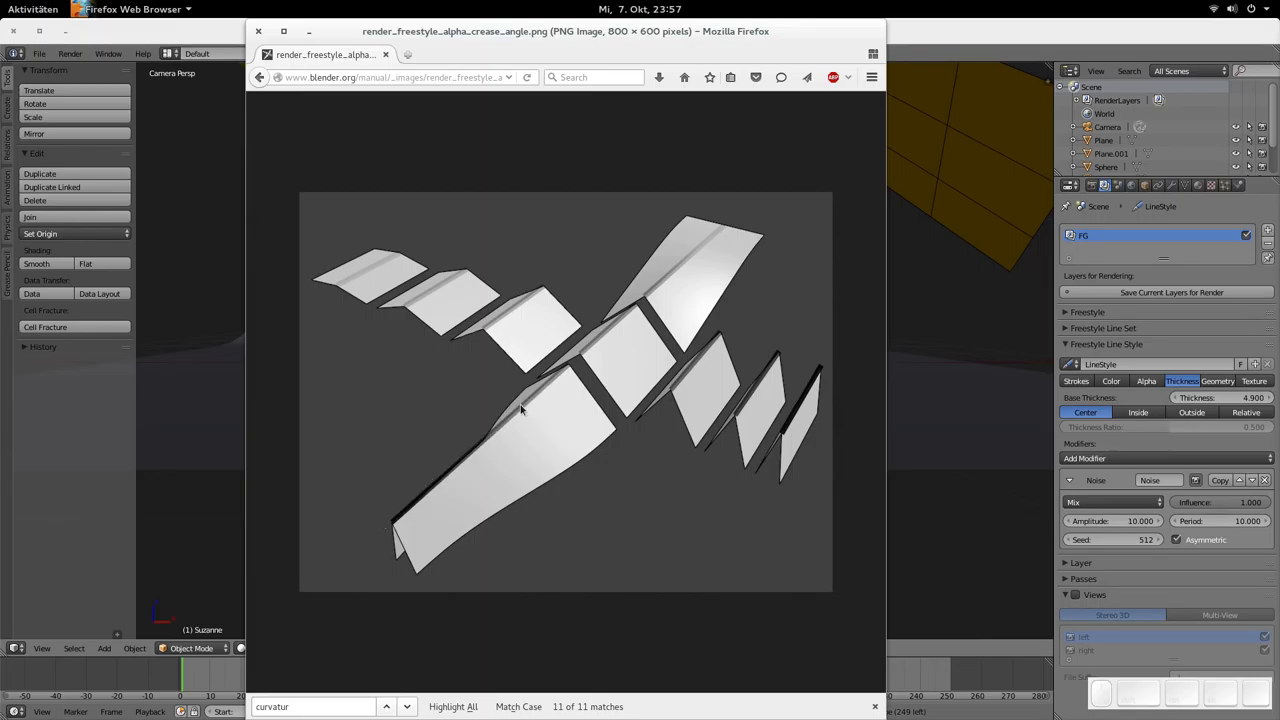
mouse_move(500, 430)
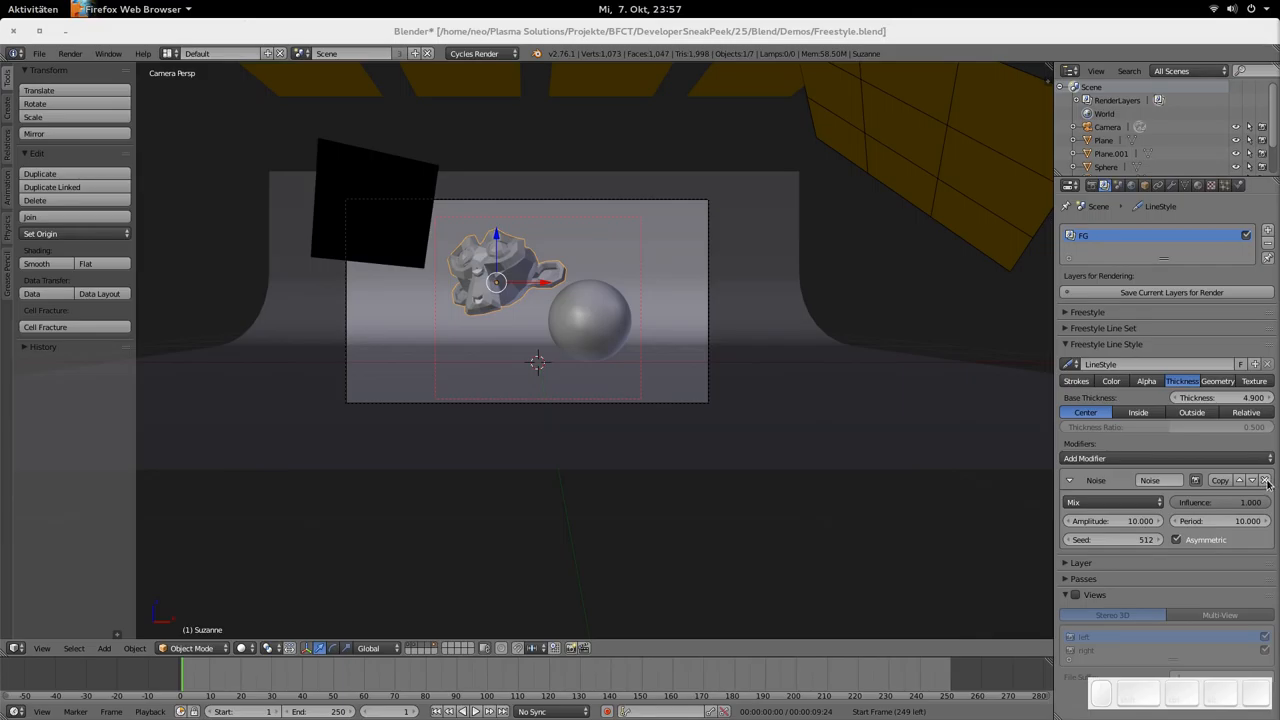
Step: Add a Curvature 3D thickness modifier with thickness from 1 to 10
left_click(1165, 458)
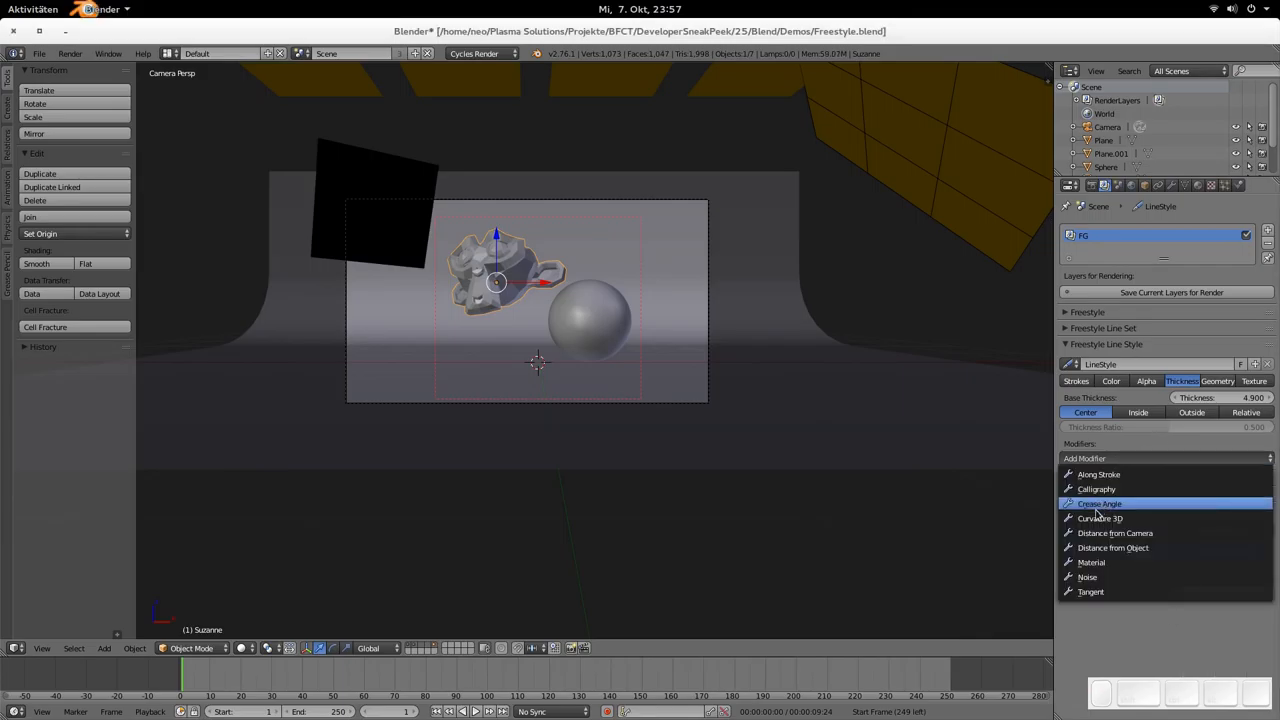
left_click(1100, 518)
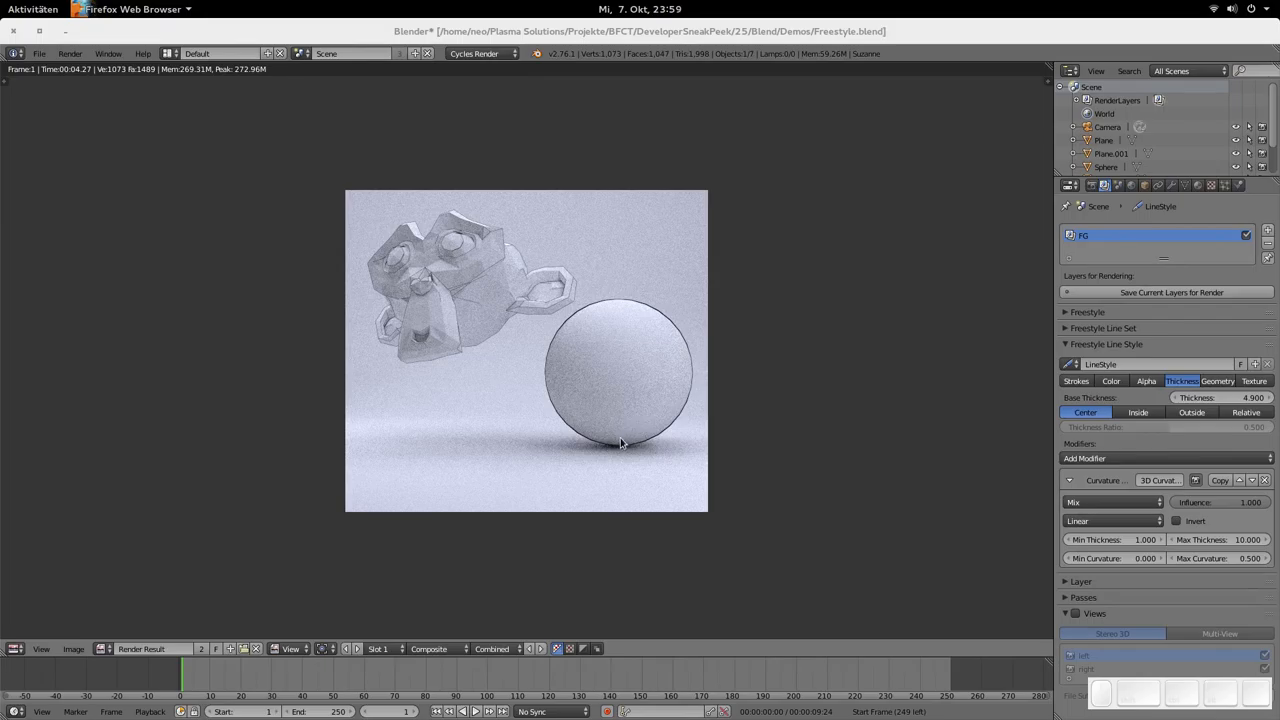
mouse_move(633, 308)
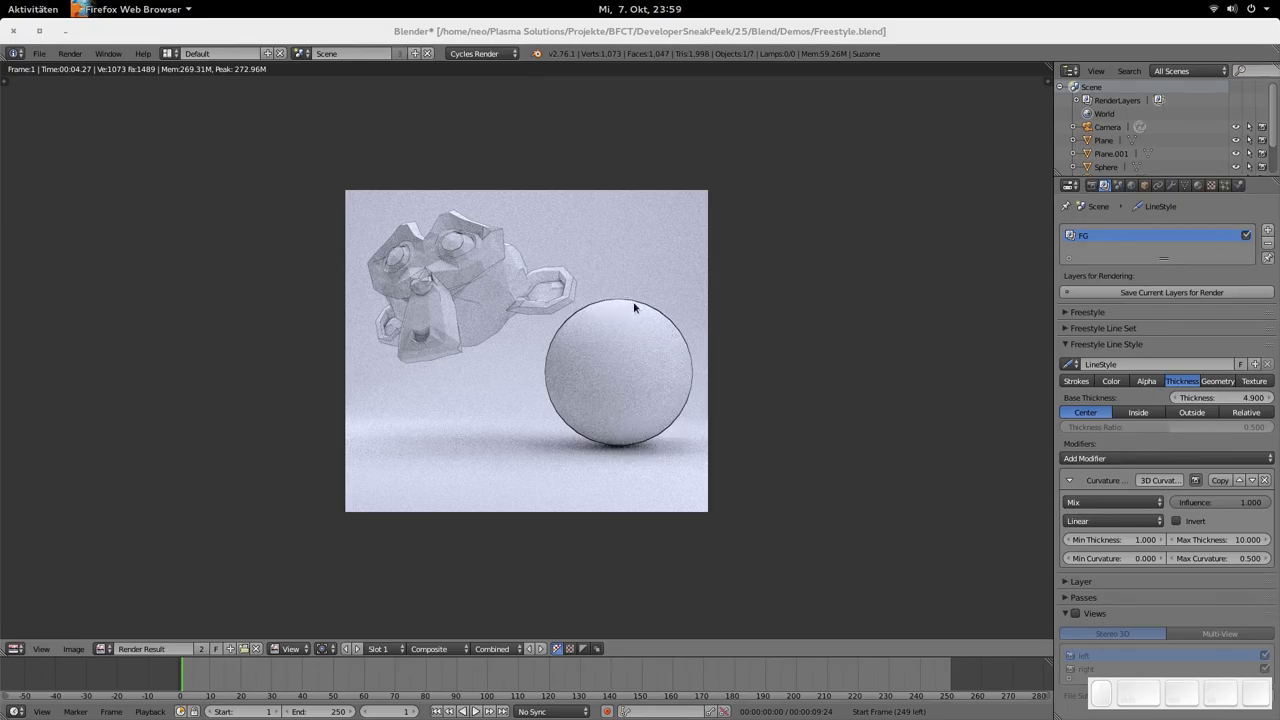
mouse_move(586, 368)
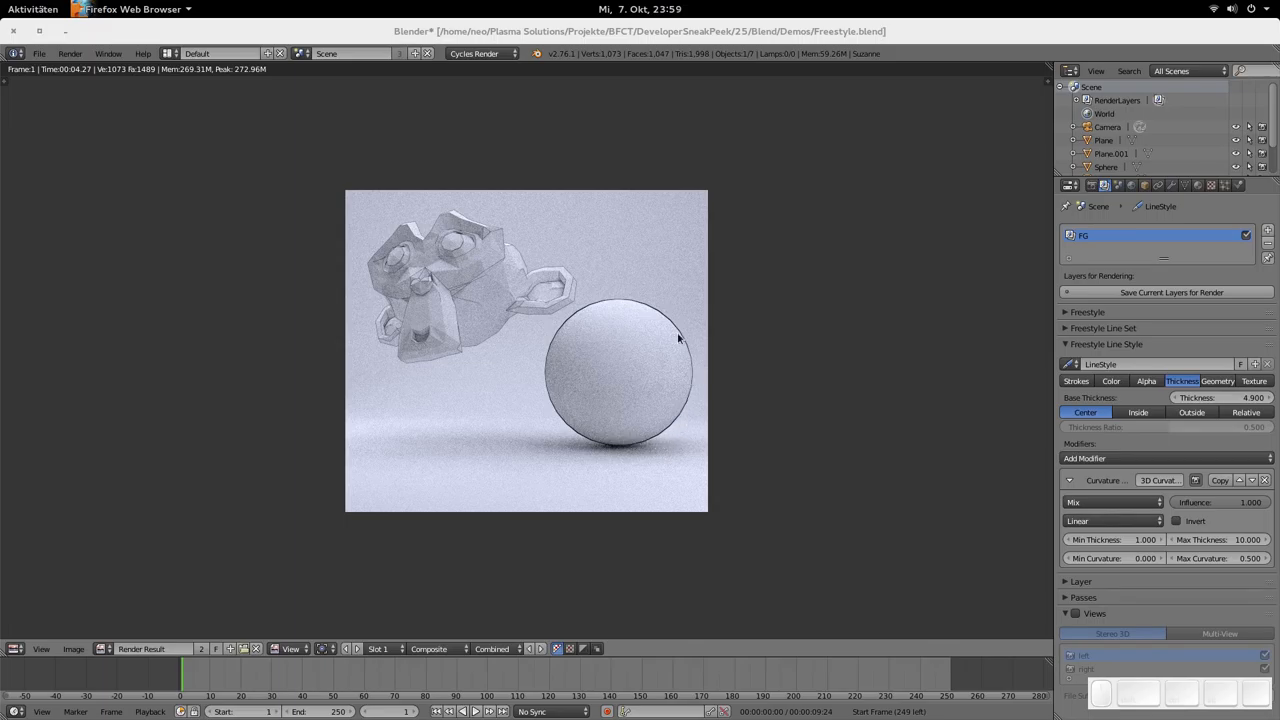
mouse_move(655, 443)
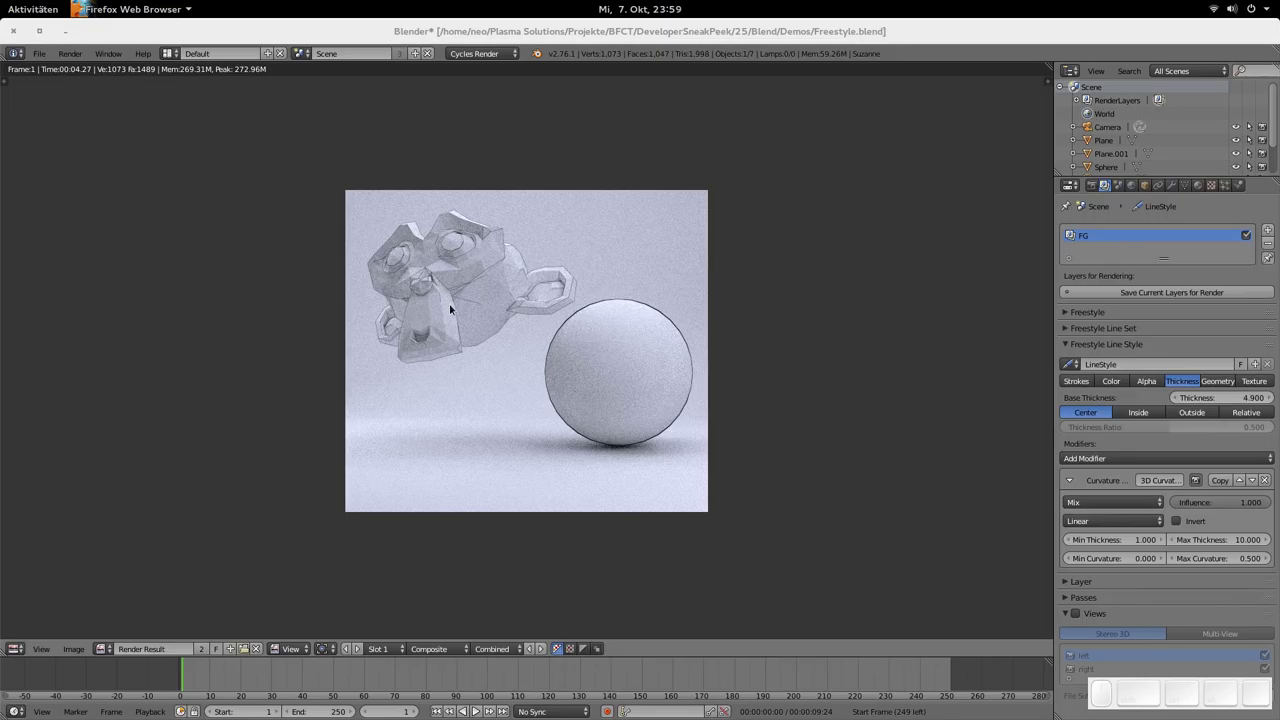
mouse_move(448, 368)
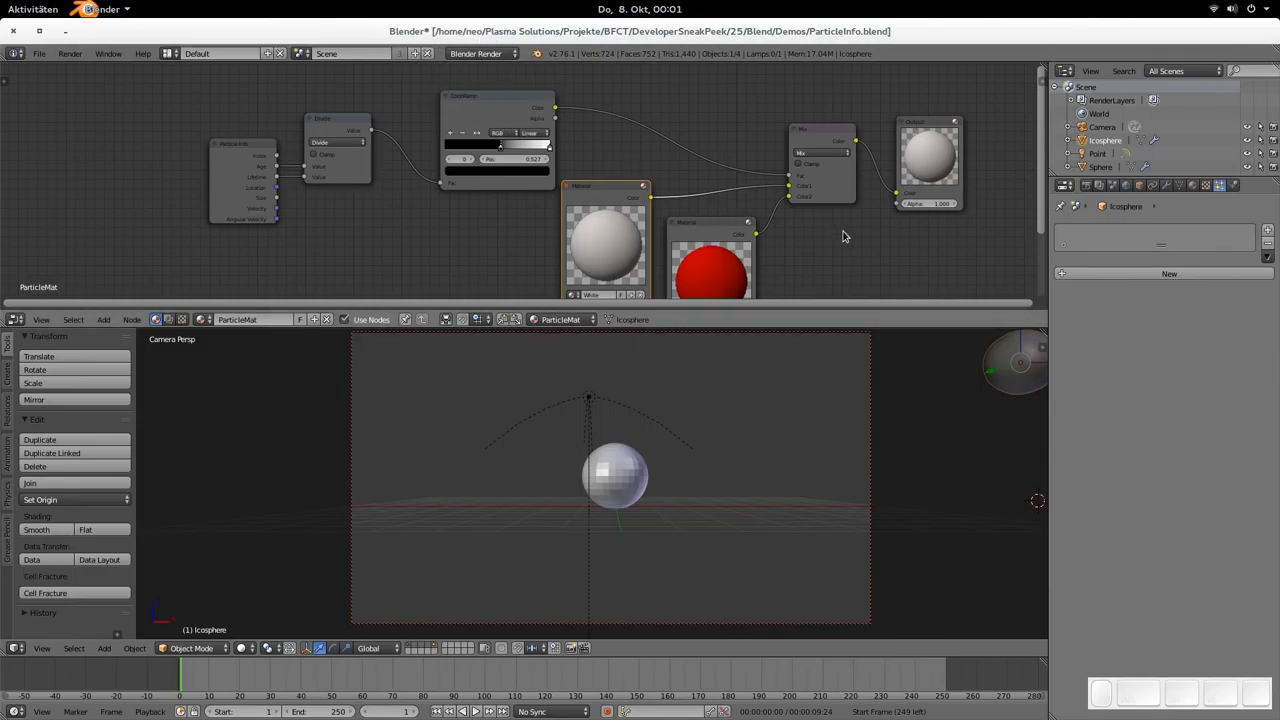
mouse_move(517, 250)
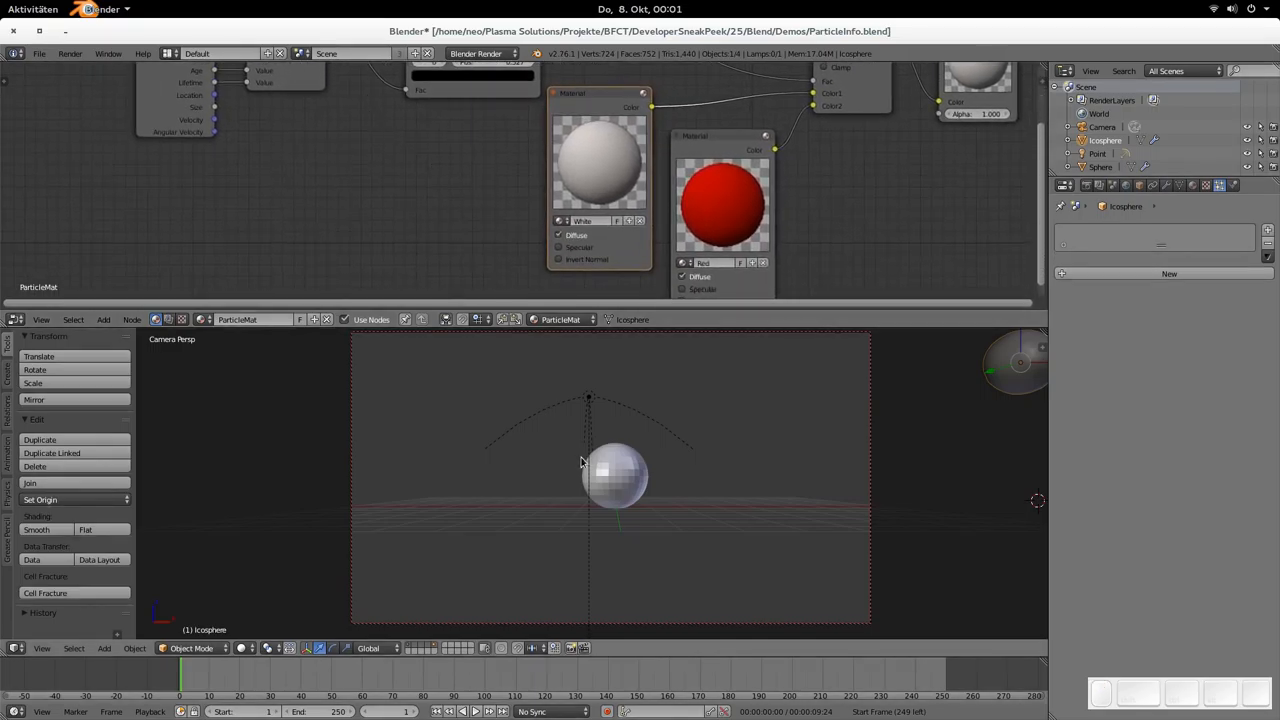
left_click(1100, 166)
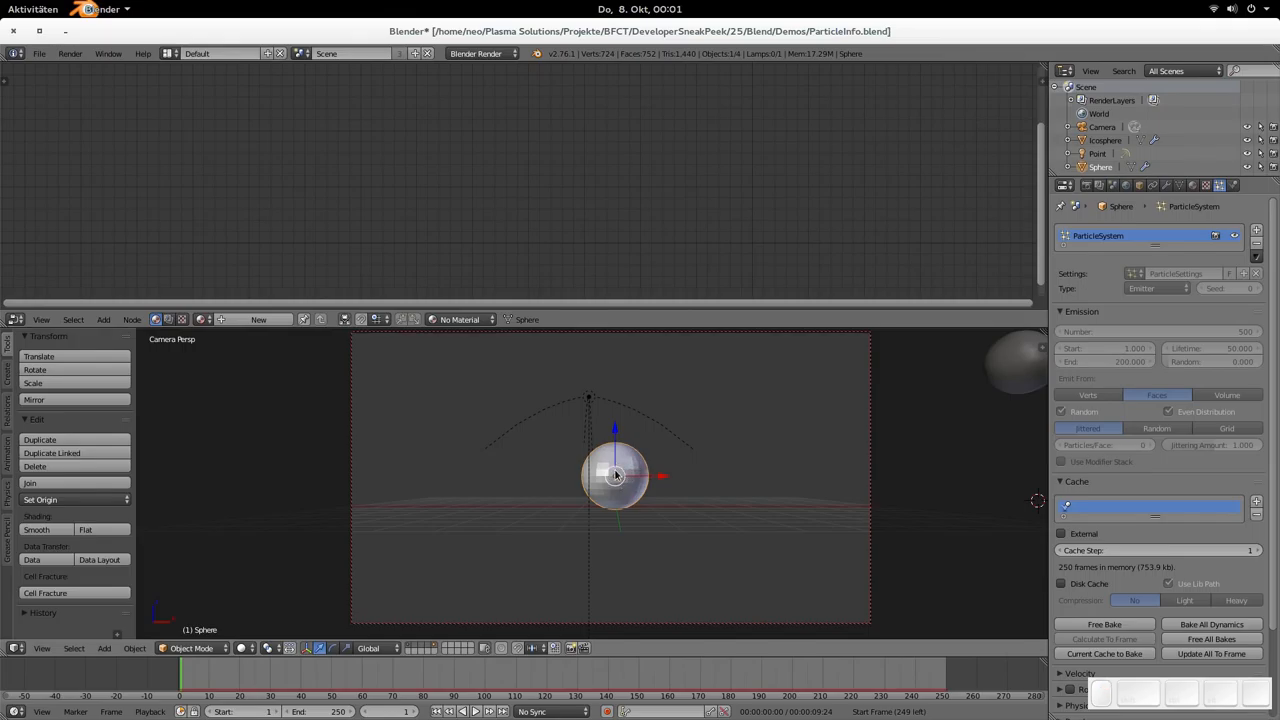
mouse_move(1010, 382)
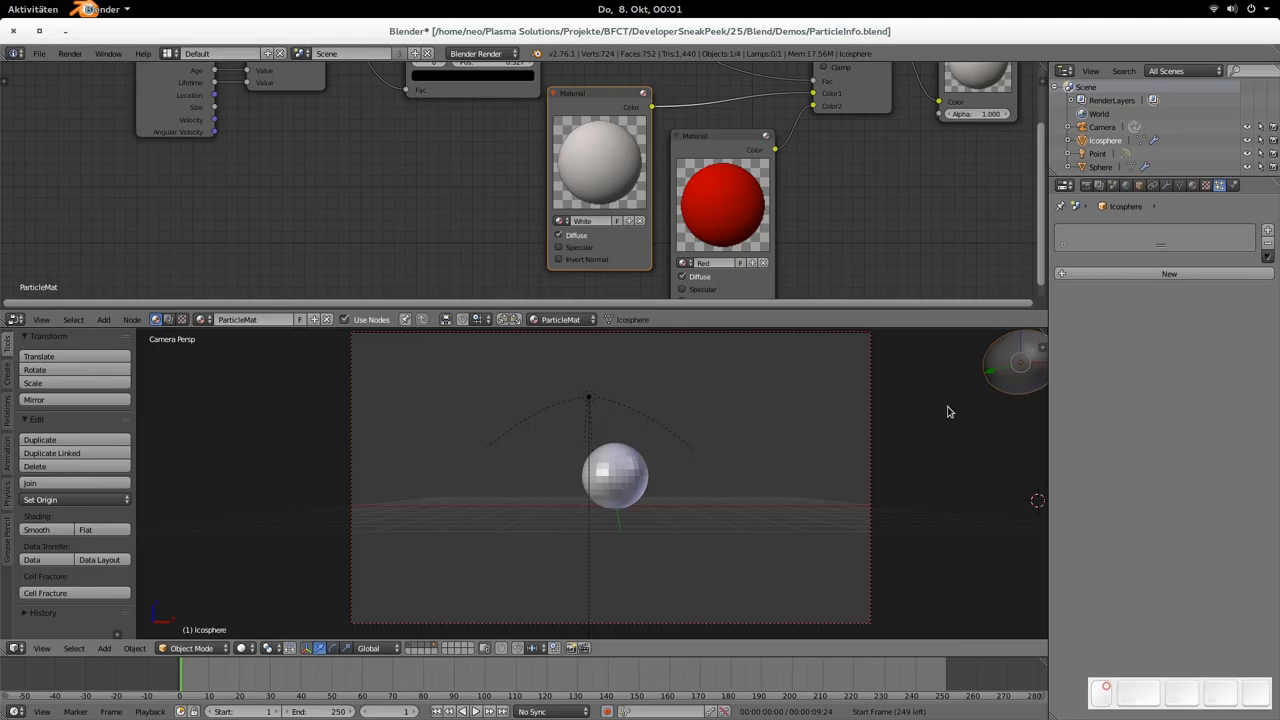
left_click(1100, 167)
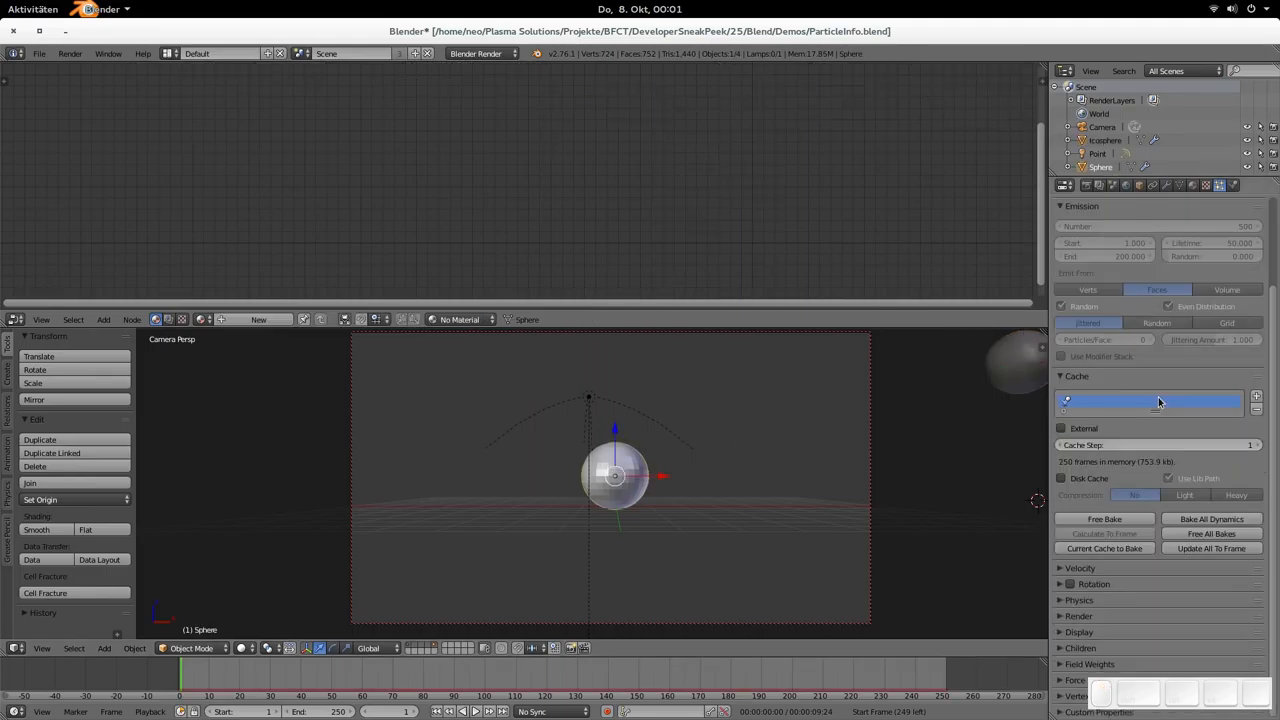
mouse_move(1081, 617)
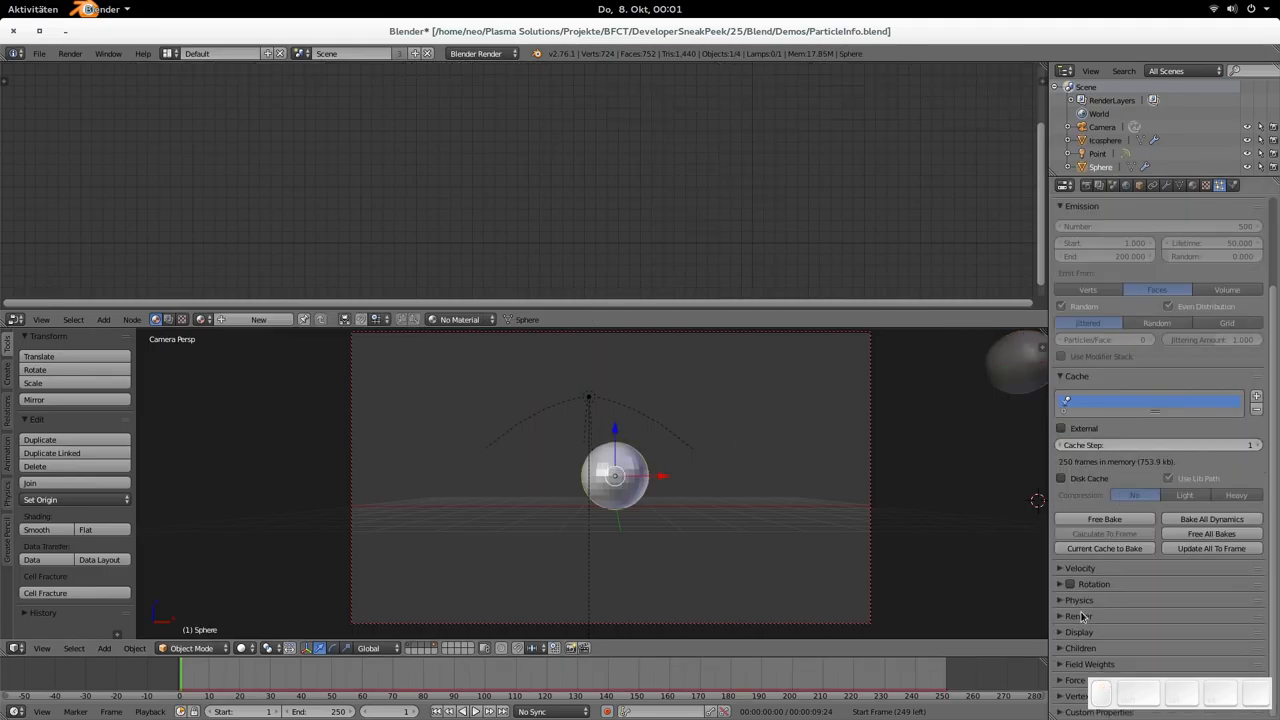
left_click(1079, 615)
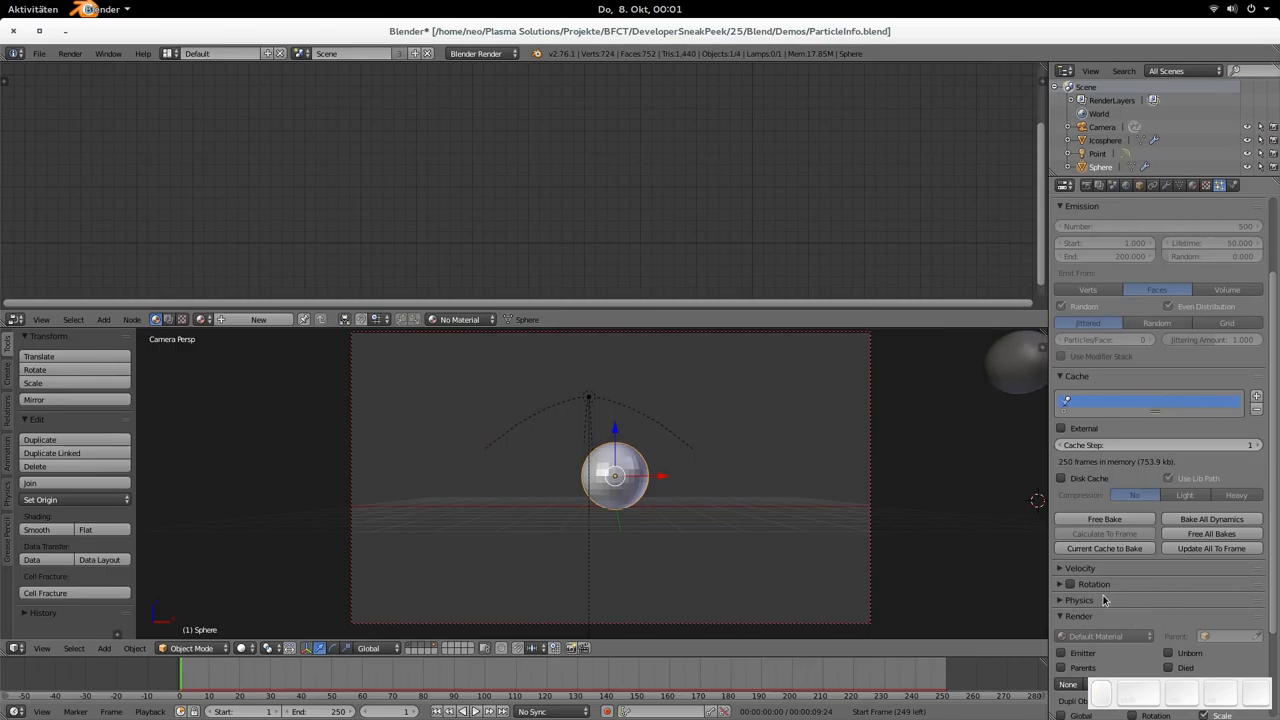
left_click(1077, 375)
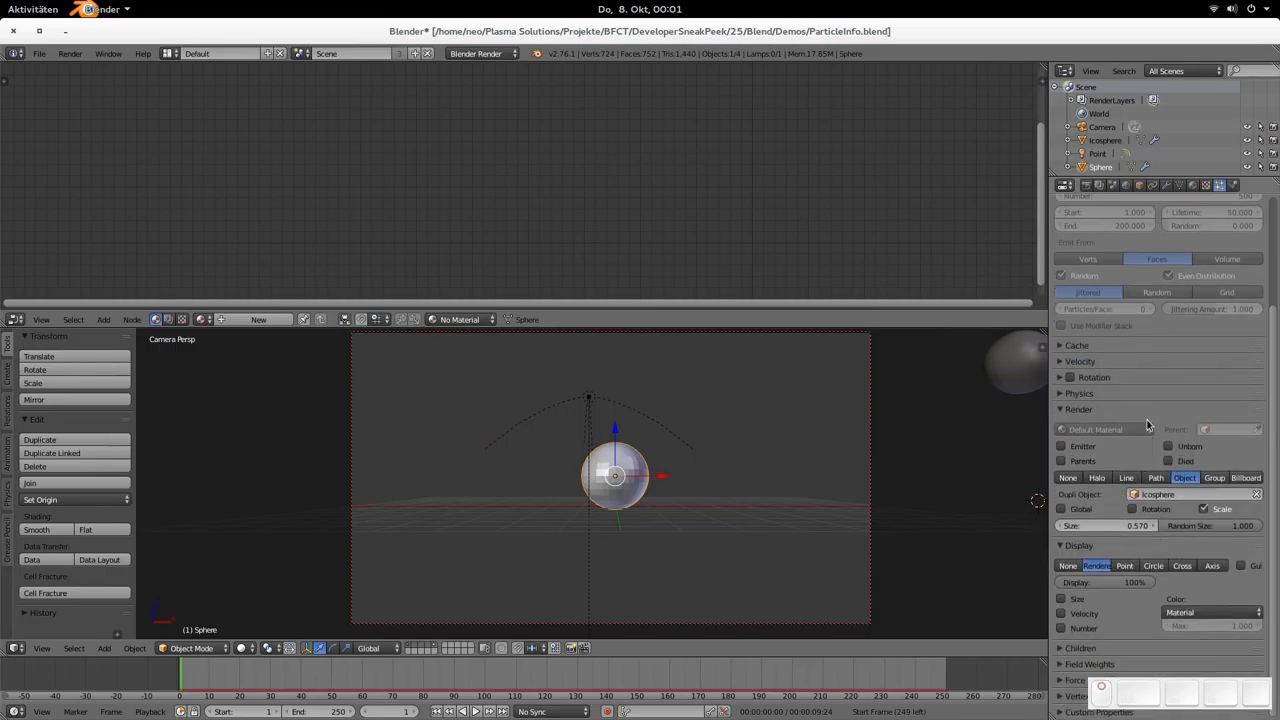
left_click(1160, 494)
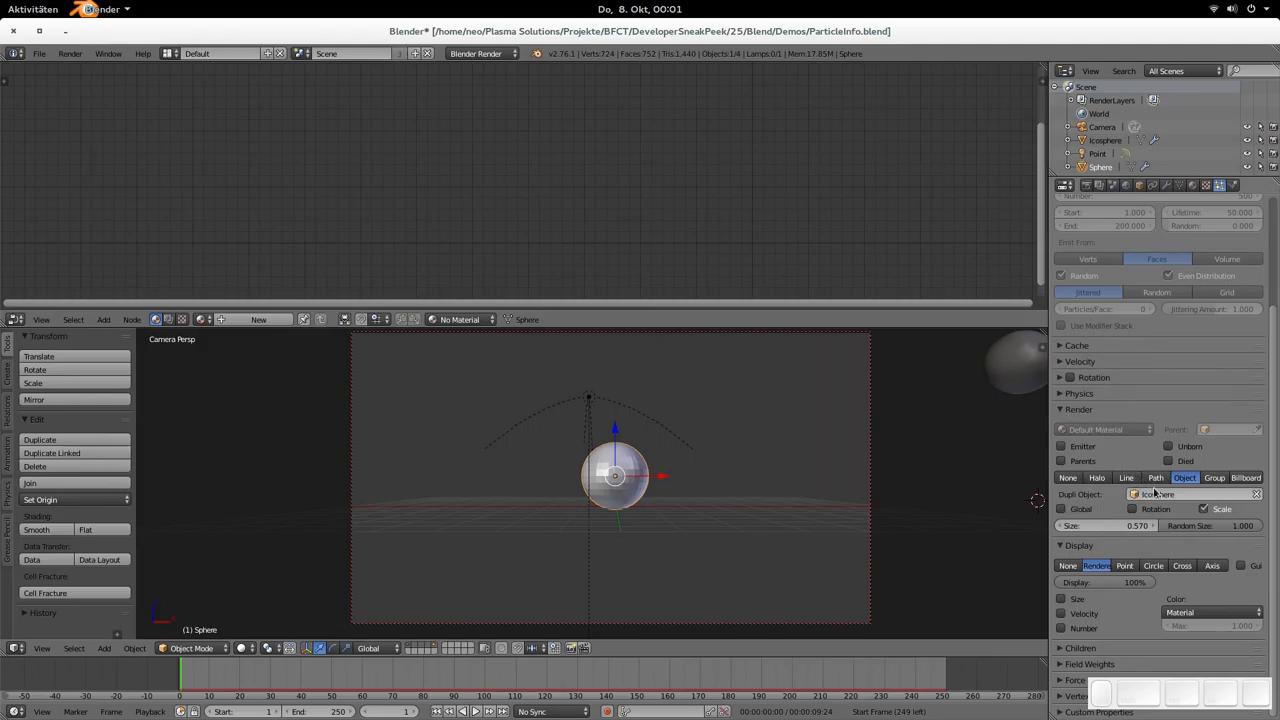
mouse_move(1011, 371)
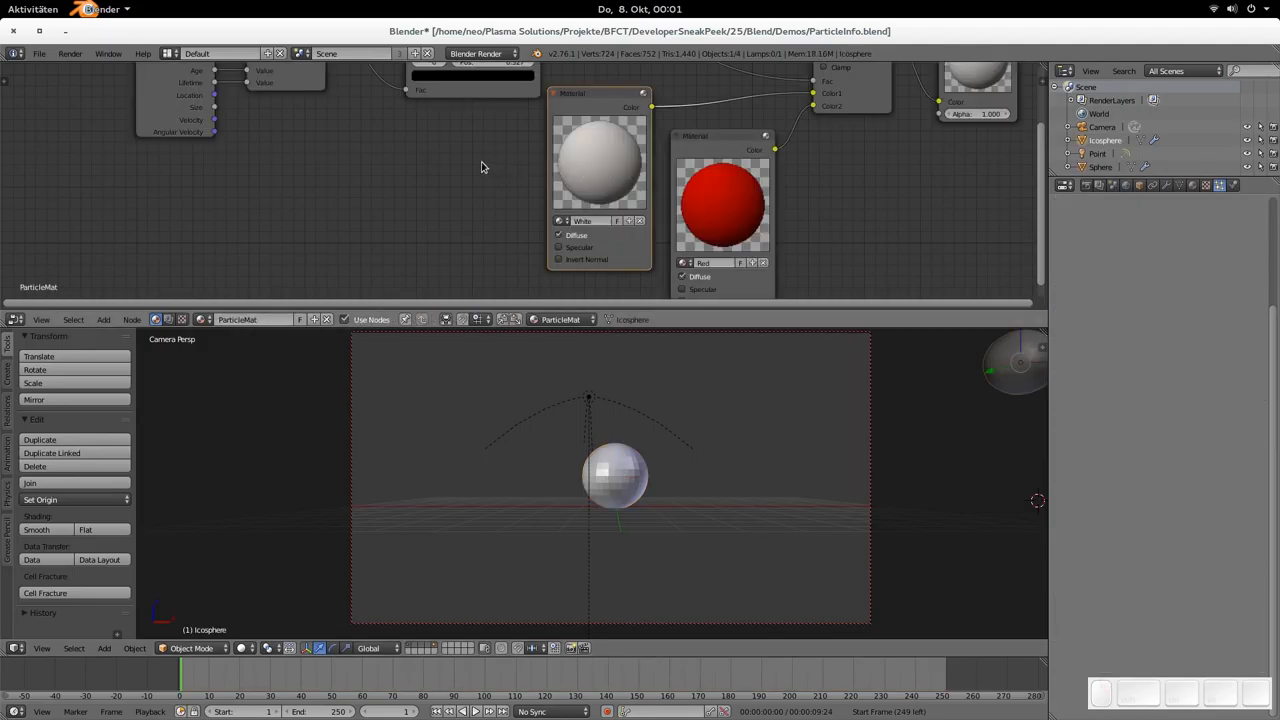
mouse_move(247, 698)
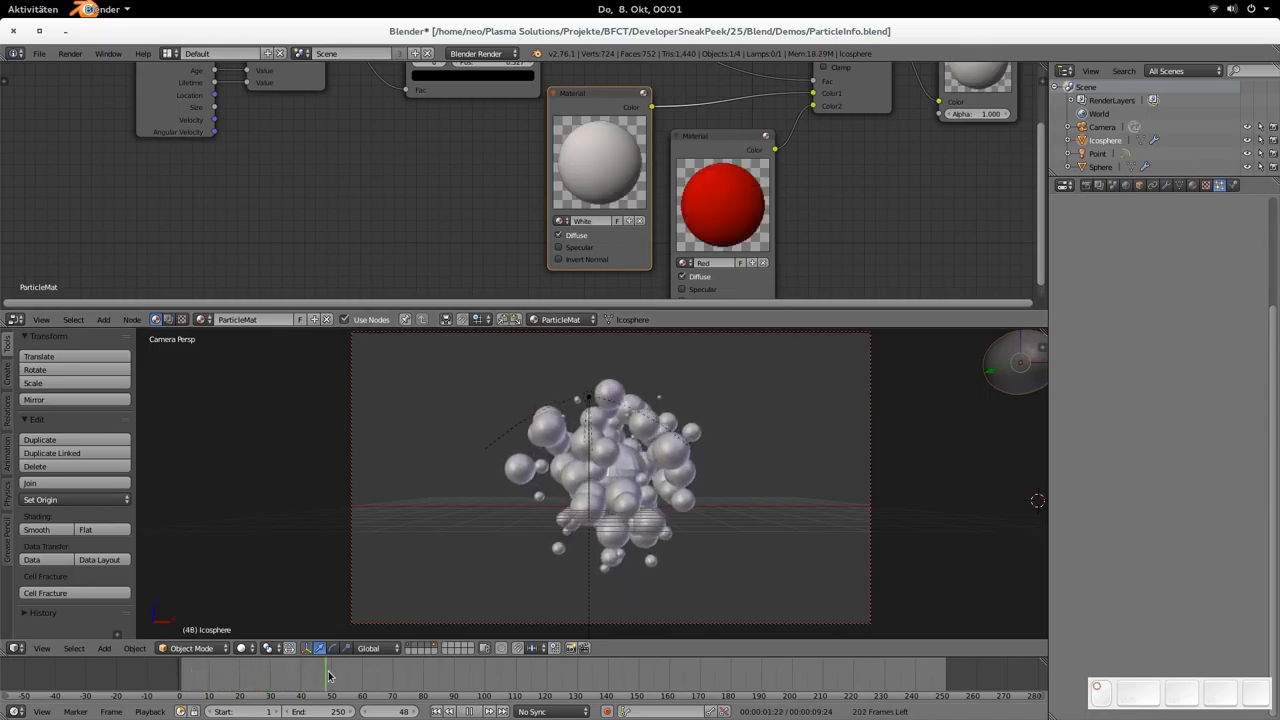
Step: Go to frame 52, show the icosphere's material, and select the White Material node
left_click(344, 665)
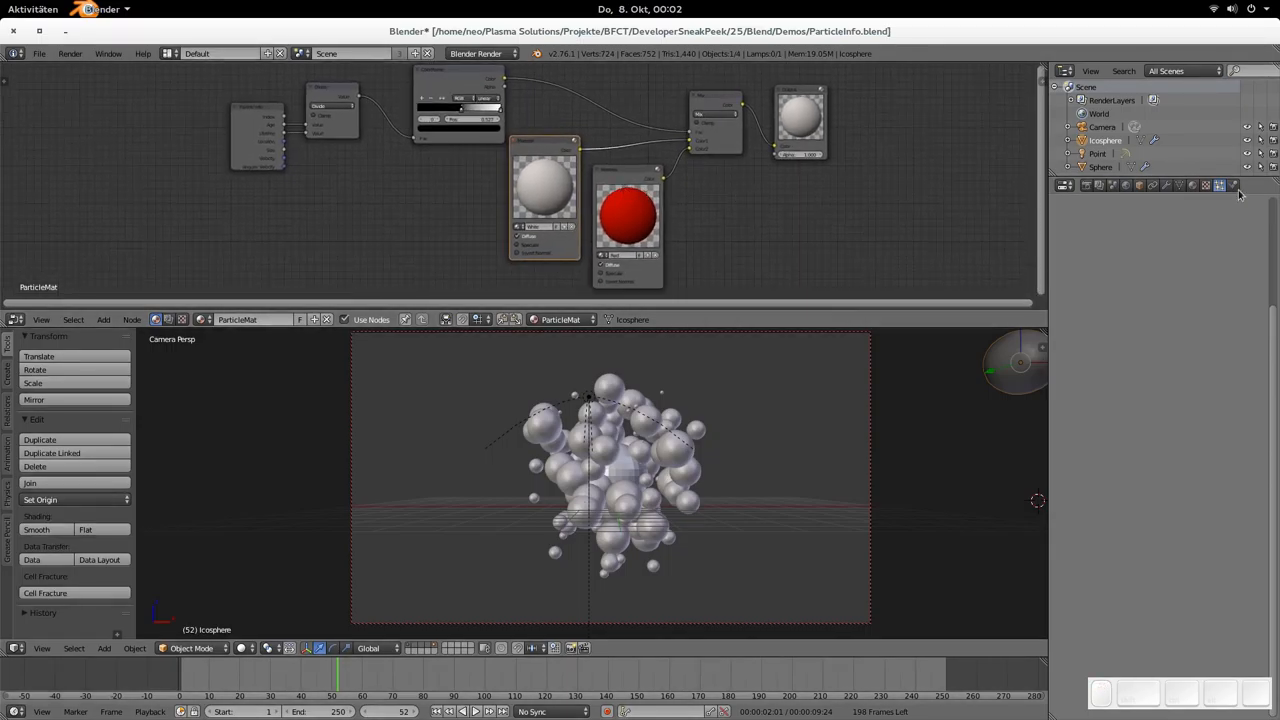
left_click(1219, 185)
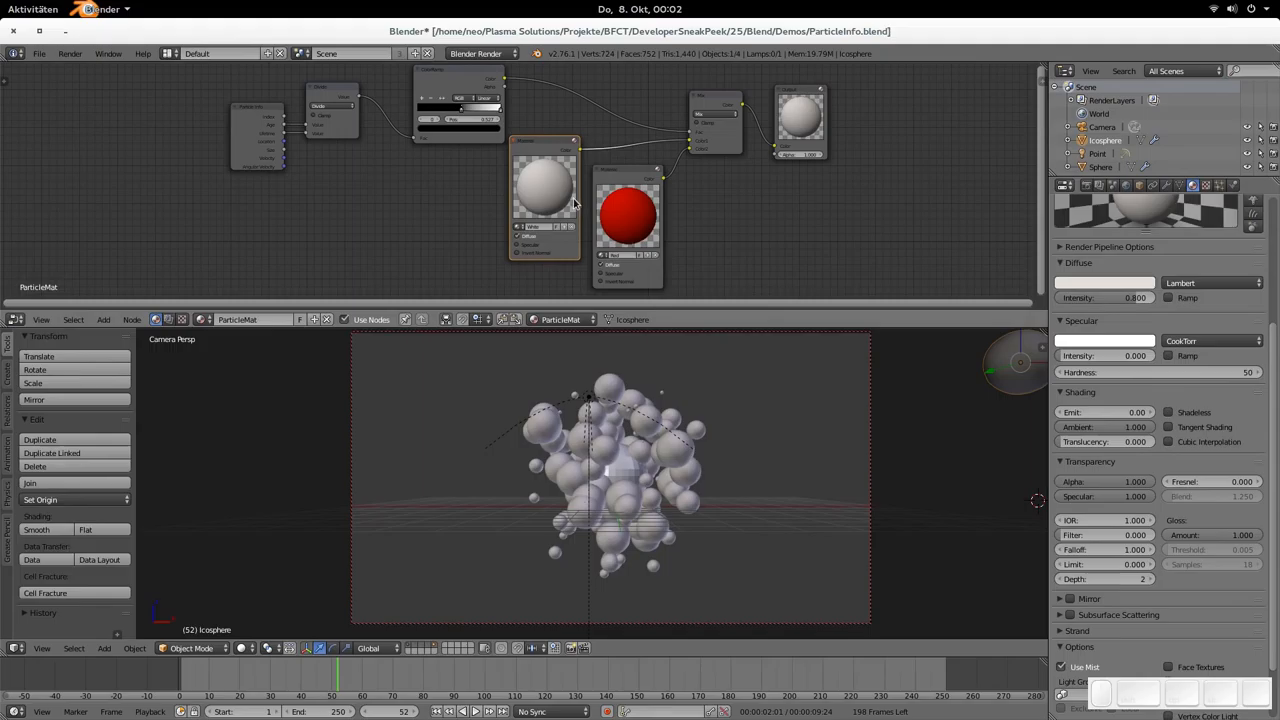
left_click(628, 210)
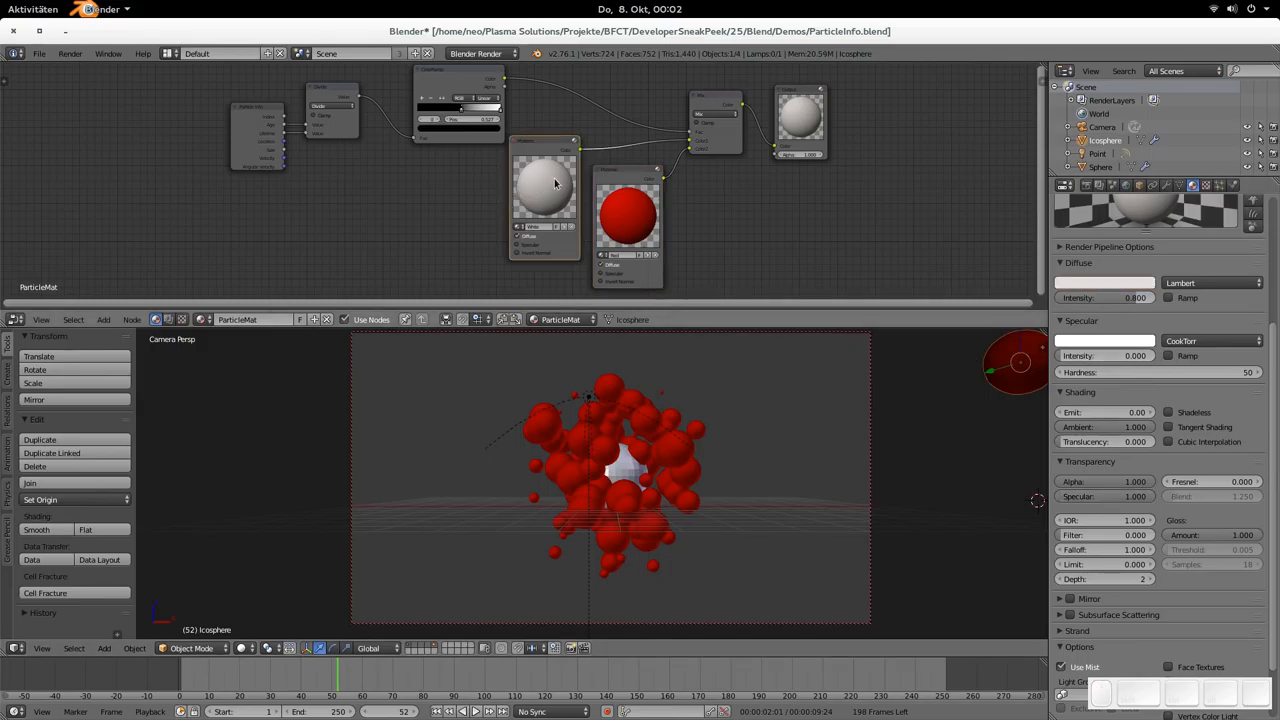
mouse_move(557, 158)
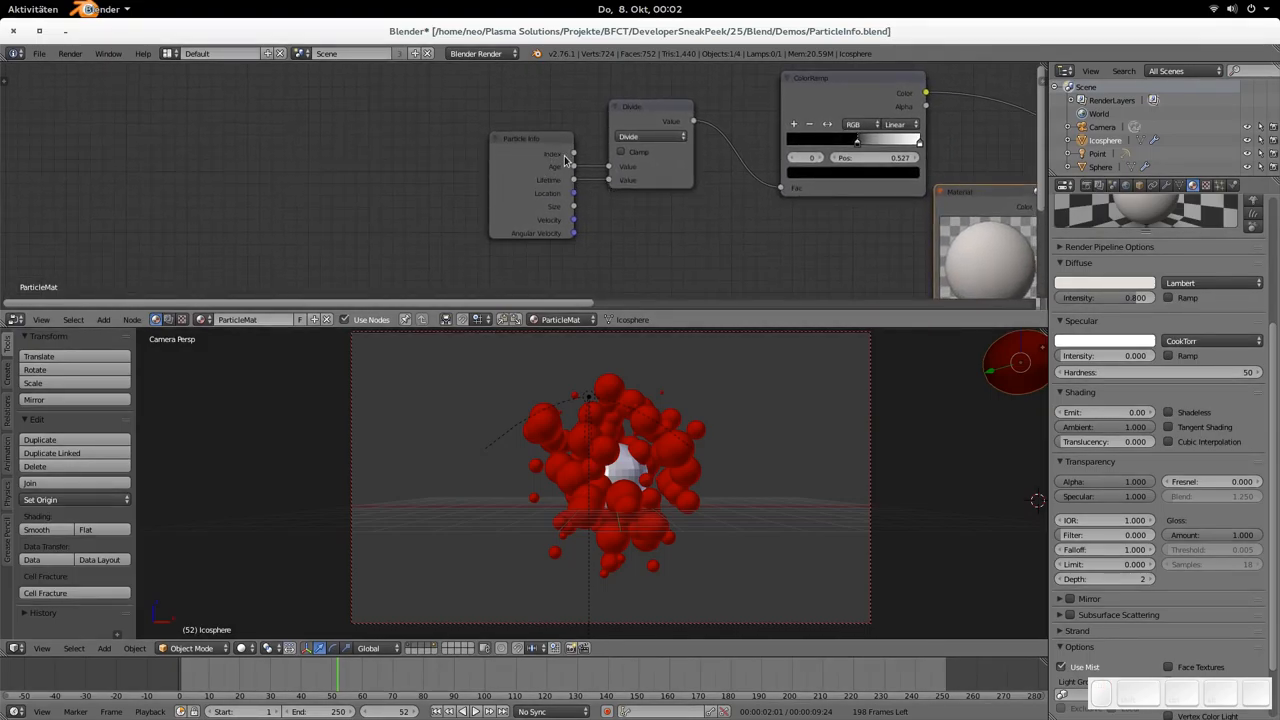
Step: Select the Particle Info node in the ParticleMat node tree
left_click_drag(565, 153, 540, 147)
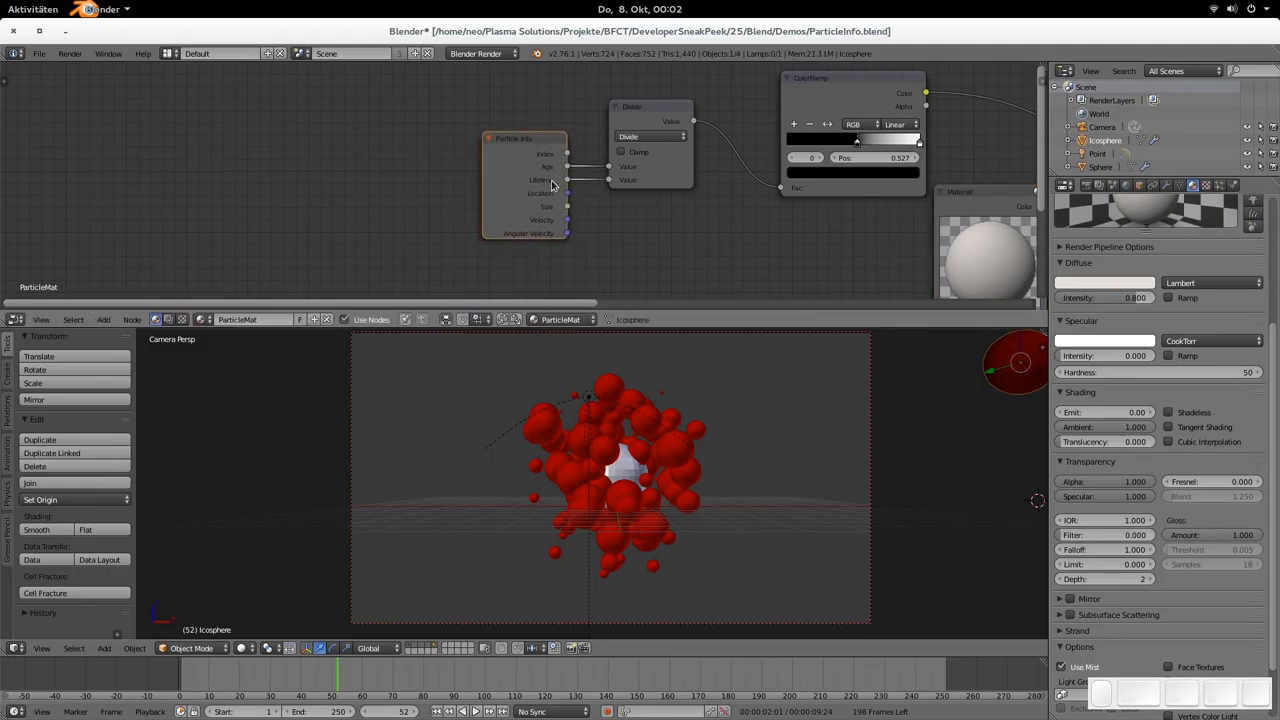
mouse_move(558, 247)
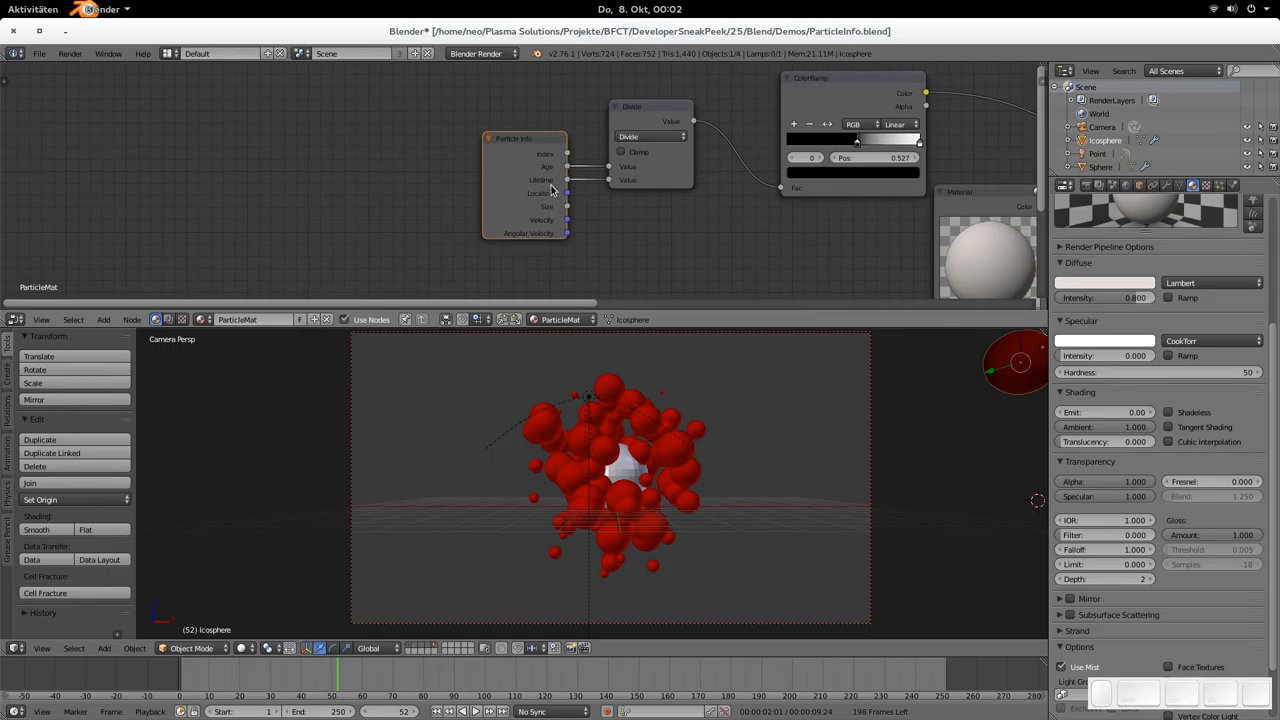
mouse_move(554, 191)
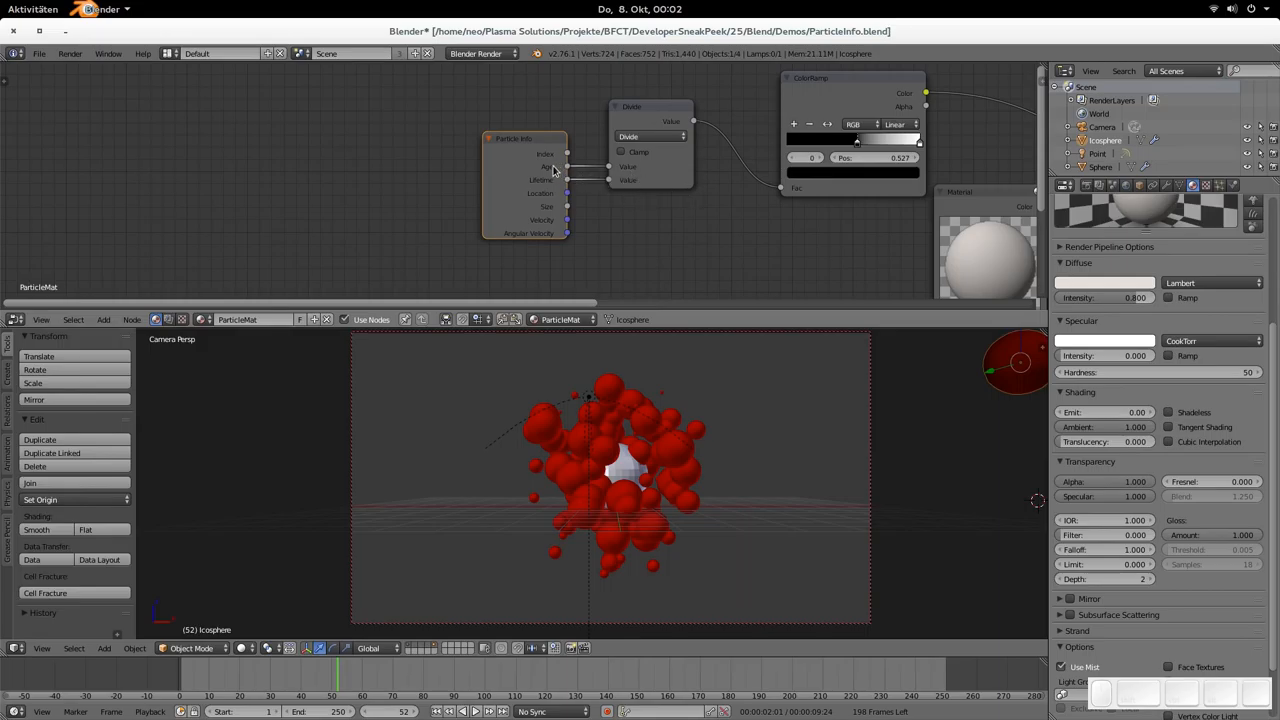
mouse_move(608, 160)
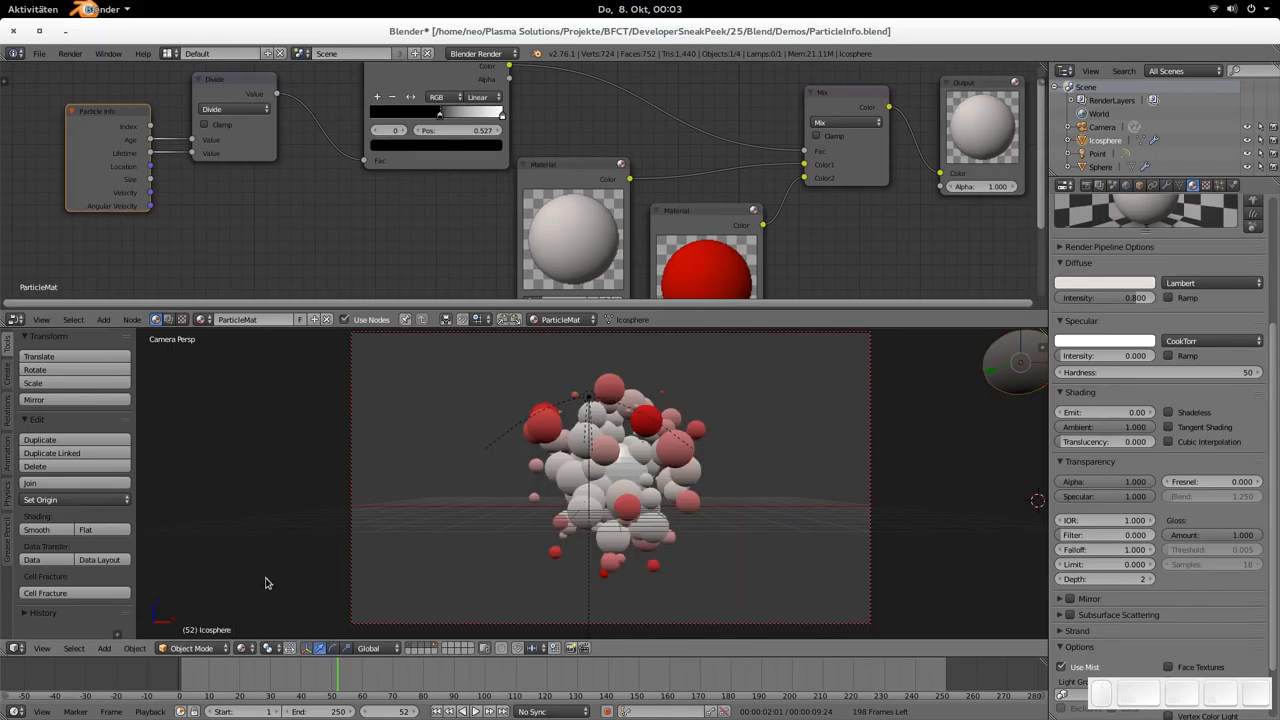
Step: Scrub the Timeline to frame 116 so particles shift from white to red, and reposition the Particle Info node
left_click(185, 680)
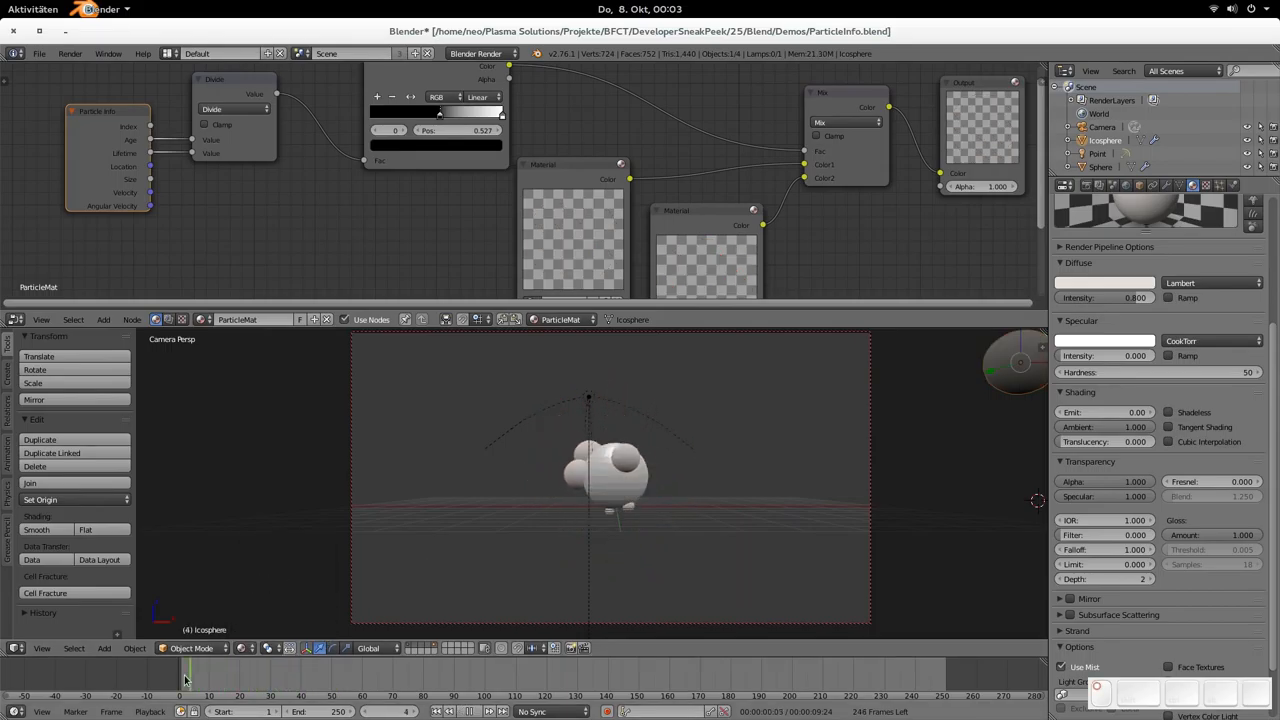
left_click_drag(185, 678, 283, 678)
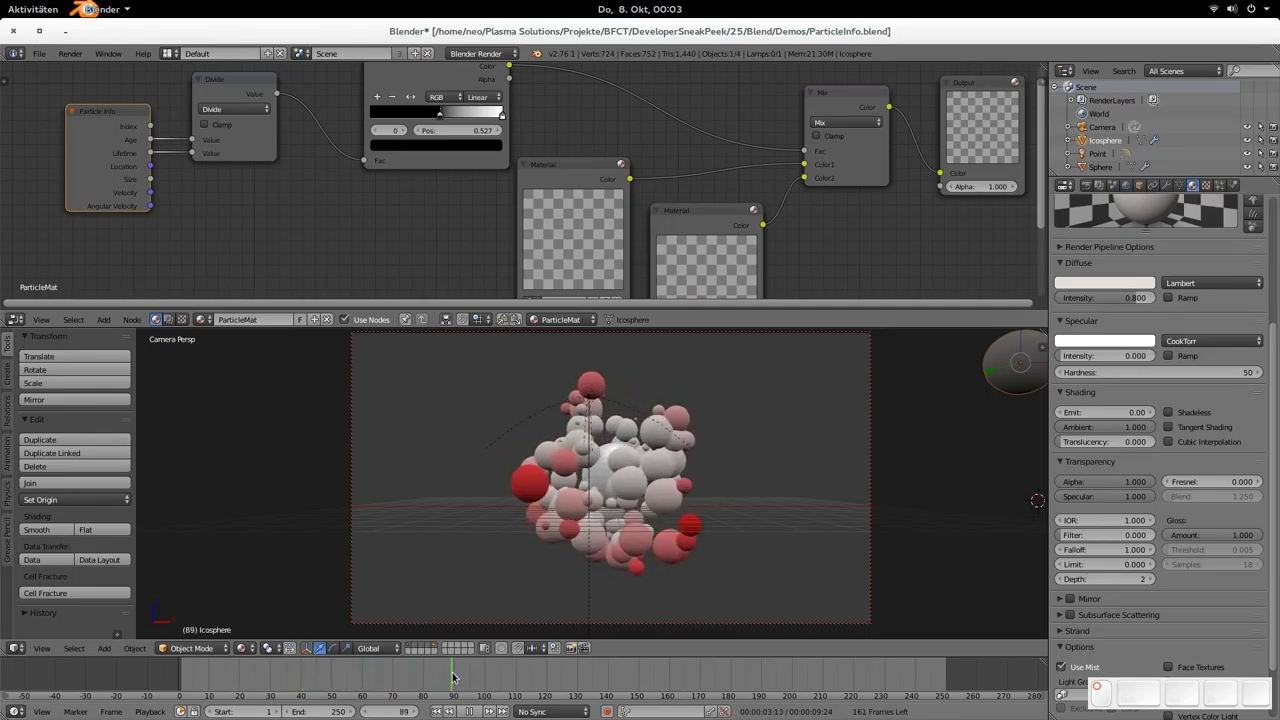
left_click(545, 675)
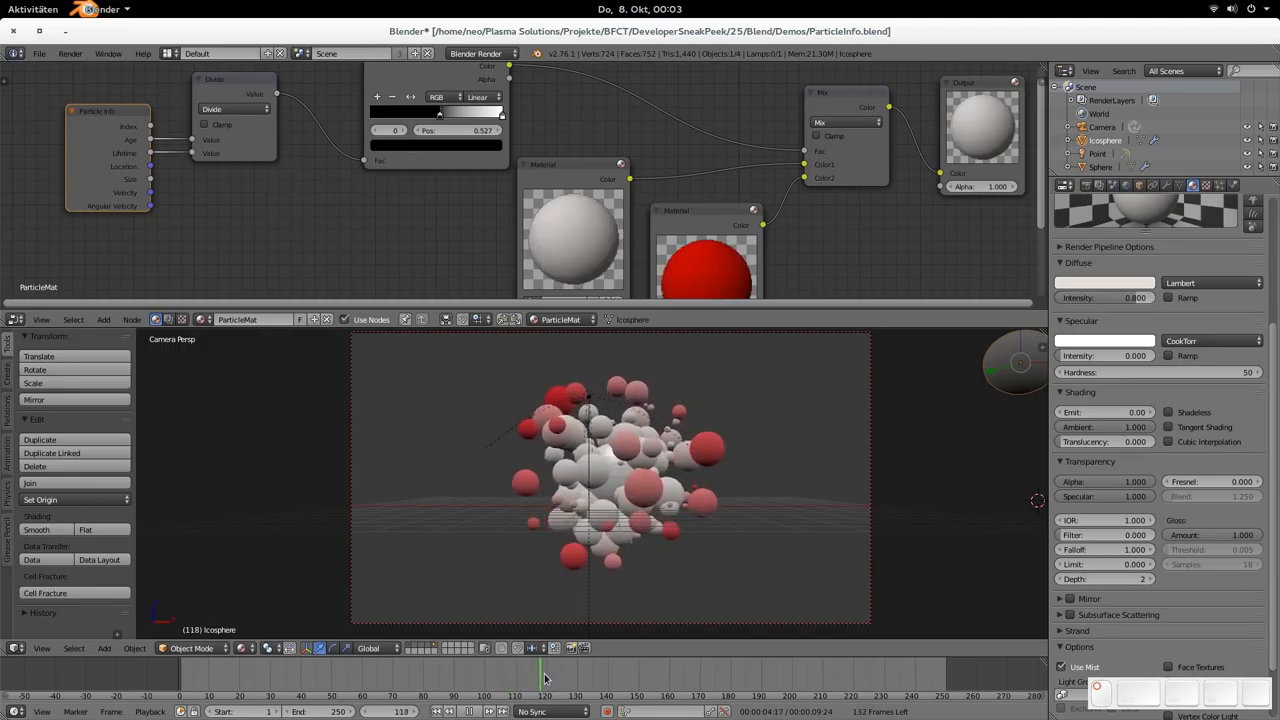
left_click(658, 670)
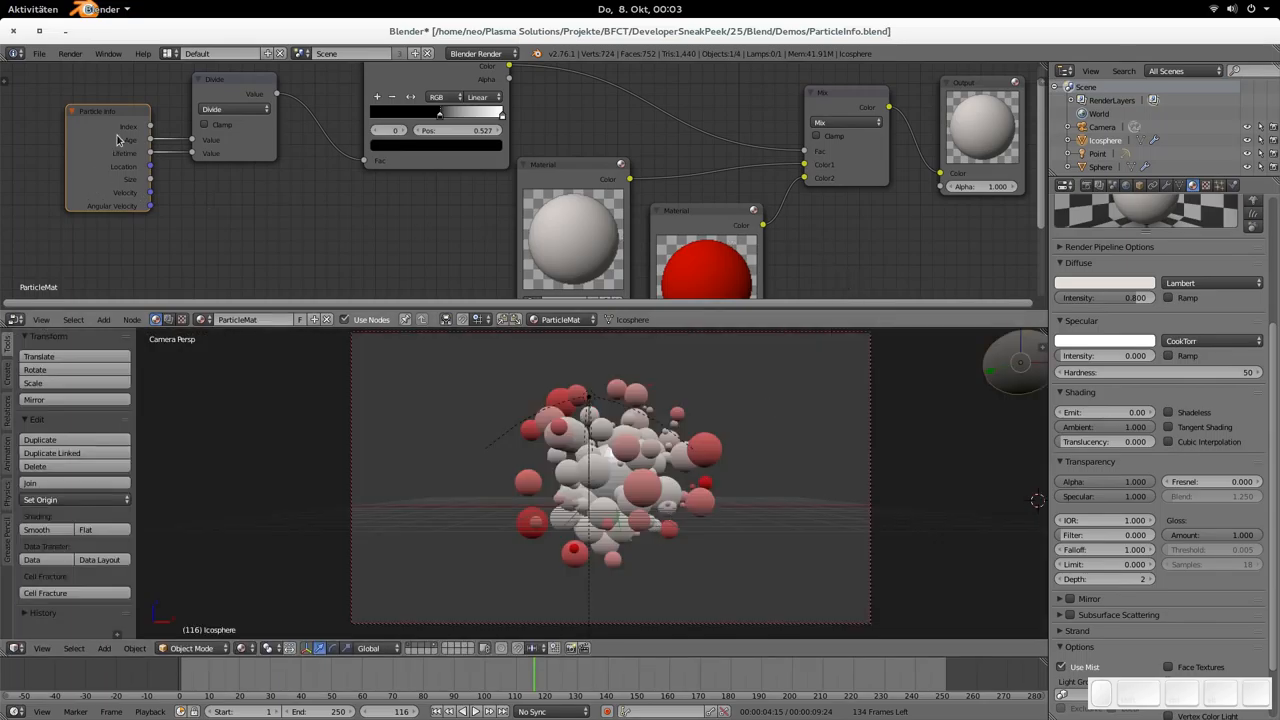
mouse_move(97, 147)
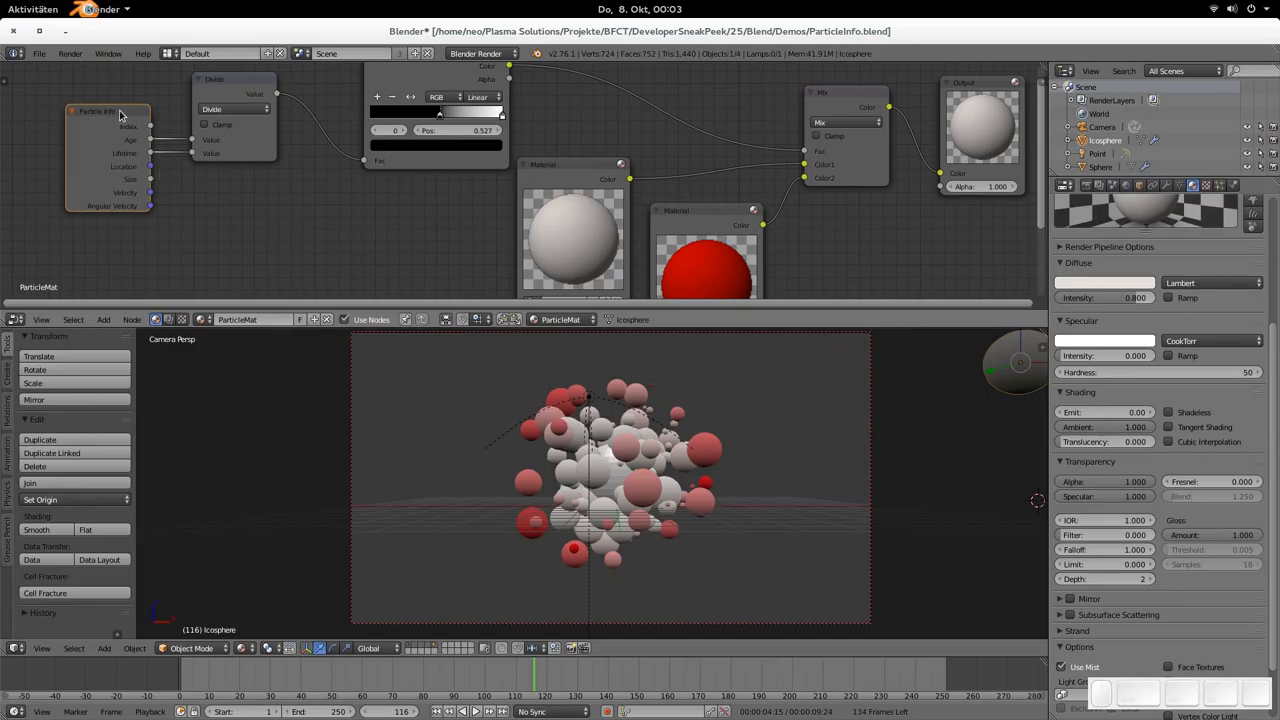
left_click_drag(108, 112, 122, 128)
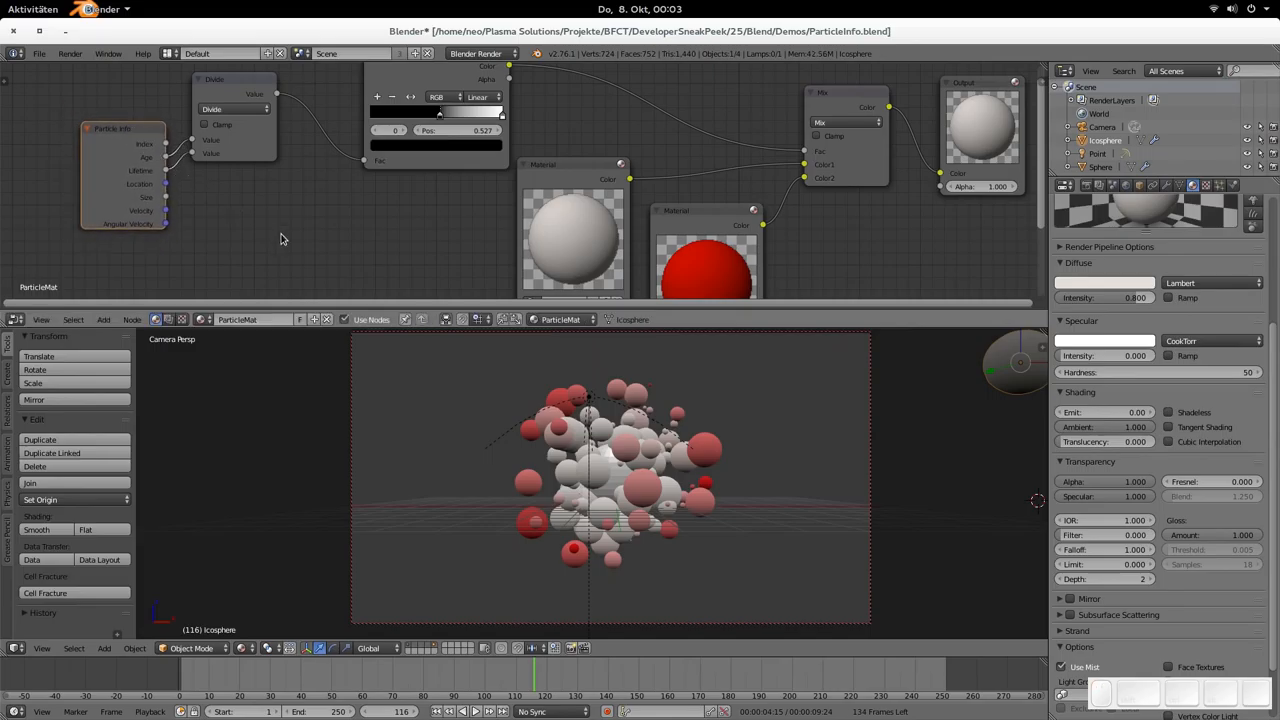